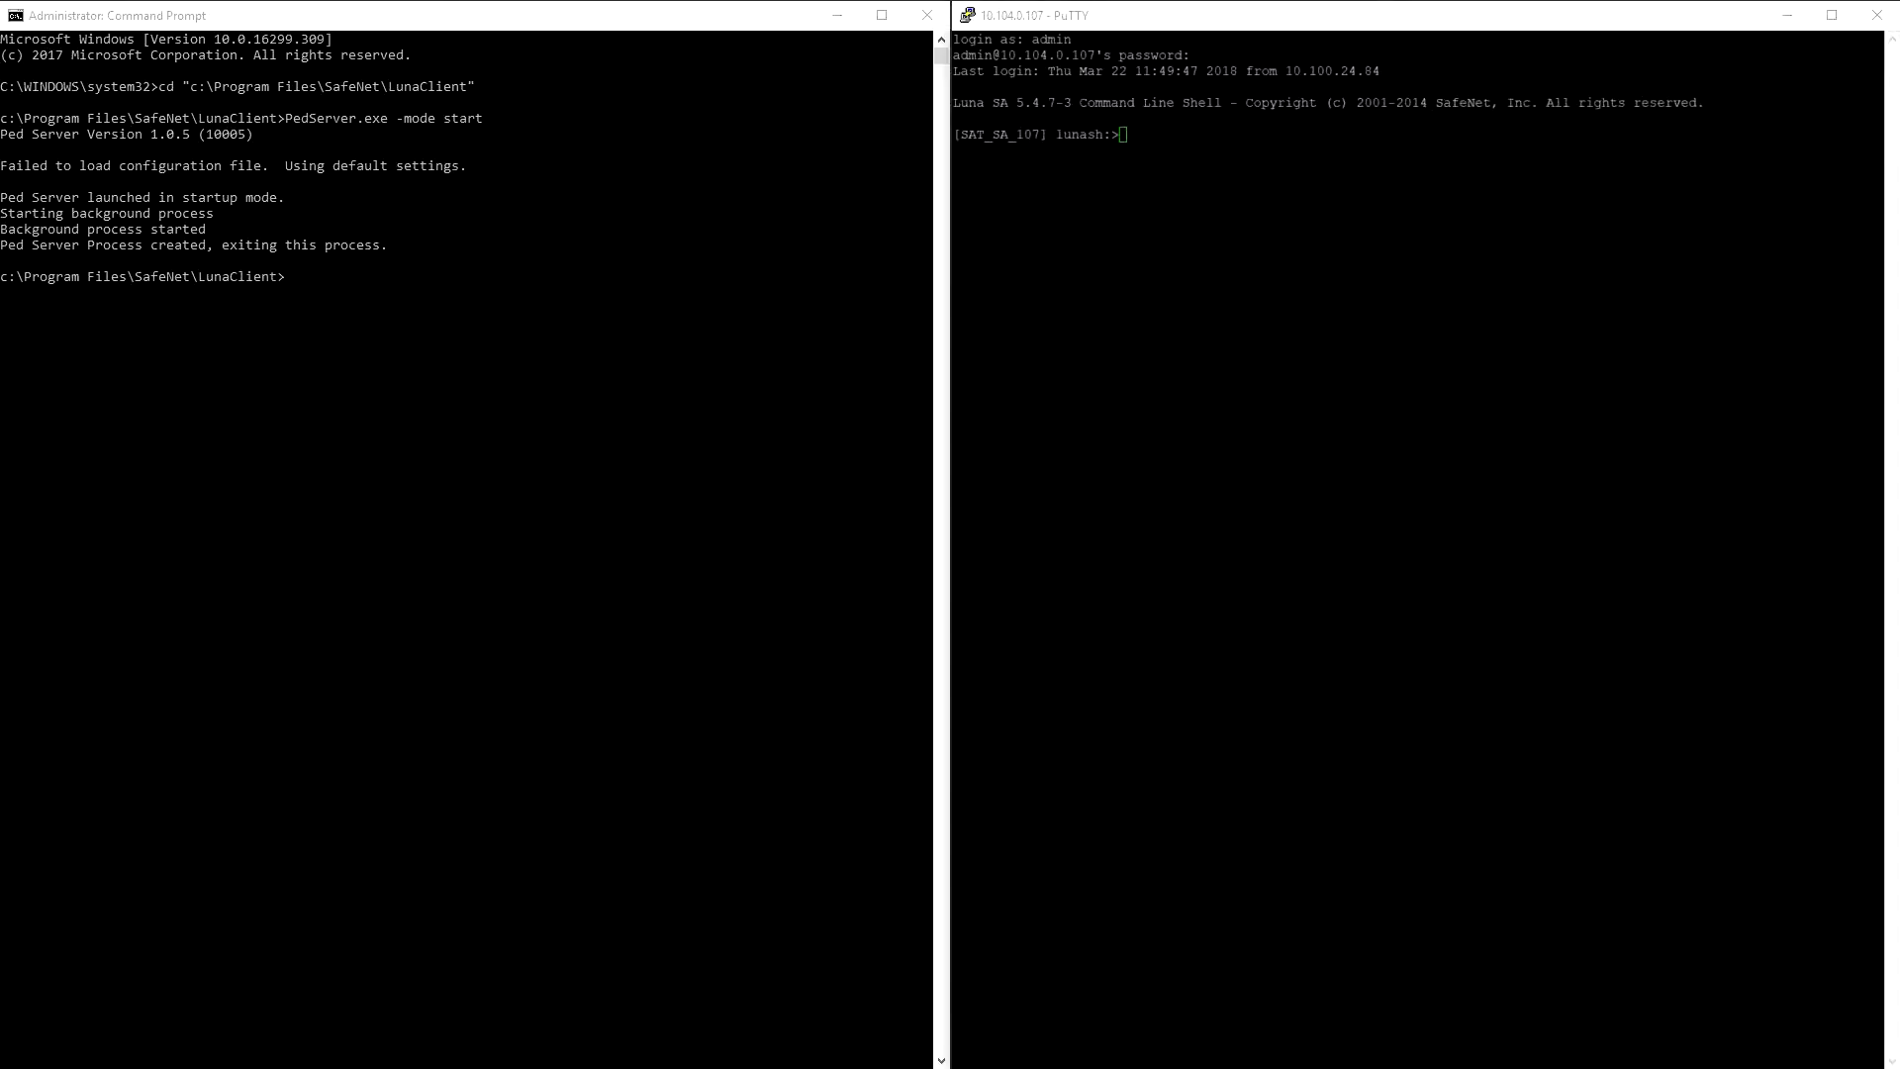
{"action": "mouse_move", "coordinate": [1385, 503]}
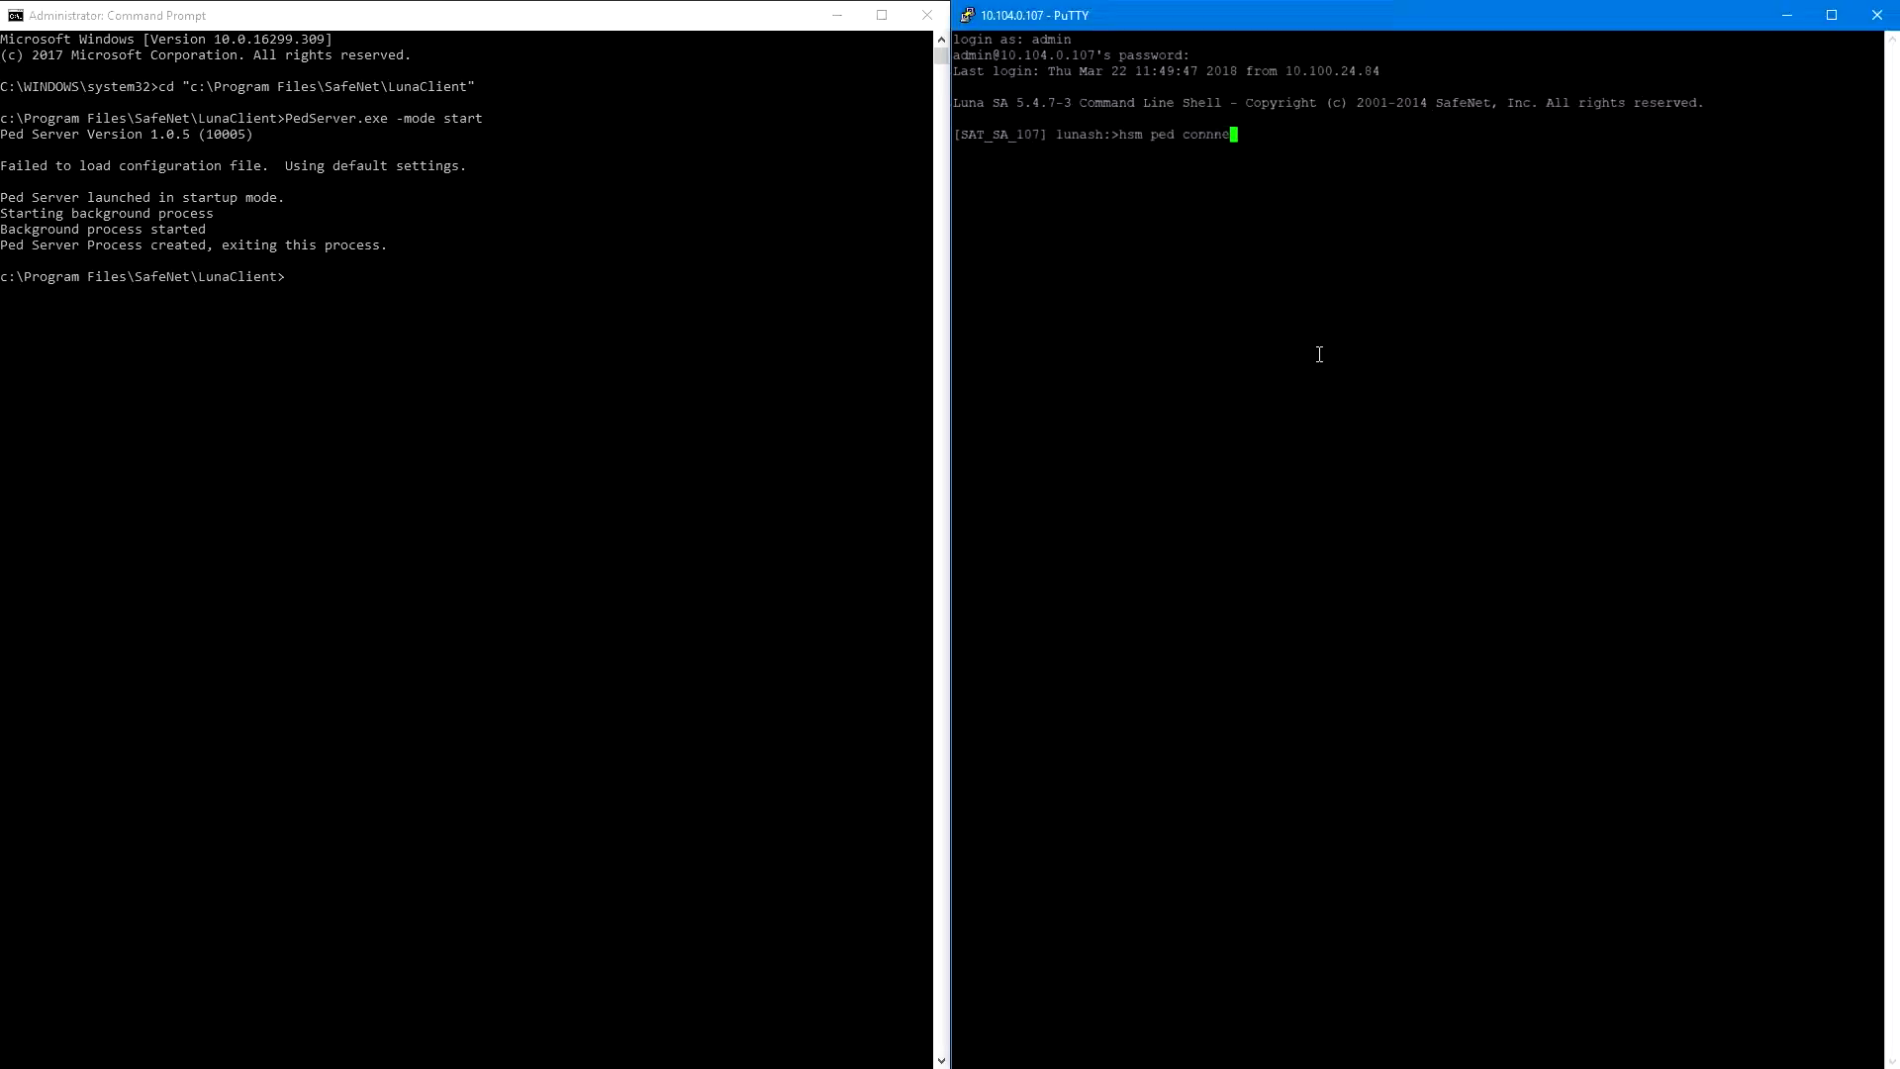
Run 'hsm ped connect' and 'hsm login' to link the remote PED and log in as HSM Administrator.
{"action": "type", "text": "t"}
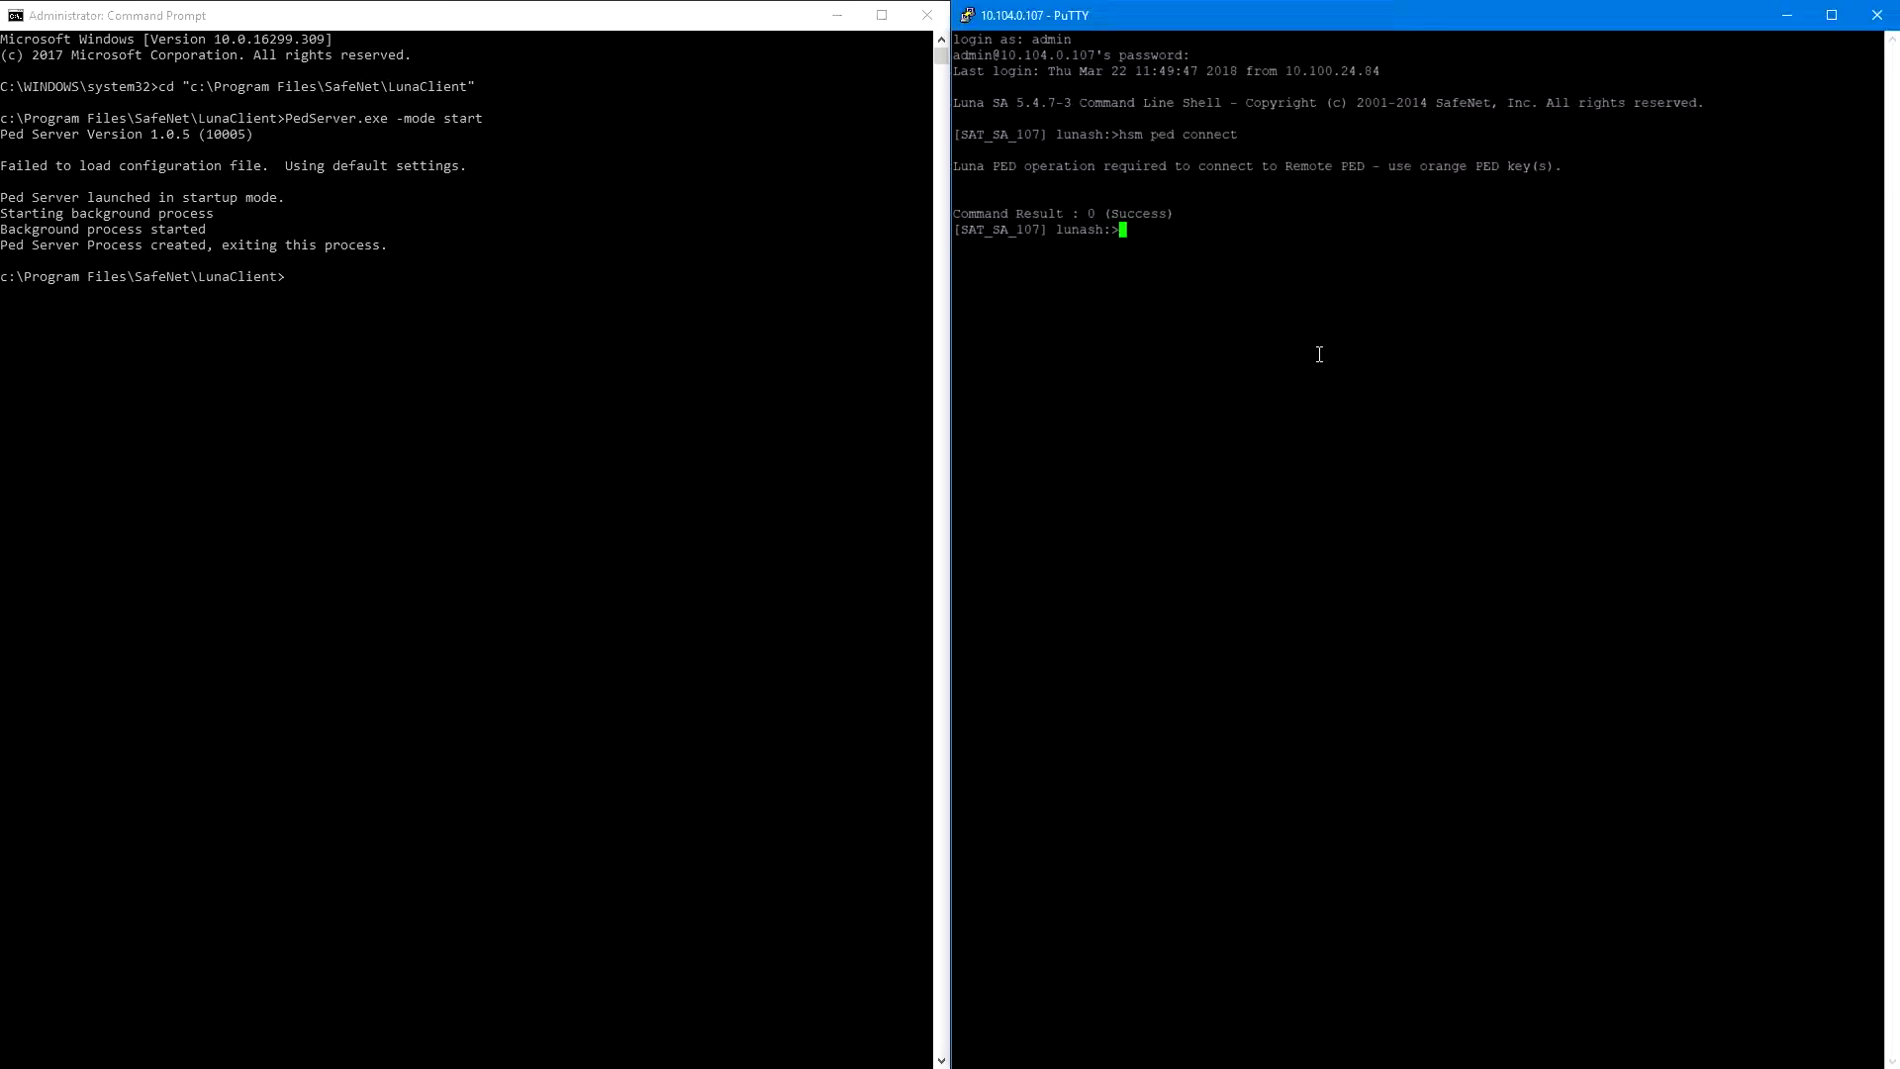
{"action": "type", "text": "hsm login"}
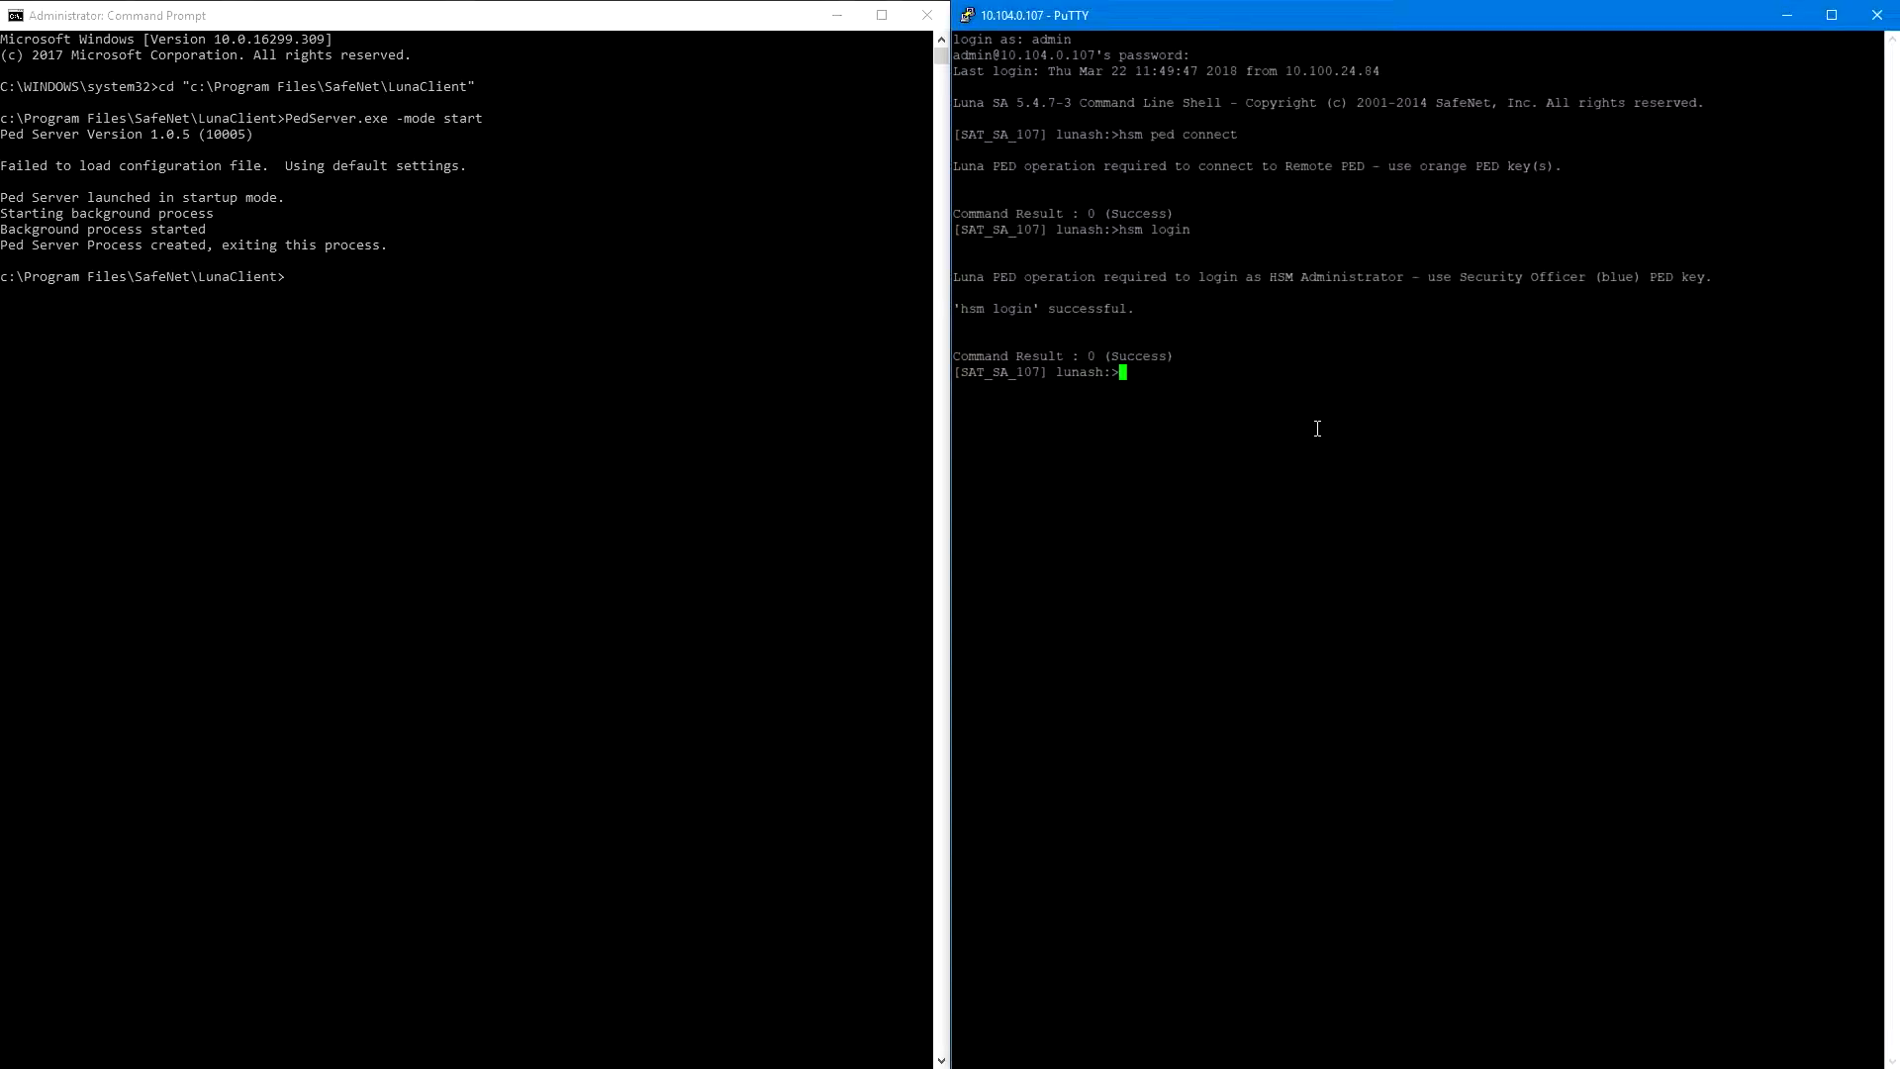
Create partition Test1 with 'par create -par Test1' and confirm with proceed.
{"action": "type", "text": "par cre"}
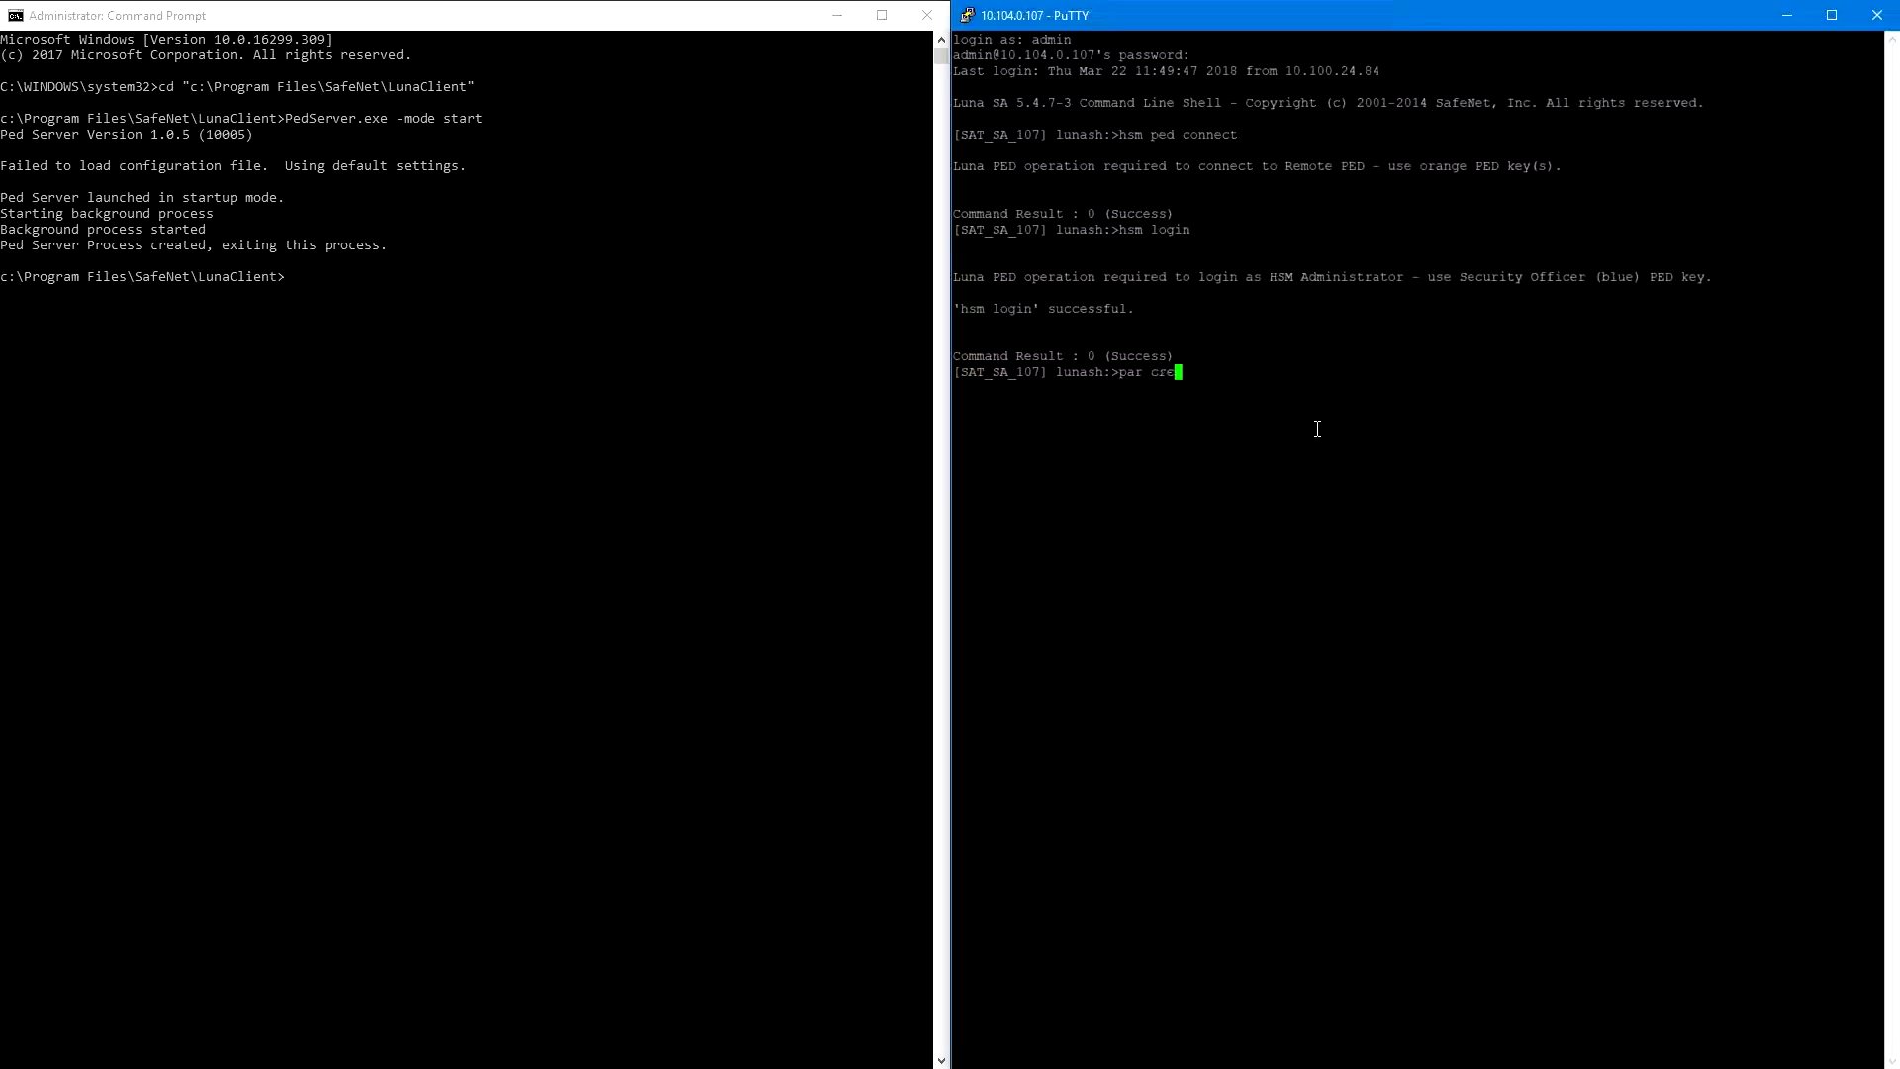
{"action": "type", "text": "ate -pa"}
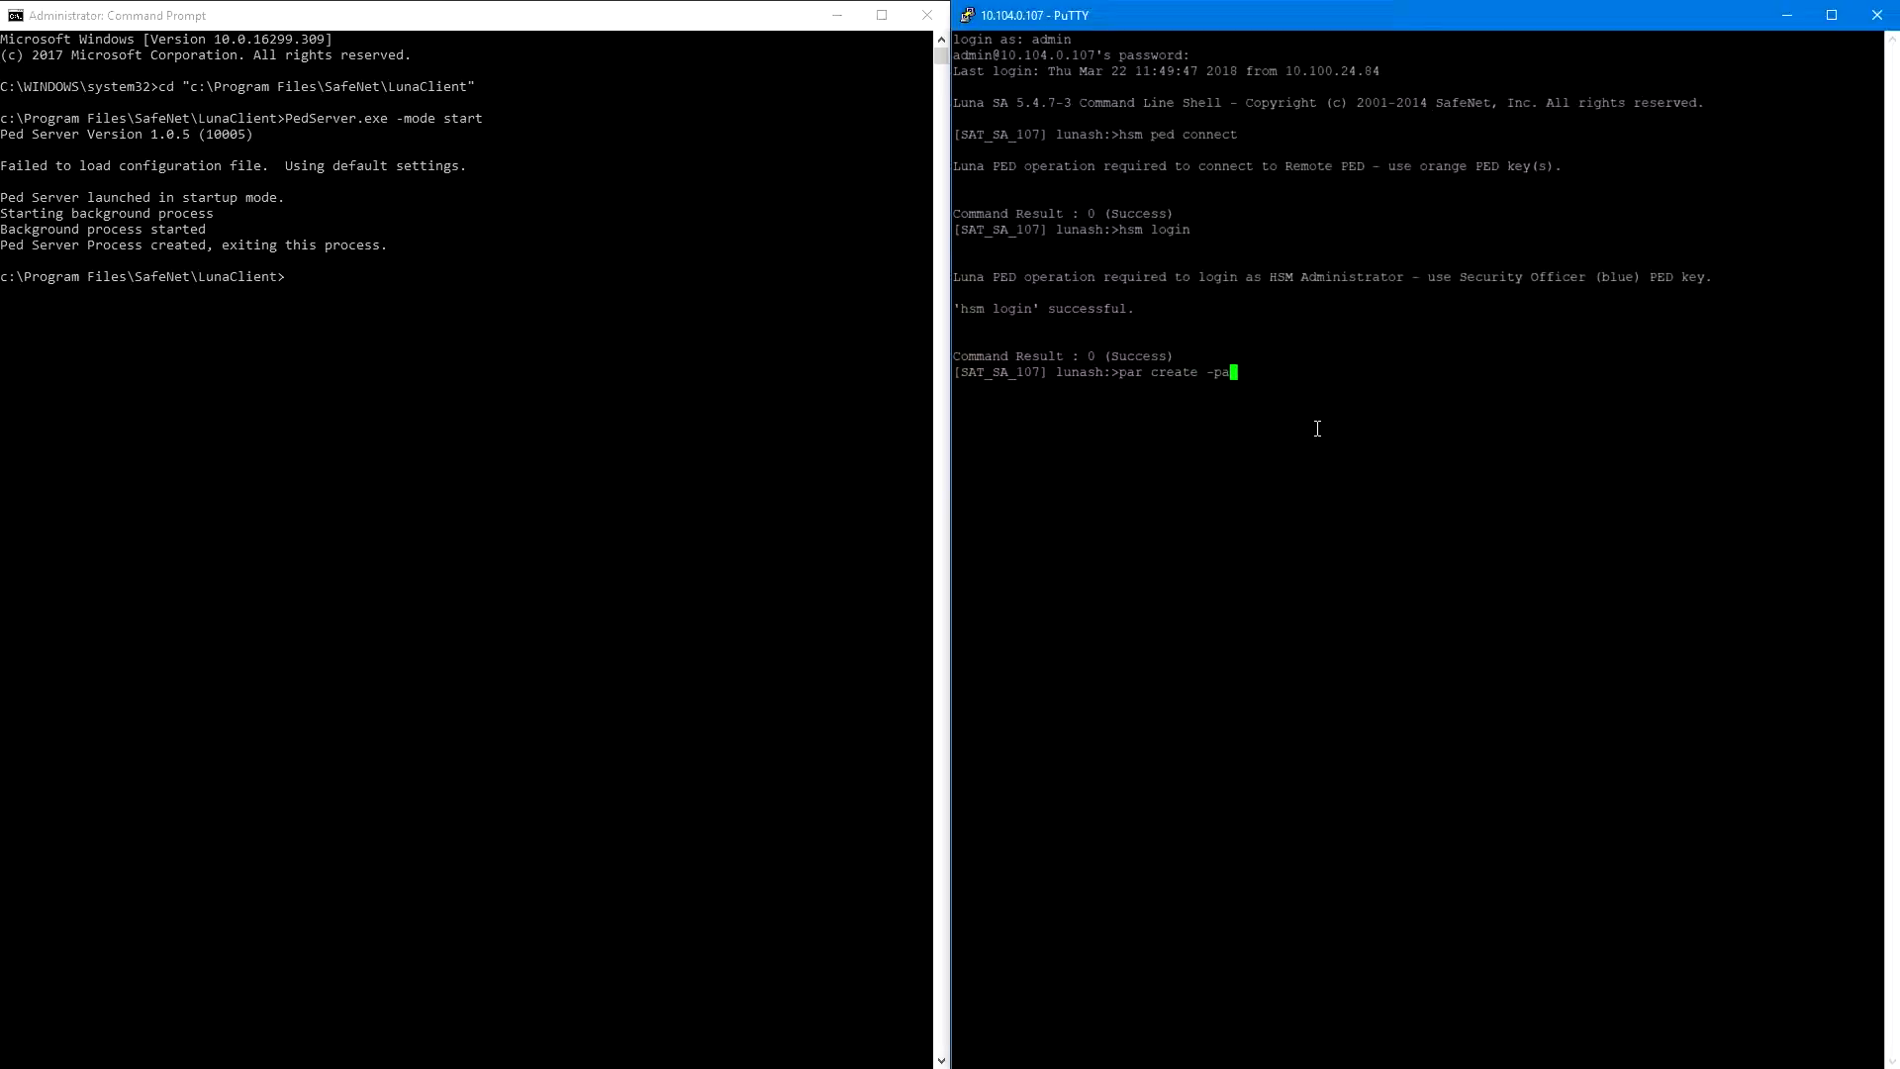
{"action": "type", "text": "r Test1"}
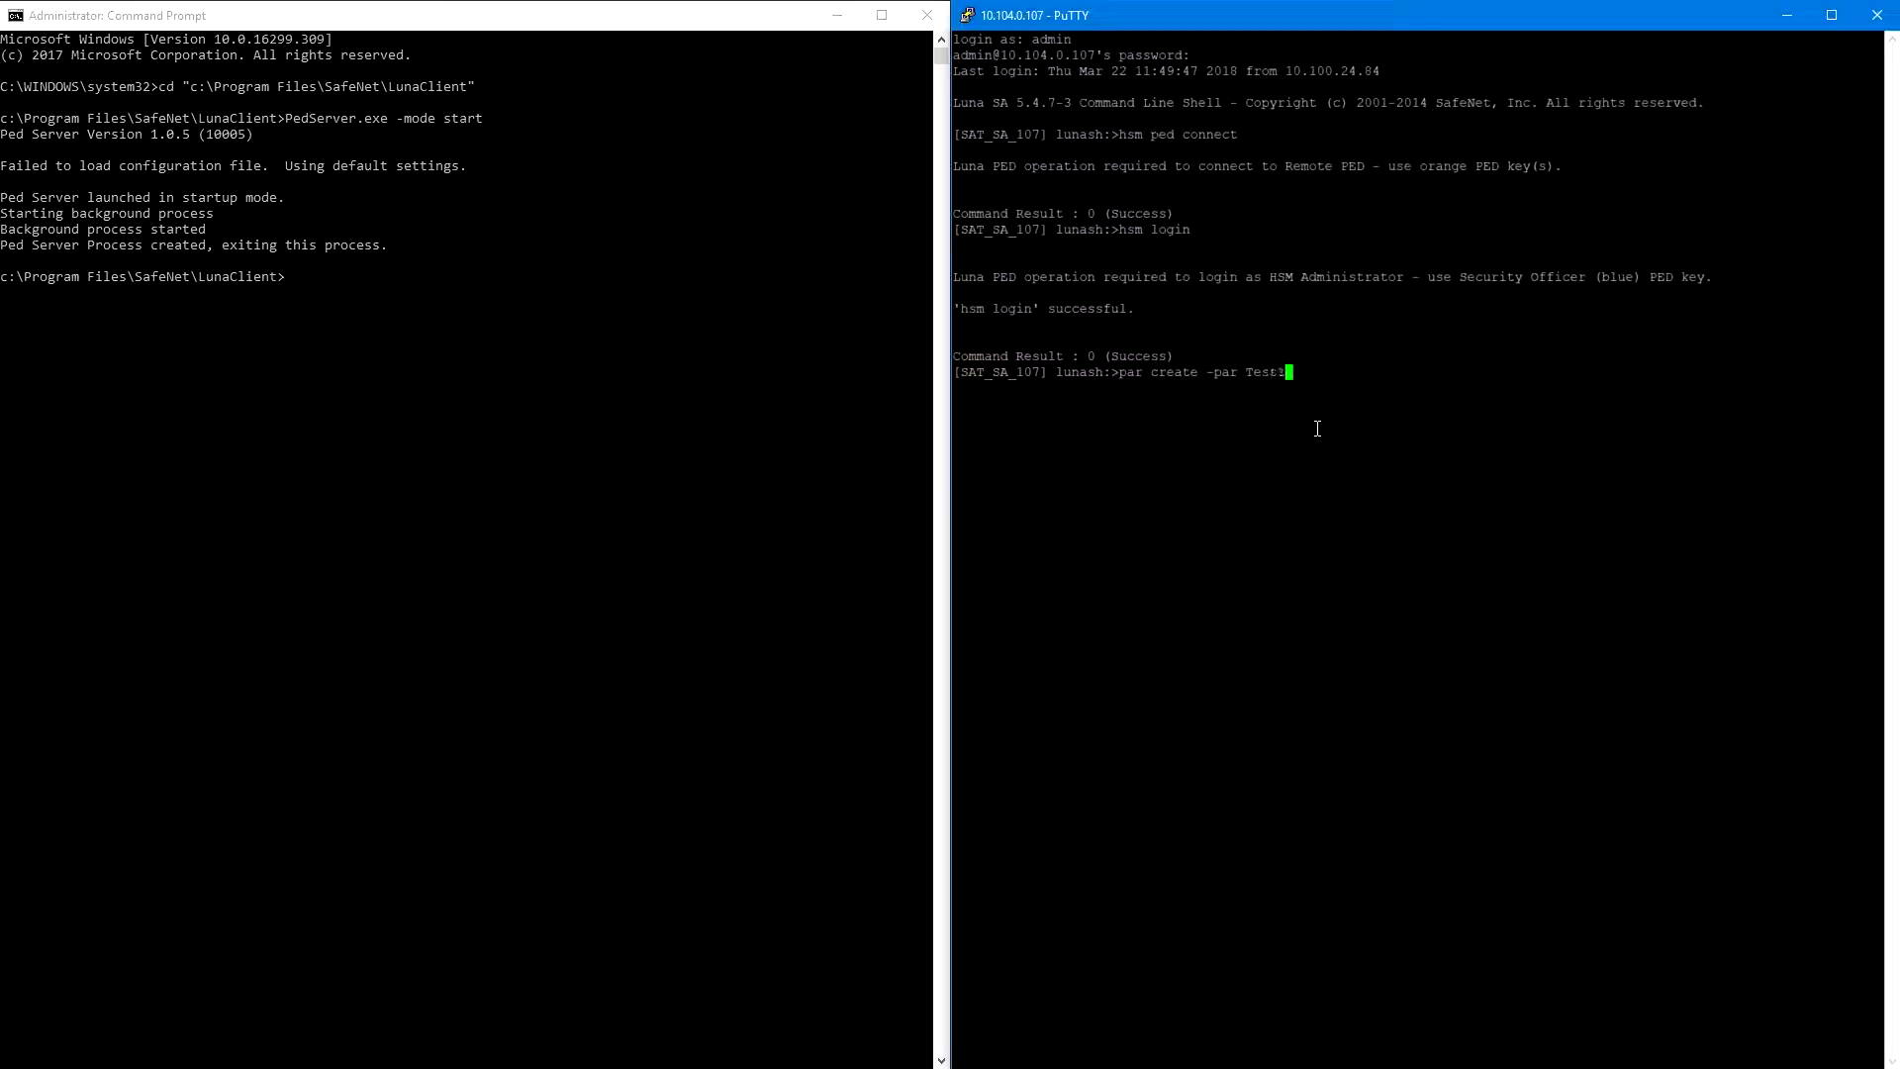
{"action": "key", "text": "Return"}
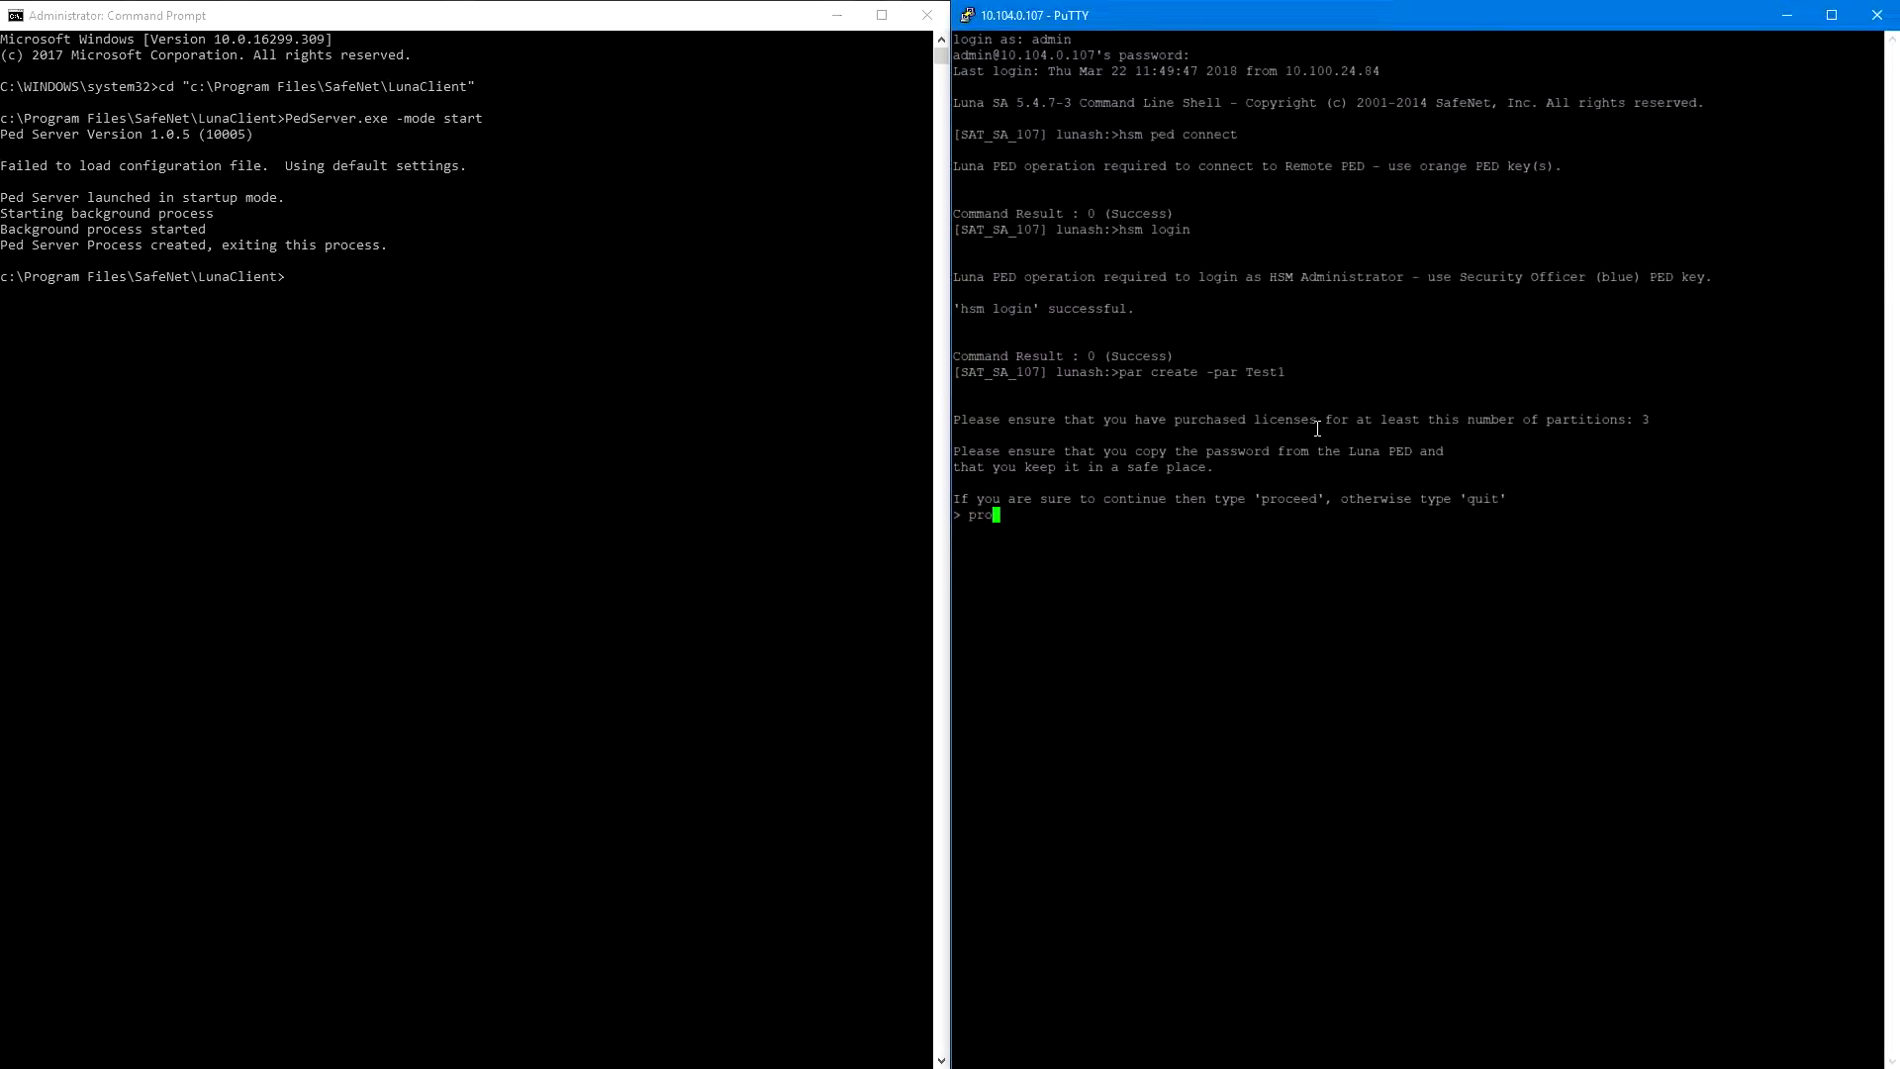
{"action": "key", "text": "Return"}
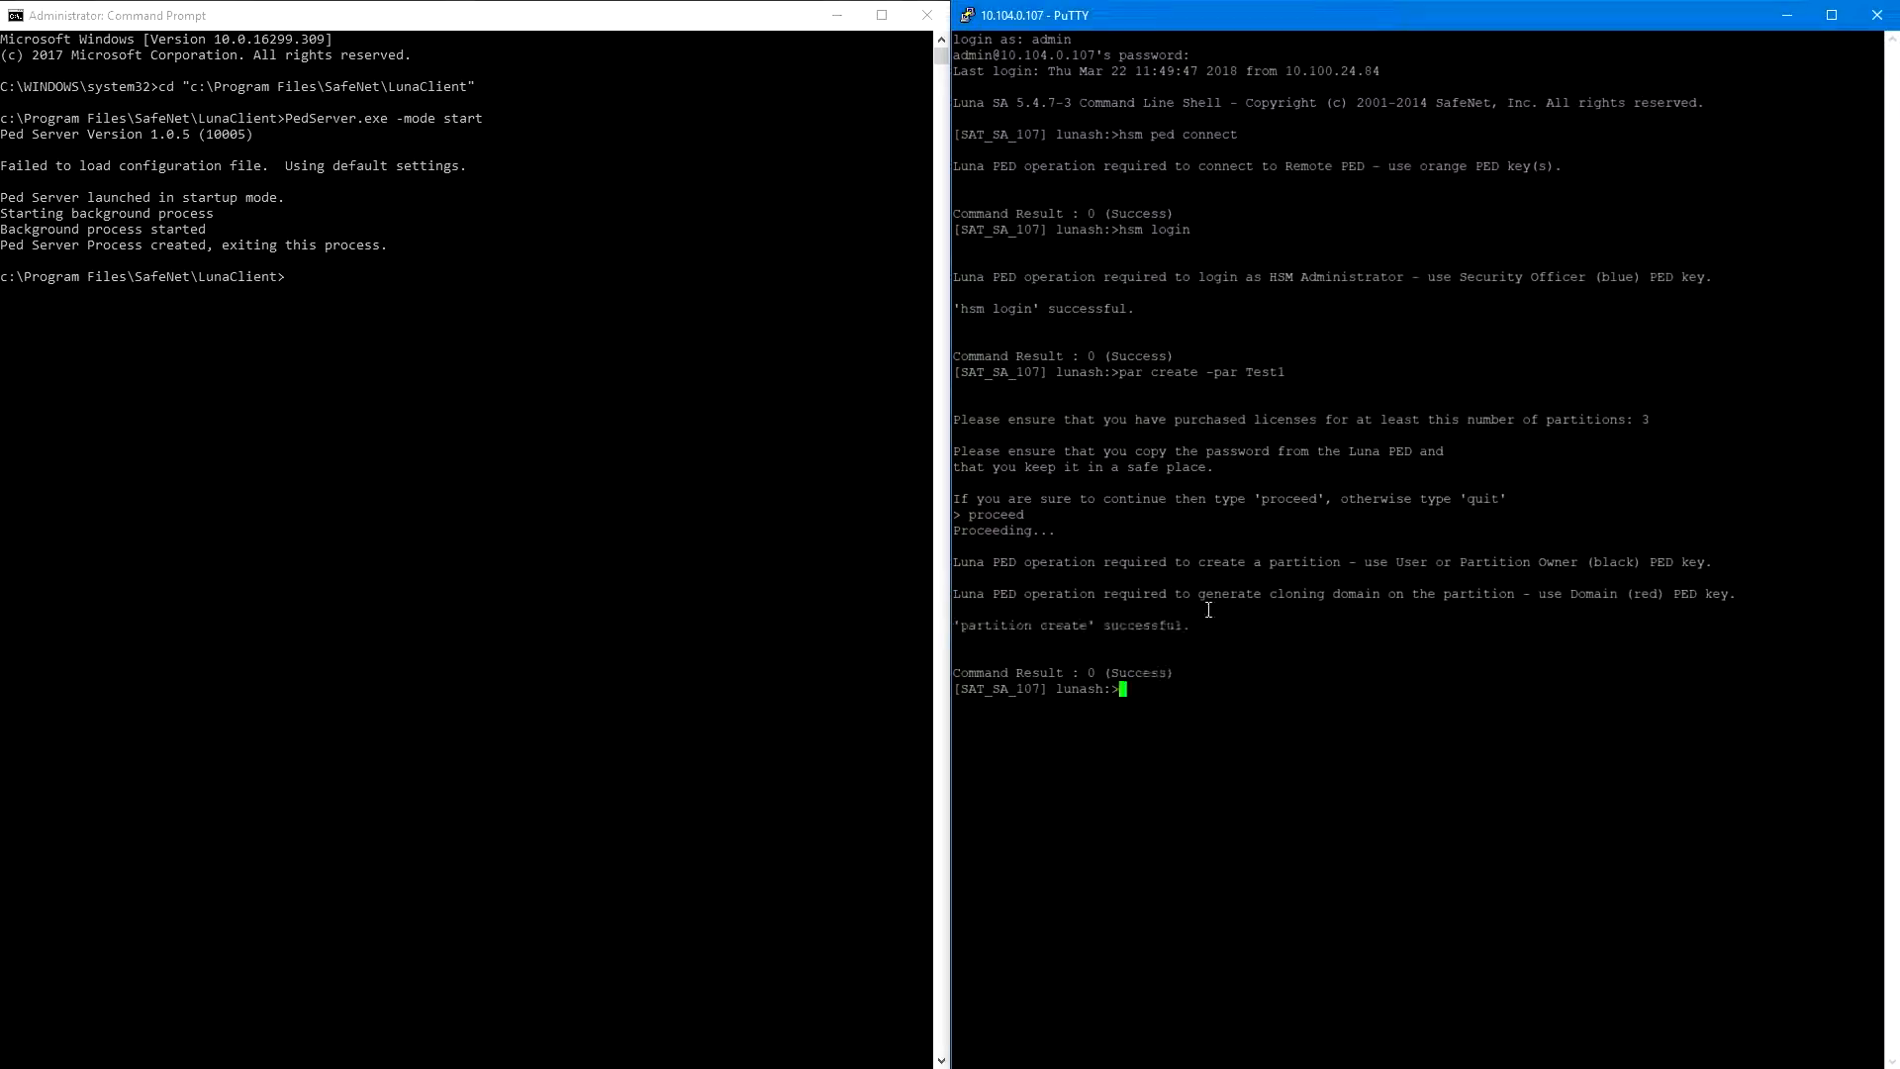
{"action": "type", "text": "partition changepw -par Test1"}
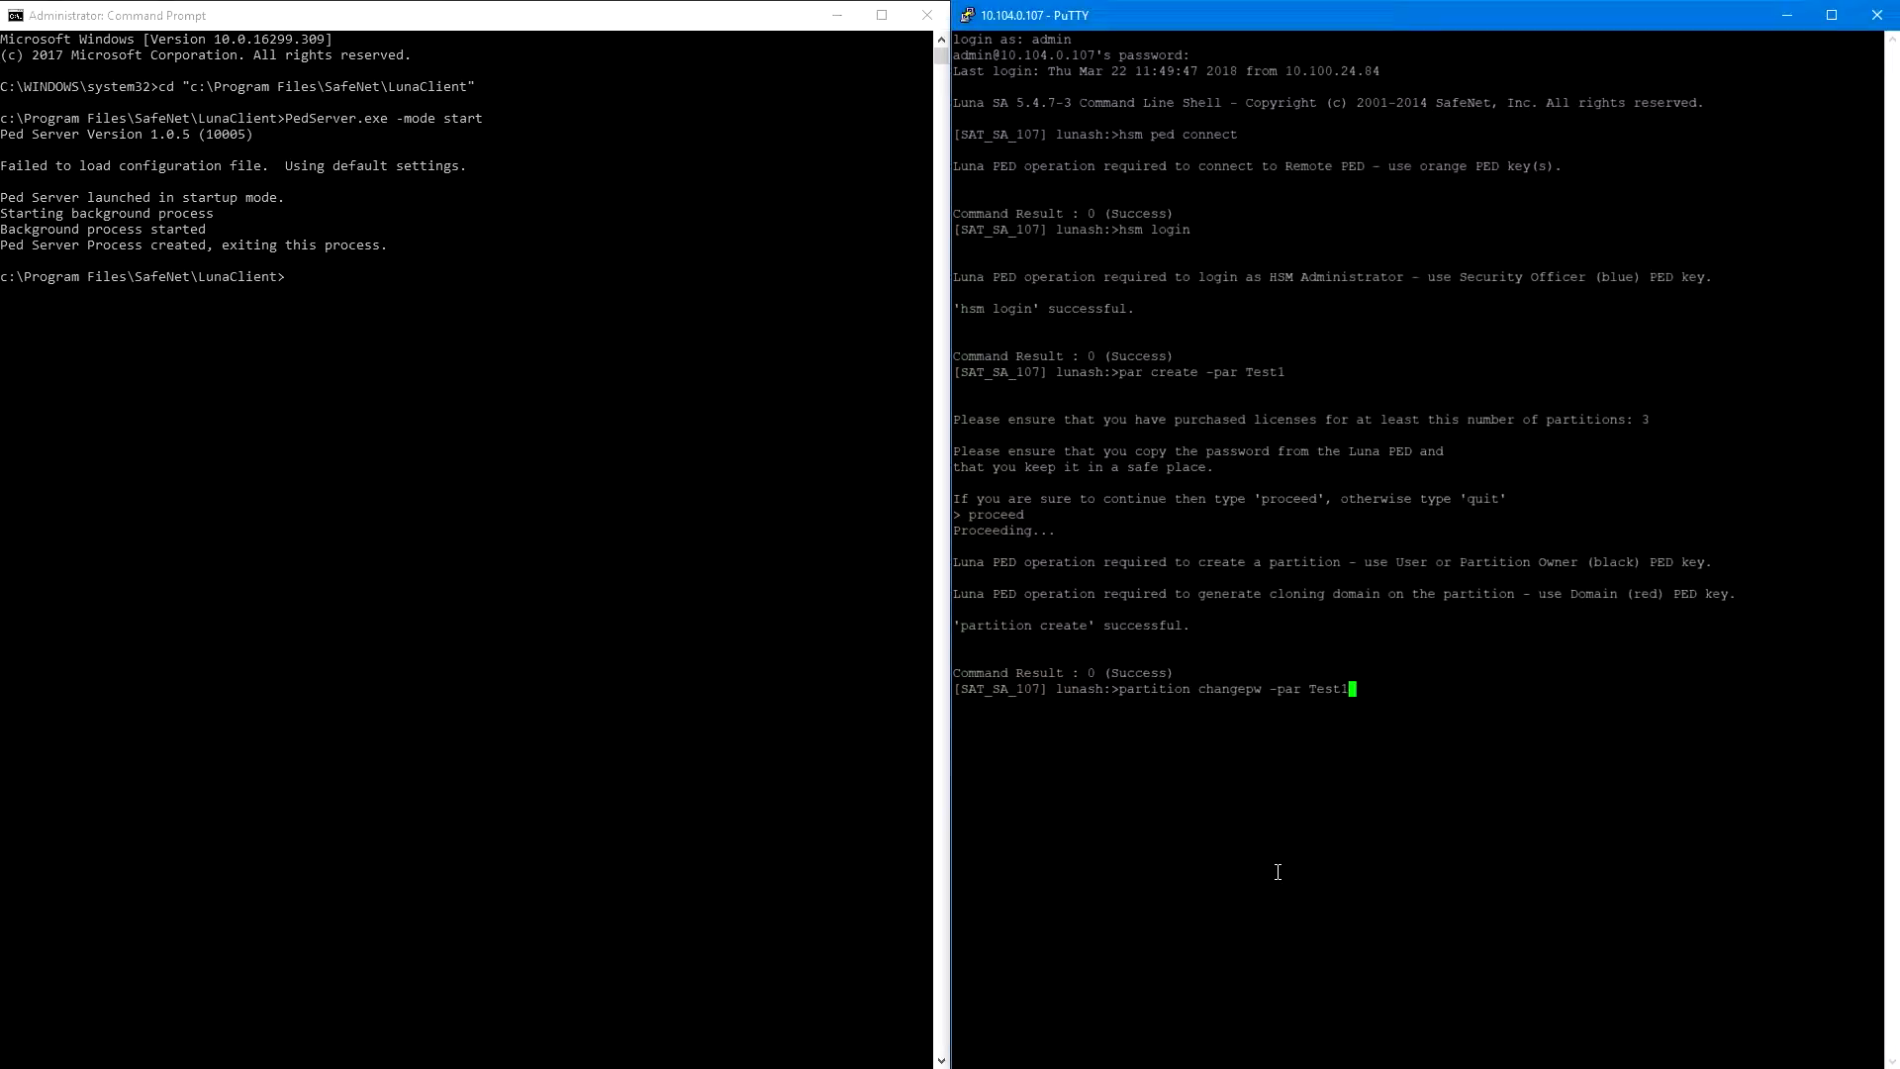
Change Test1's partition owner password using option 3, entering current and new passwords.
{"action": "key", "text": "Return"}
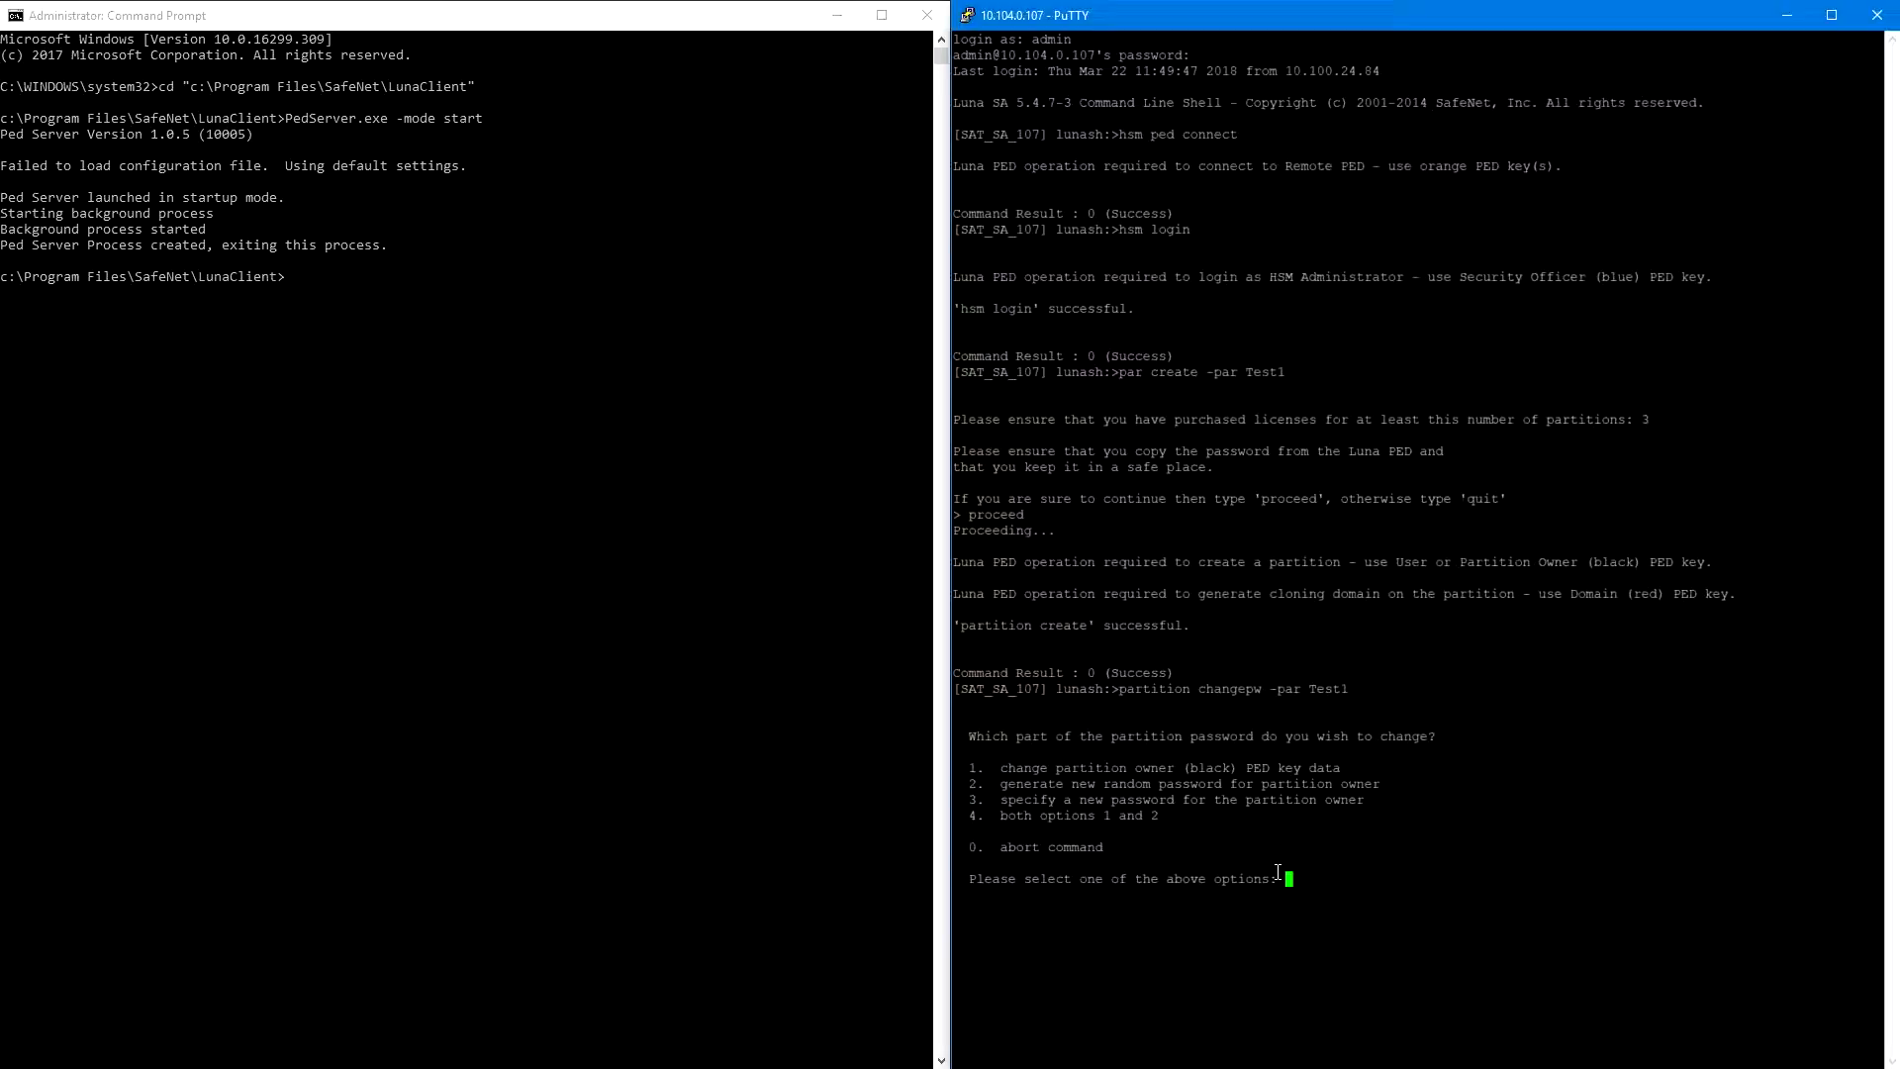
{"action": "type", "text": "3"}
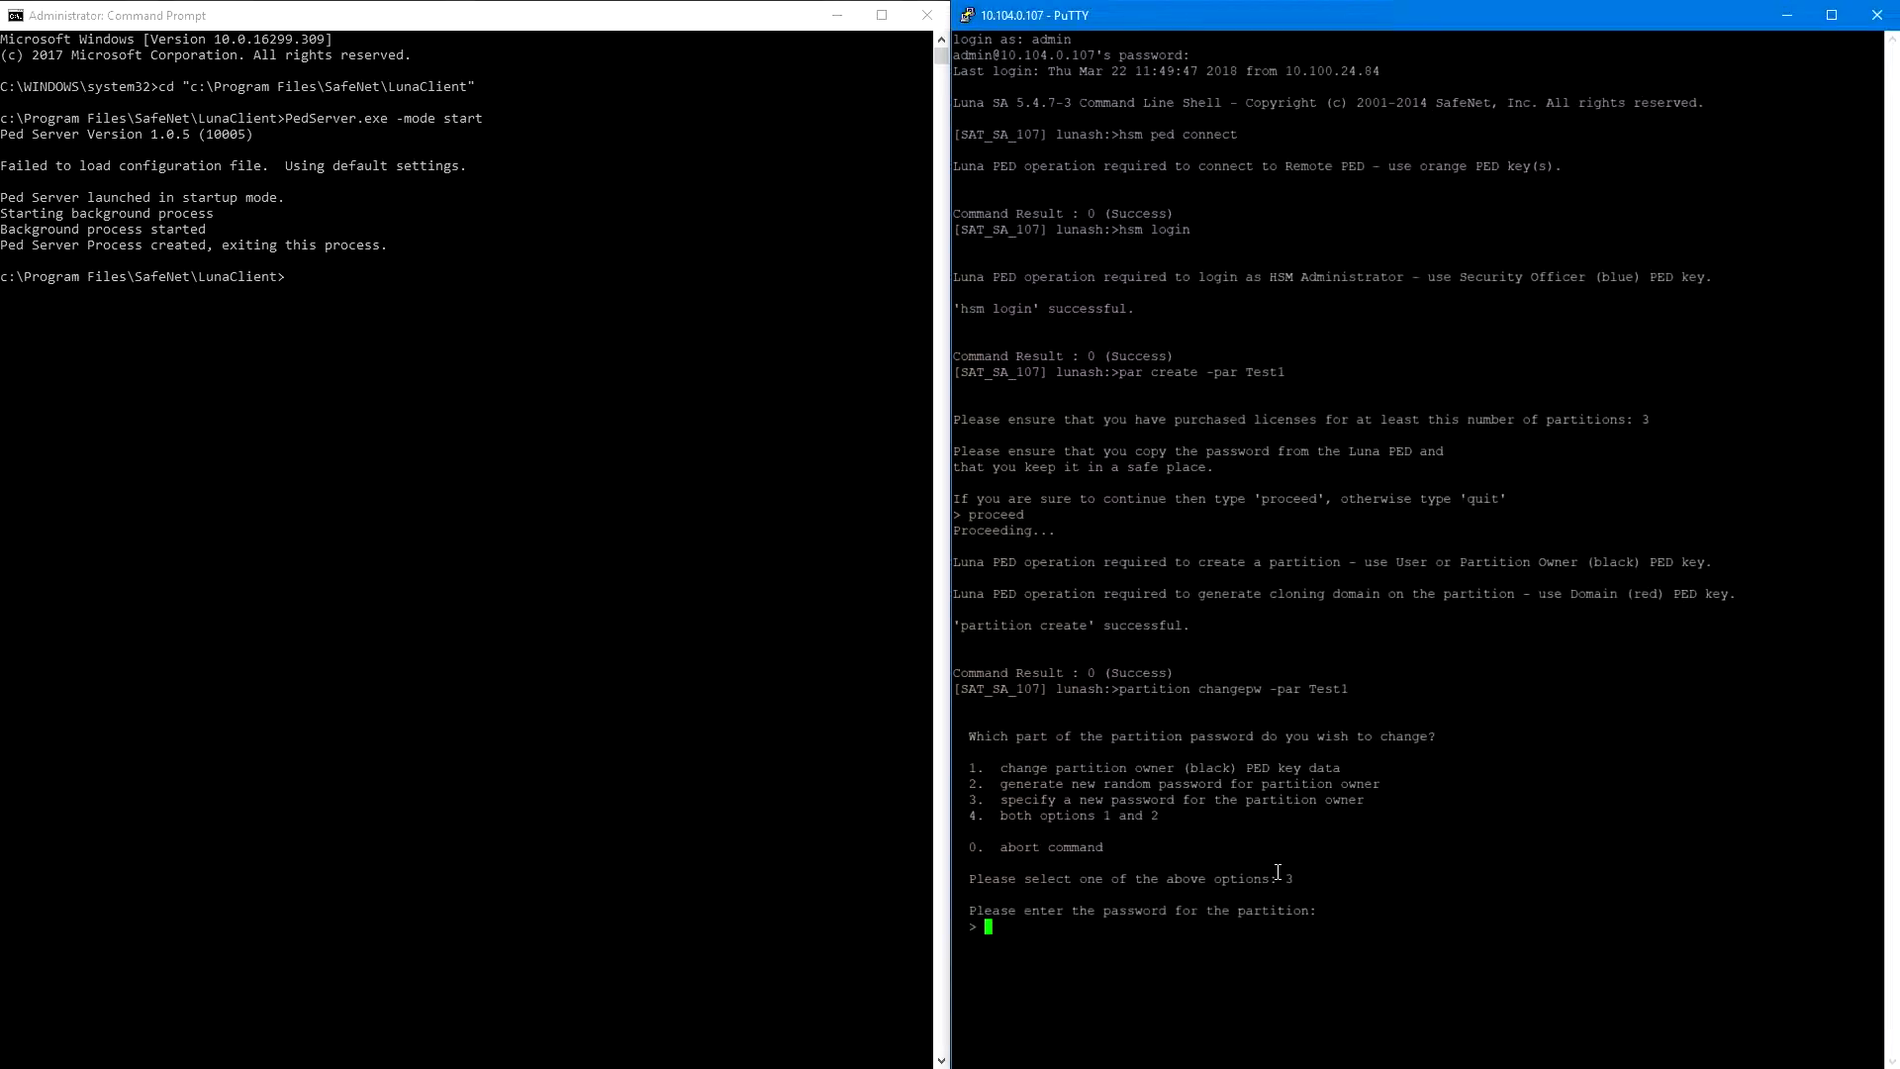
{"action": "type", "text": "***"}
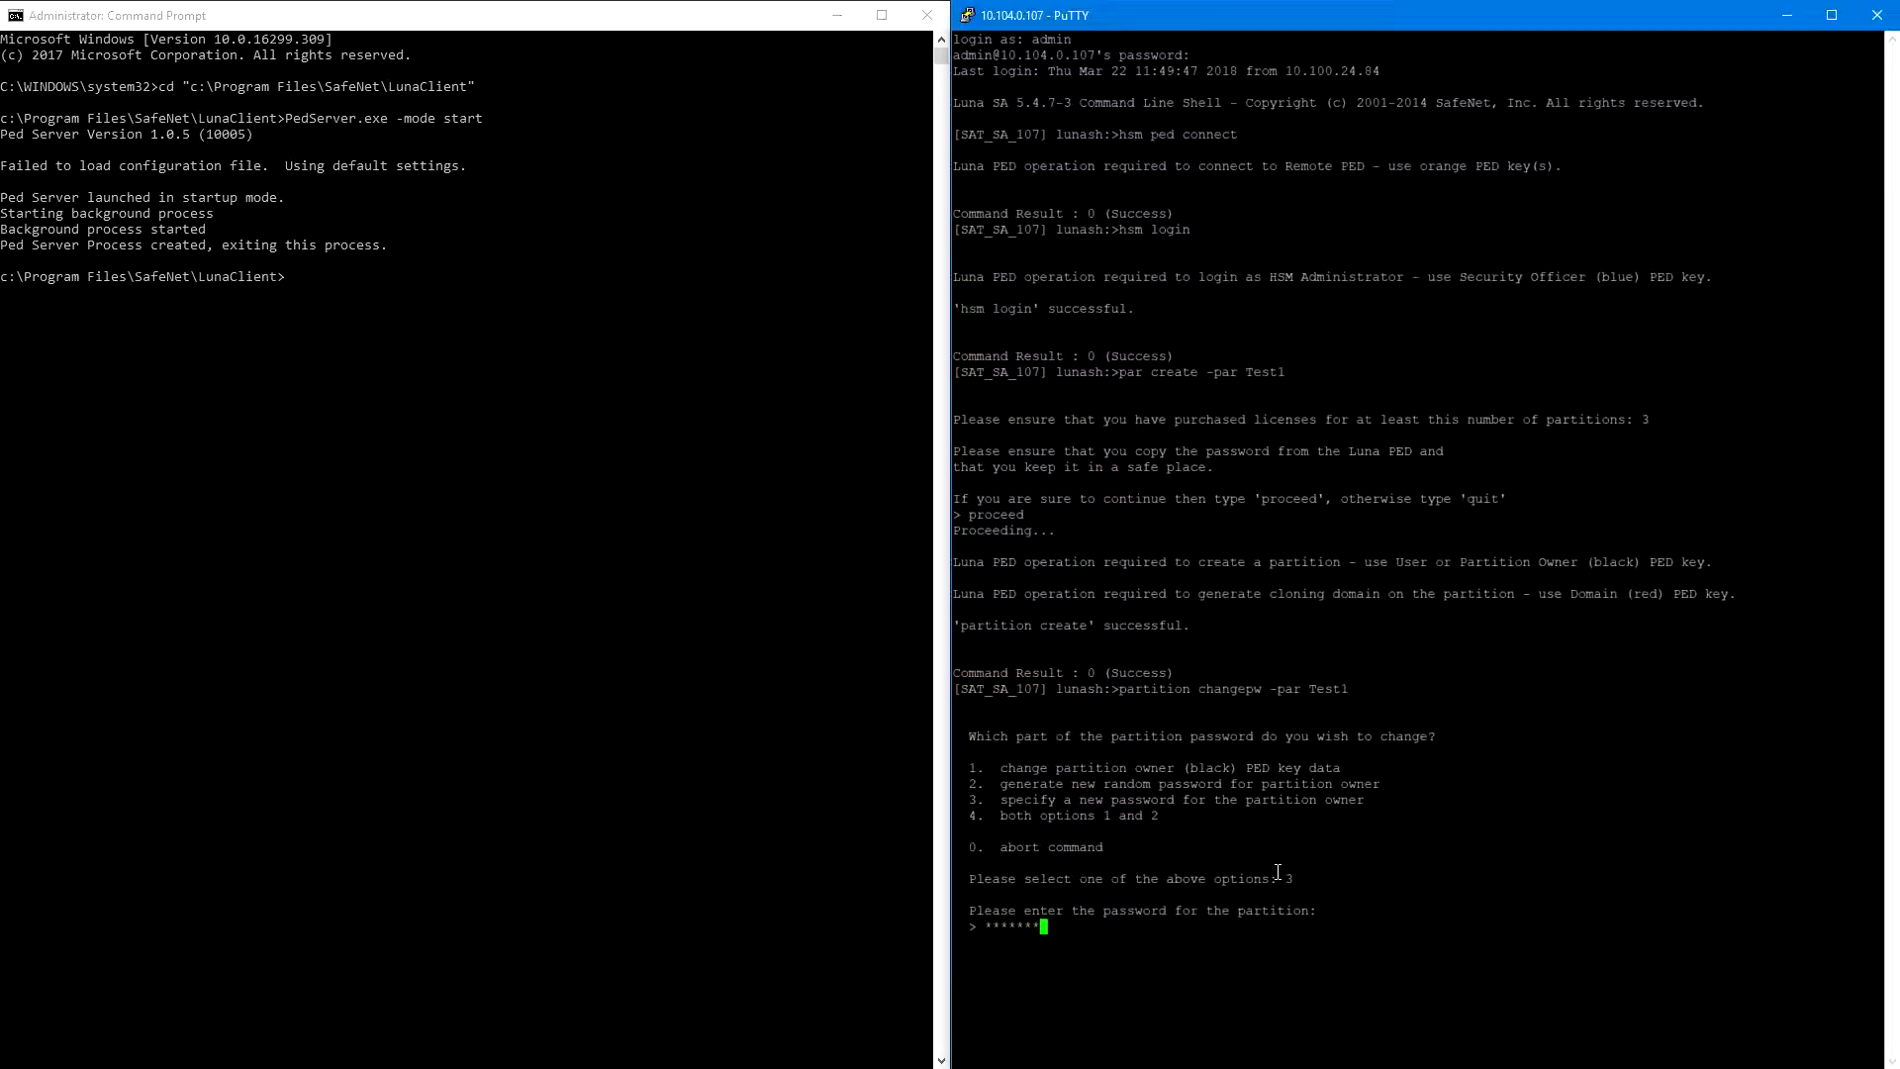
{"action": "type", "text": "*****"}
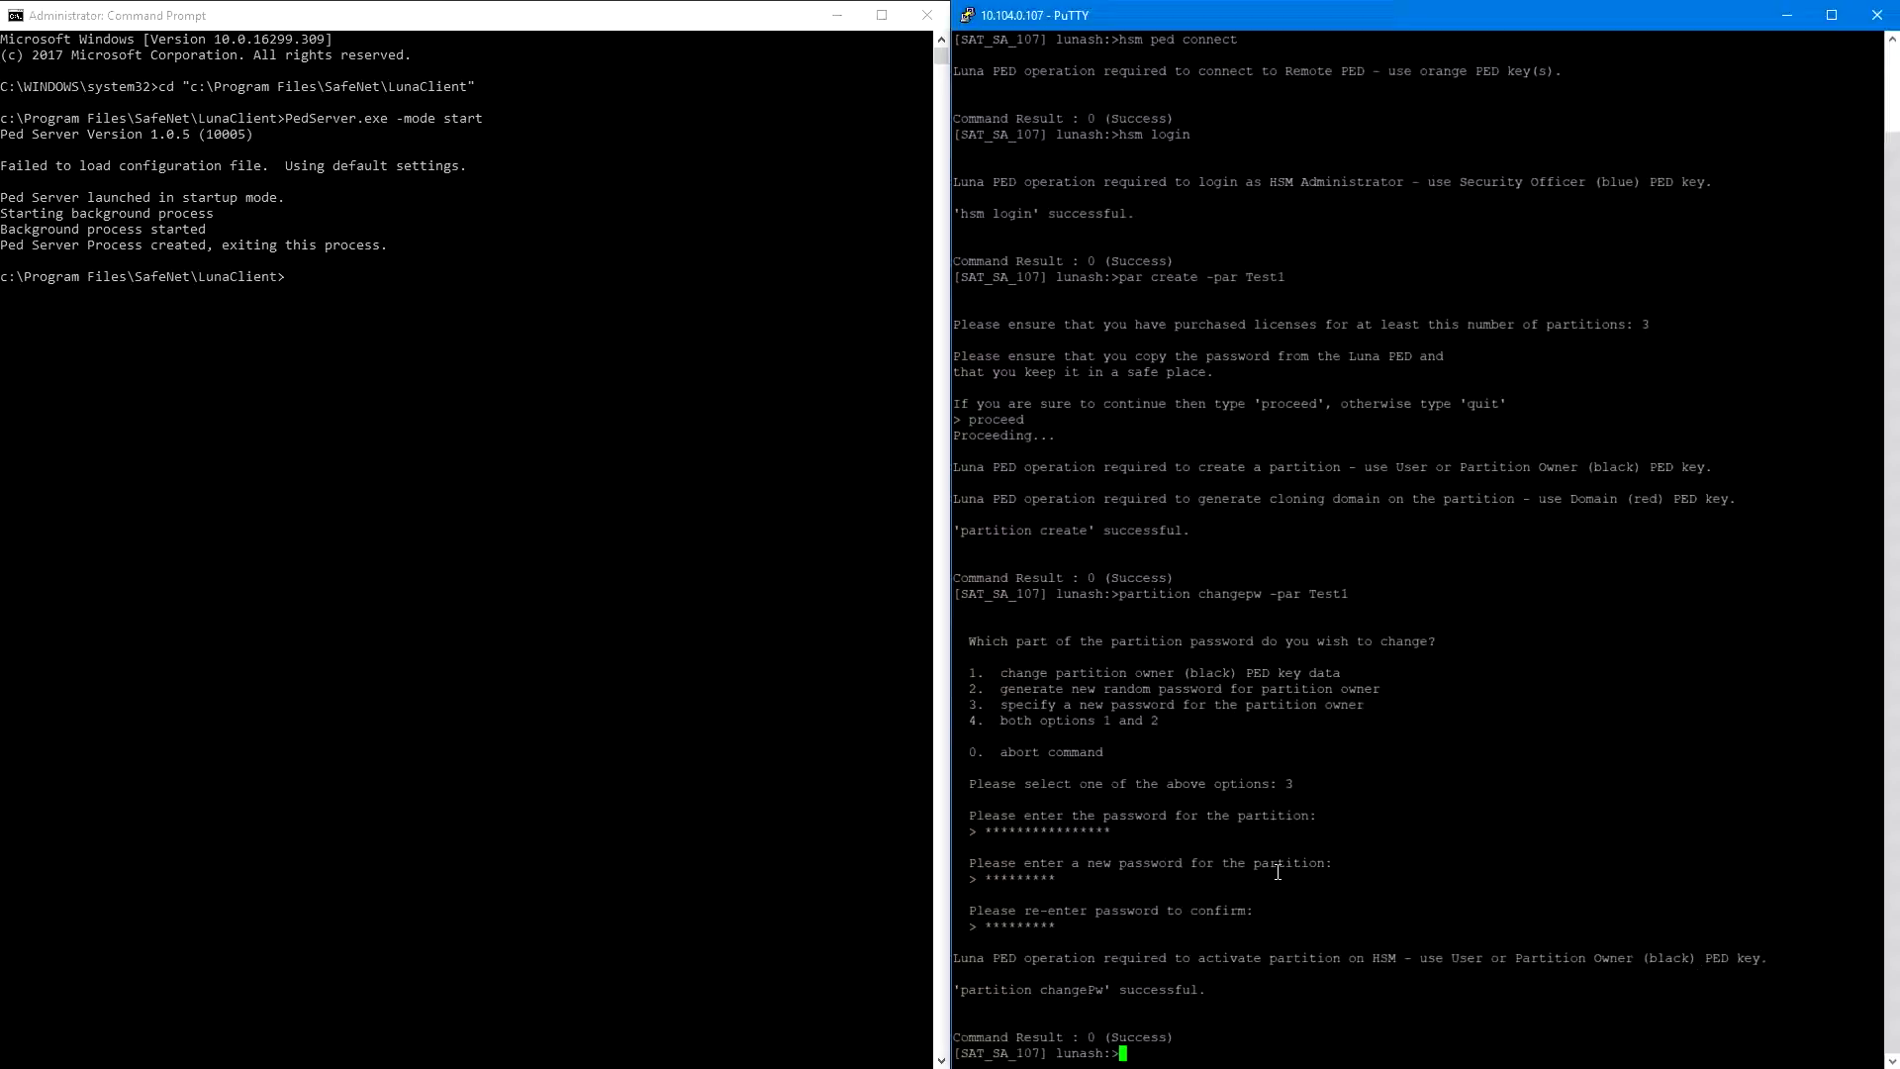
{"action": "type", "text": "part show"}
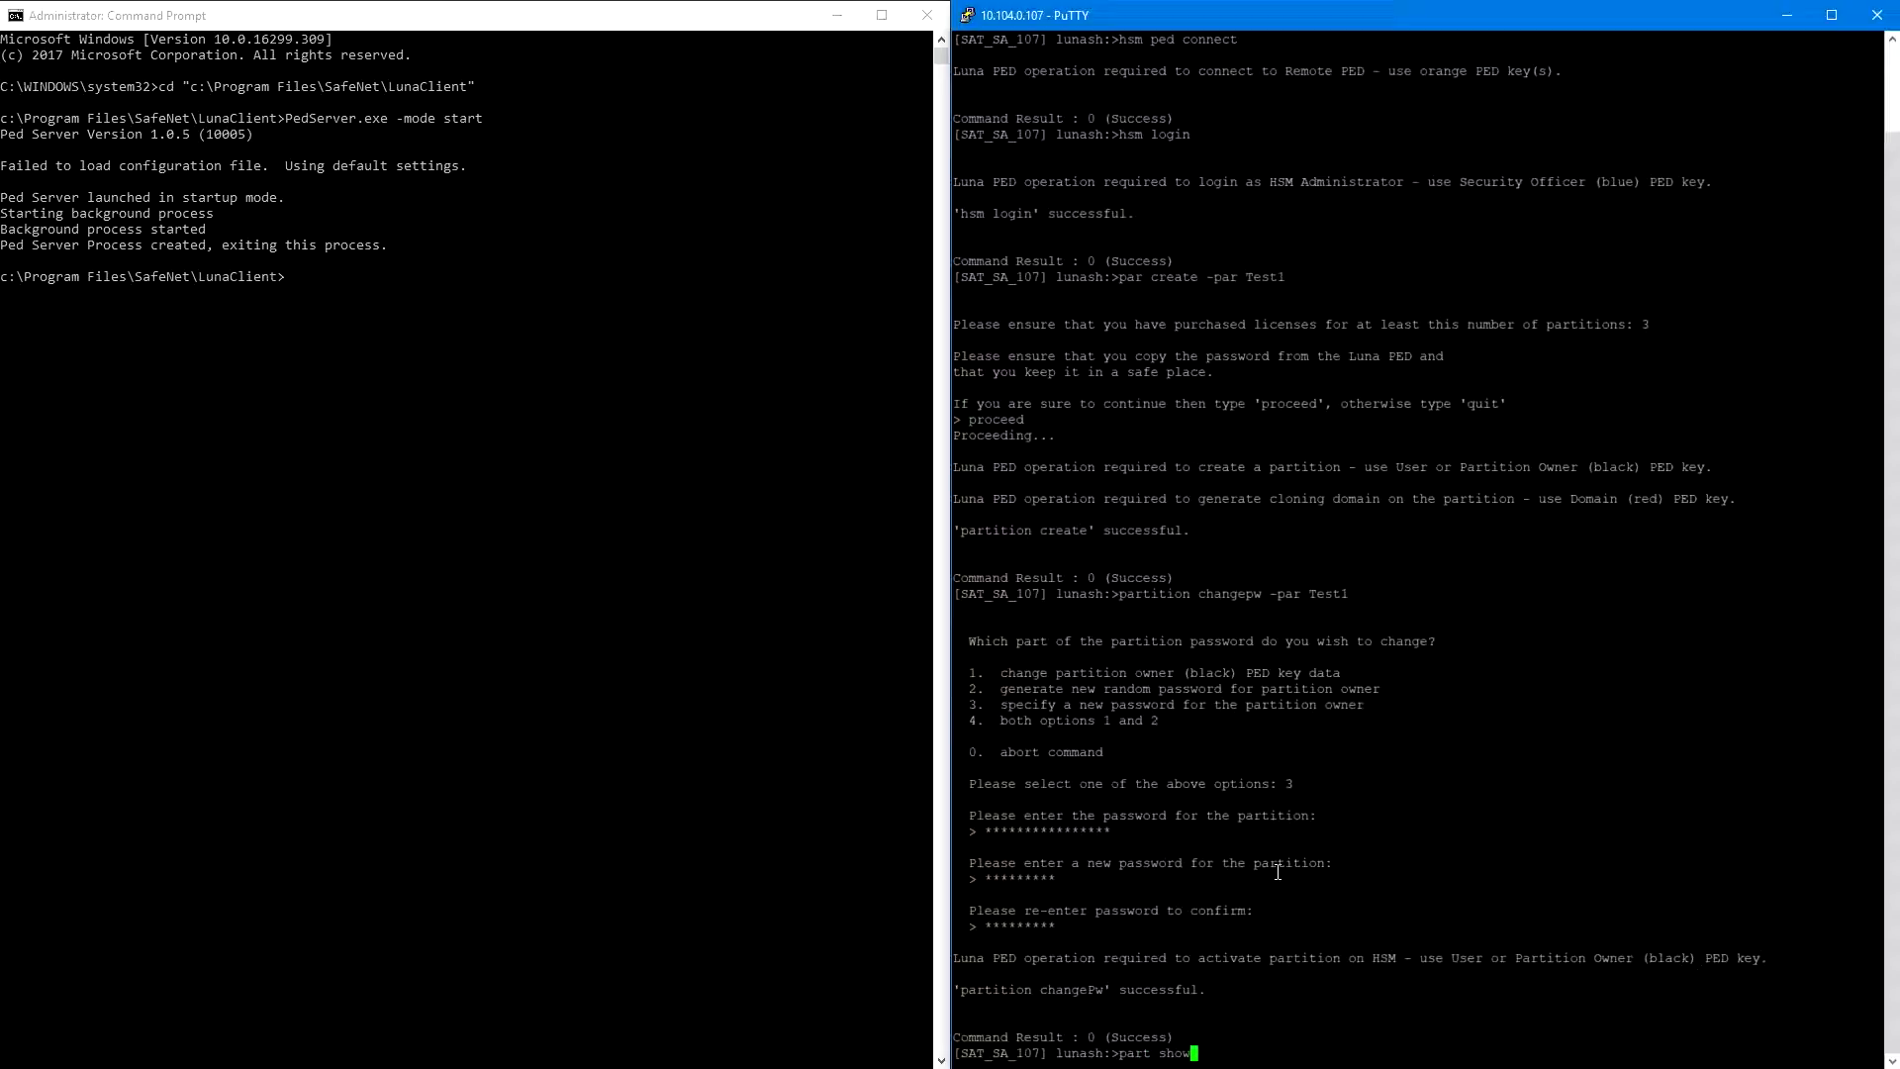
Review Test1's policies and set policies 22 and 23 to 1.
{"action": "type", "text": "wpo -par"}
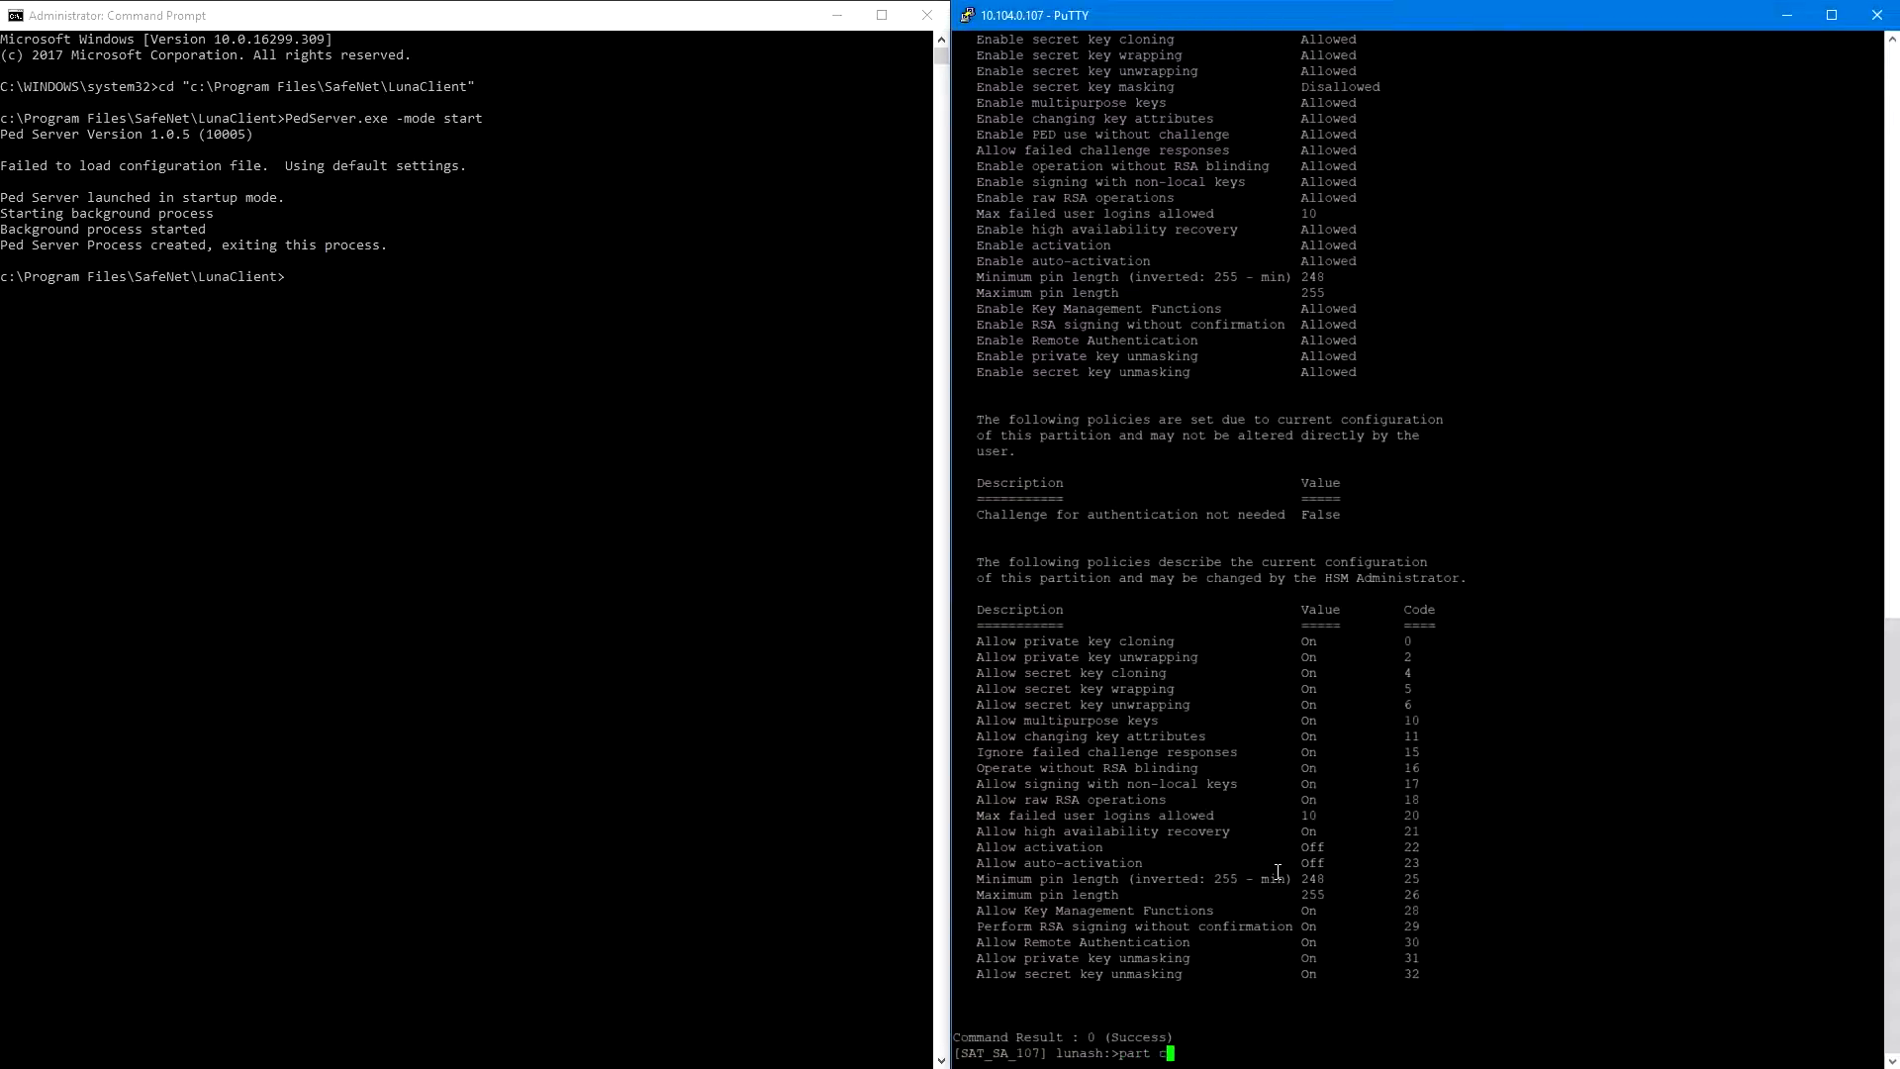
{"action": "type", "text": "hangep"}
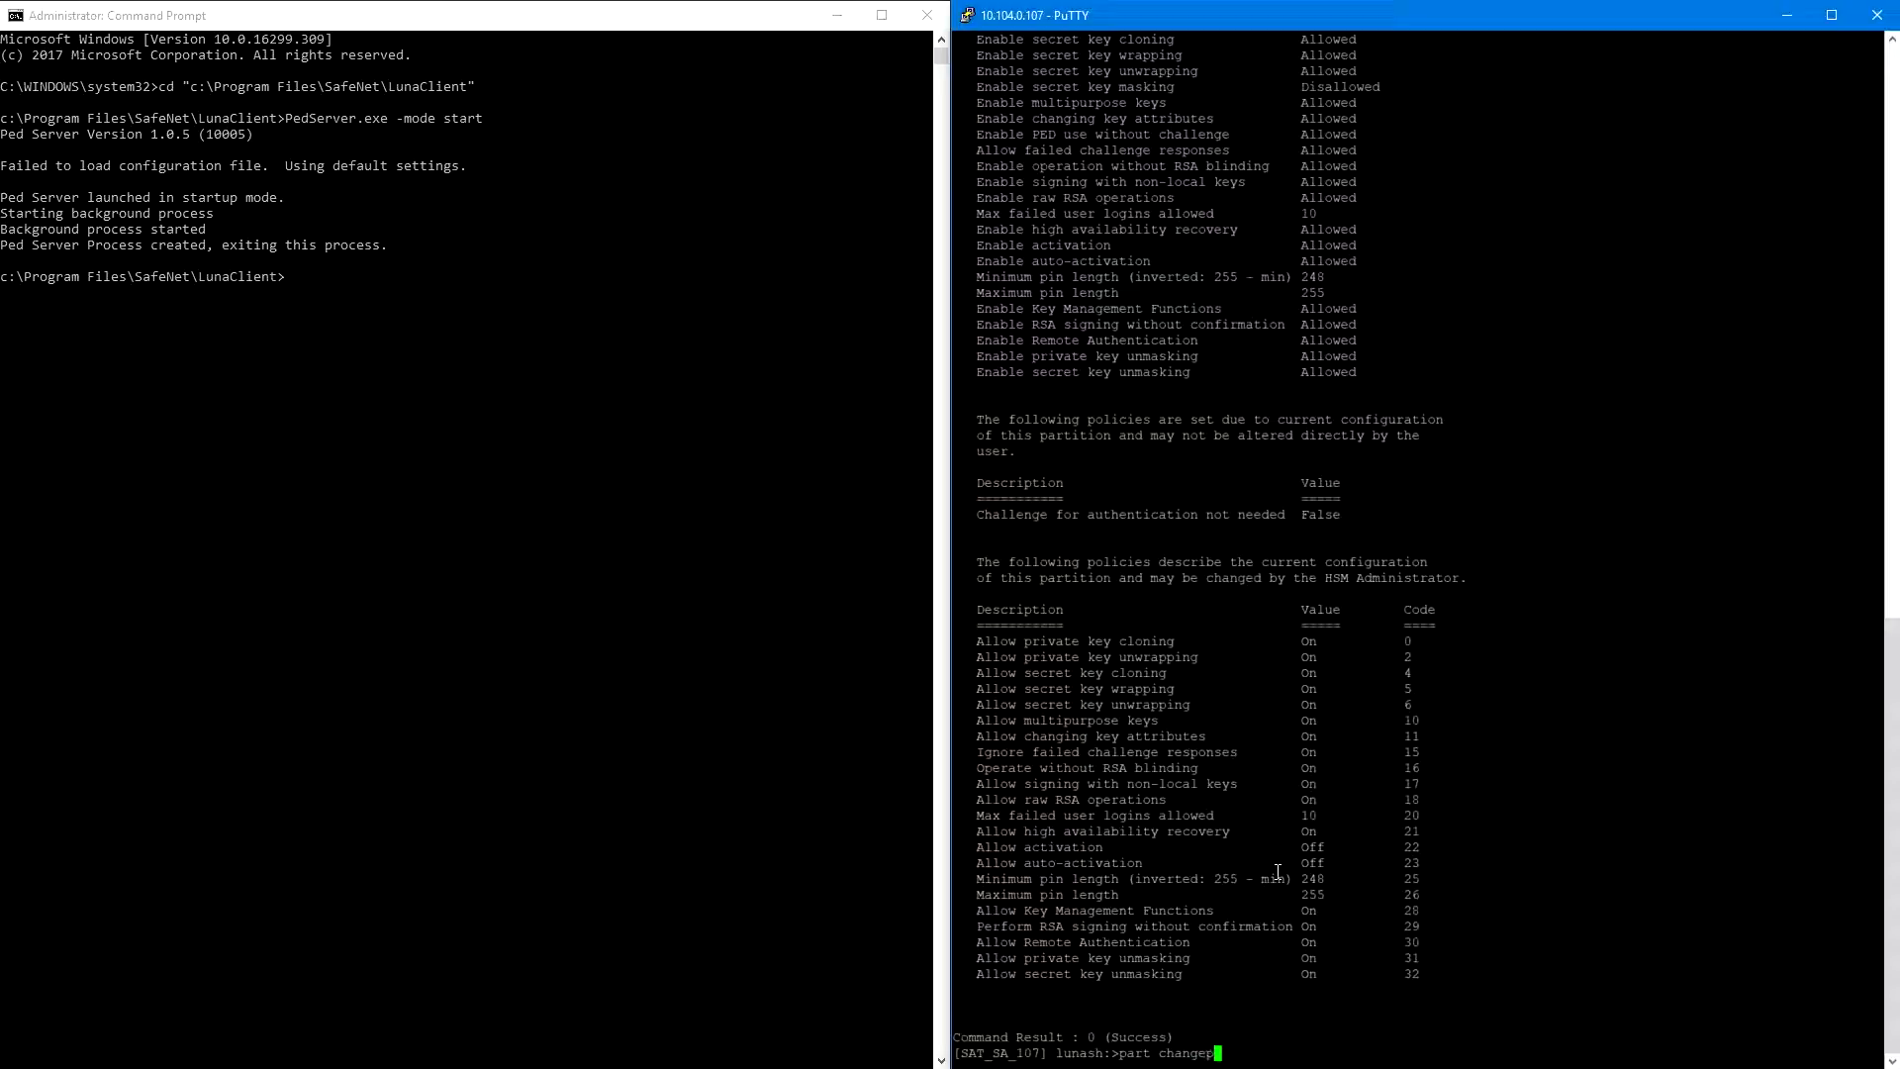
{"action": "type", "text": "o -"}
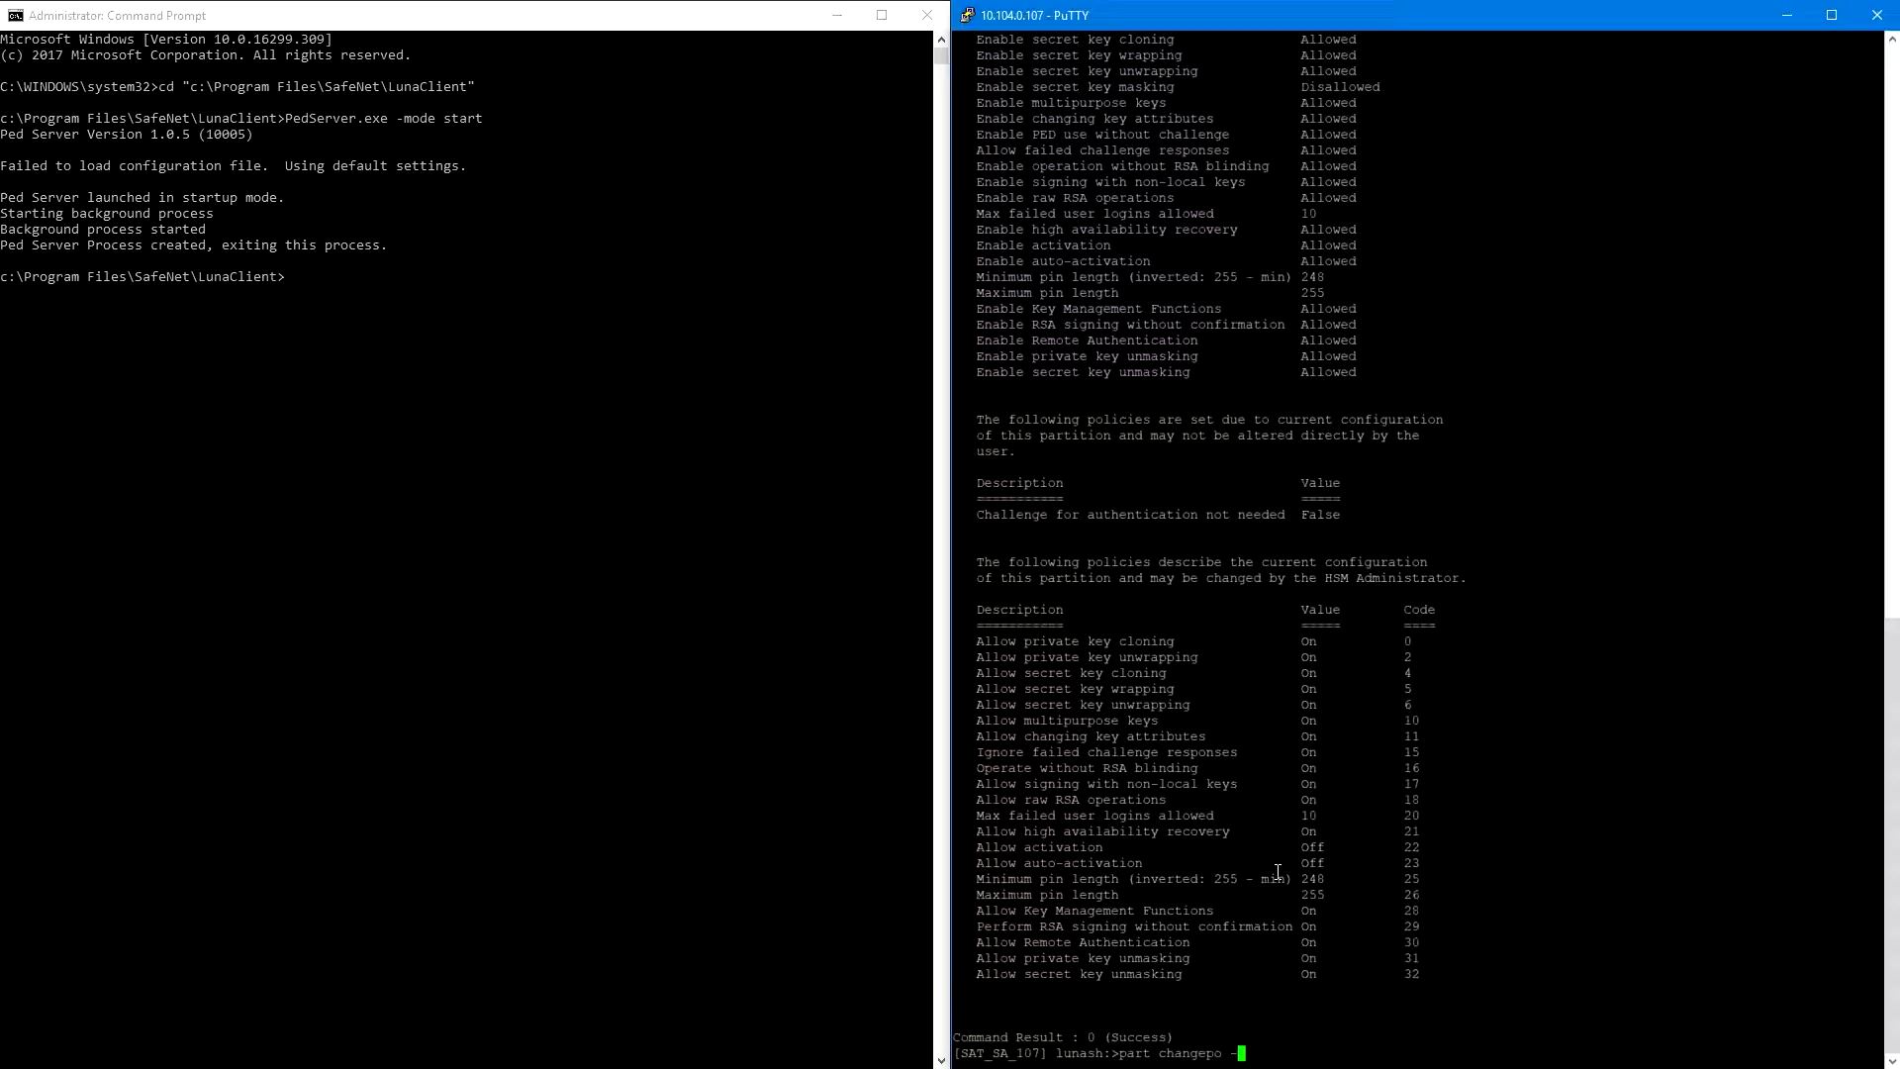
{"action": "type", "text": "part Test1 -v"}
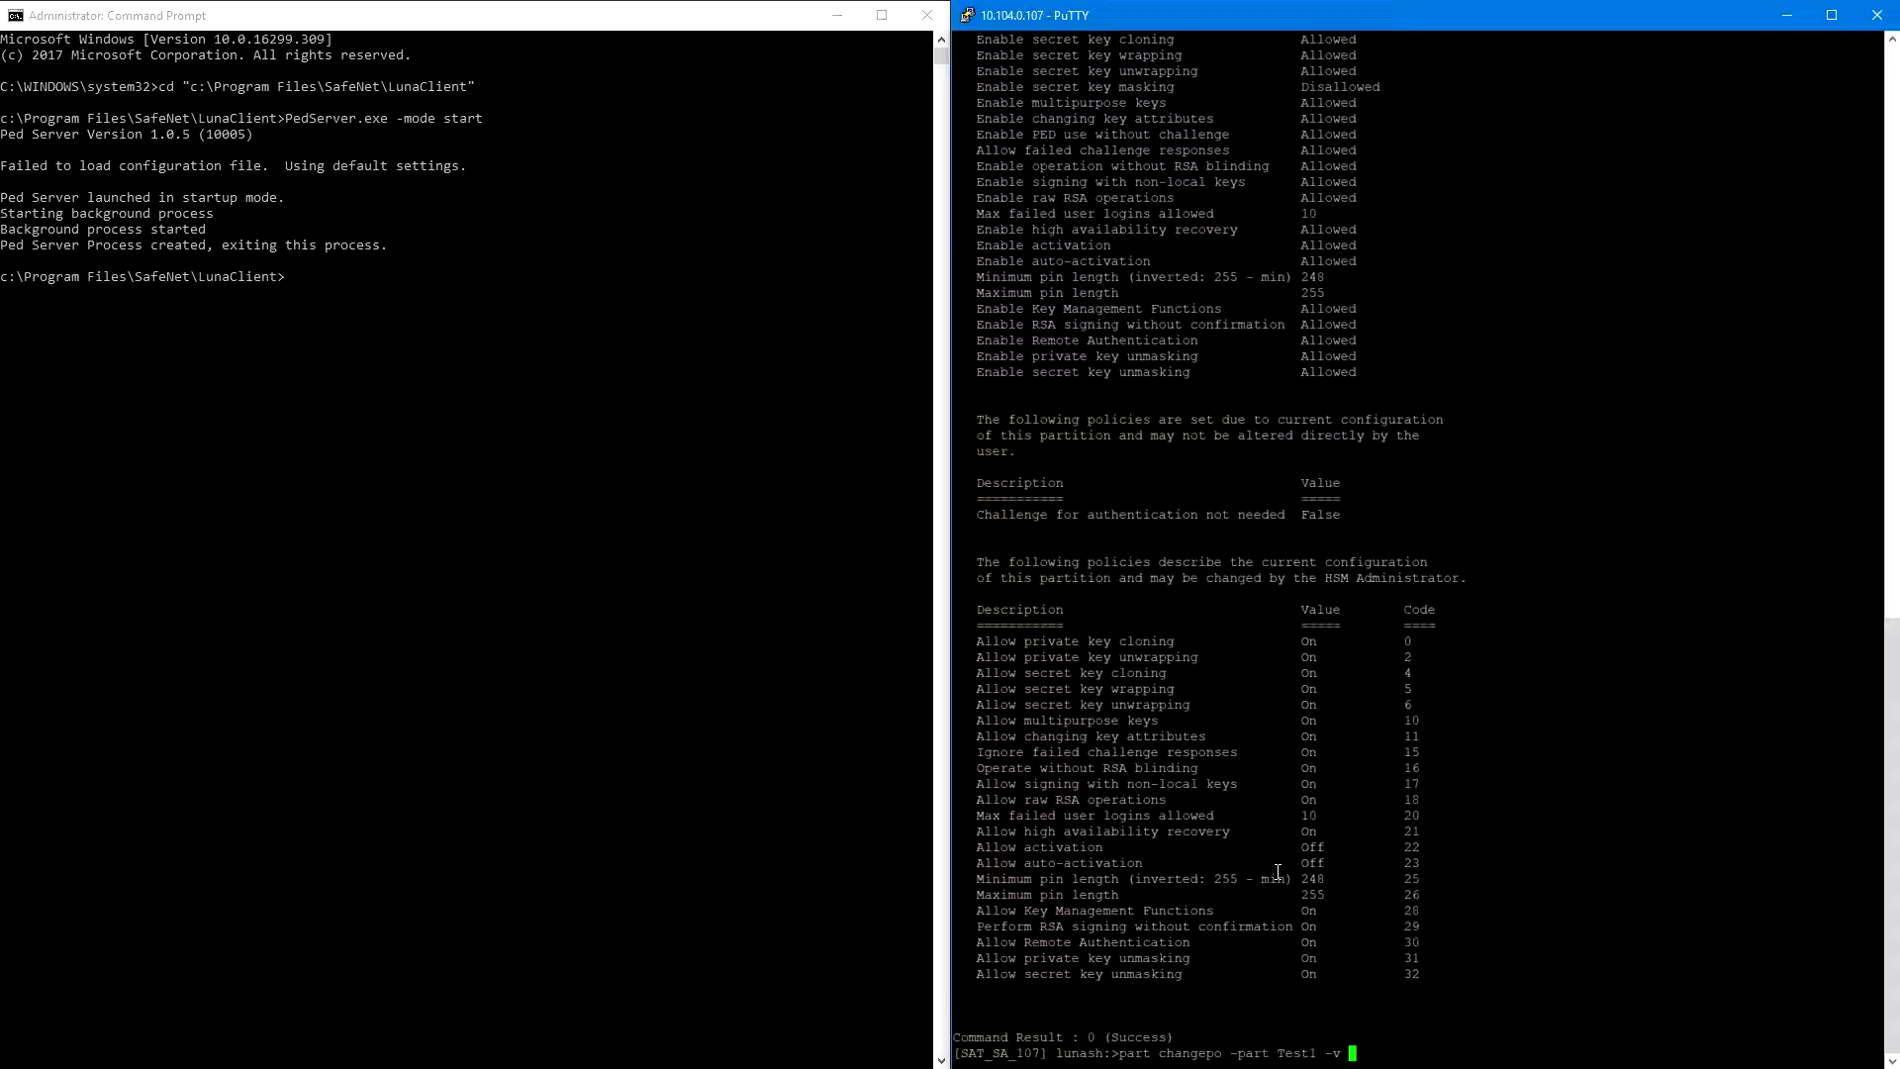
{"action": "type", "text": "1 -po 22"}
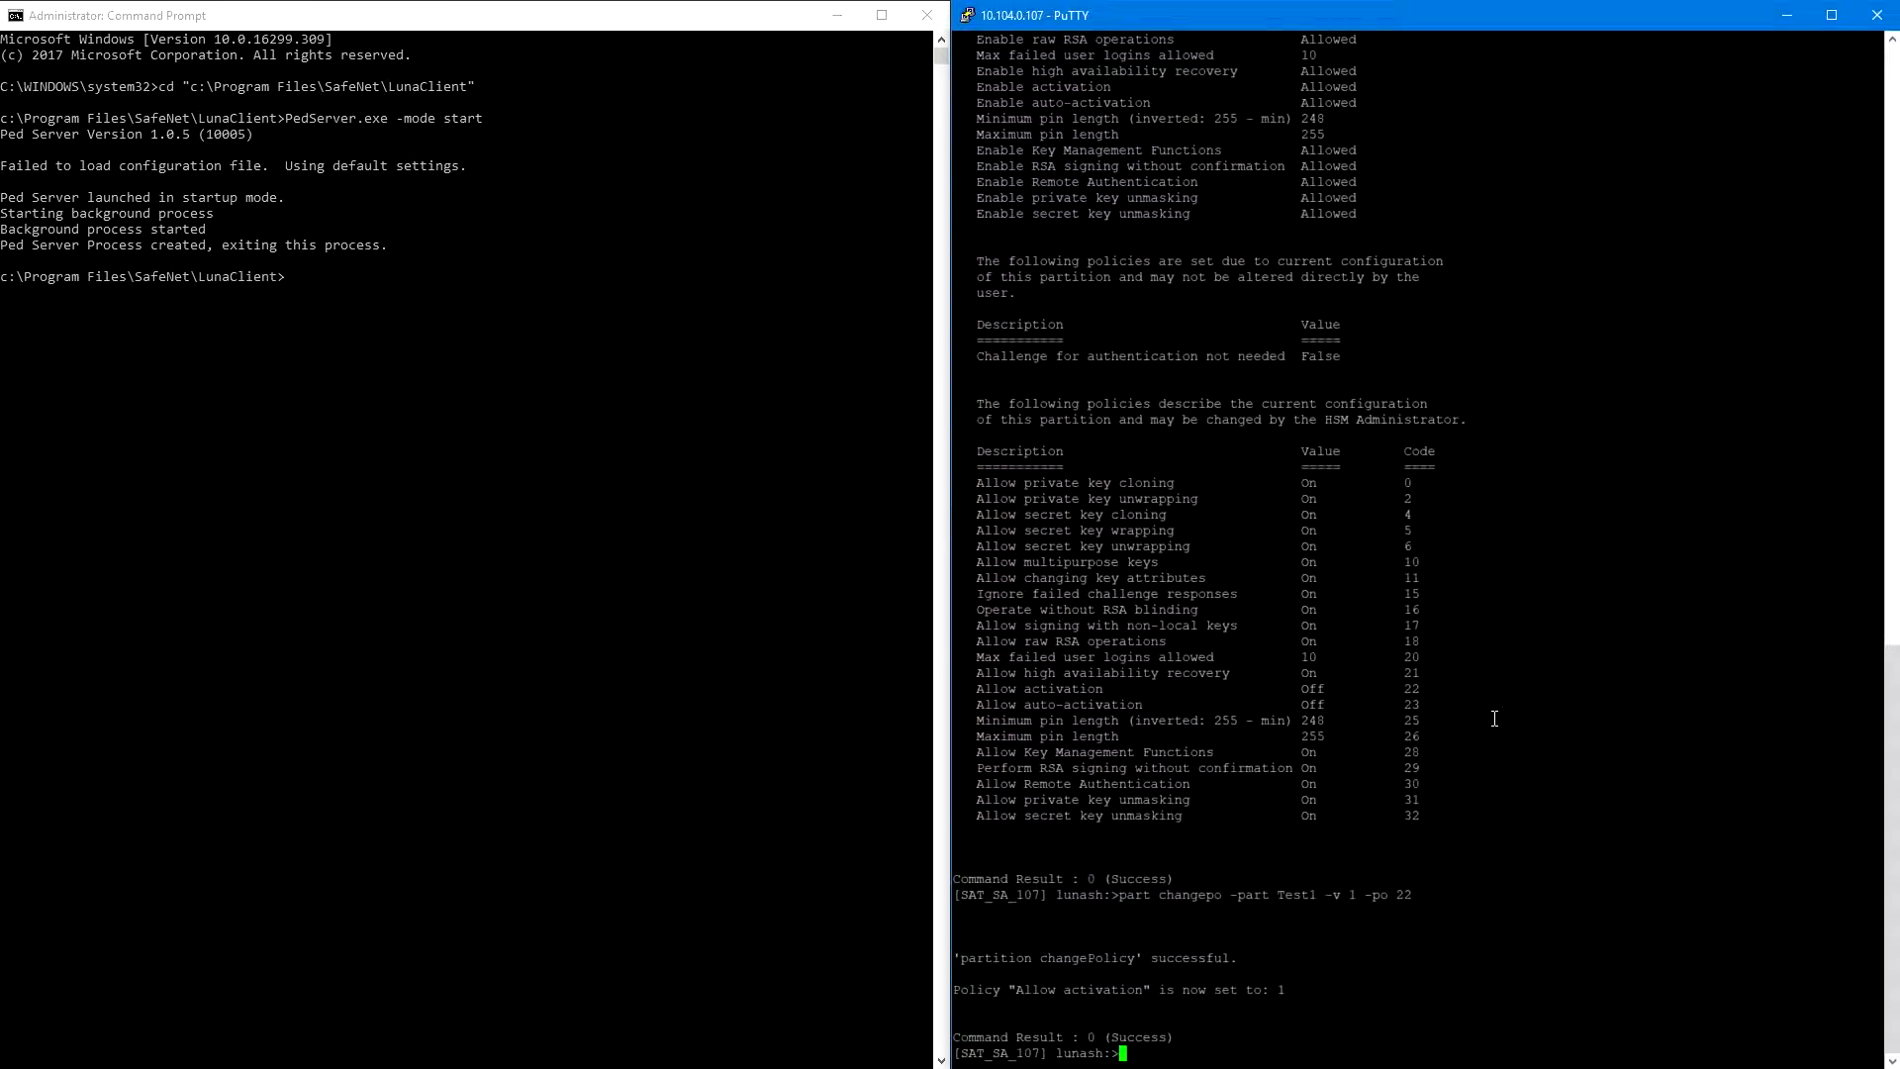
{"action": "type", "text": "part changepo -part Test1 -v 1 -po 23"}
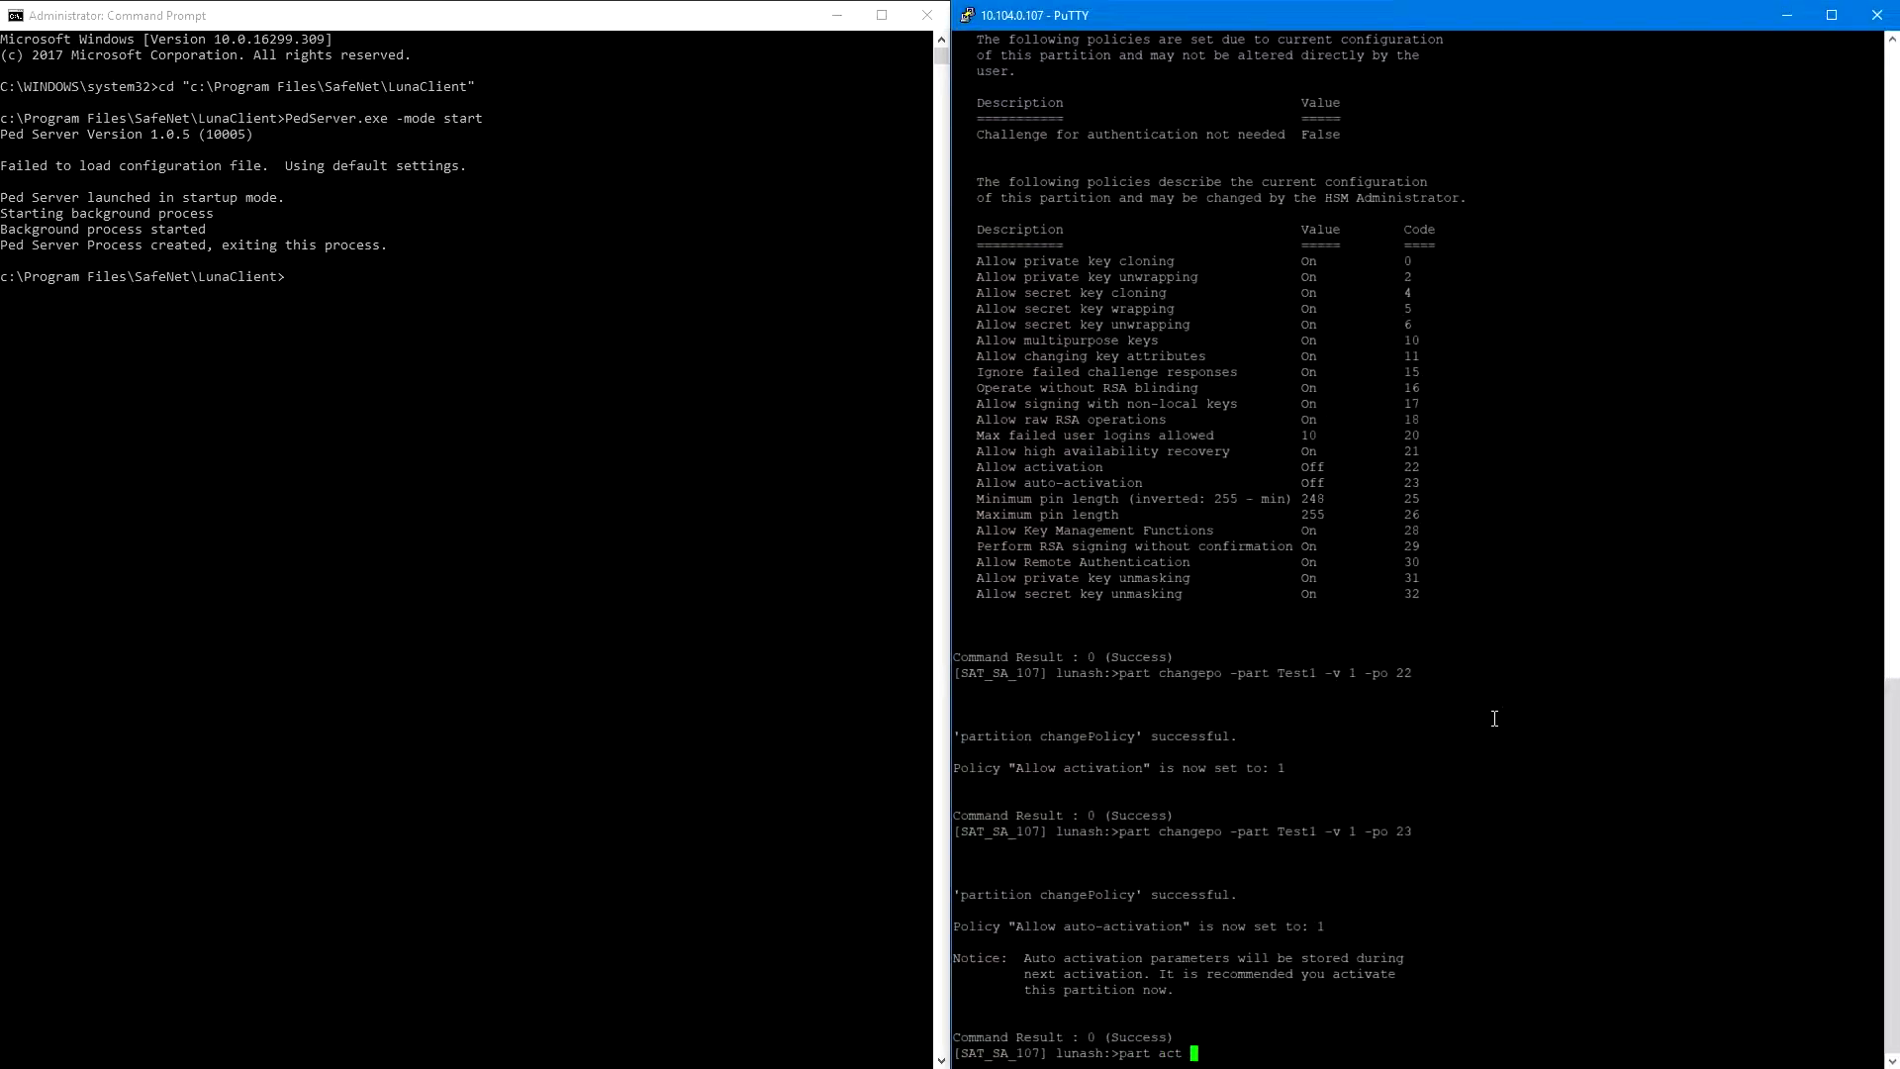
Activate Test1 with 'part act -par Test1' and enter the partition password.
{"action": "type", "text": "-par Test1"}
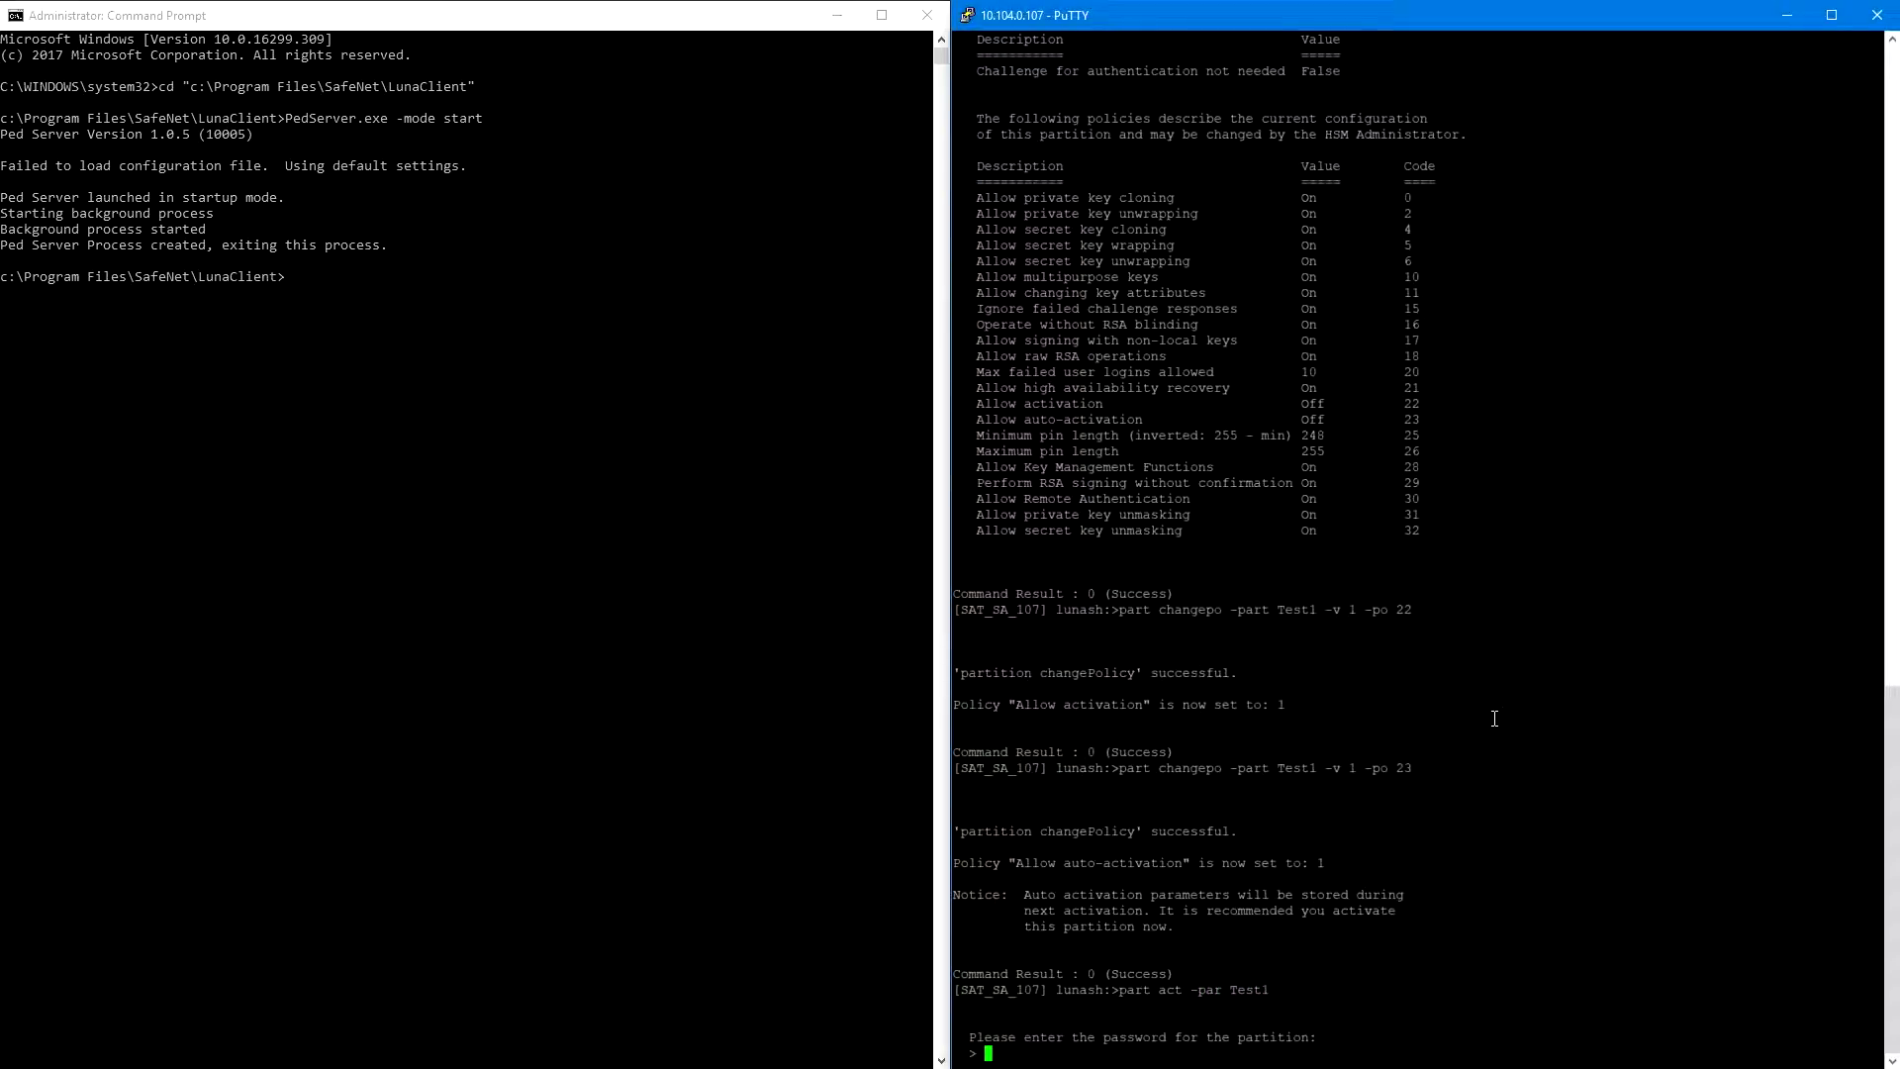
{"action": "type", "text": "****"}
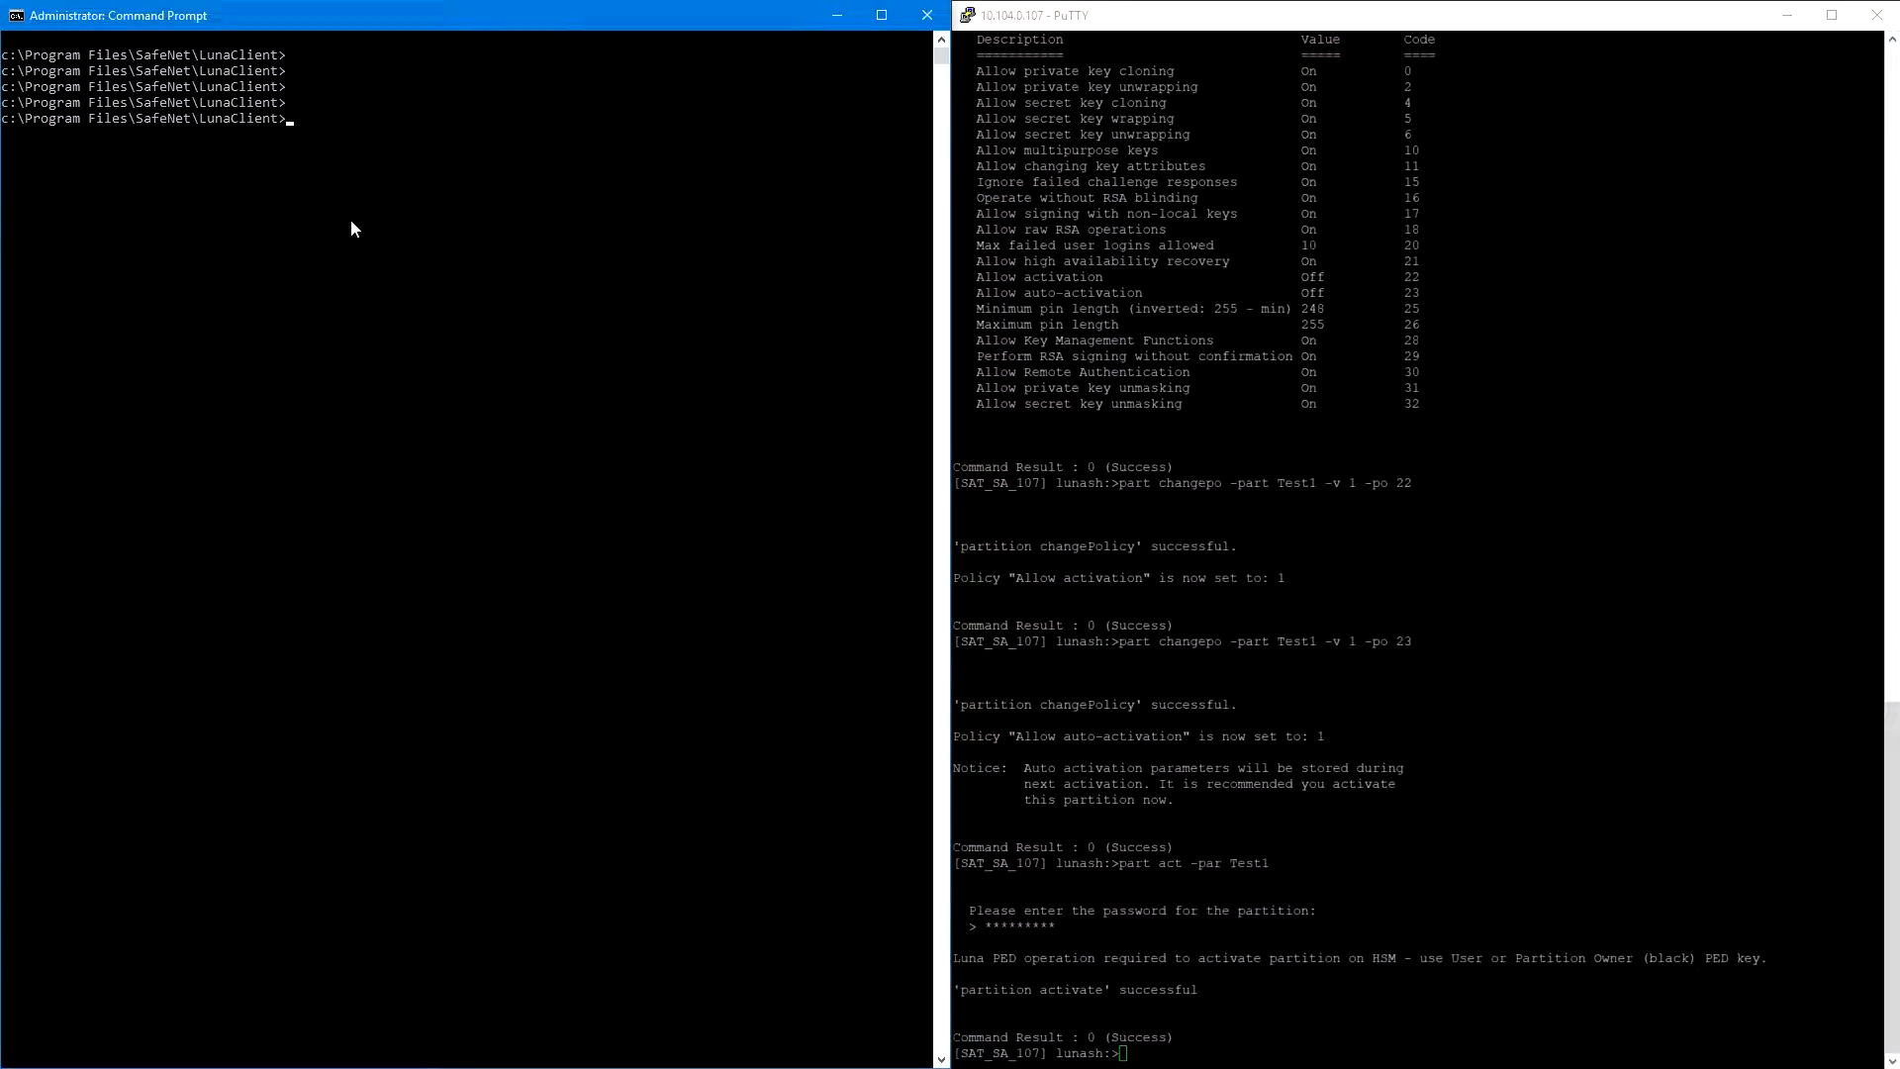
Run 'VTL.exe createcert -n 10.100.24.84' to generate the client key and certificate.
{"action": "type", "text": "v"}
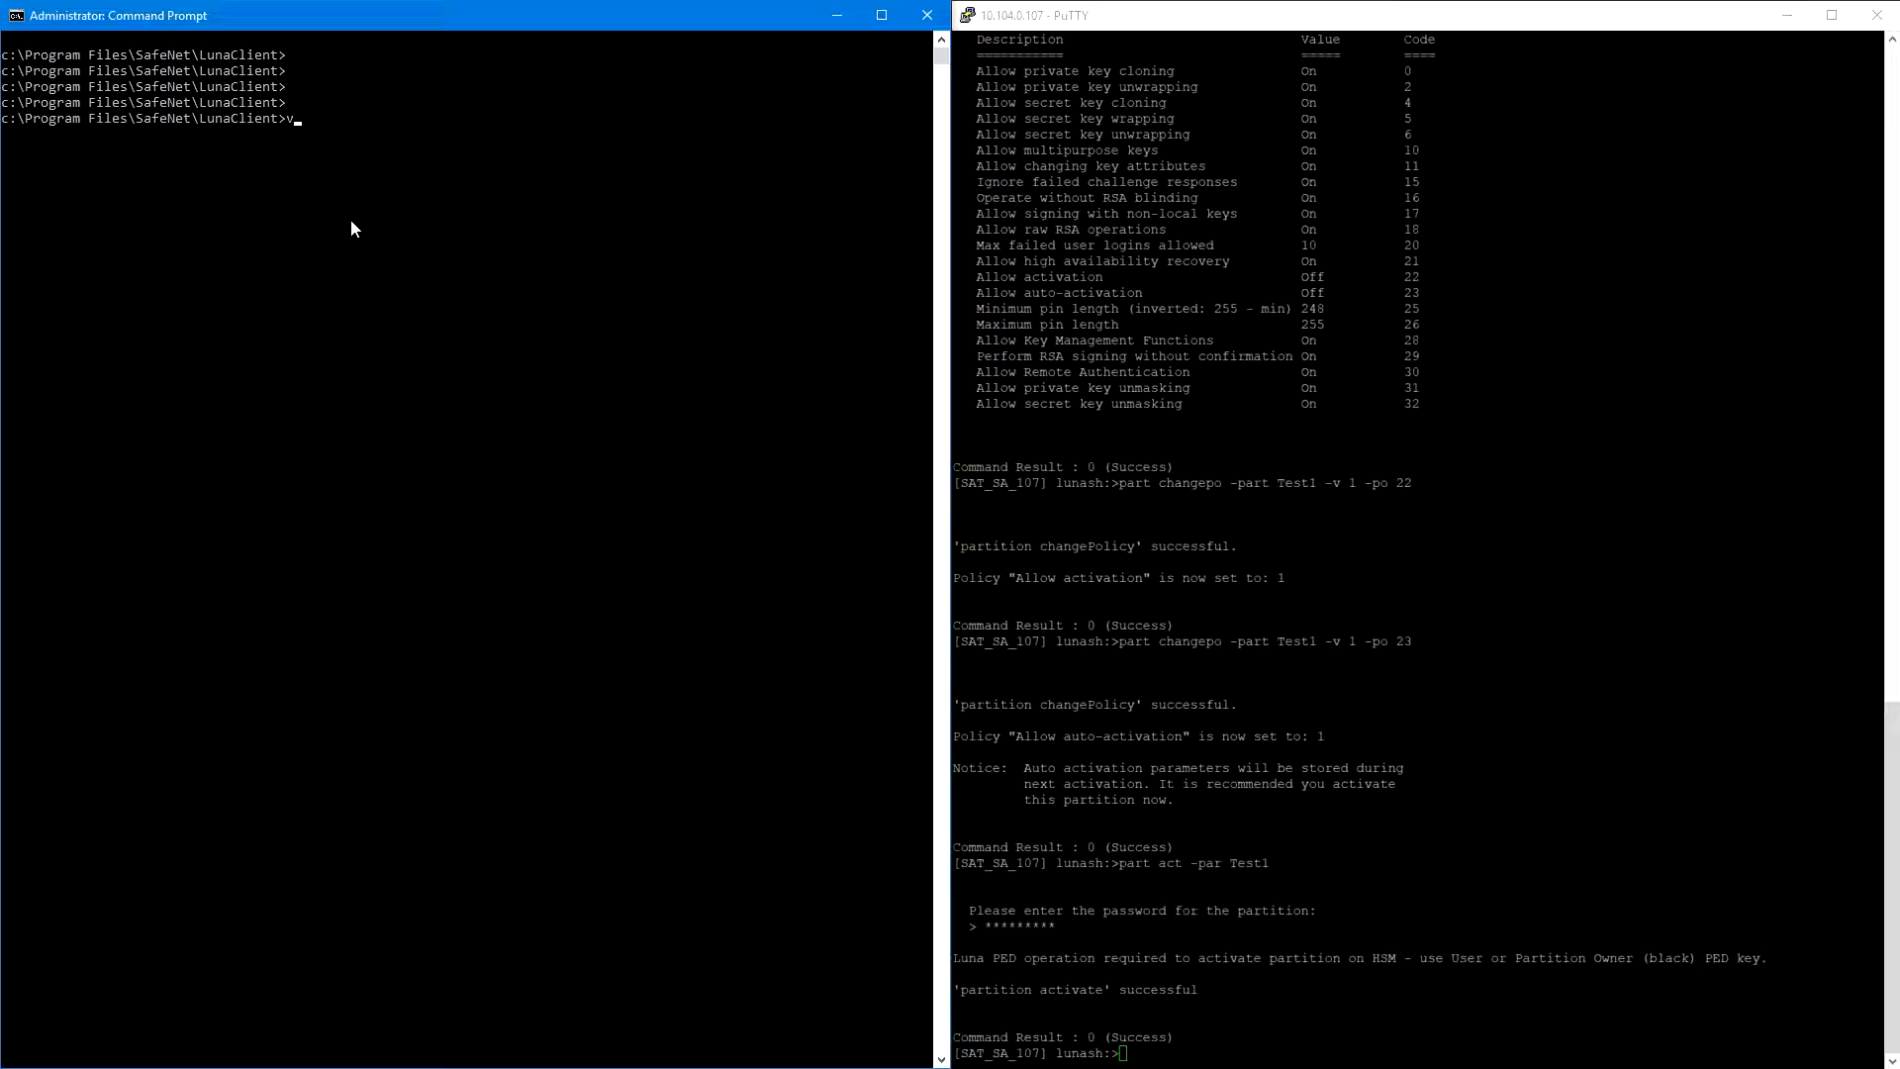
{"action": "type", "text": "TL.exe"}
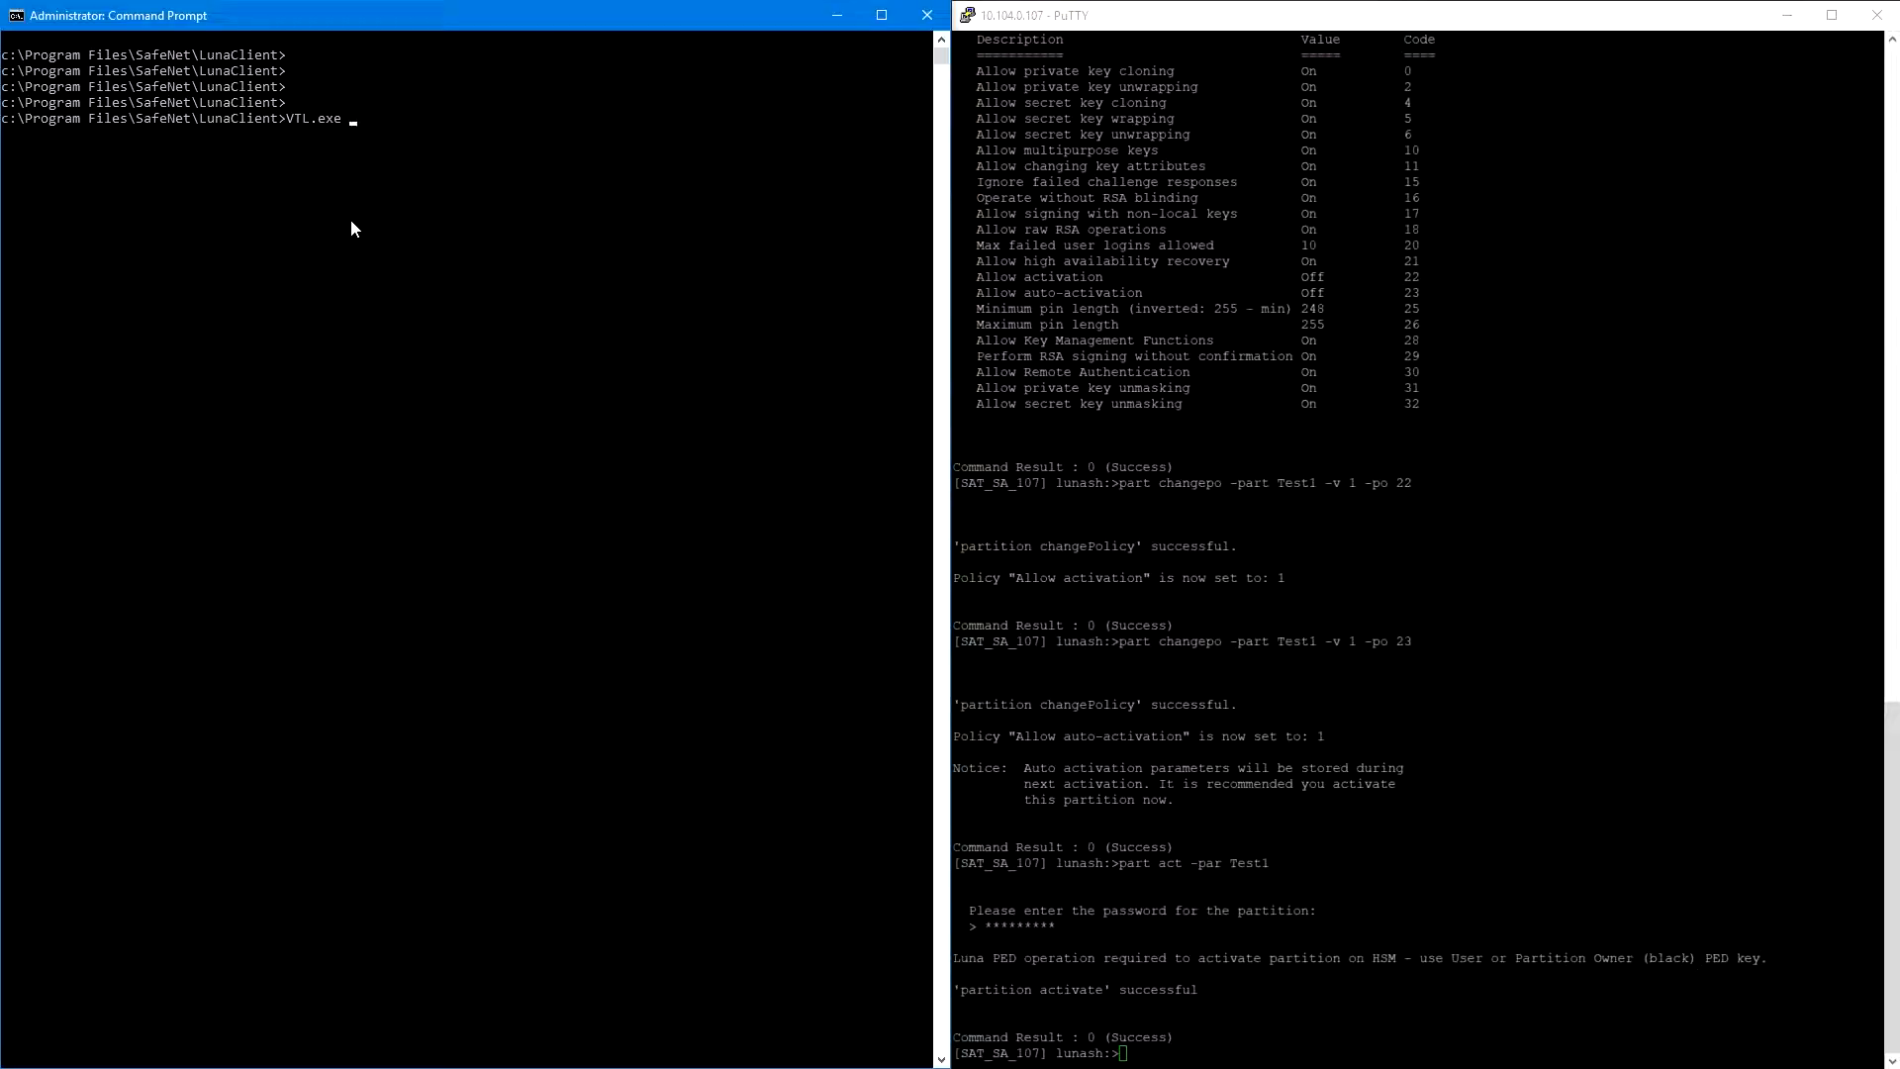
{"action": "type", "text": "createcert"}
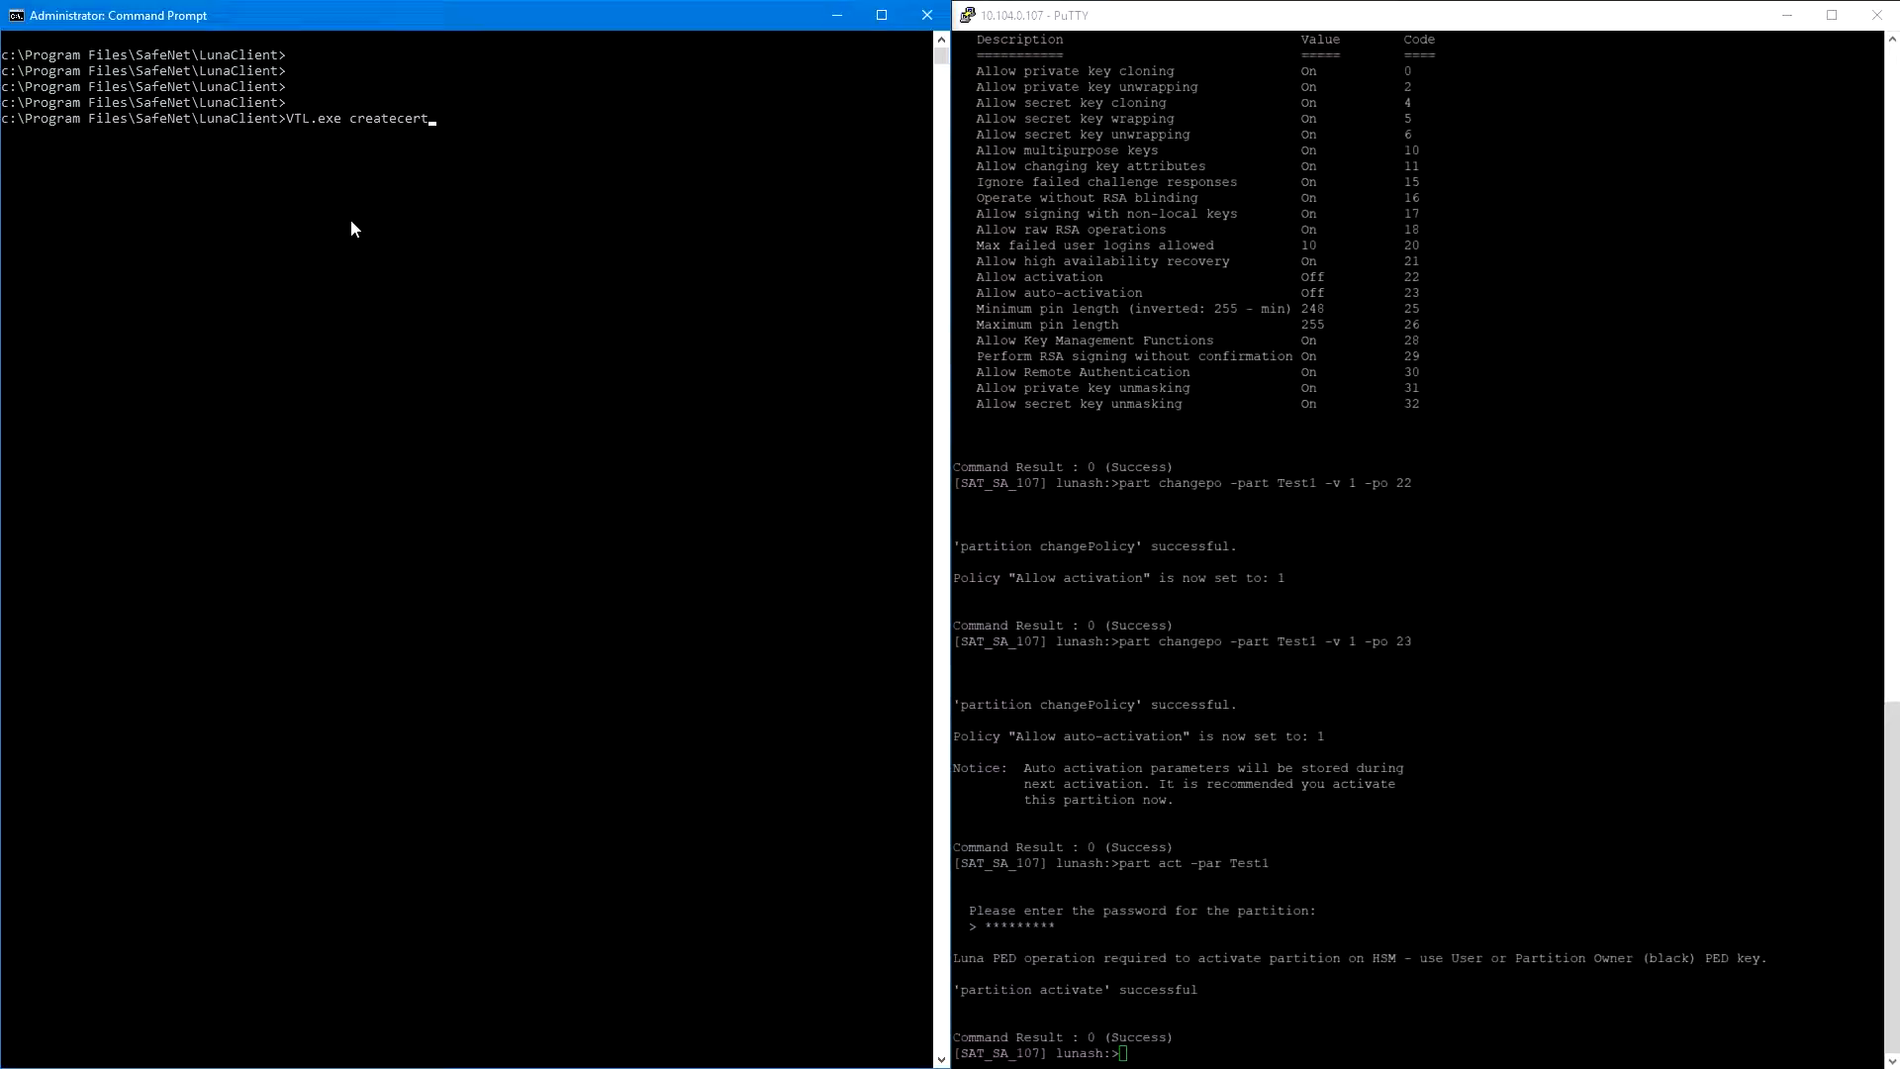
{"action": "type", "text": "-n 10.100"}
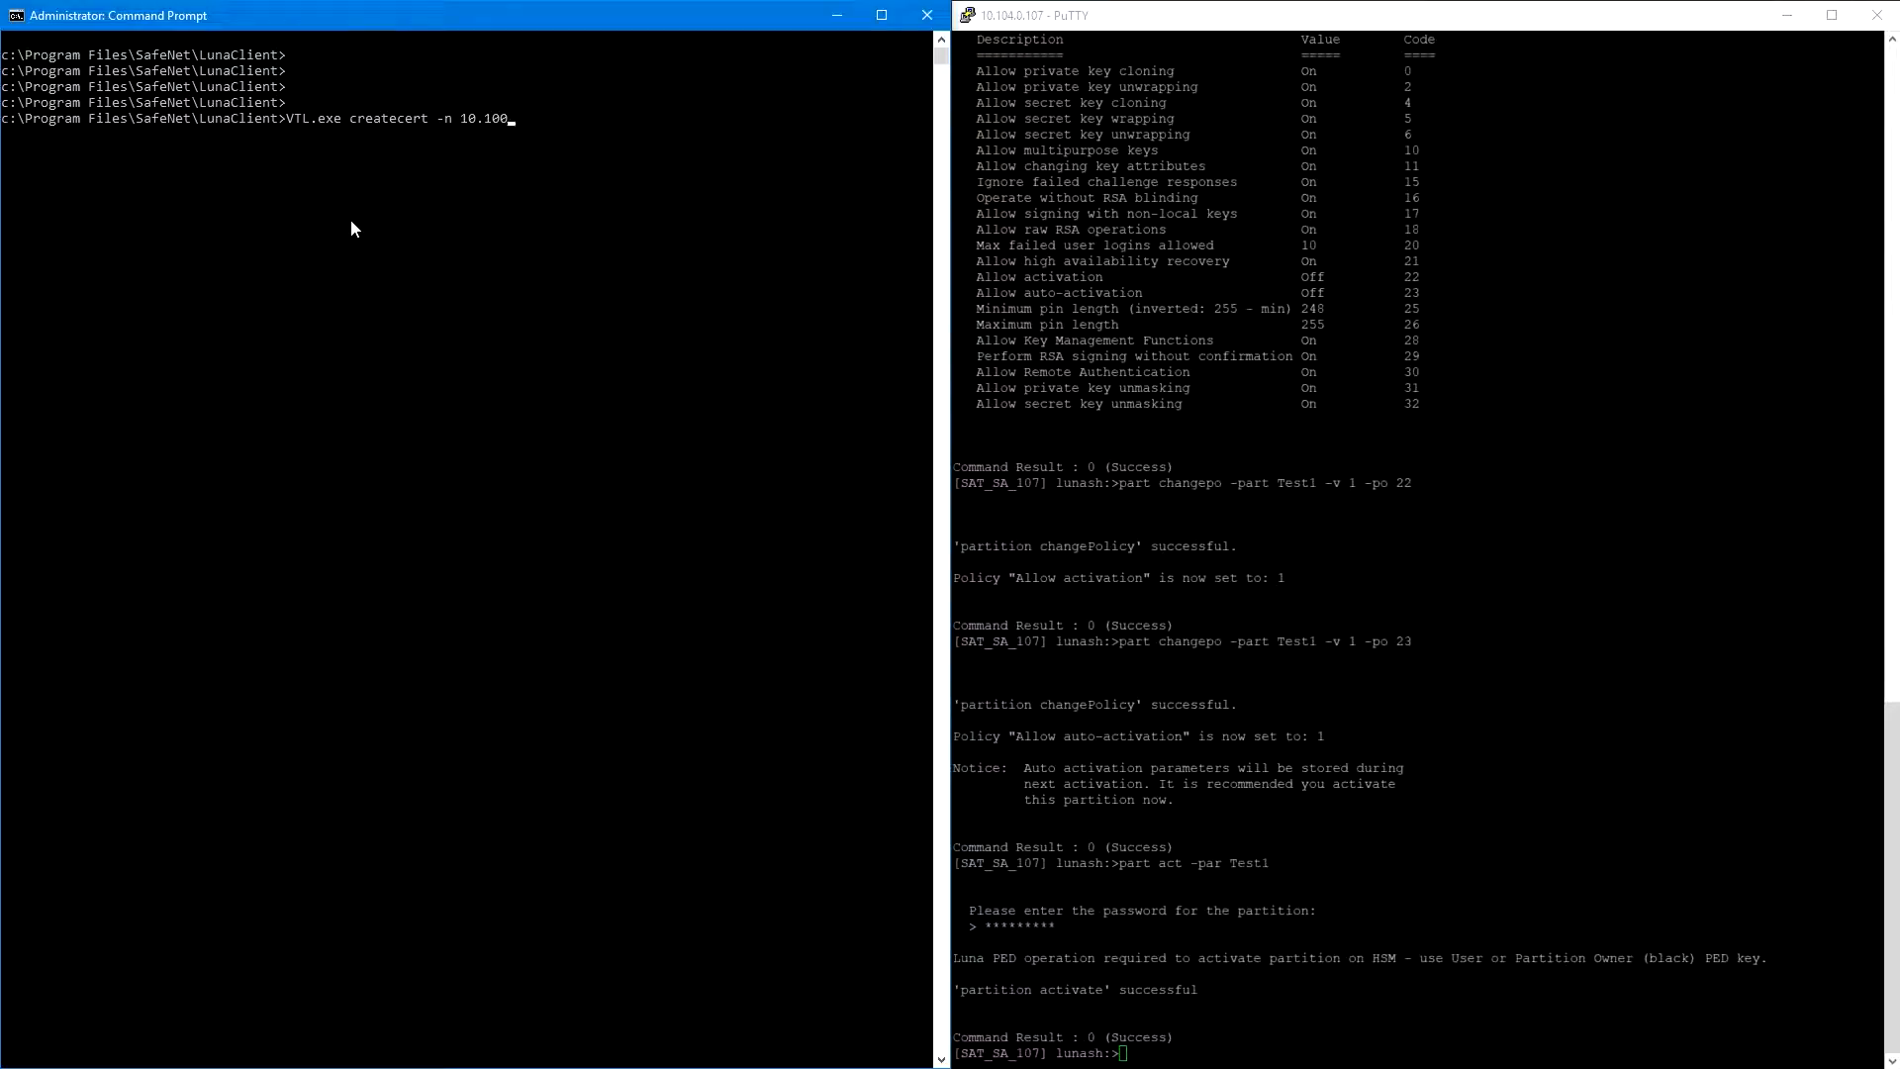
{"action": "type", "text": "24.84"}
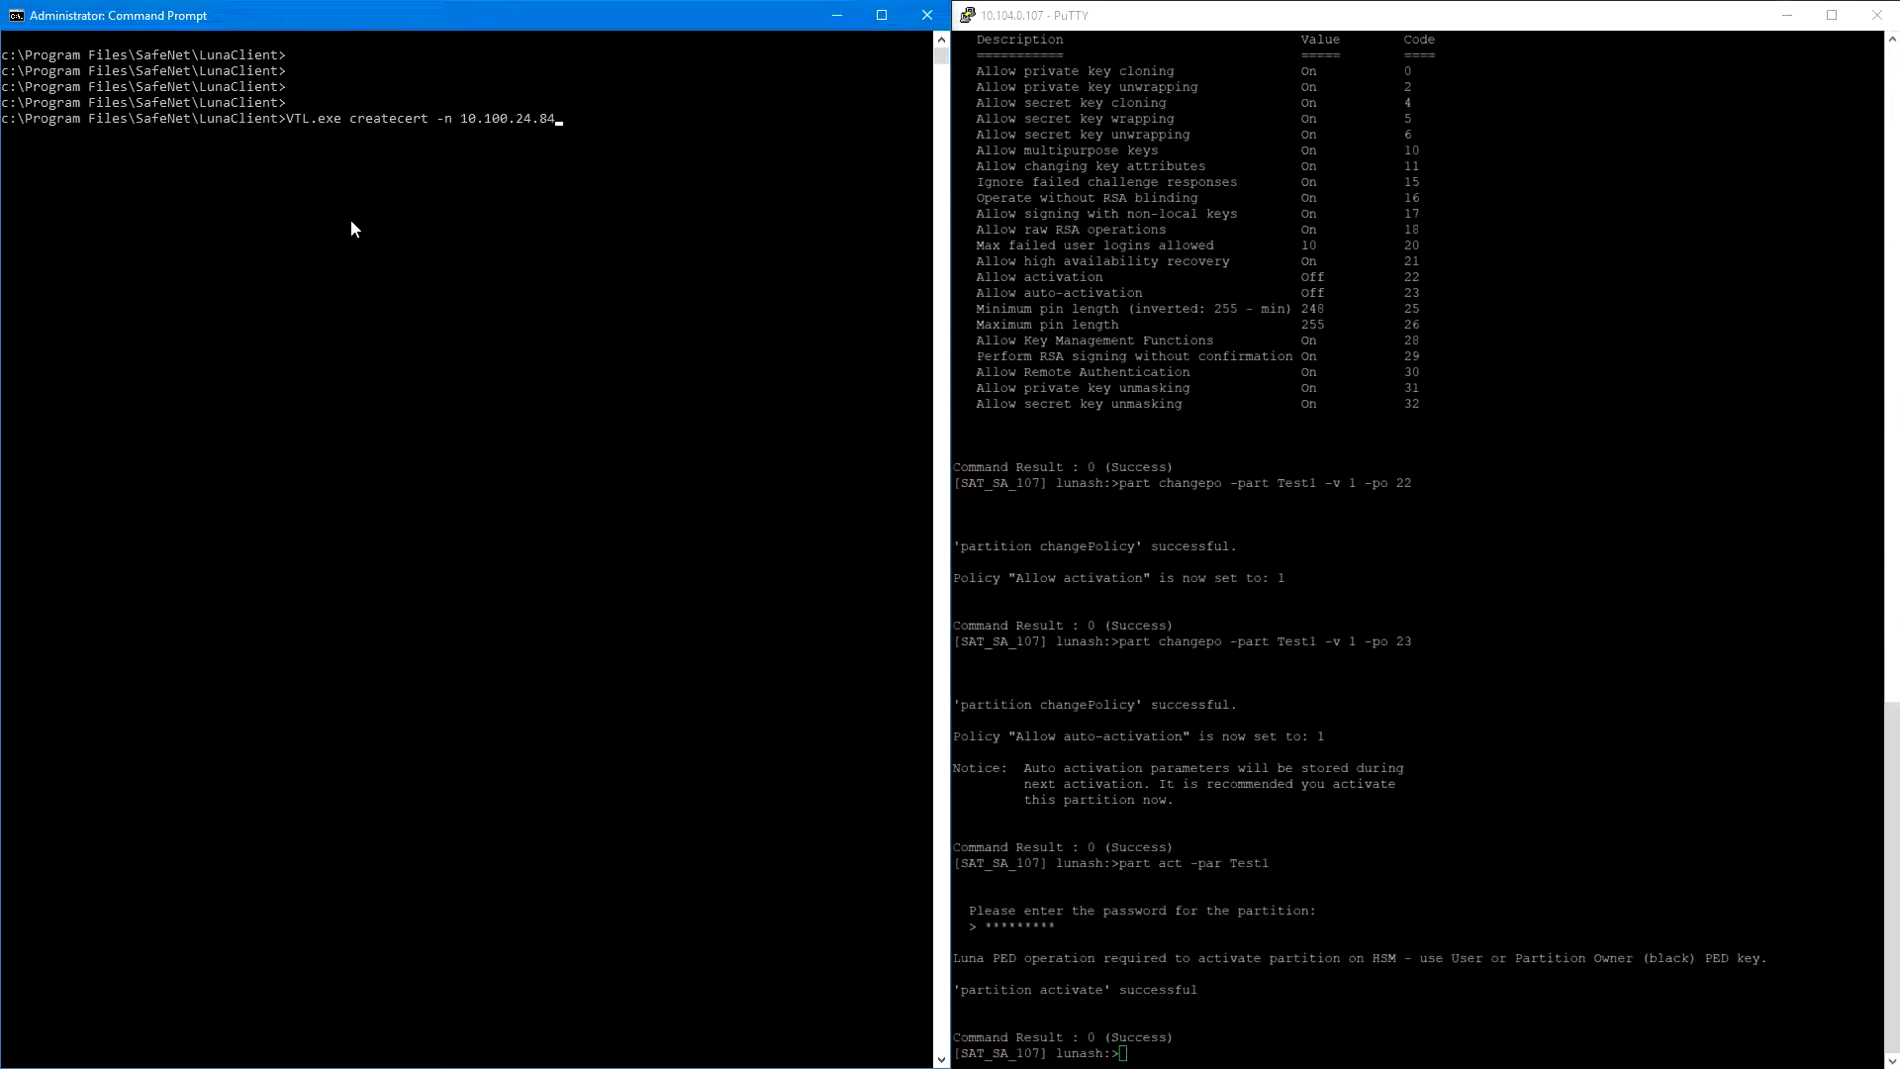
{"action": "key", "text": "Return"}
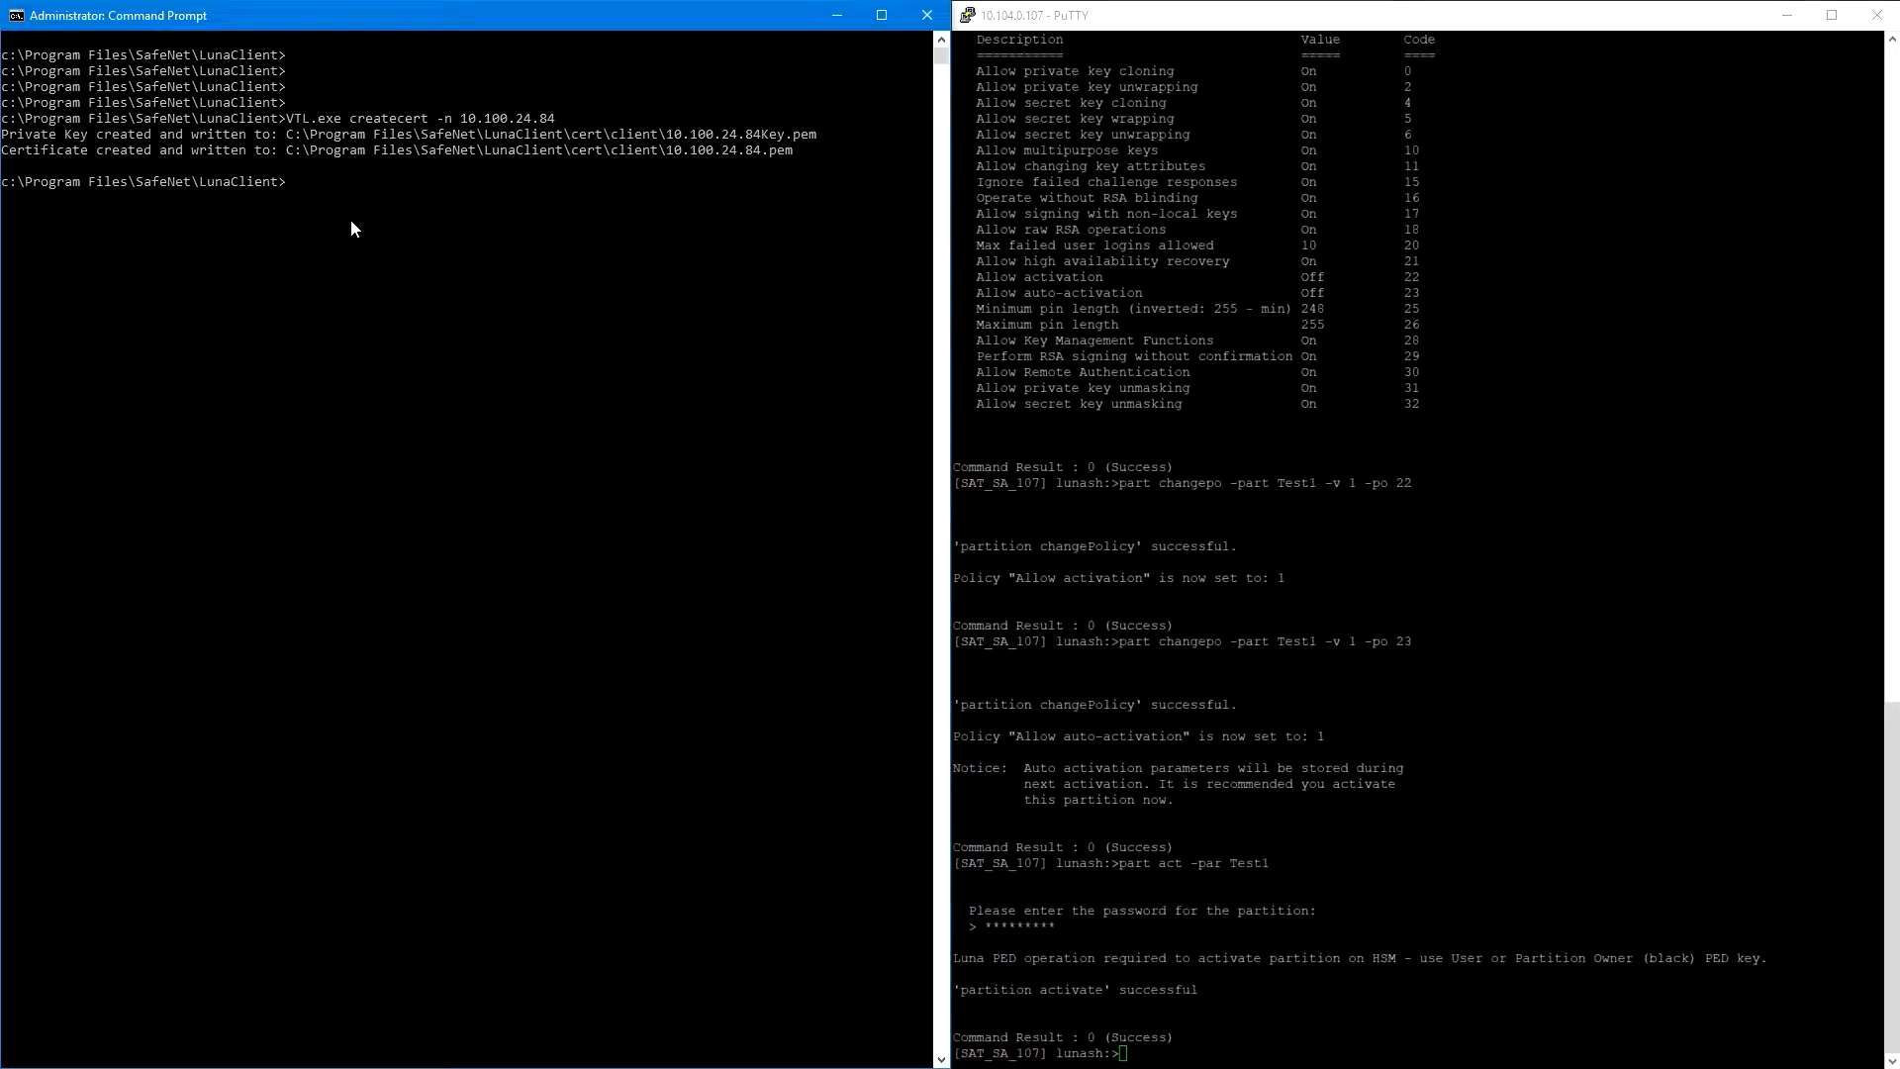
{"action": "type", "text": "PSCP.EXE"}
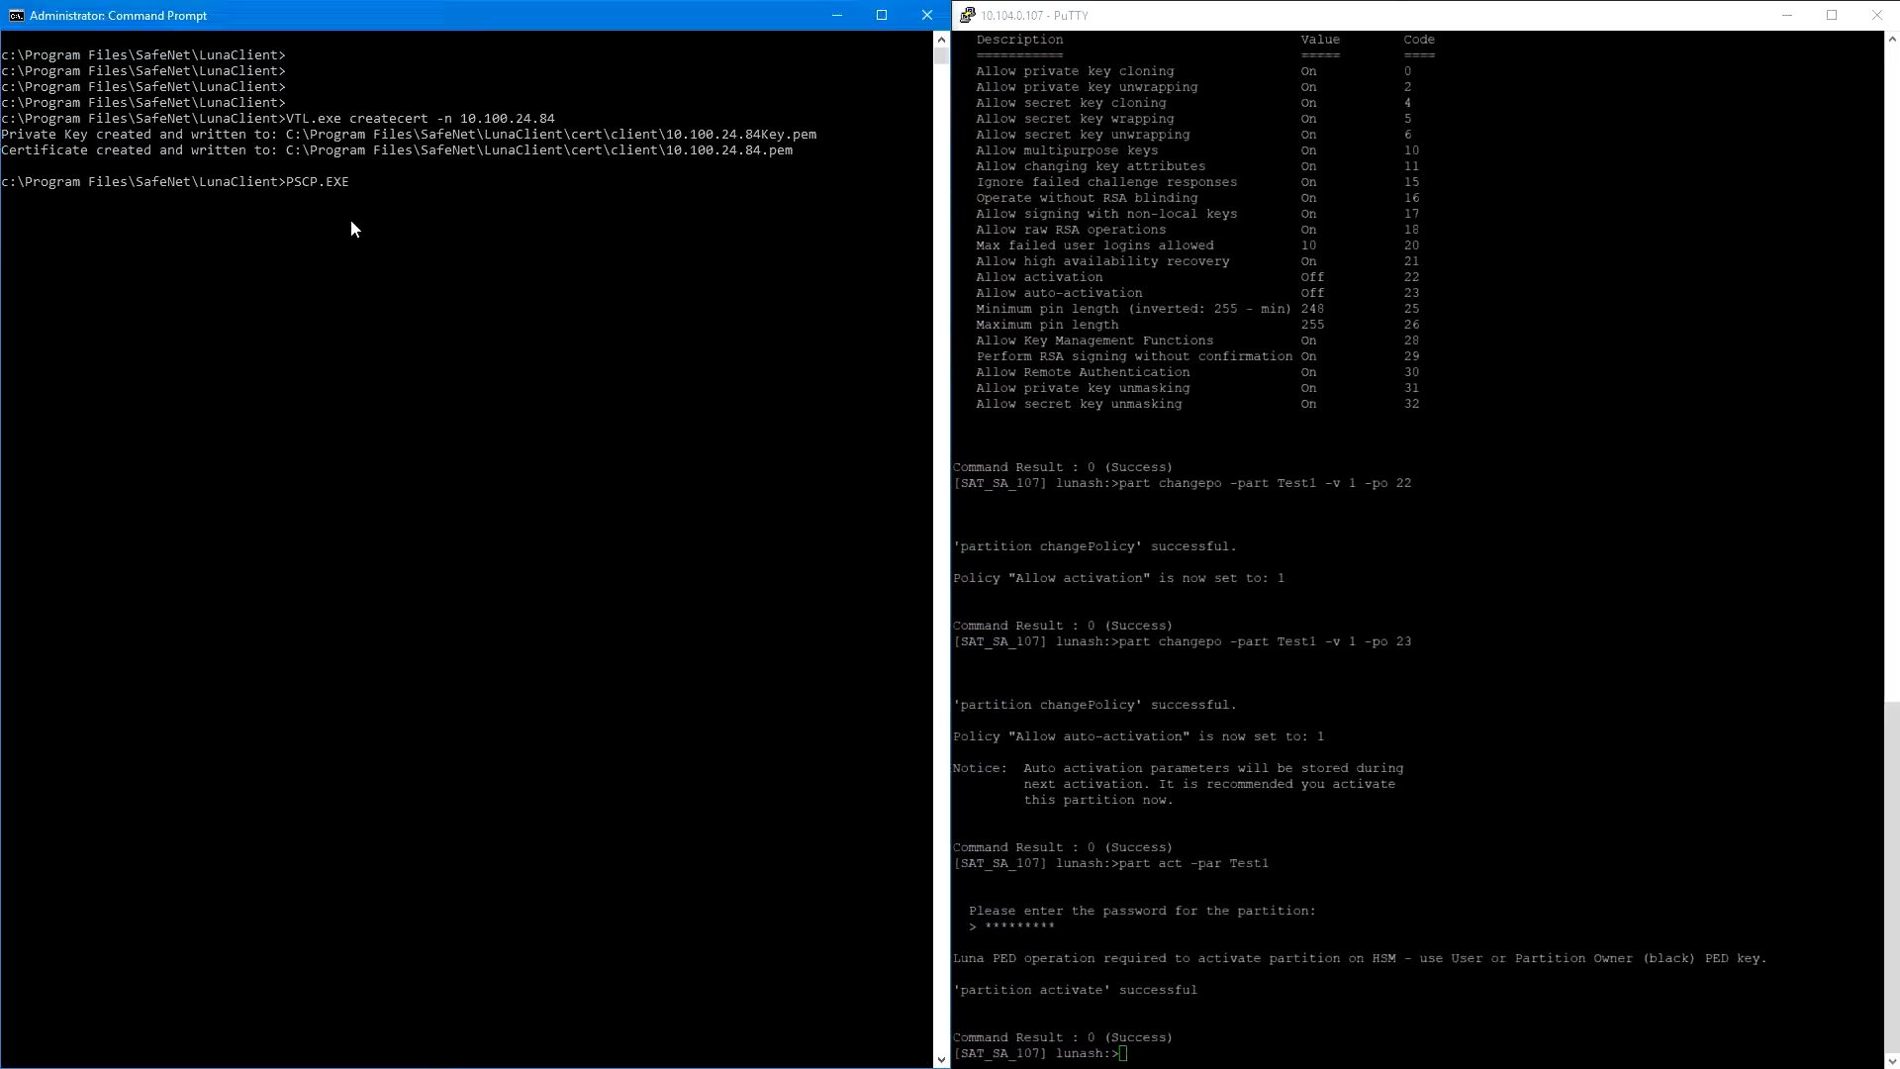
{"action": "type", "text": "\""}
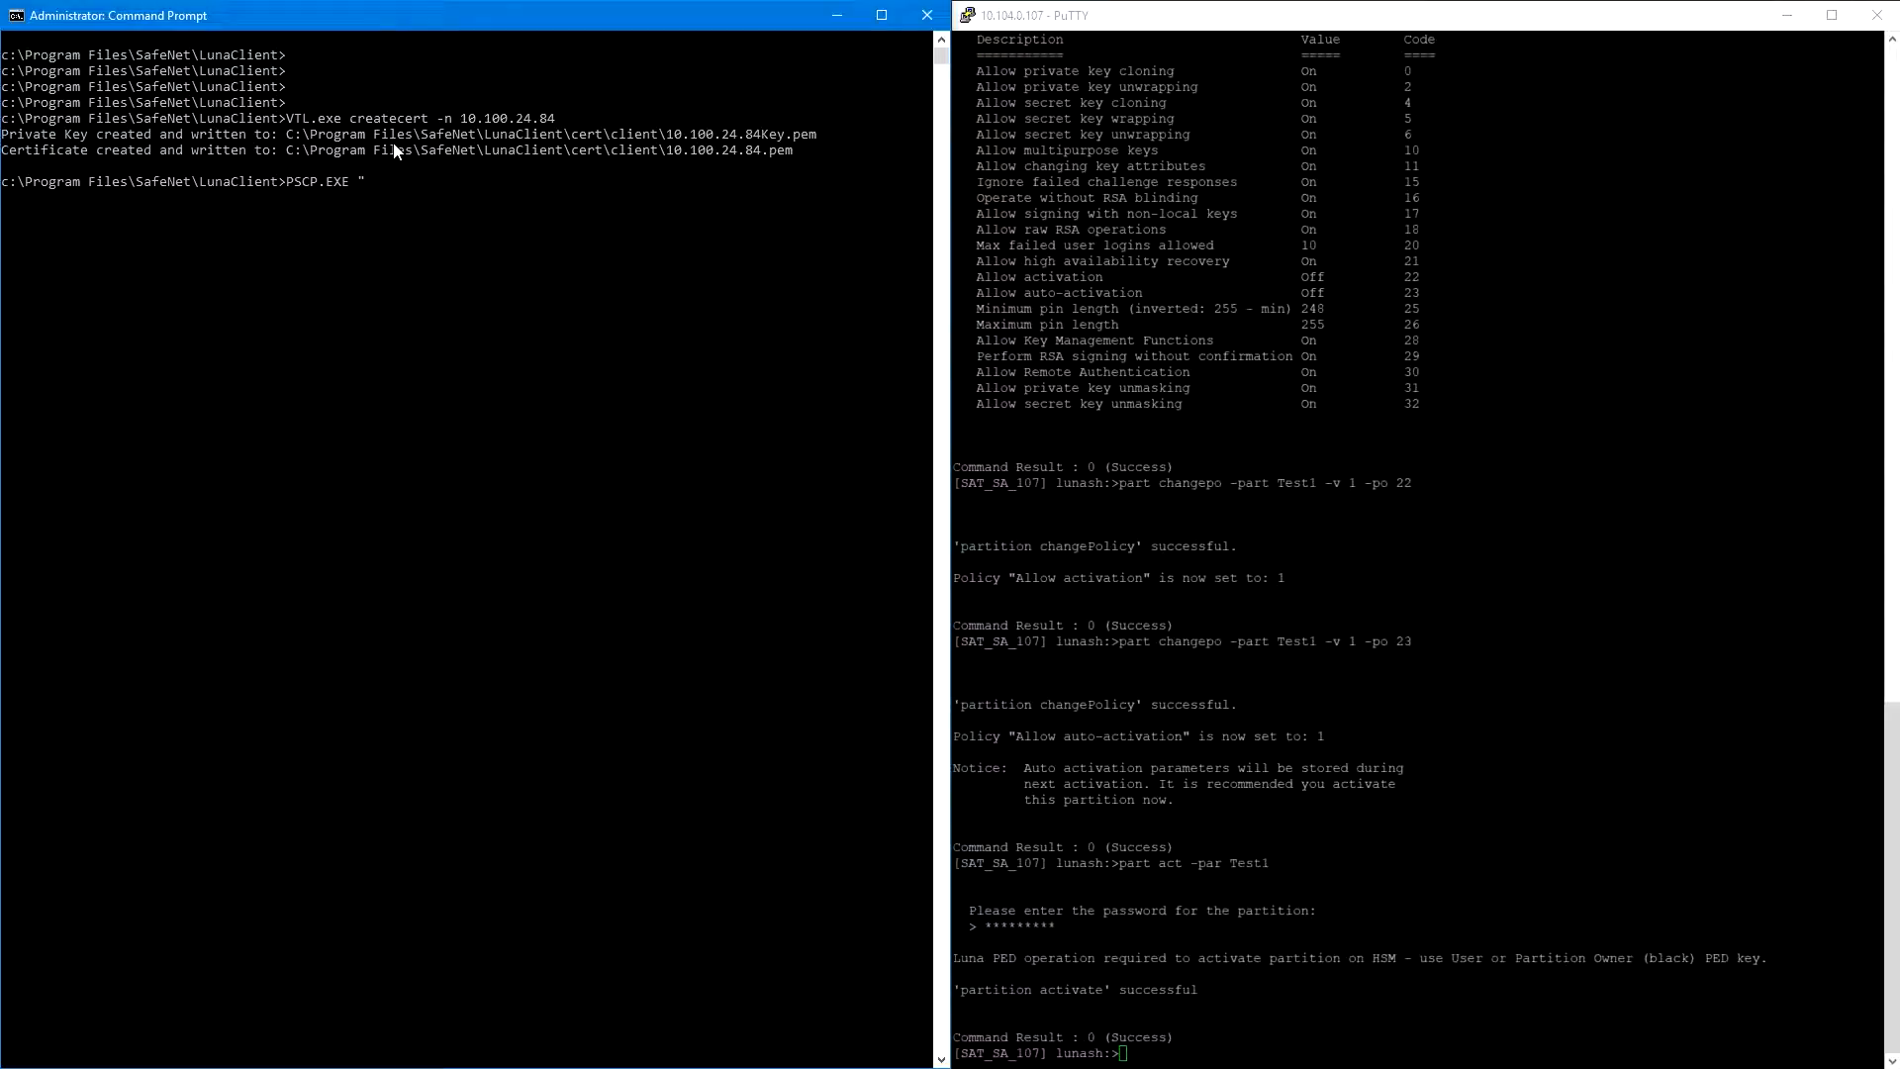
{"action": "mouse_move", "coordinate": [387, 115]}
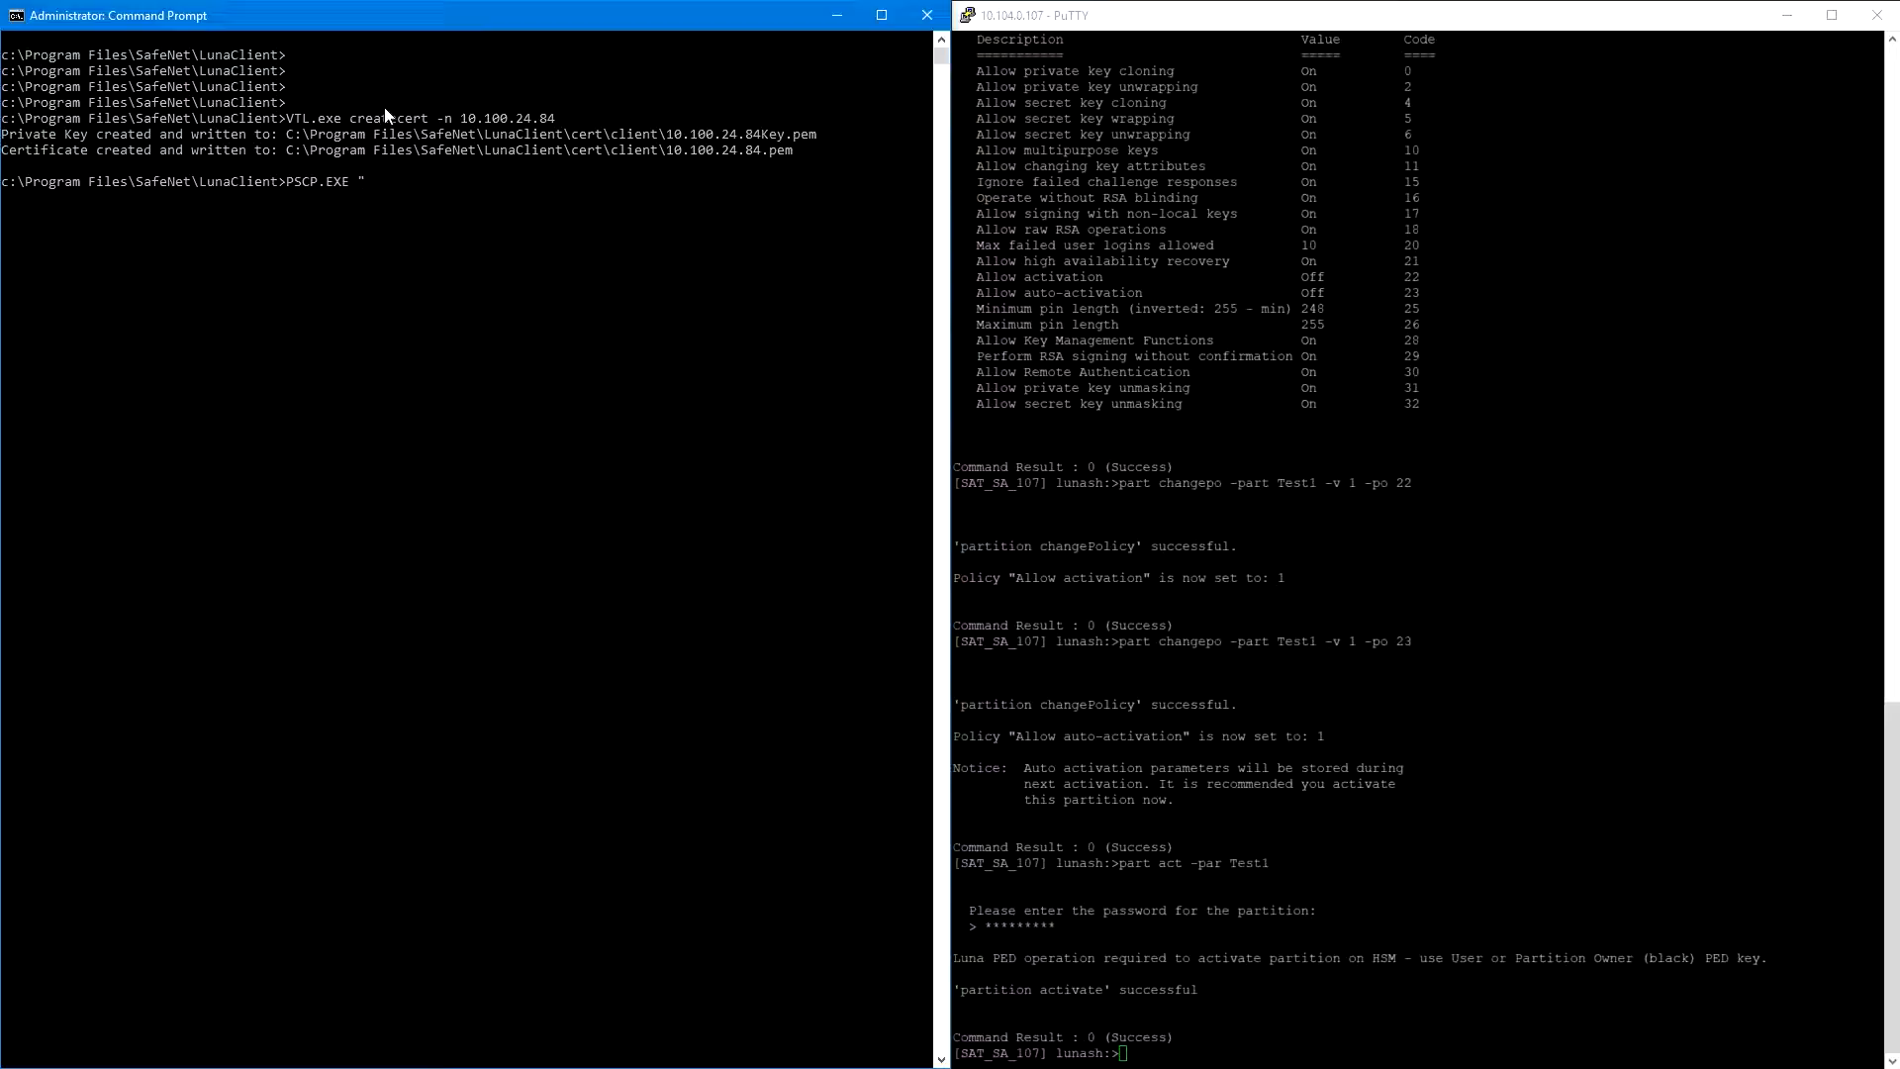
{"action": "mouse_move", "coordinate": [337, 166]}
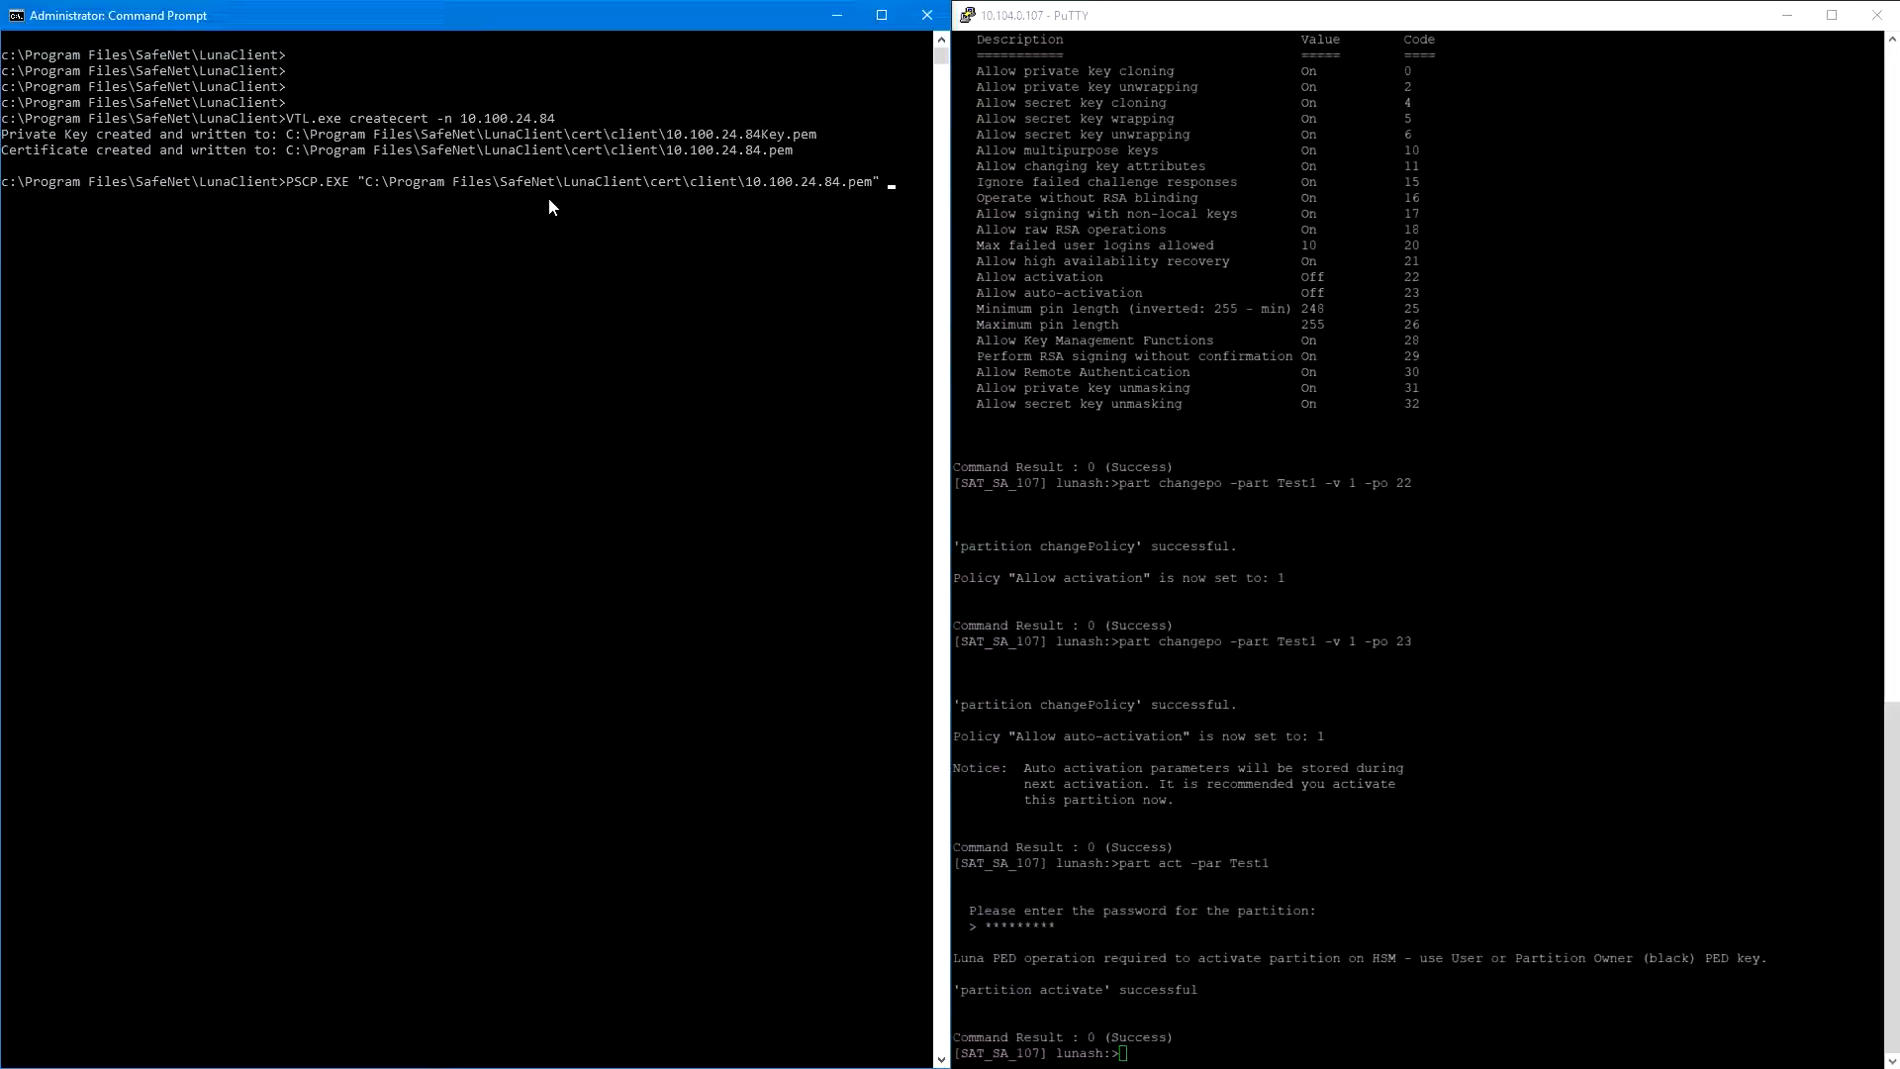
{"action": "type", "text": "admin"}
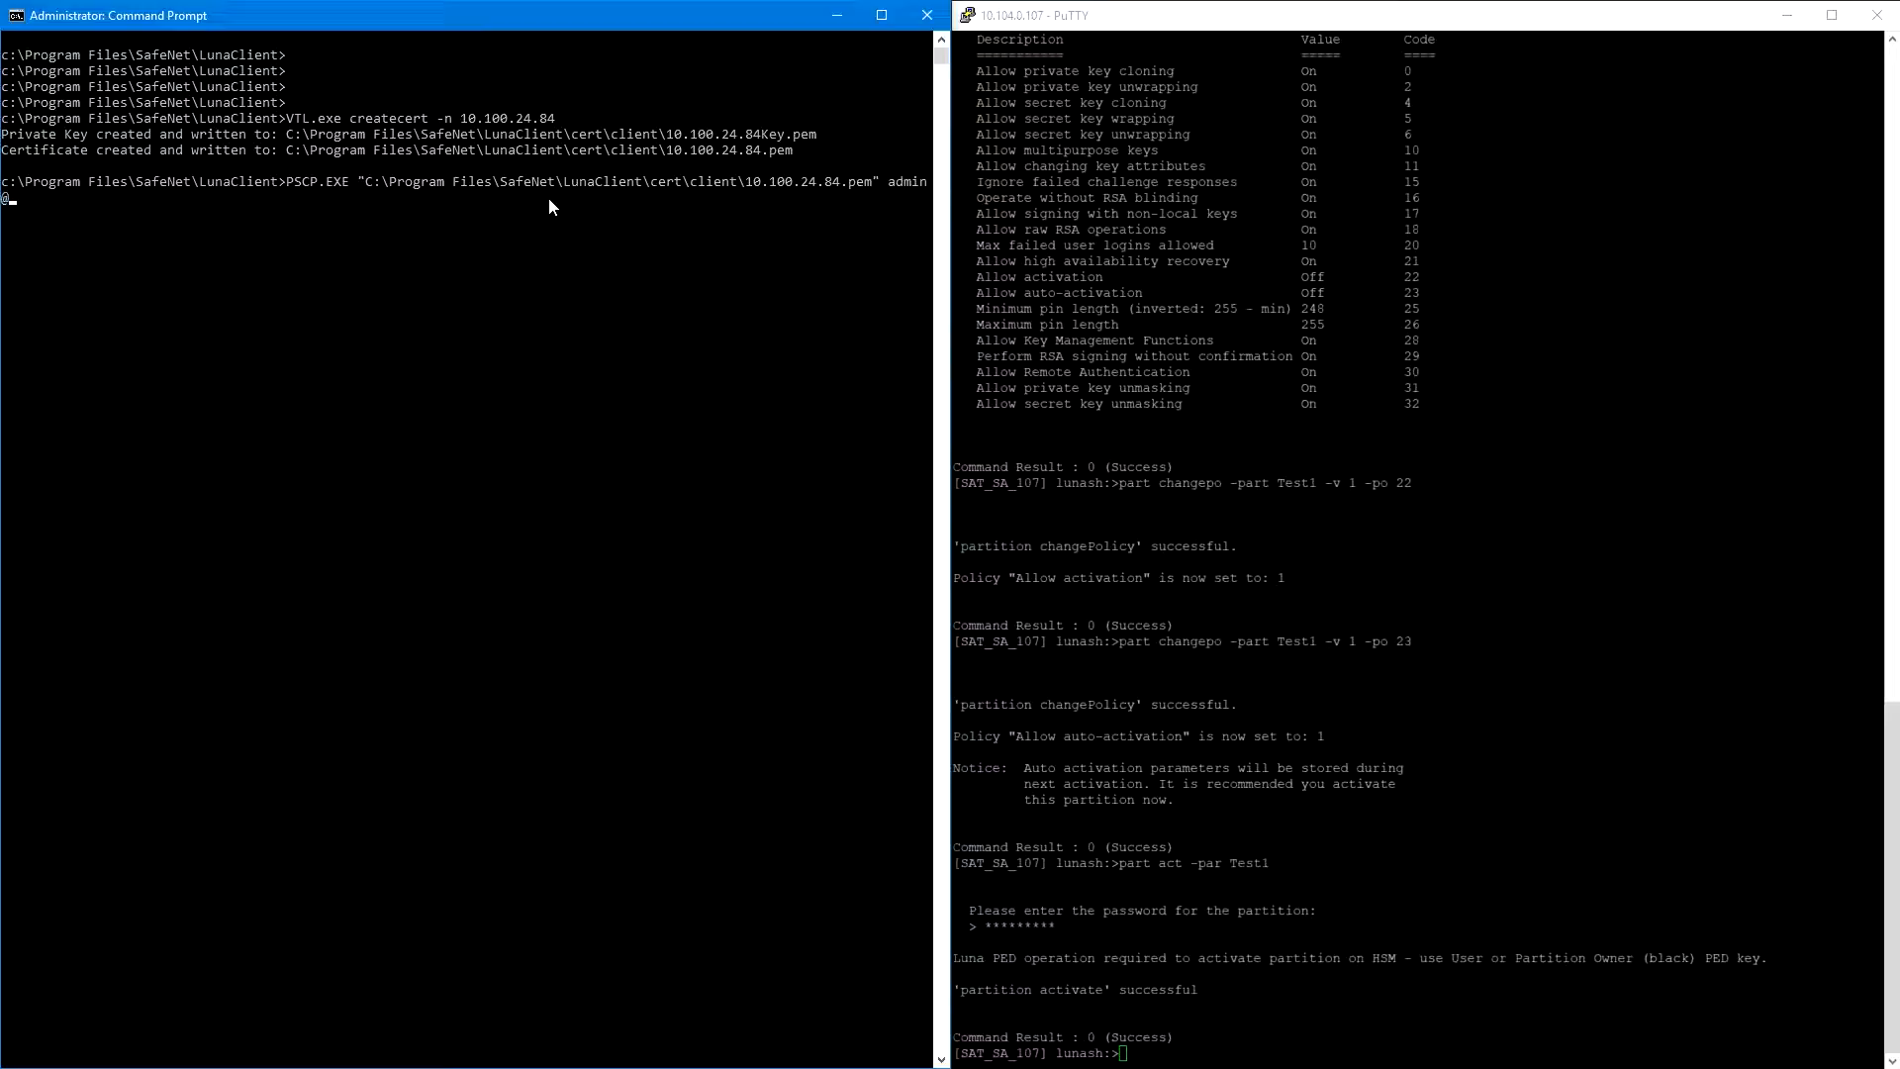
{"action": "type", "text": "@10.104.0.107:"}
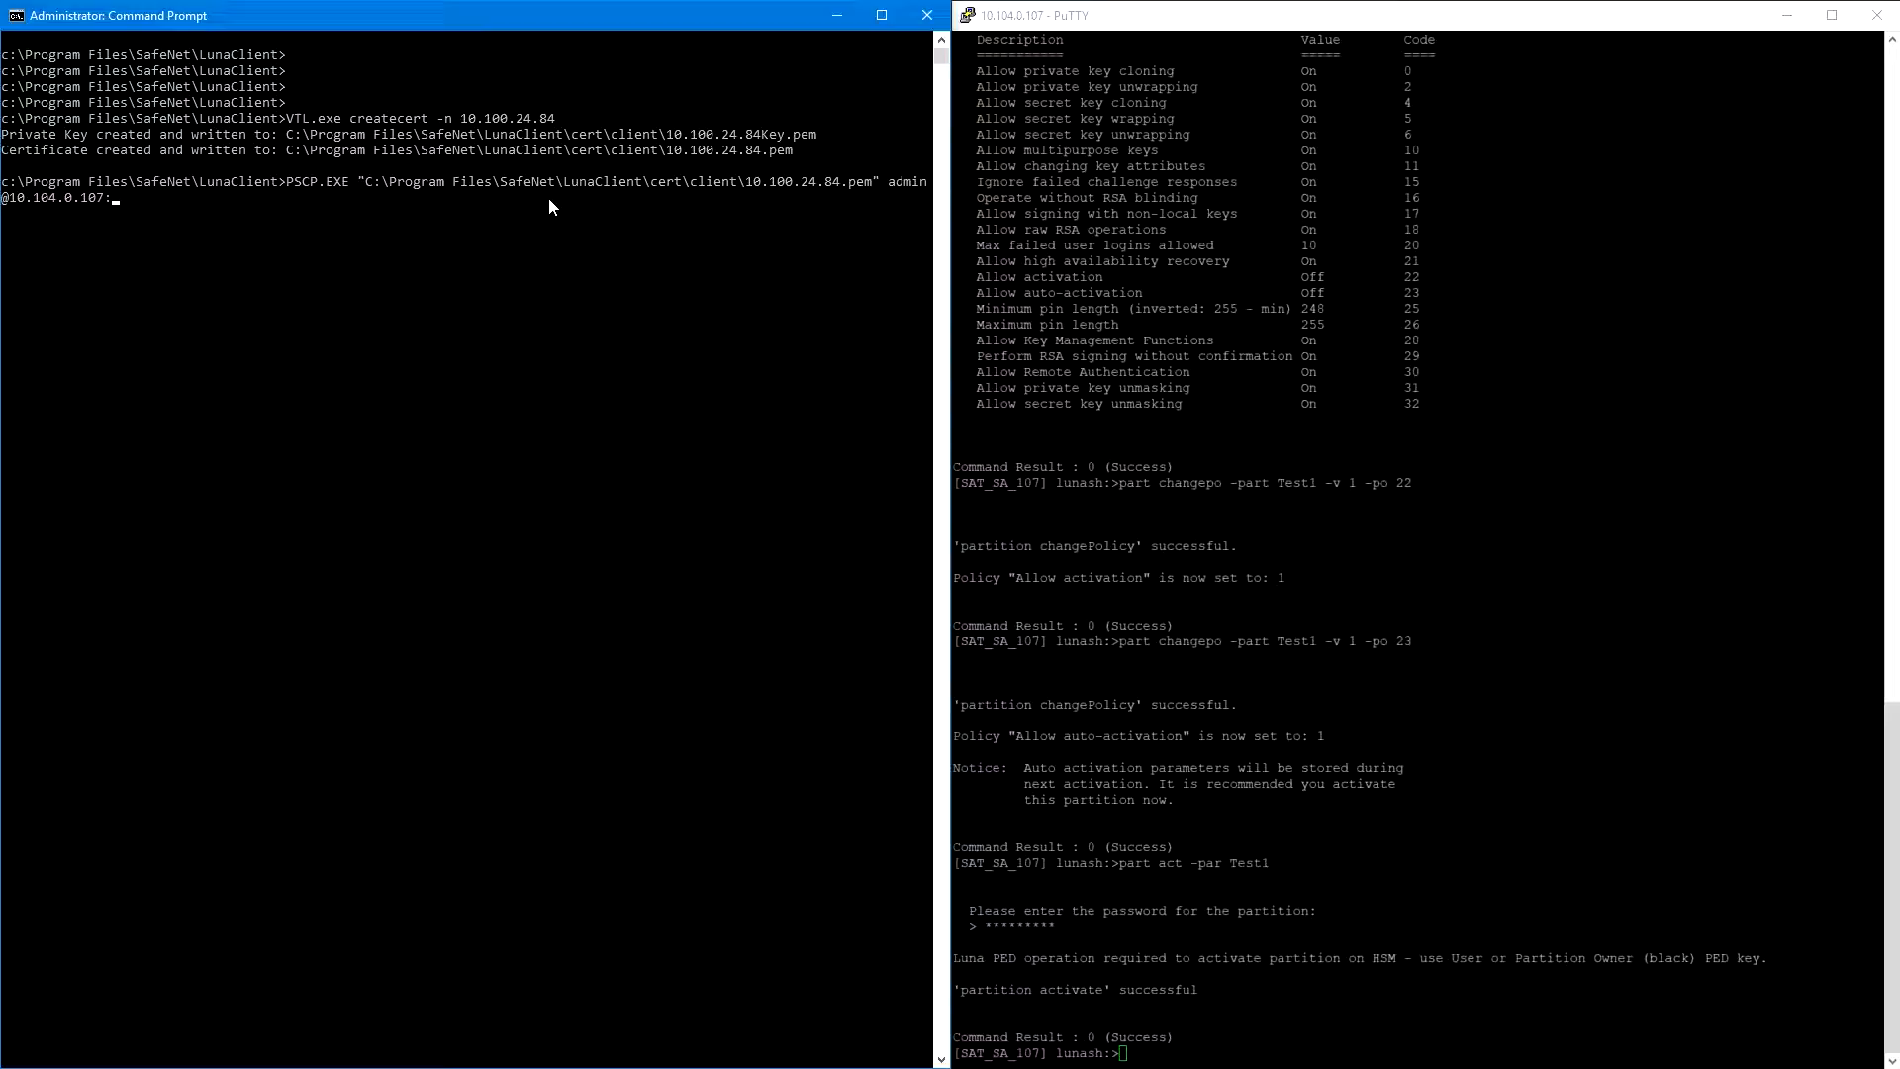
{"action": "key", "text": "Return"}
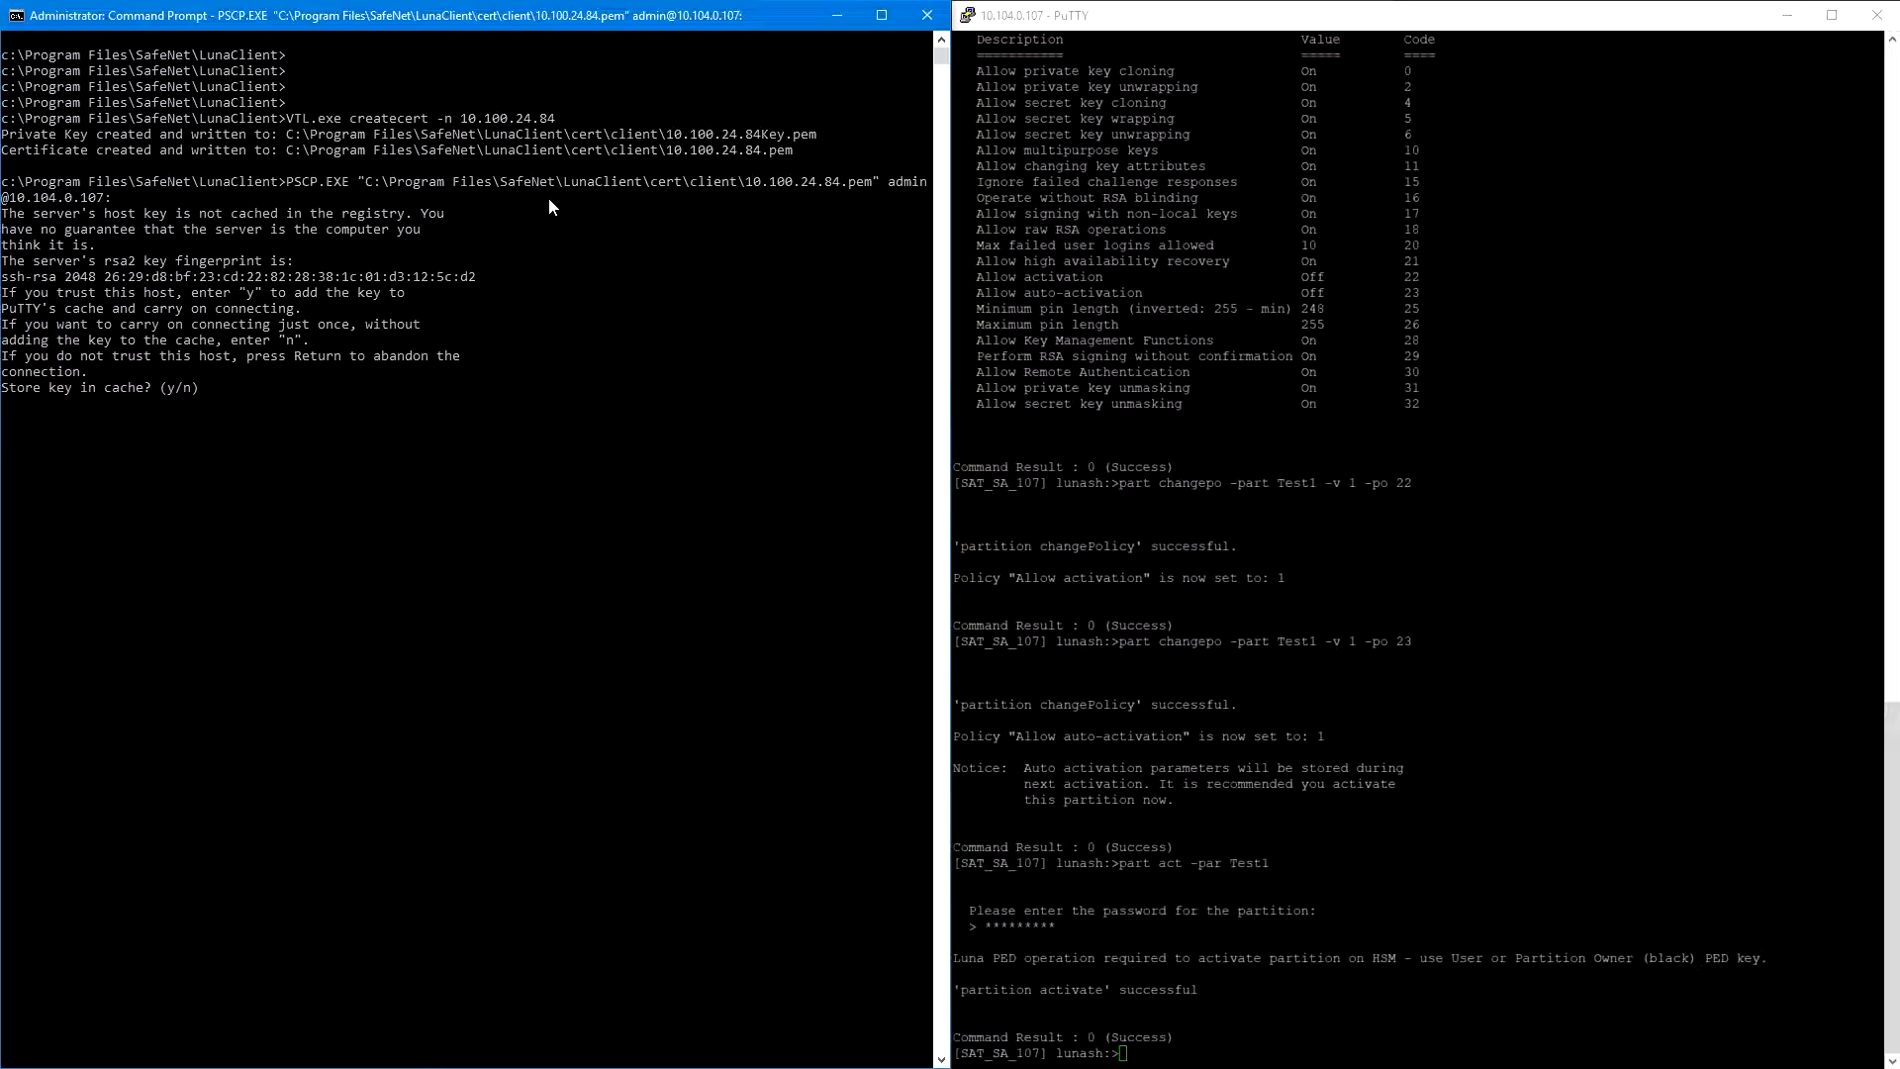
{"action": "type", "text": "y"}
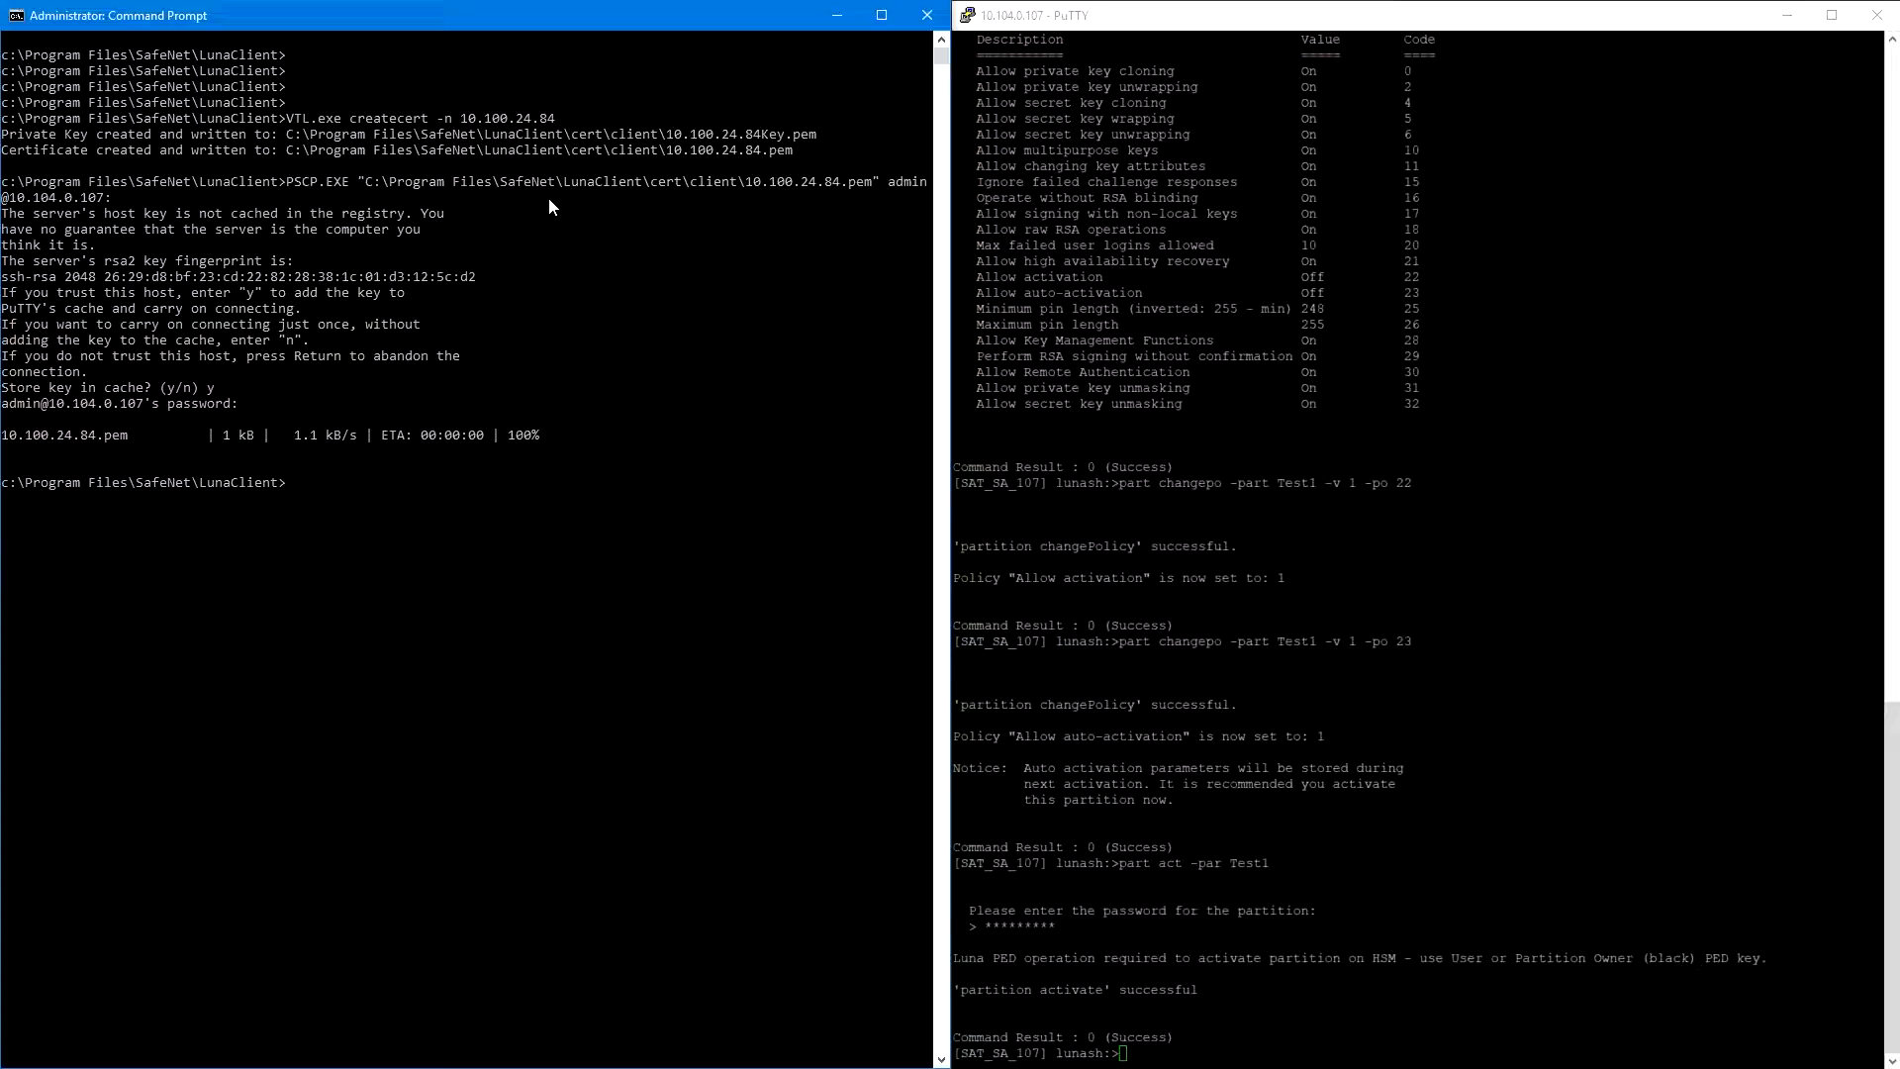
{"action": "type", "text": "PSCP.EXE"}
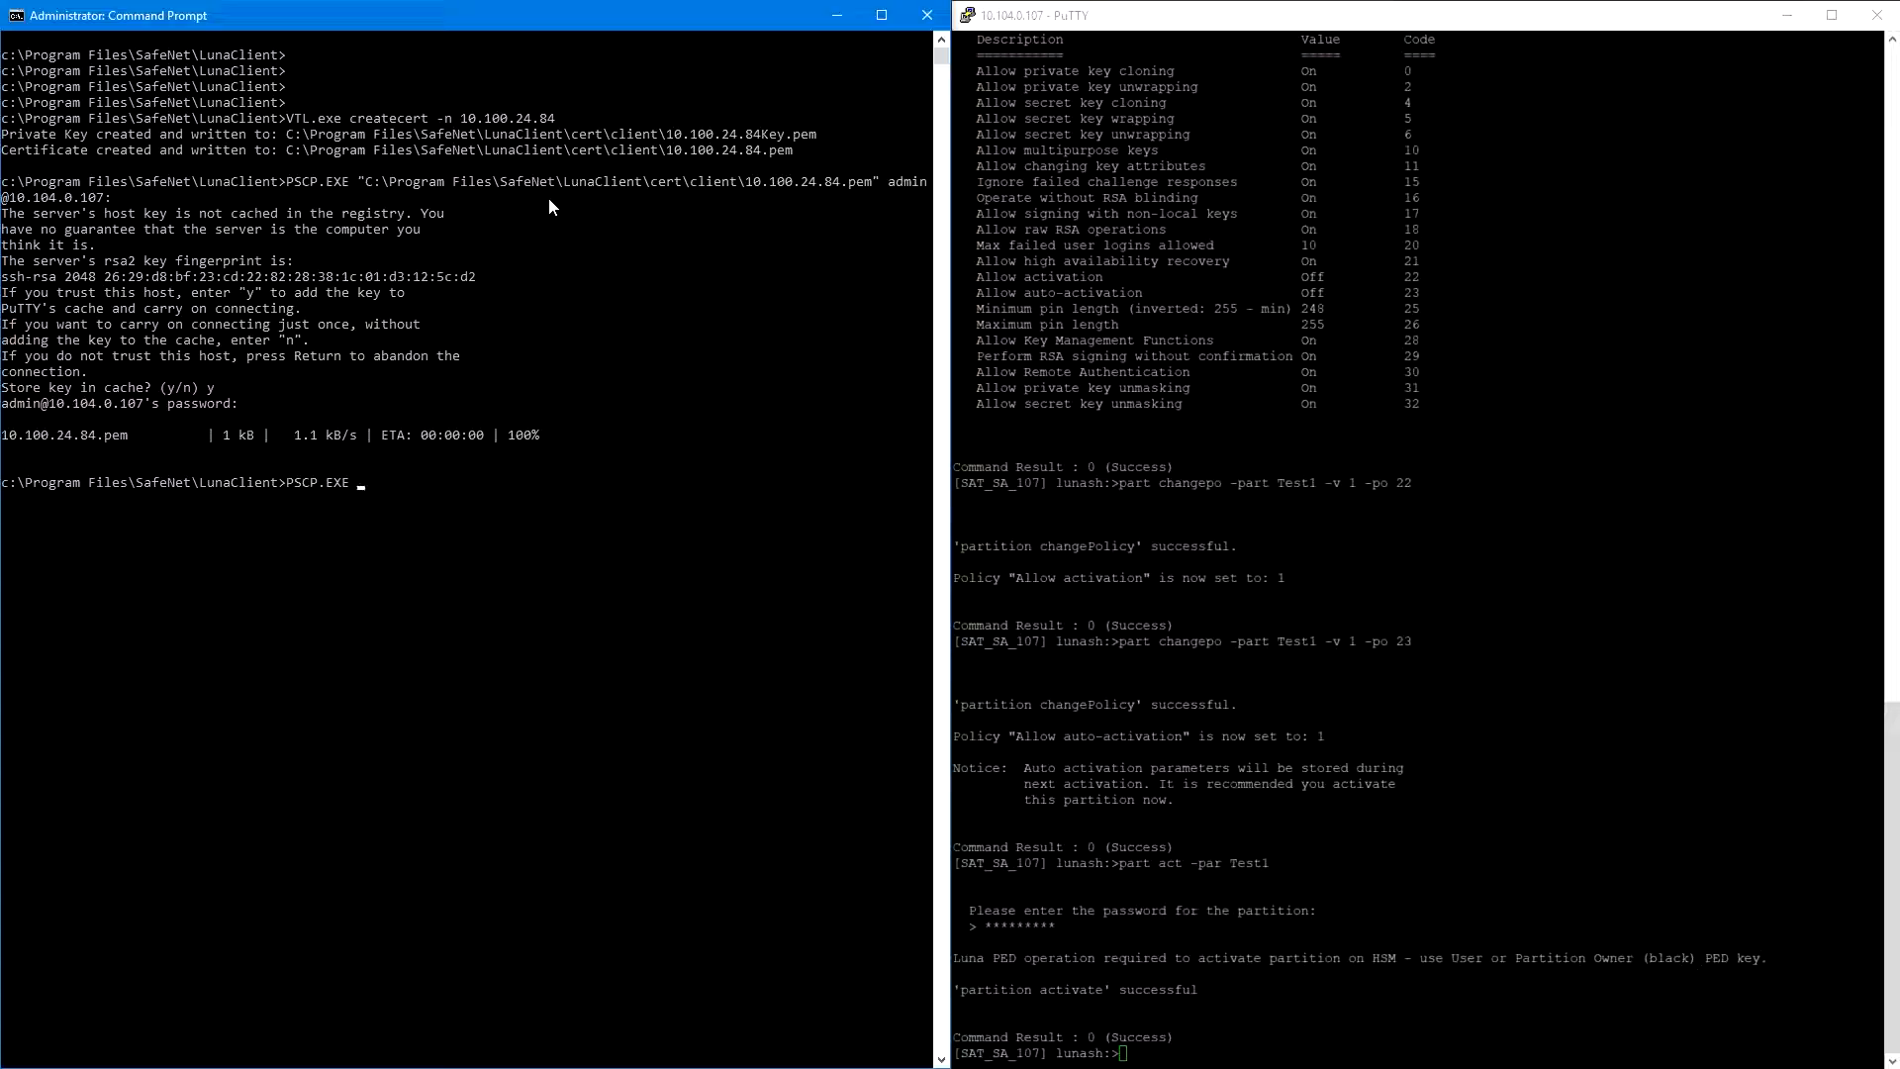
{"action": "type", "text": "admin@"}
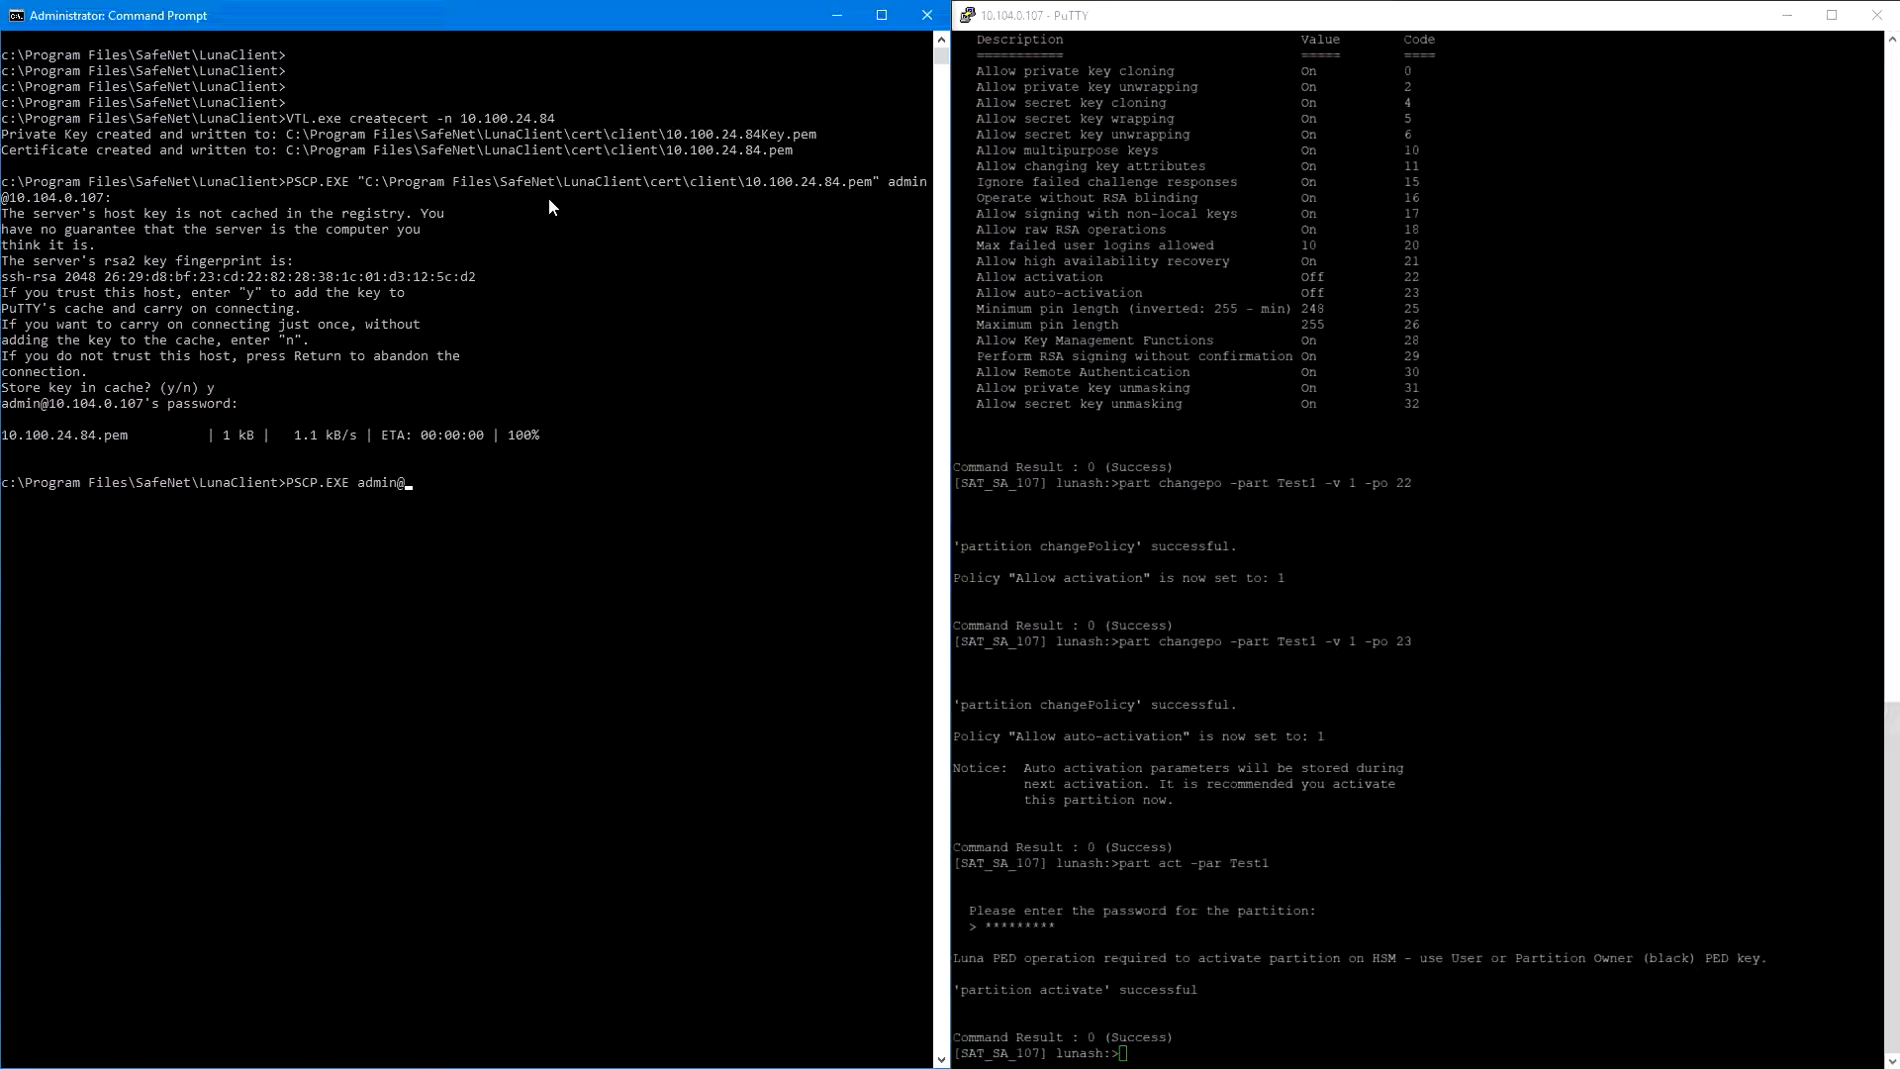
{"action": "type", "text": "10.104.0.107"}
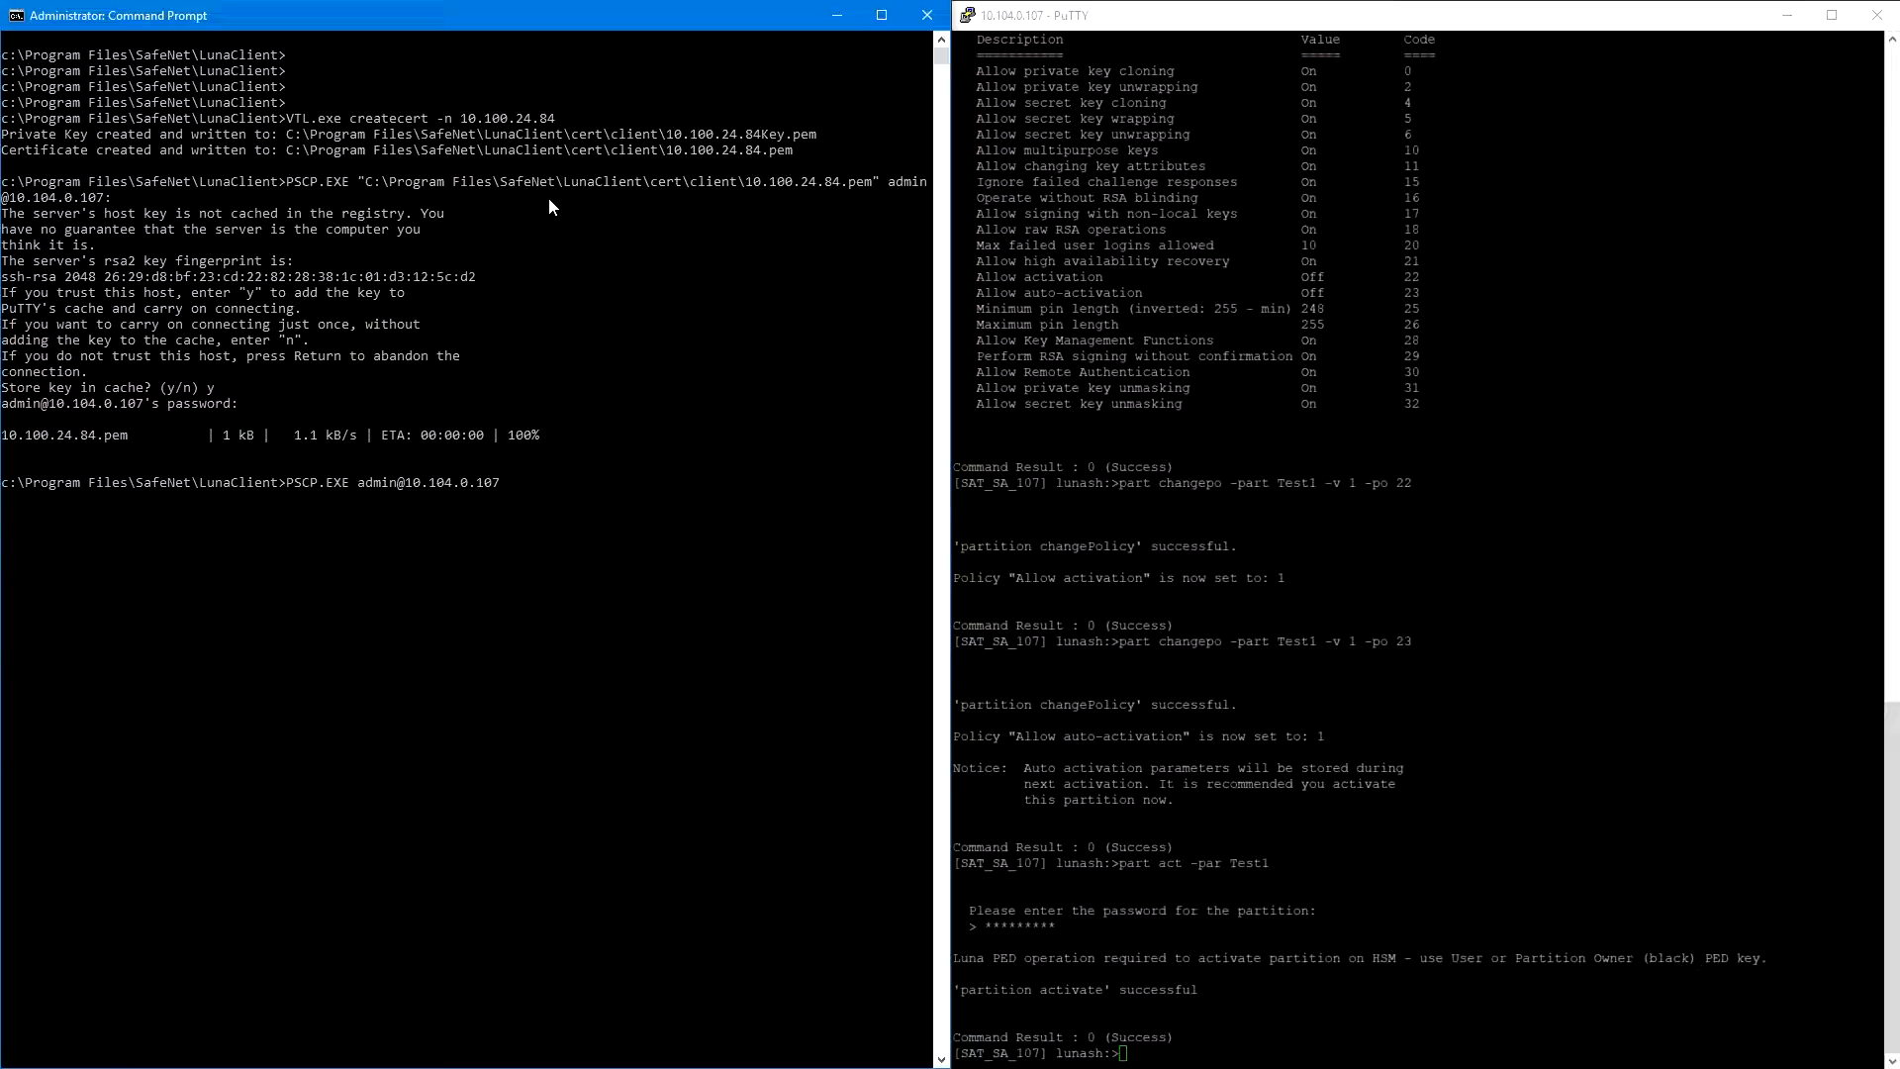
{"action": "type", "text": ":server."}
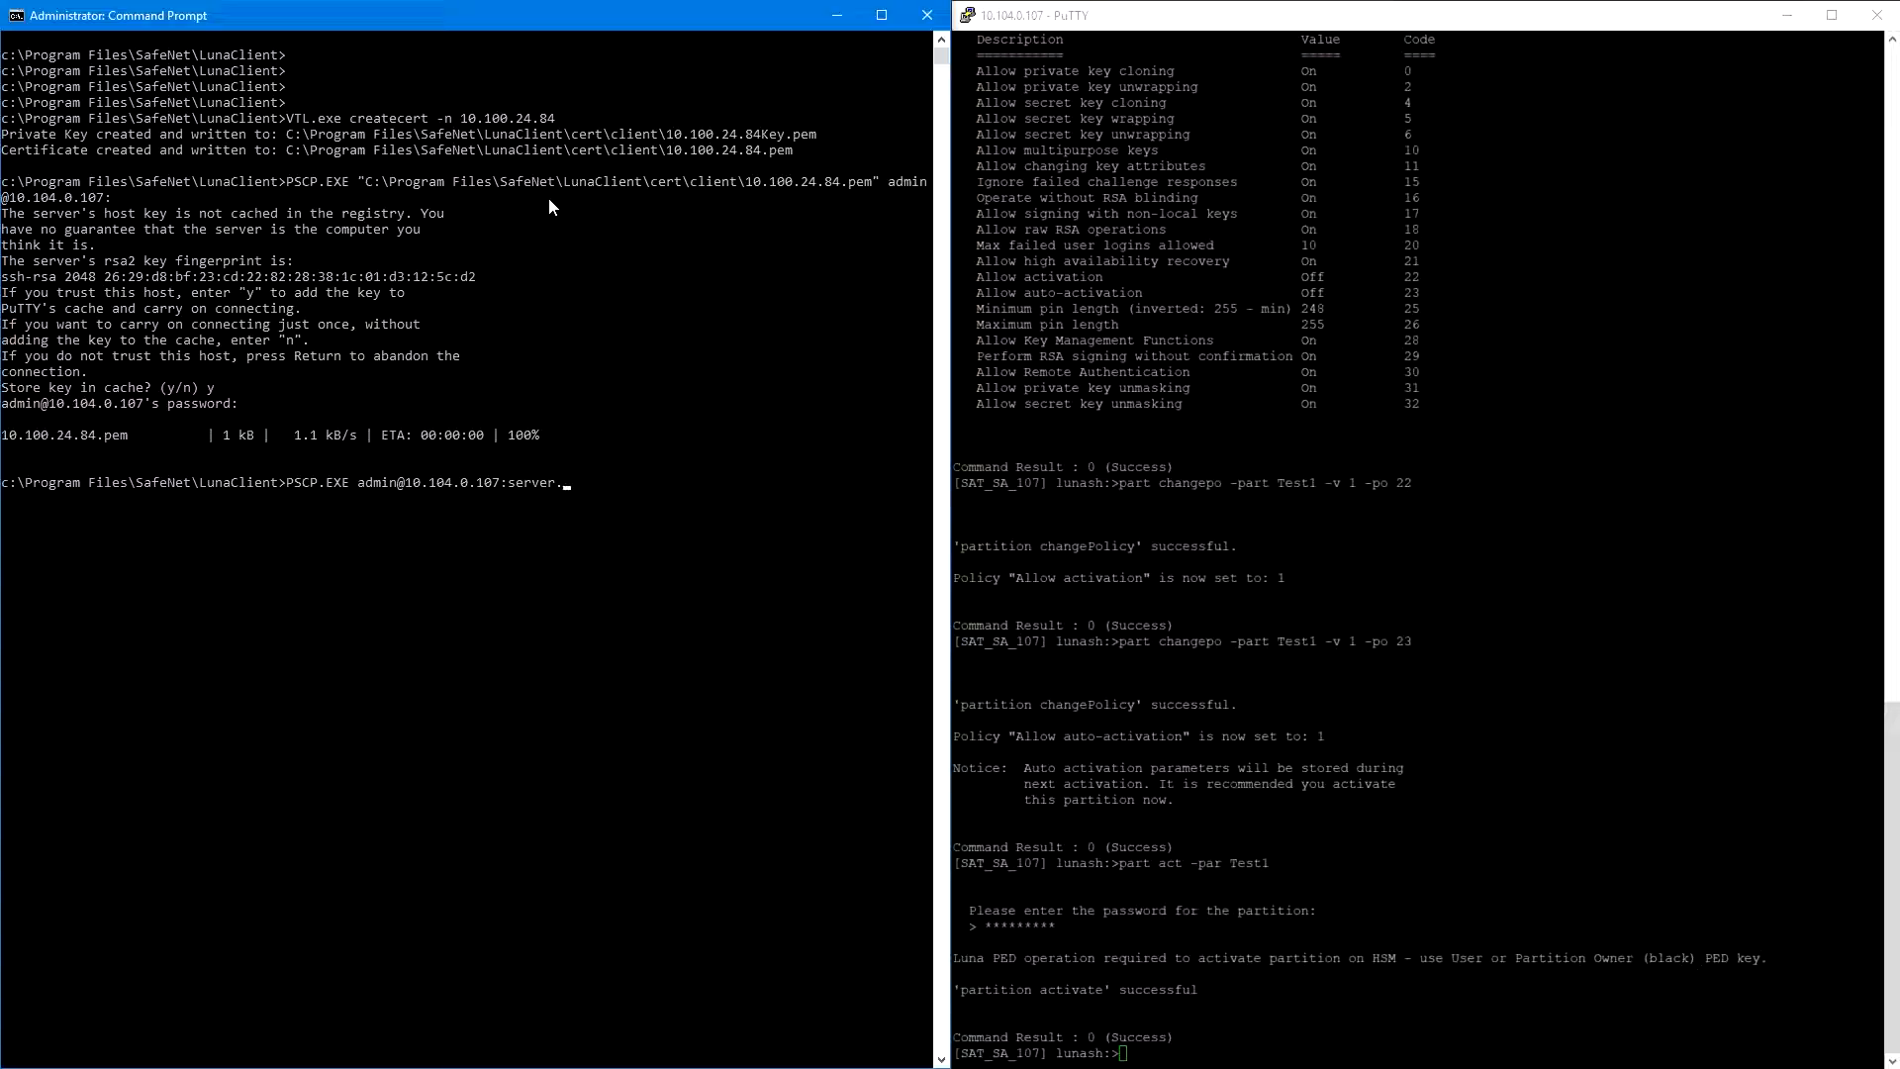
{"action": "type", "text": "pem ."}
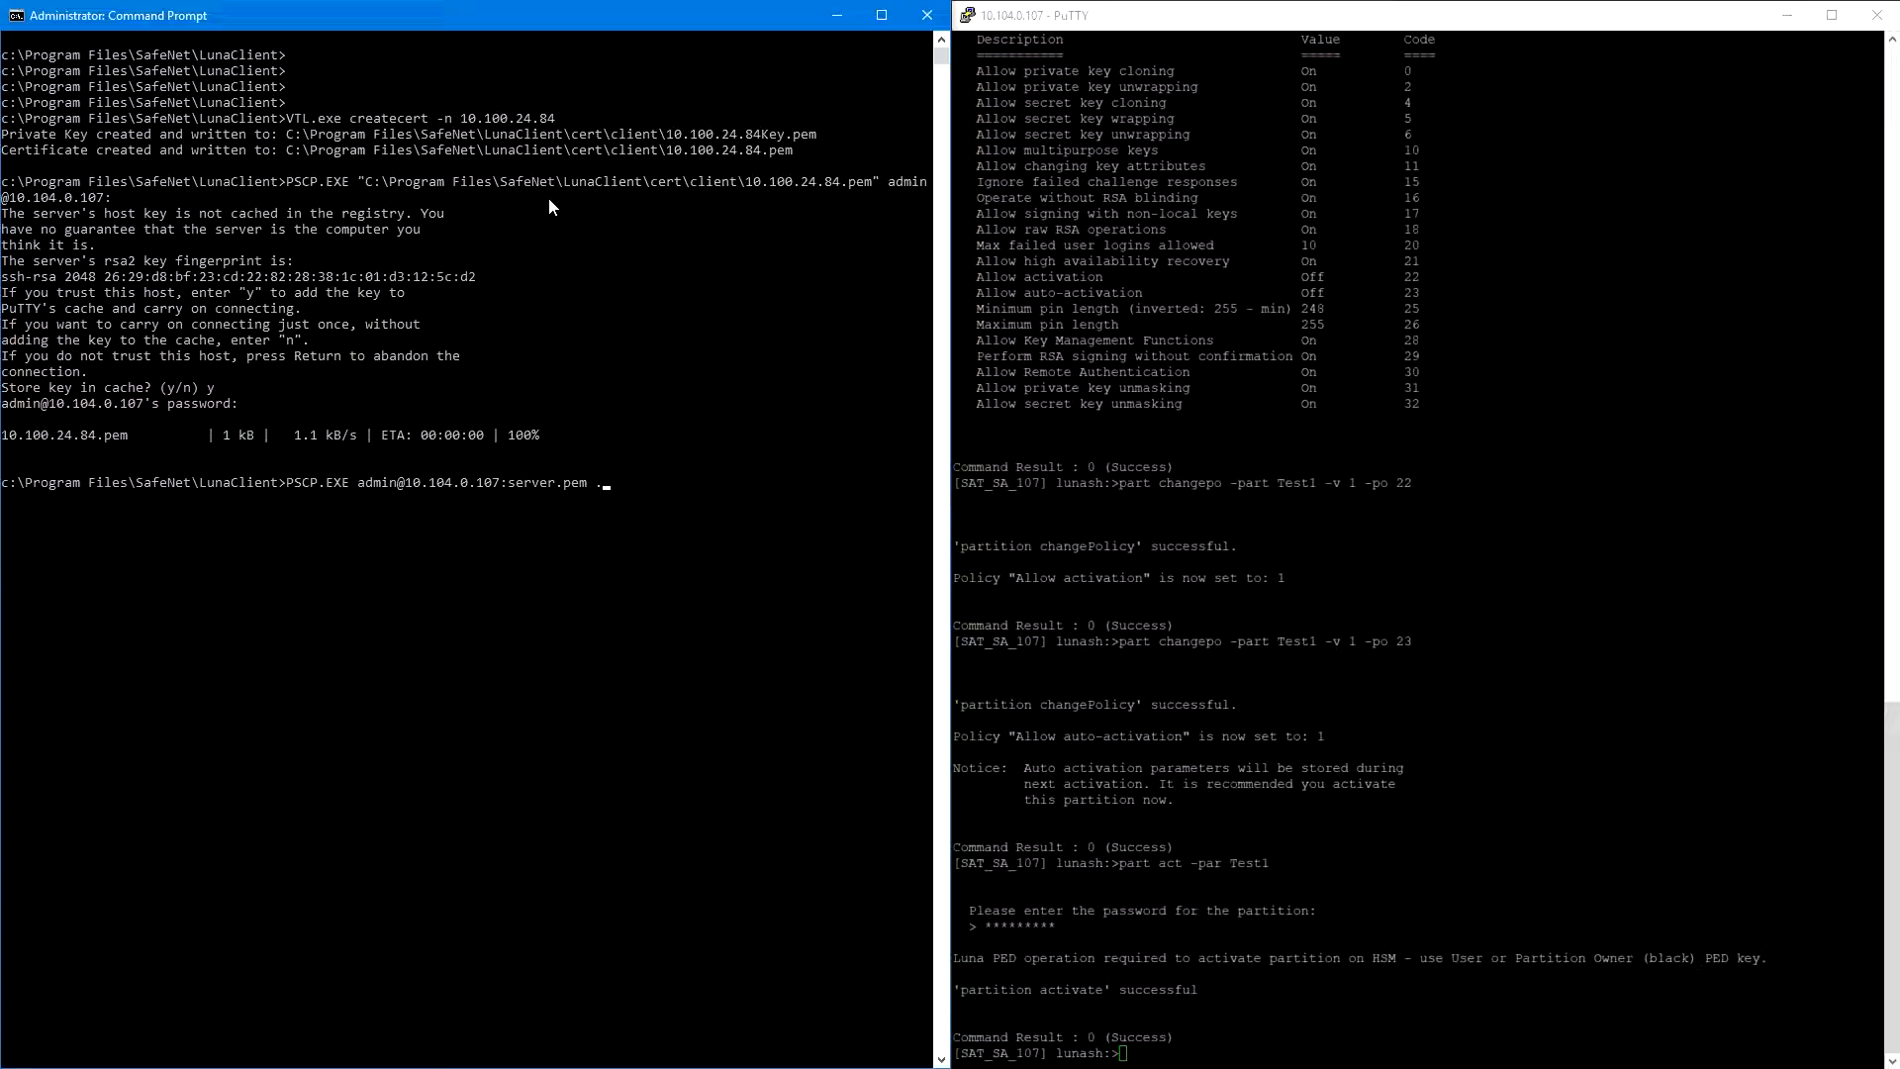
{"action": "key", "text": "Return"}
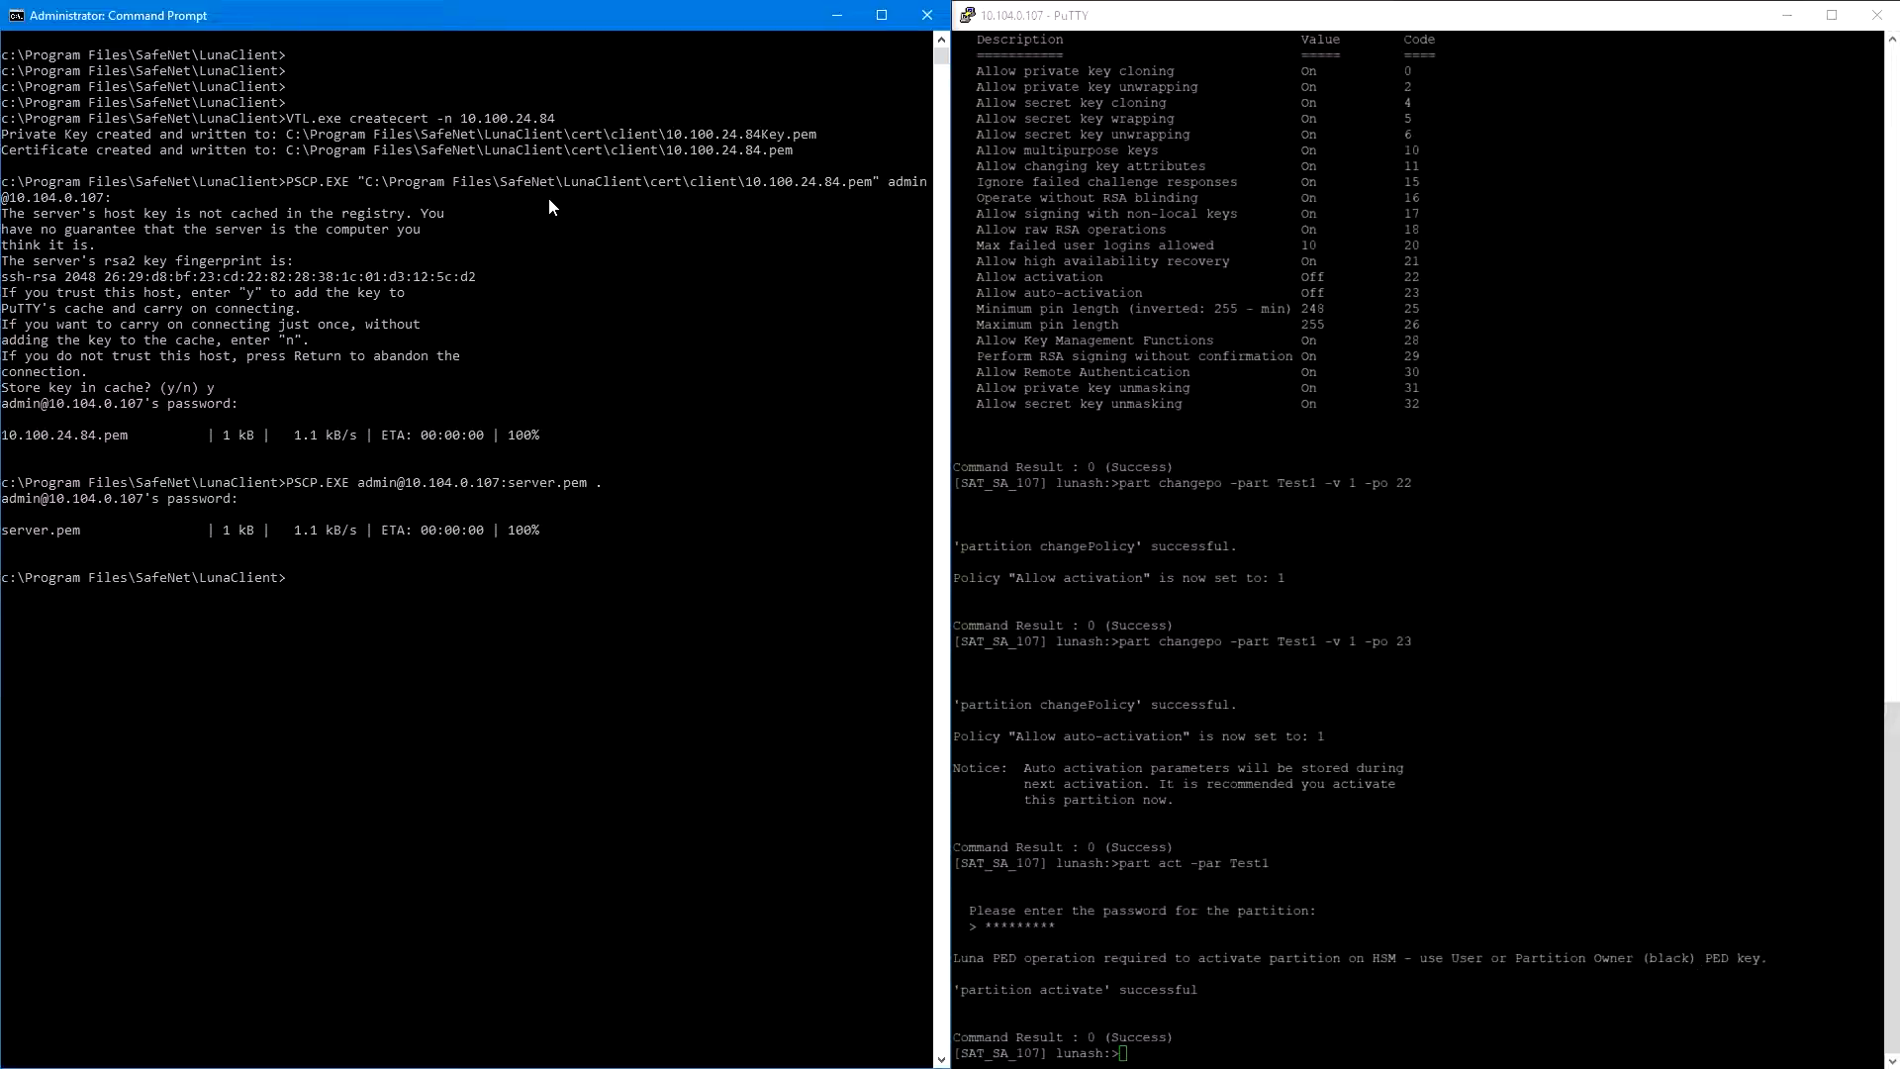
Run 'VTL.exe addServer -n 10.104.0.107 -c server.pem' to trust the appliance.
{"action": "type", "text": "vtl"}
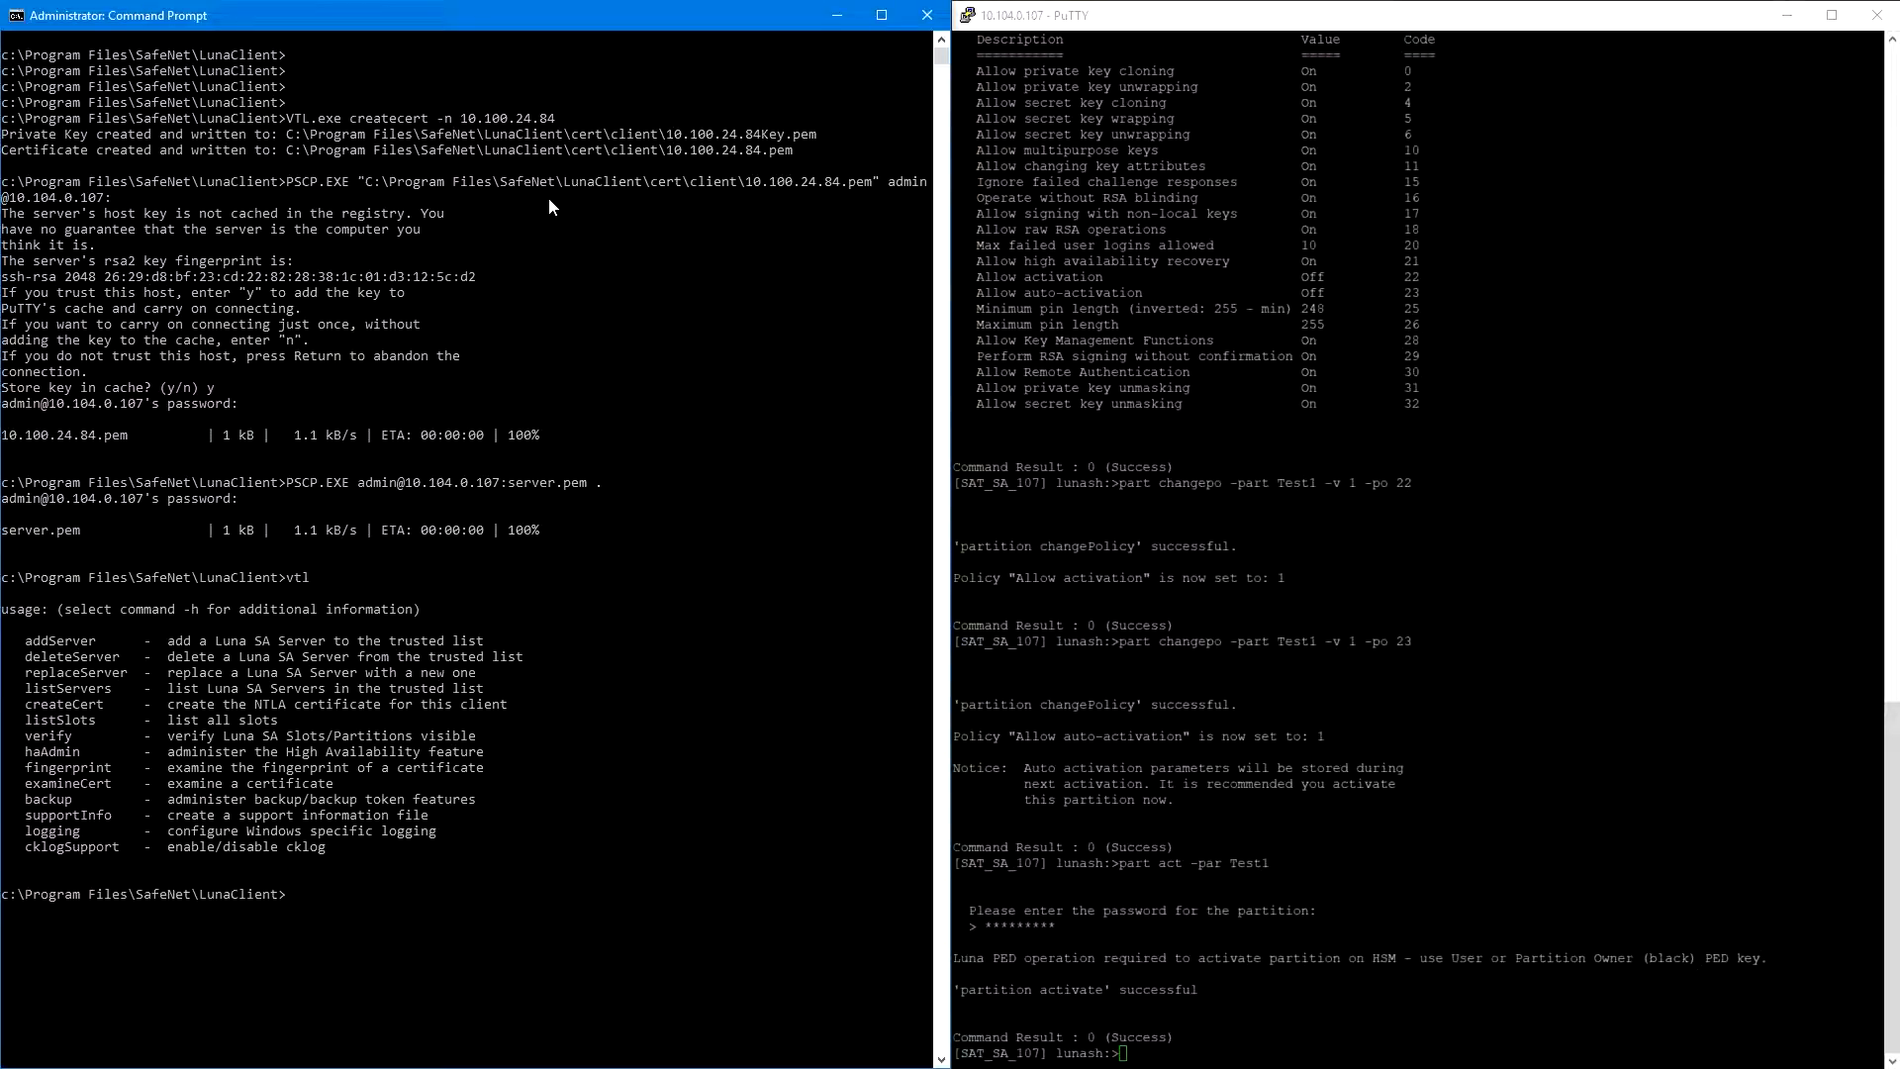
{"action": "type", "text": "VTL.exe"}
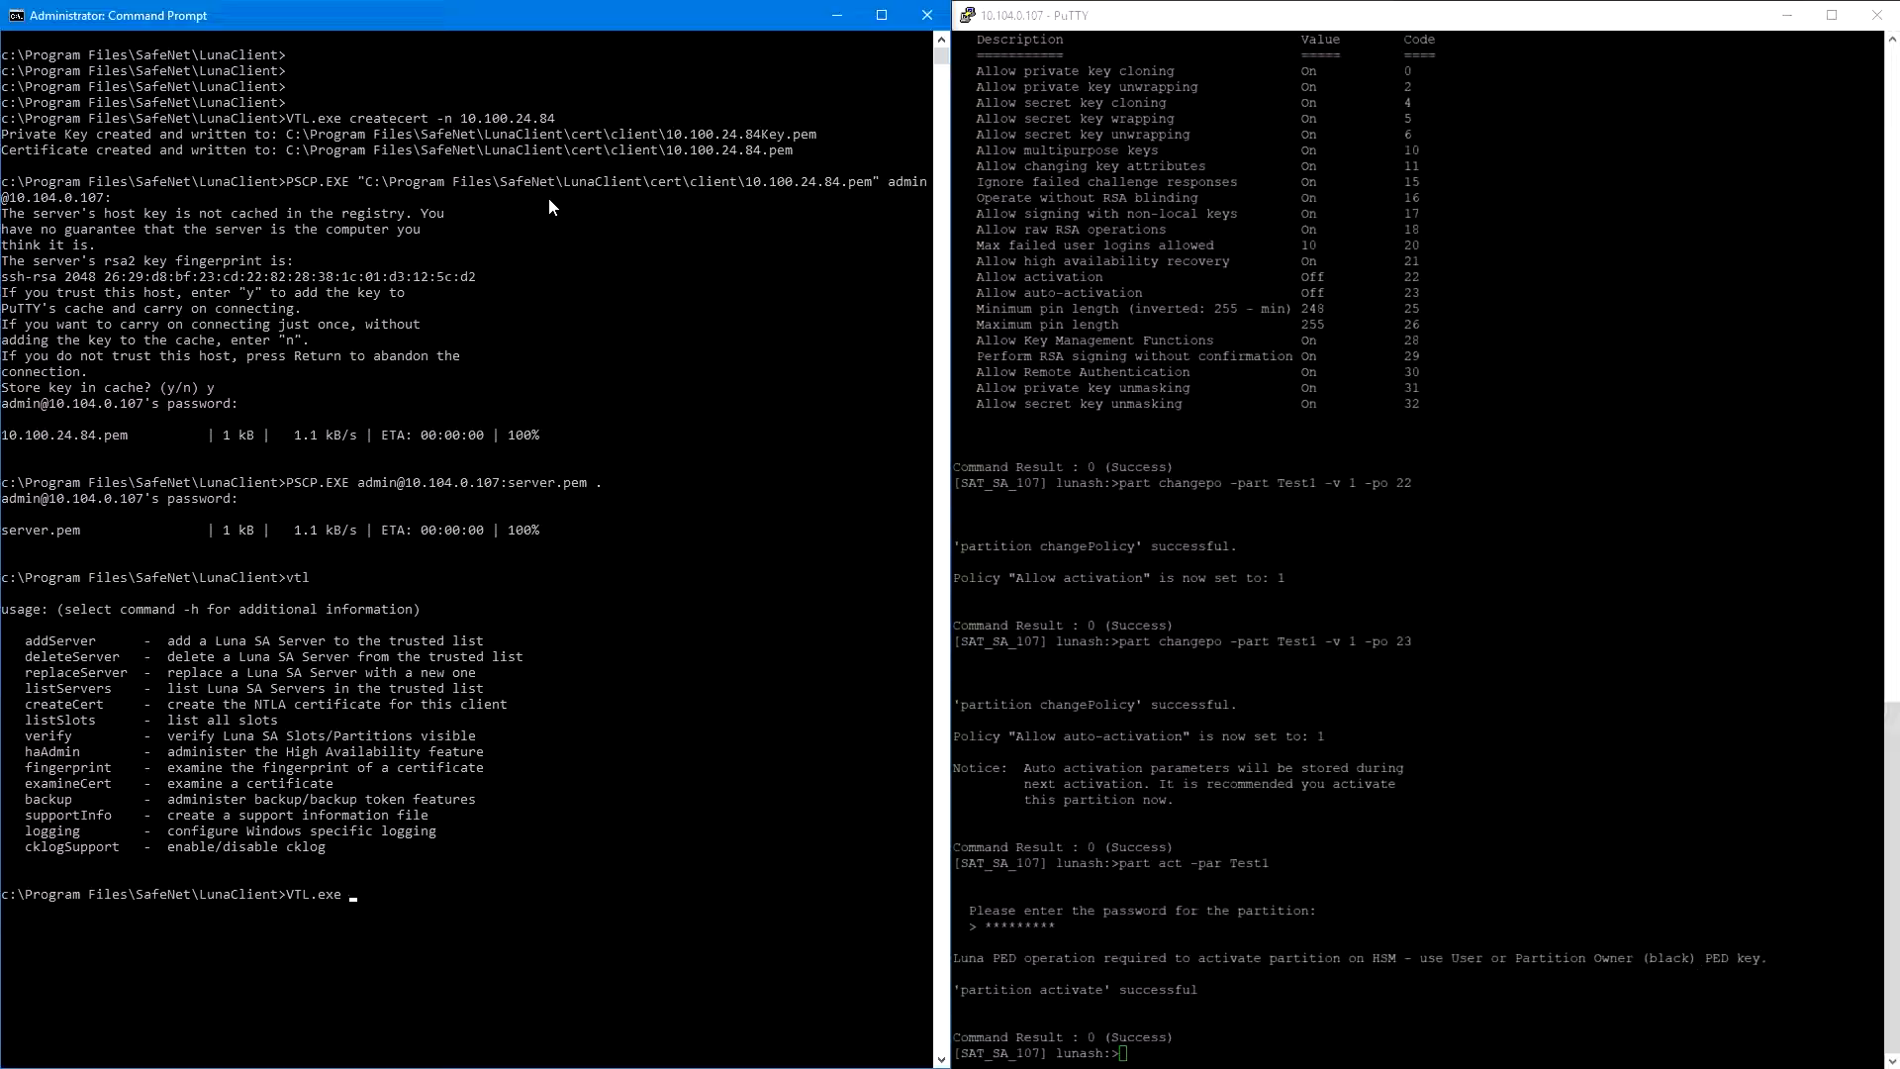
{"action": "type", "text": "addServer -"}
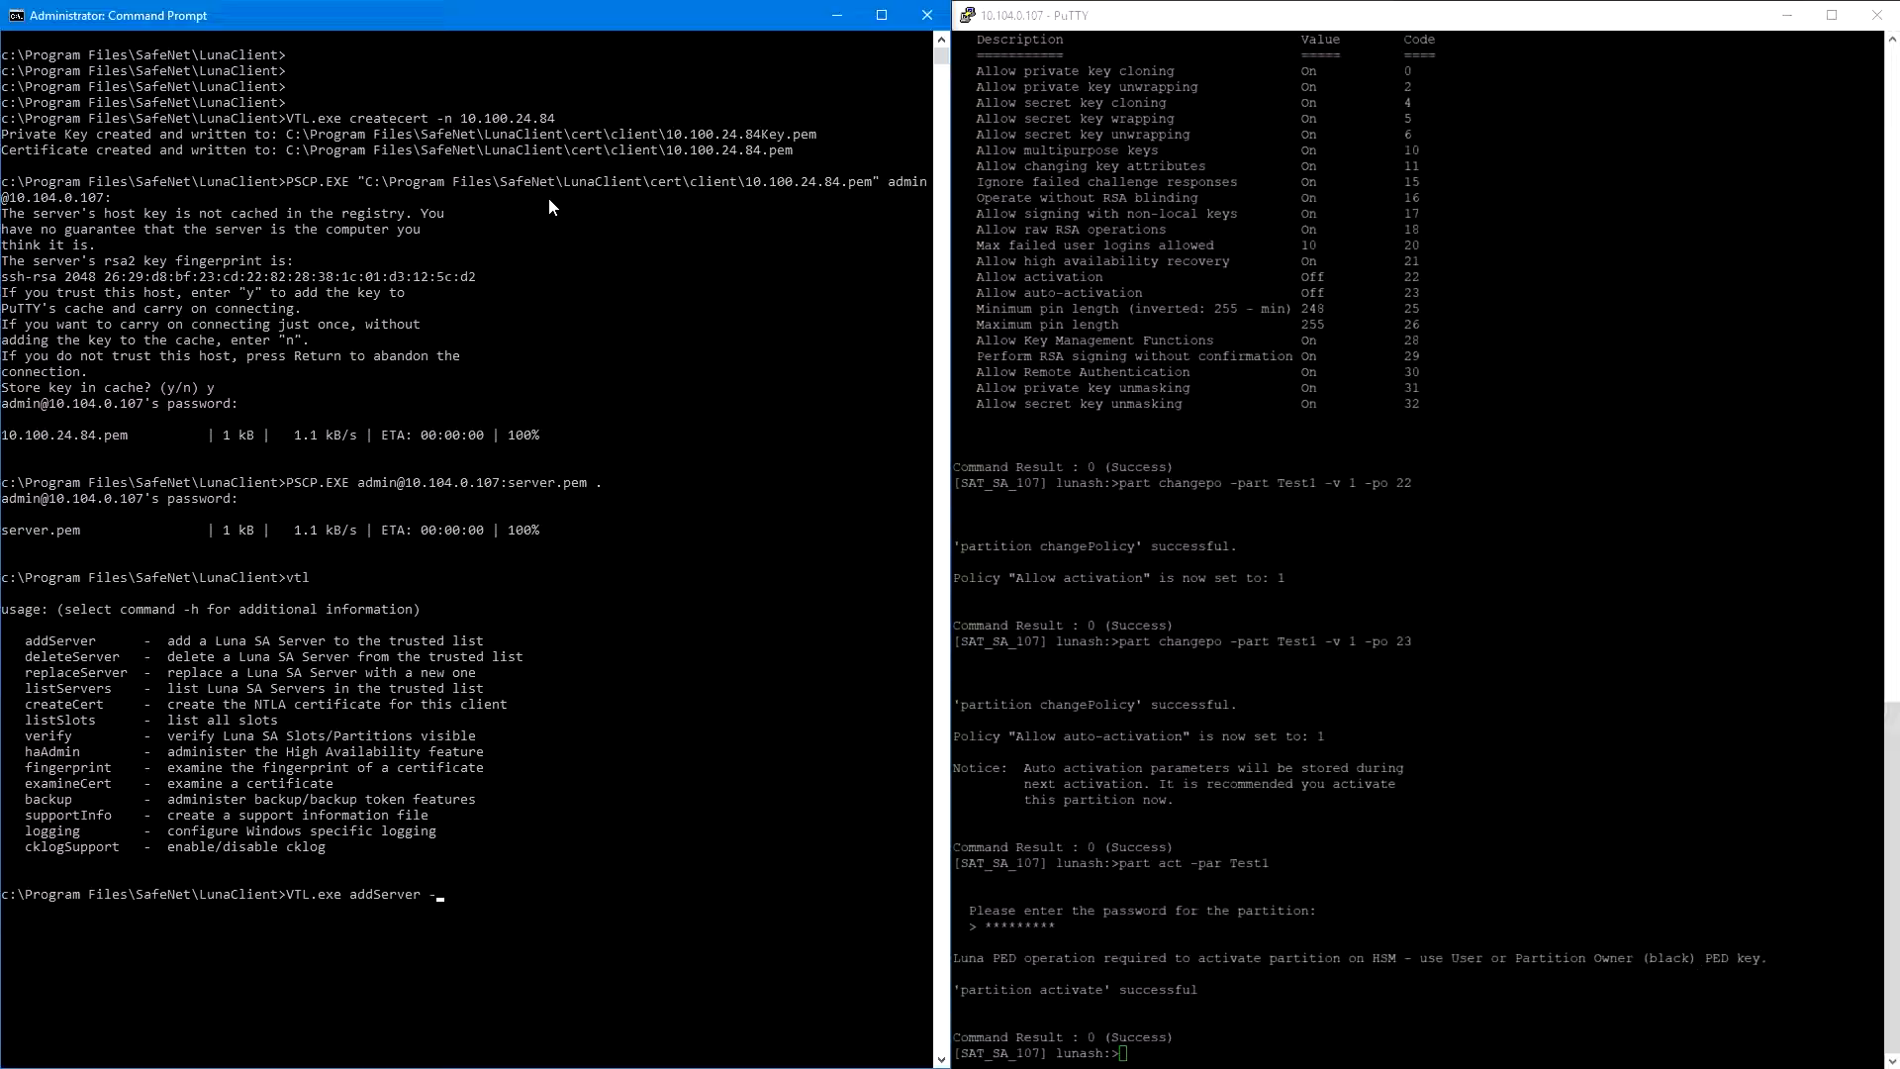
{"action": "type", "text": "n 10."}
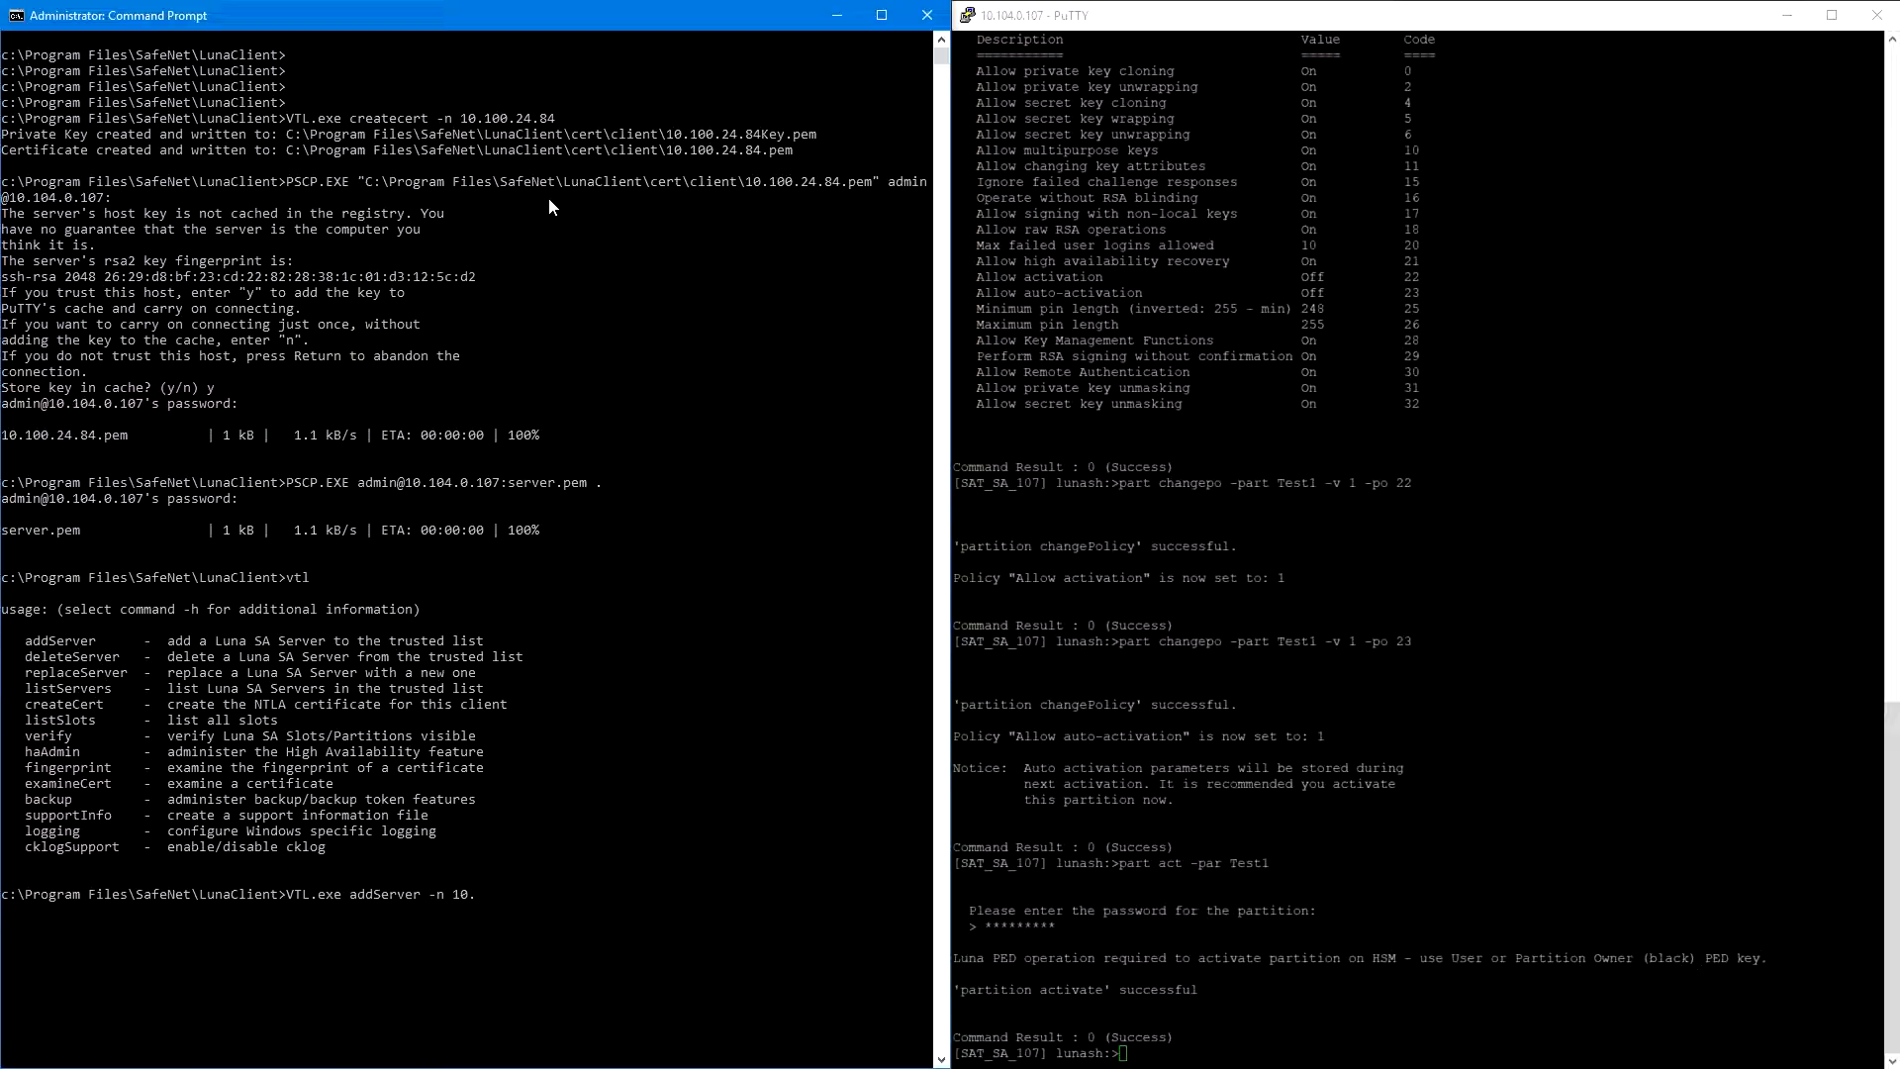
{"action": "type", "text": "104.0.0"}
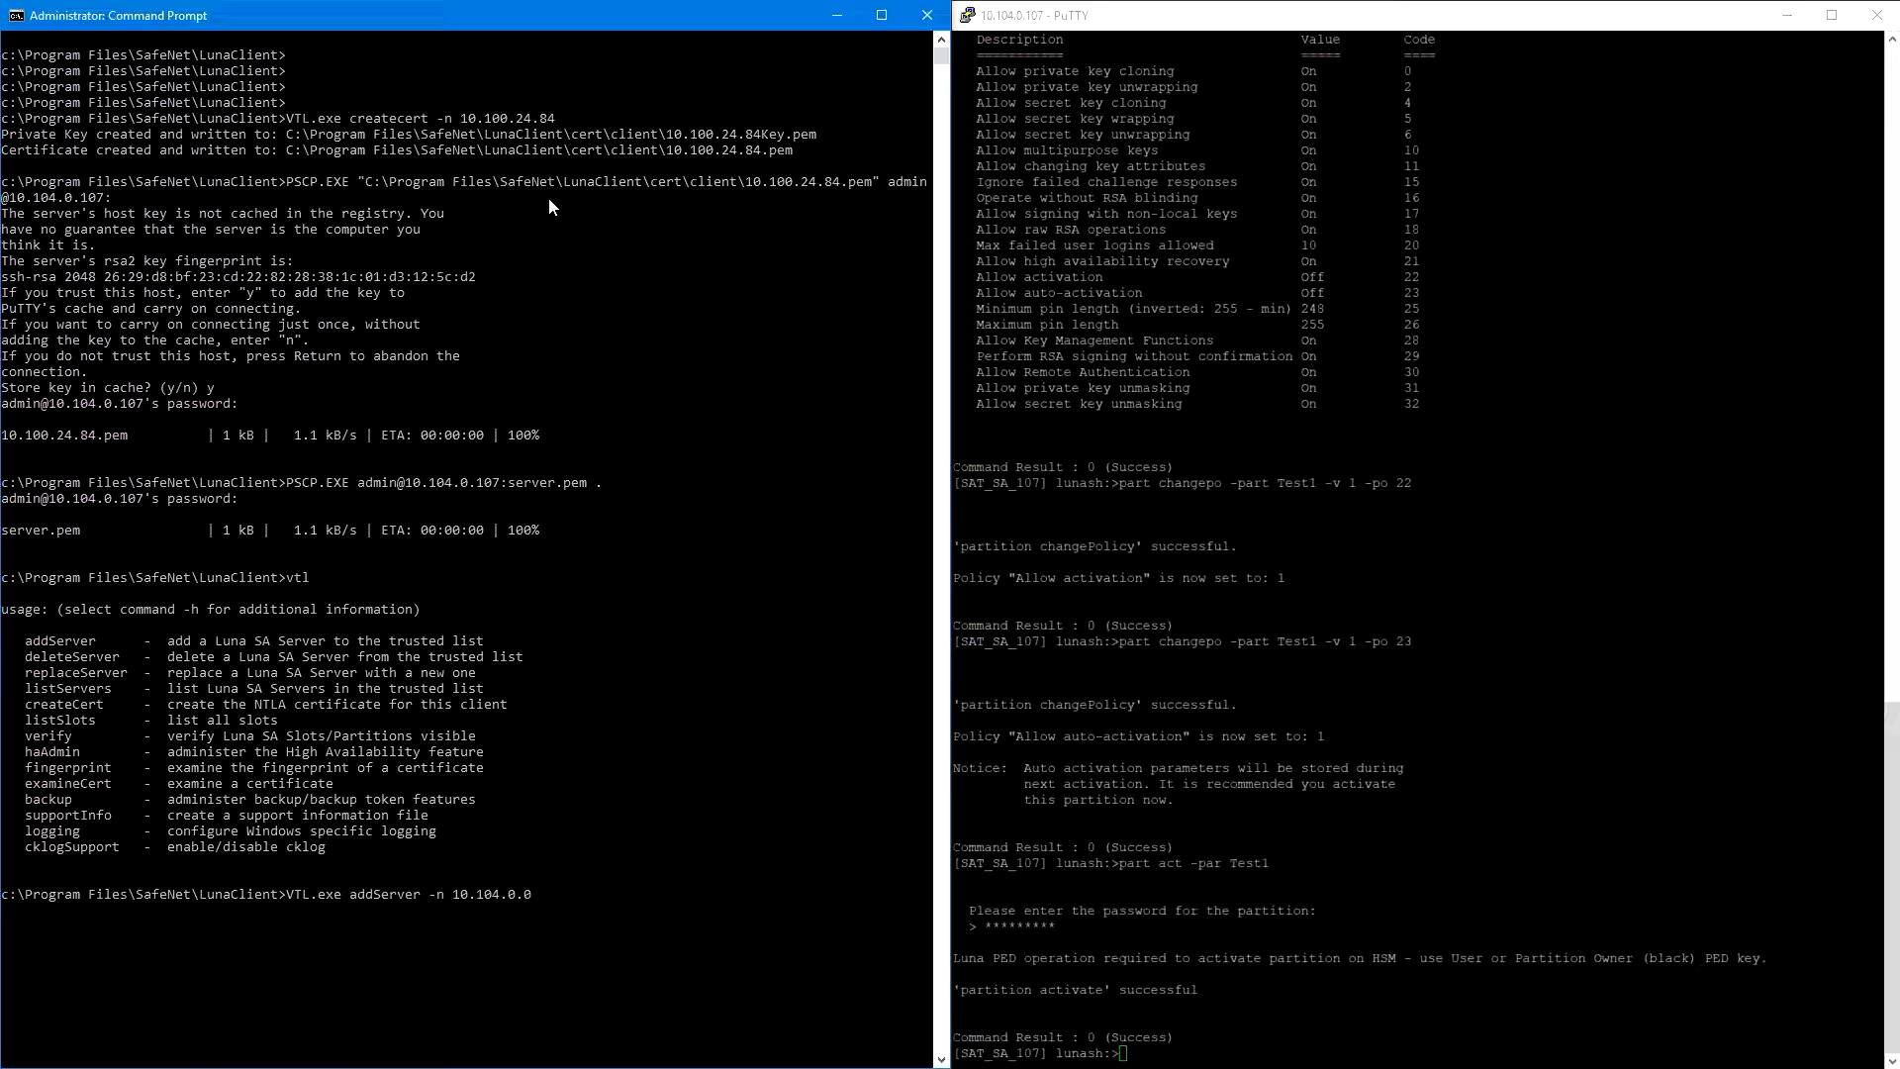
{"action": "type", "text": "107"}
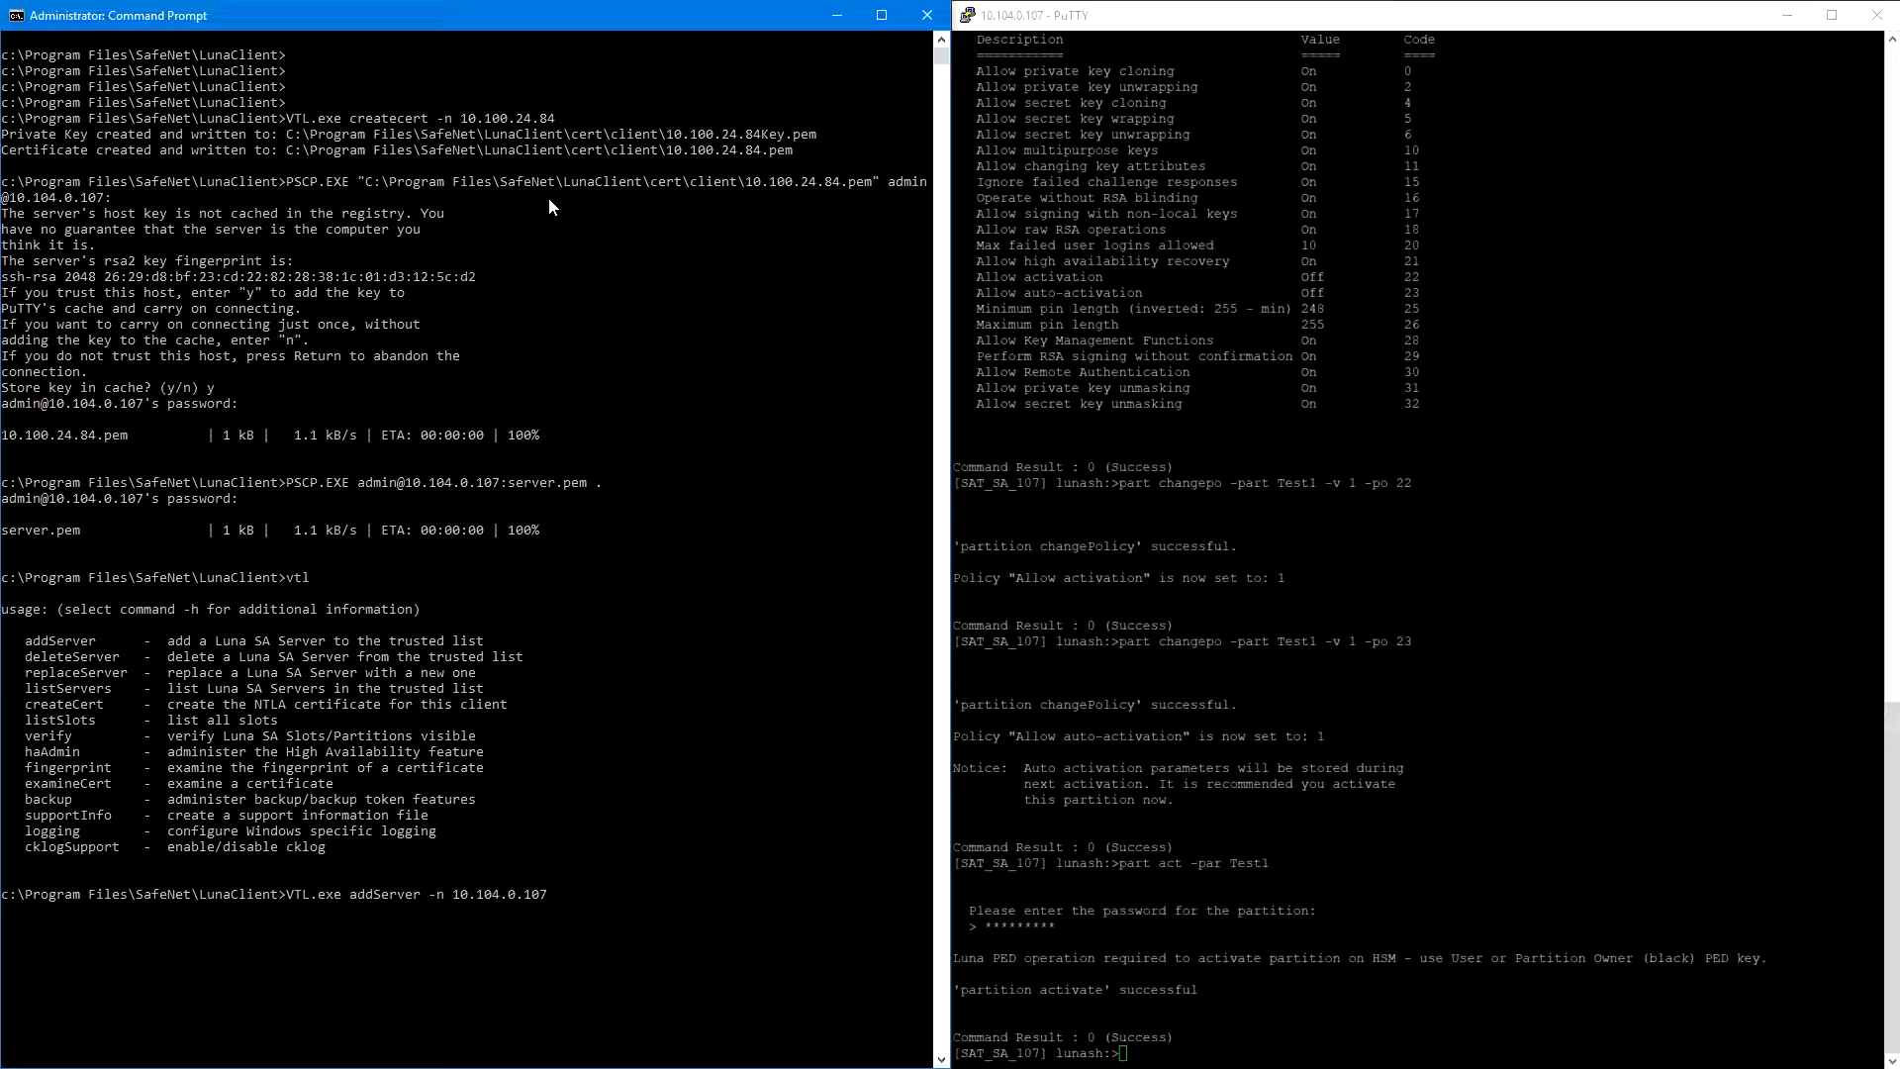
{"action": "type", "text": "-c s"}
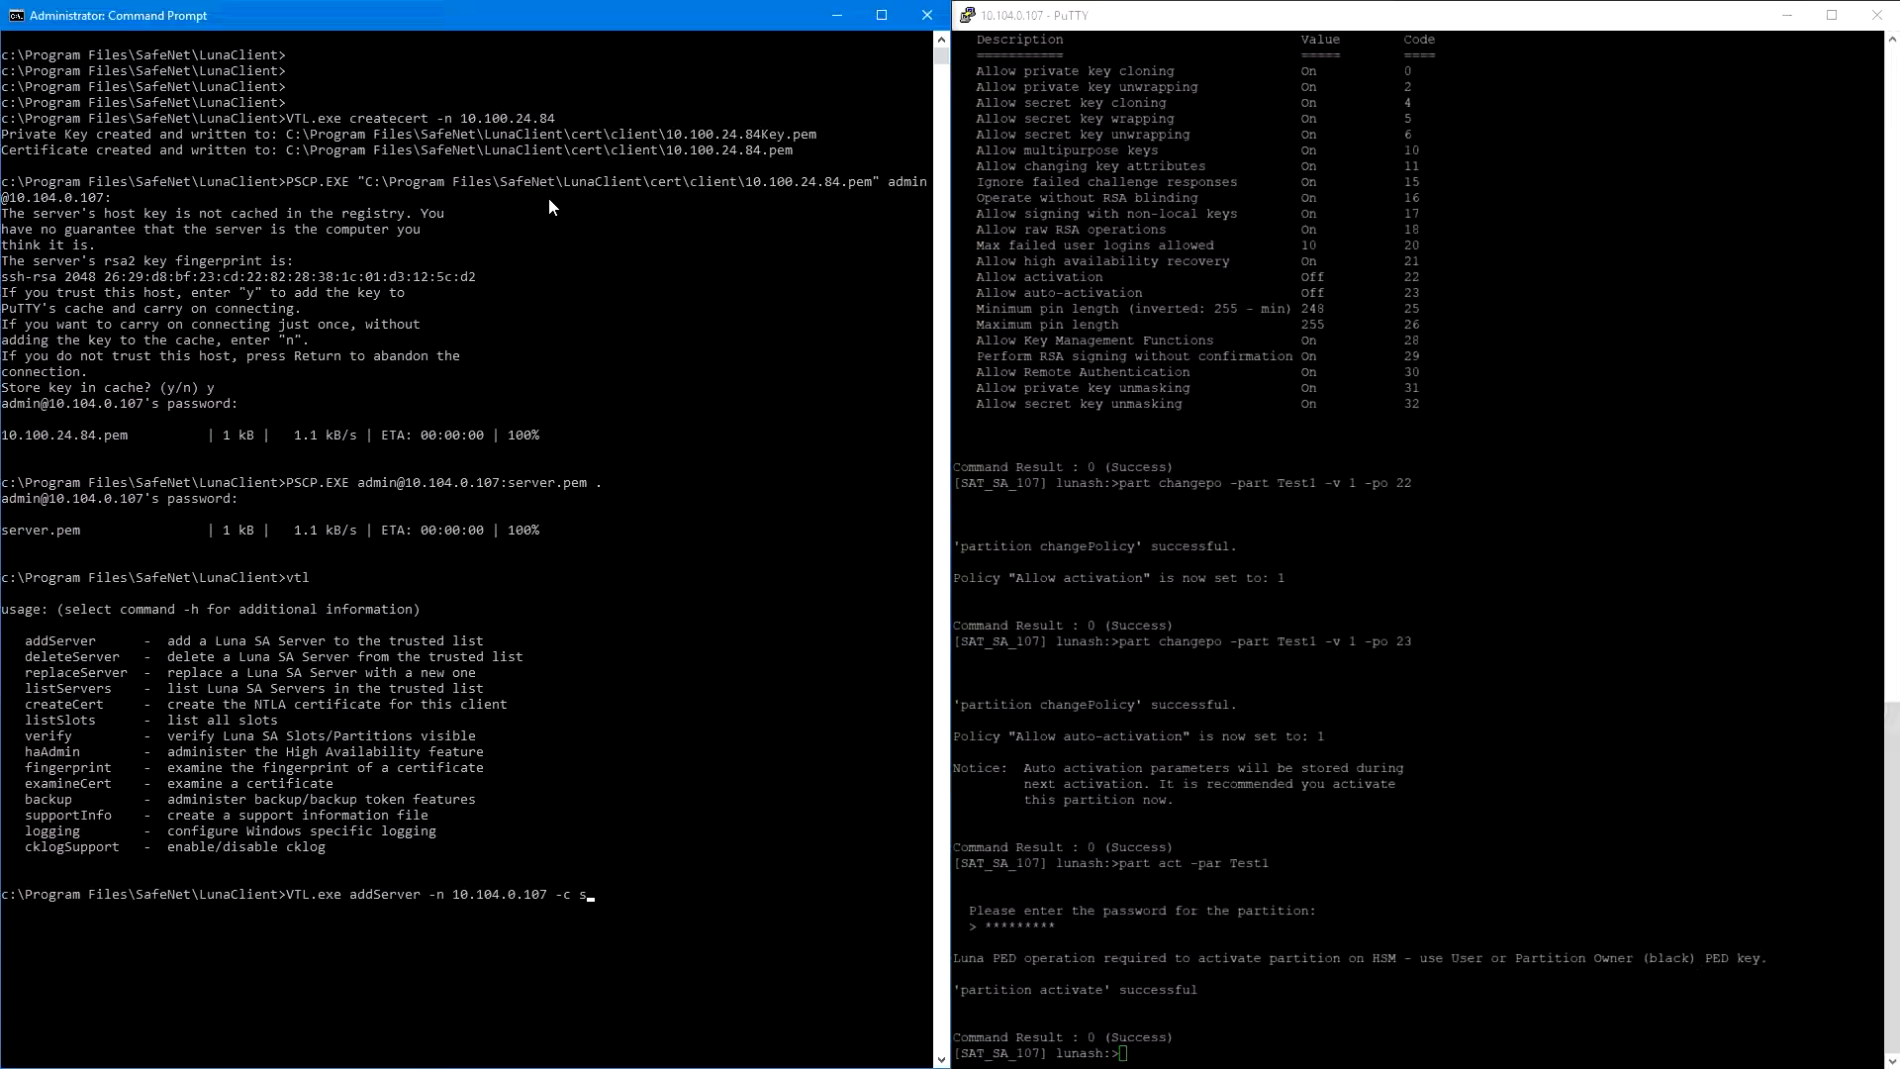
{"action": "type", "text": "erver.pem"}
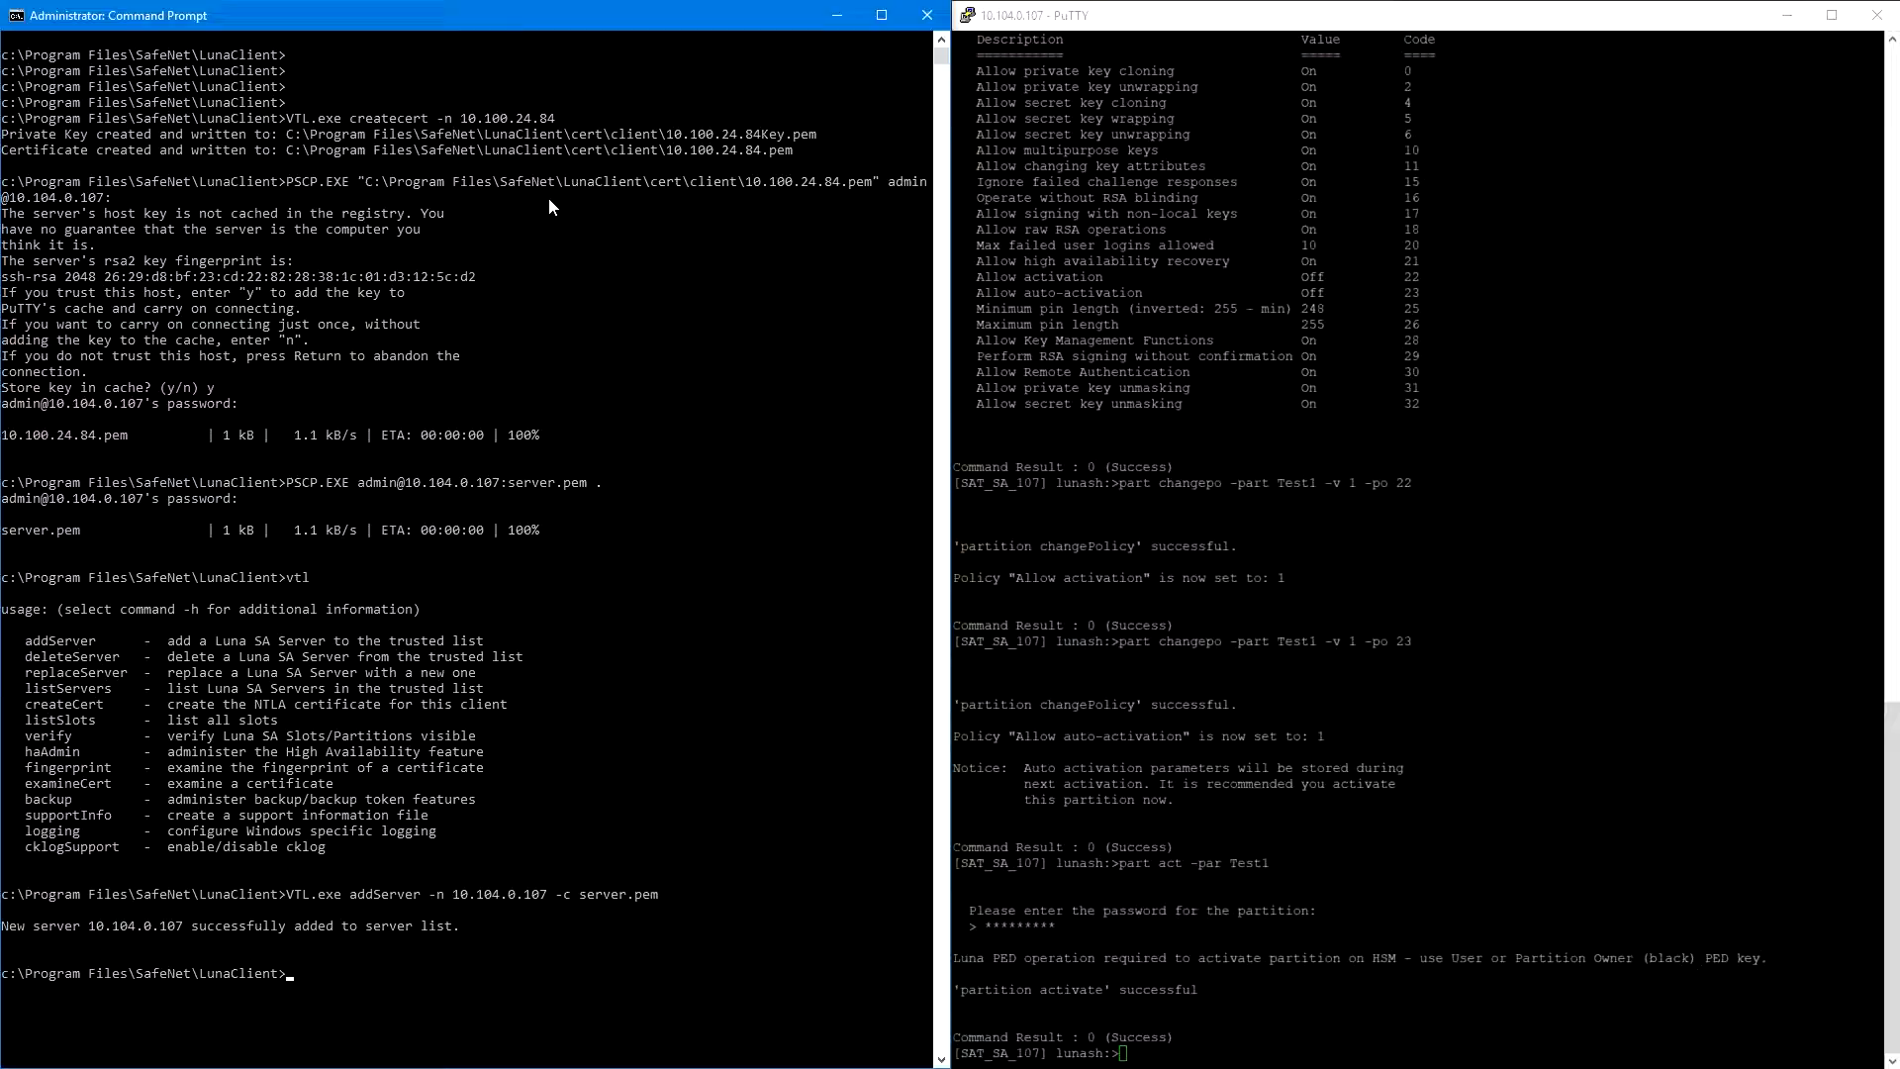
{"action": "mouse_move", "coordinate": [1499, 900]}
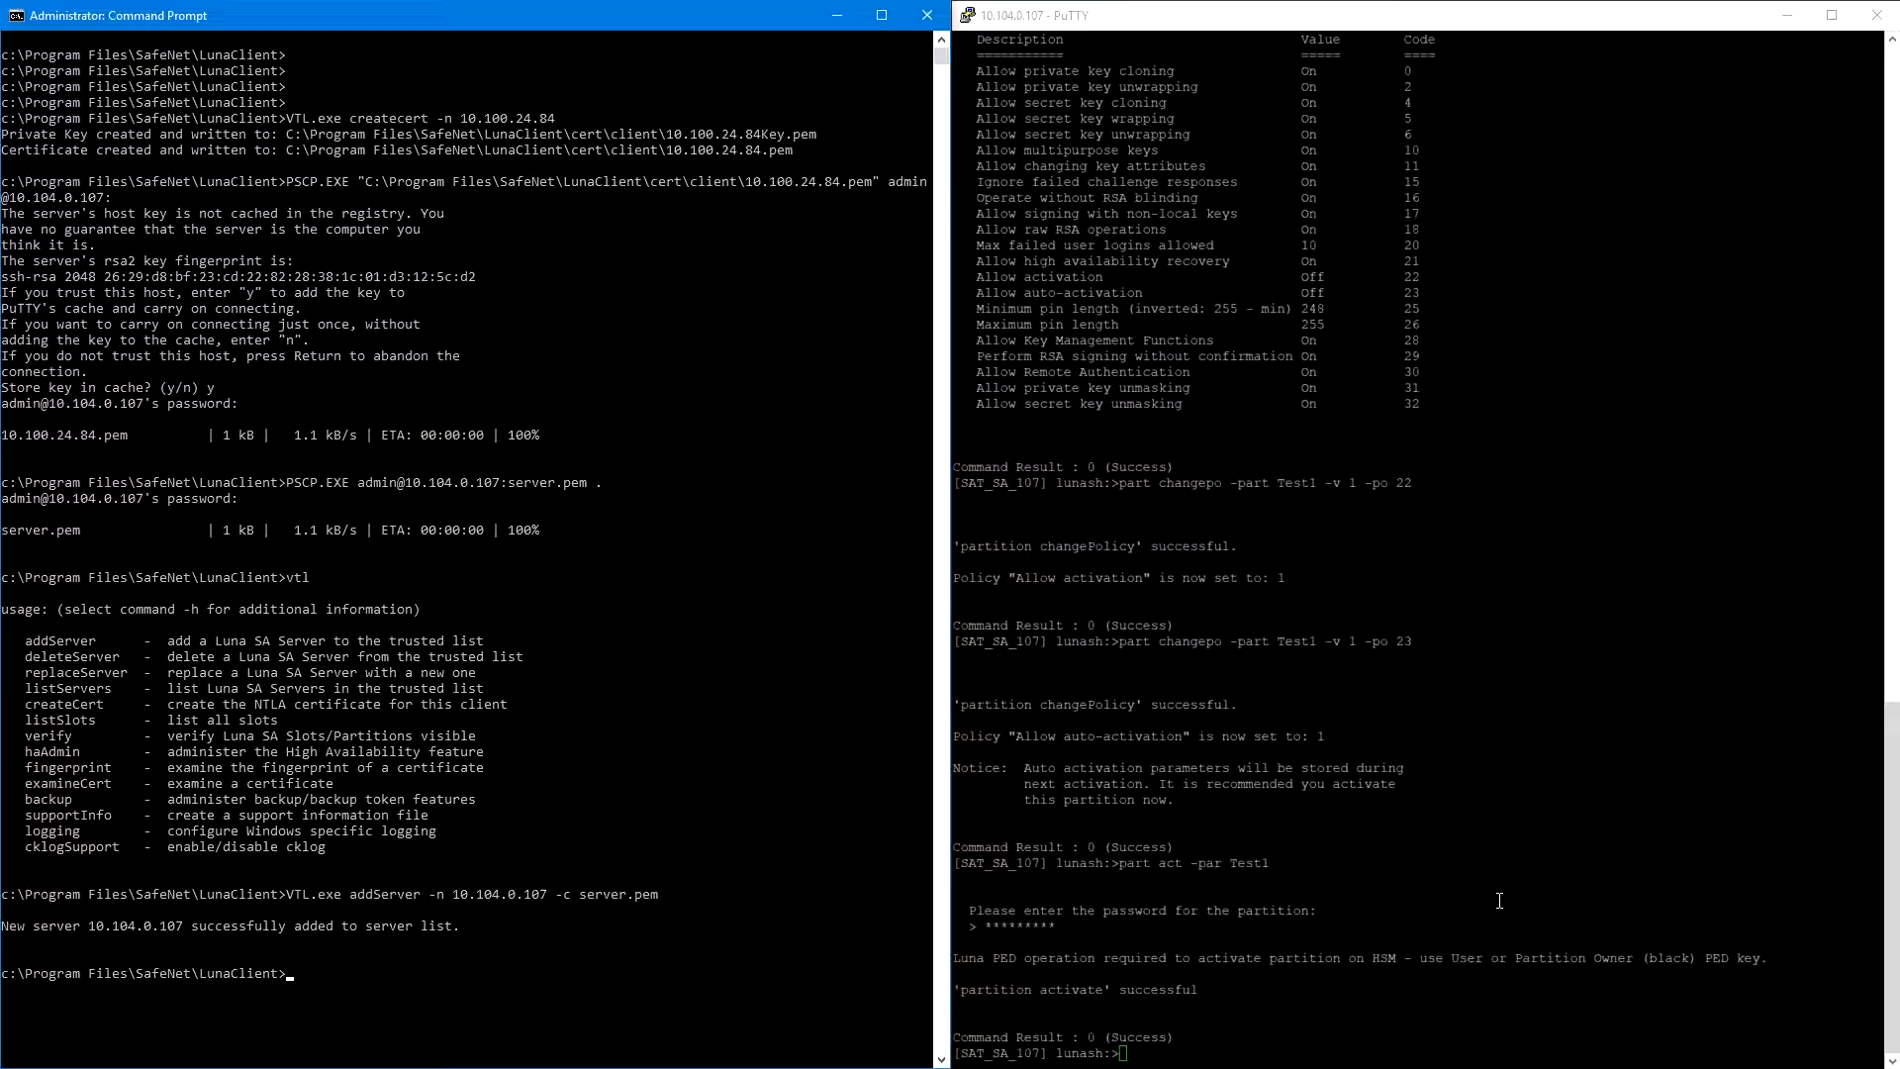
Register client TestWindows with IP 10.100.24.84 on the appliance.
{"action": "type", "text": "client reg -client"}
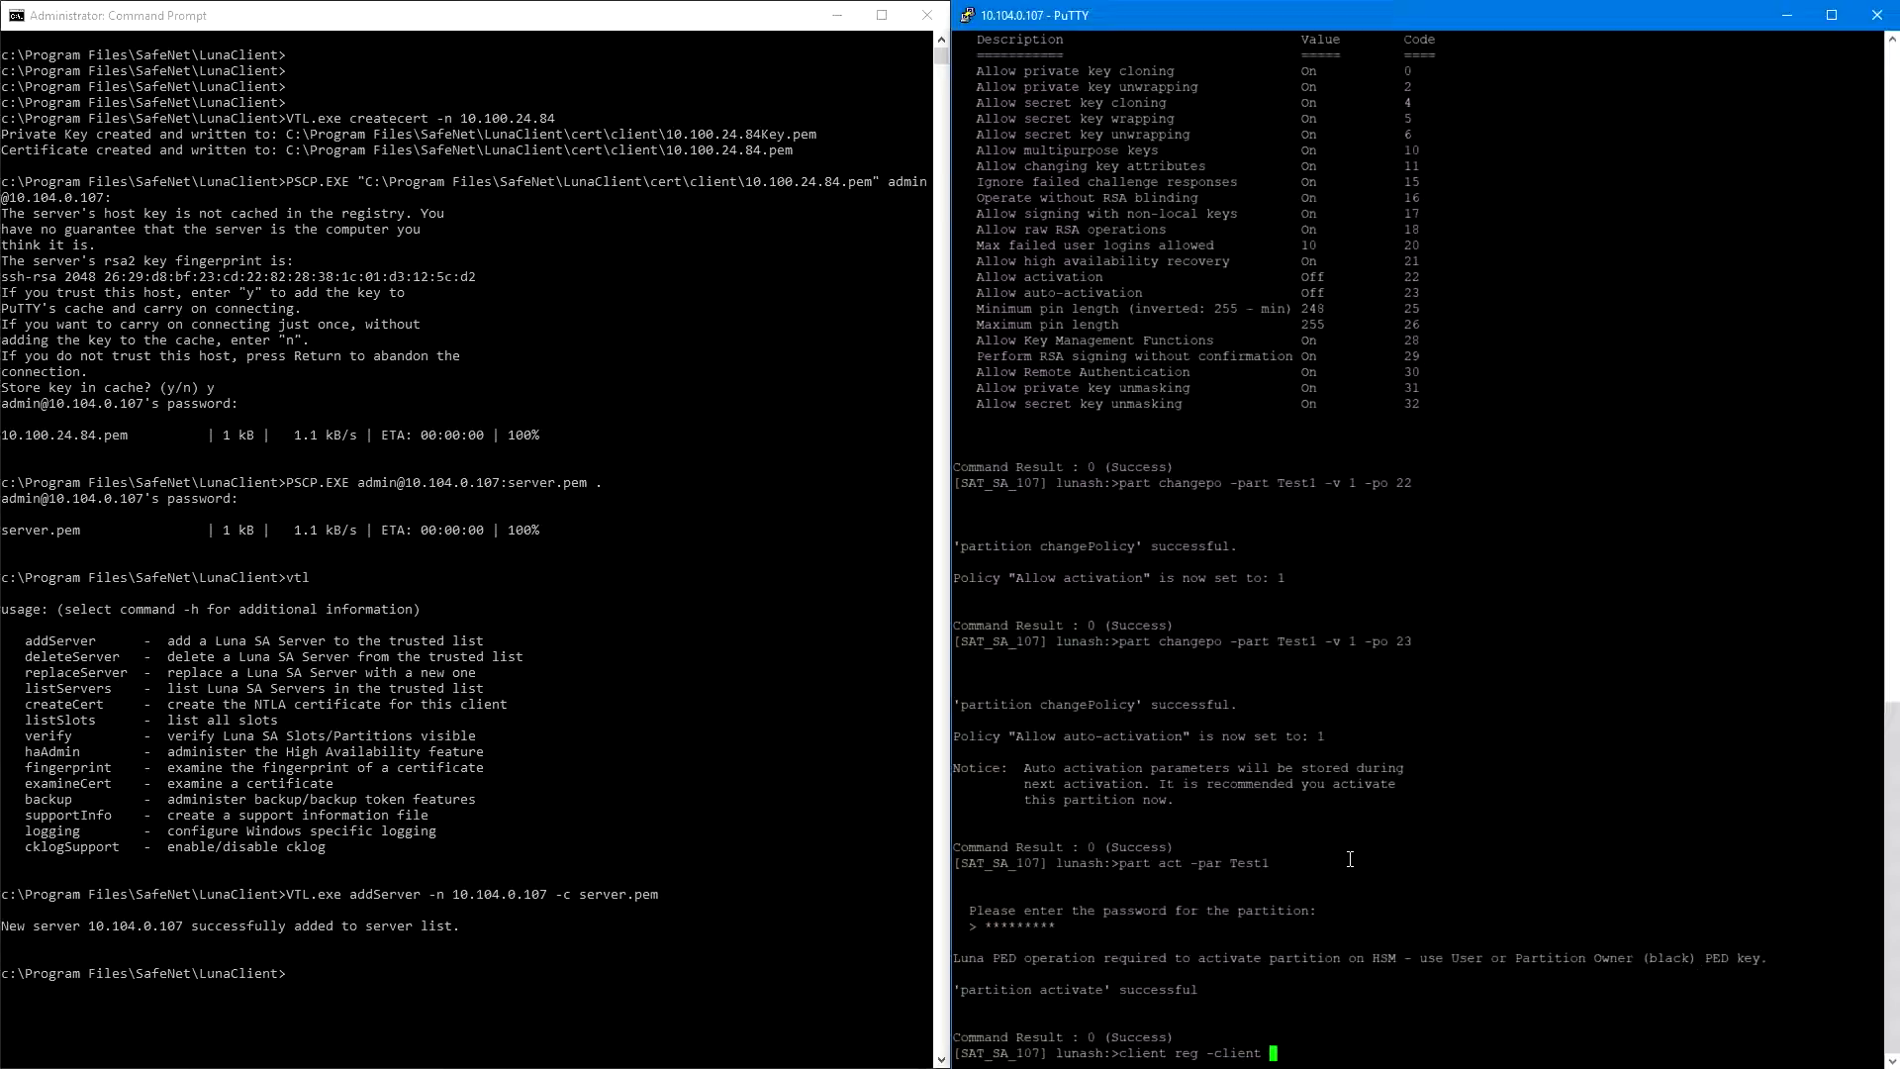
{"action": "type", "text": "TestWindows"}
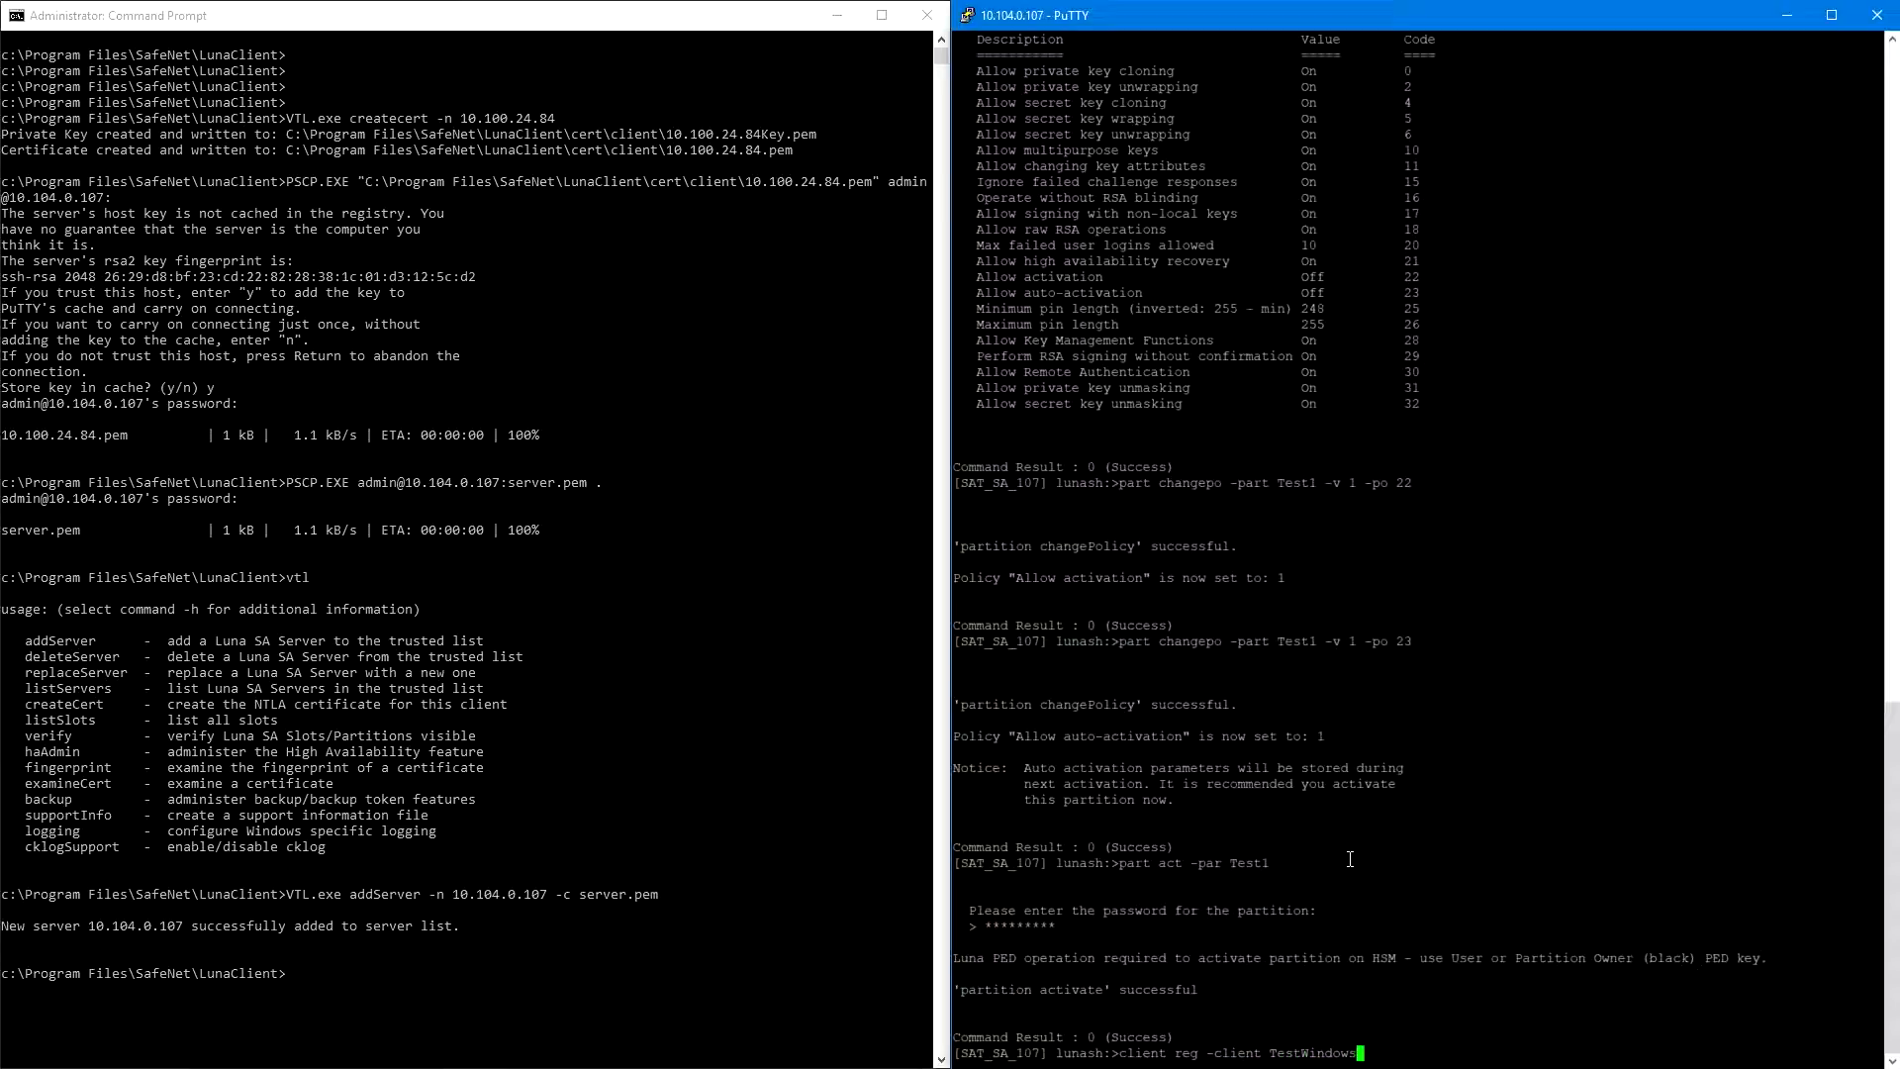
{"action": "type", "text": "-"}
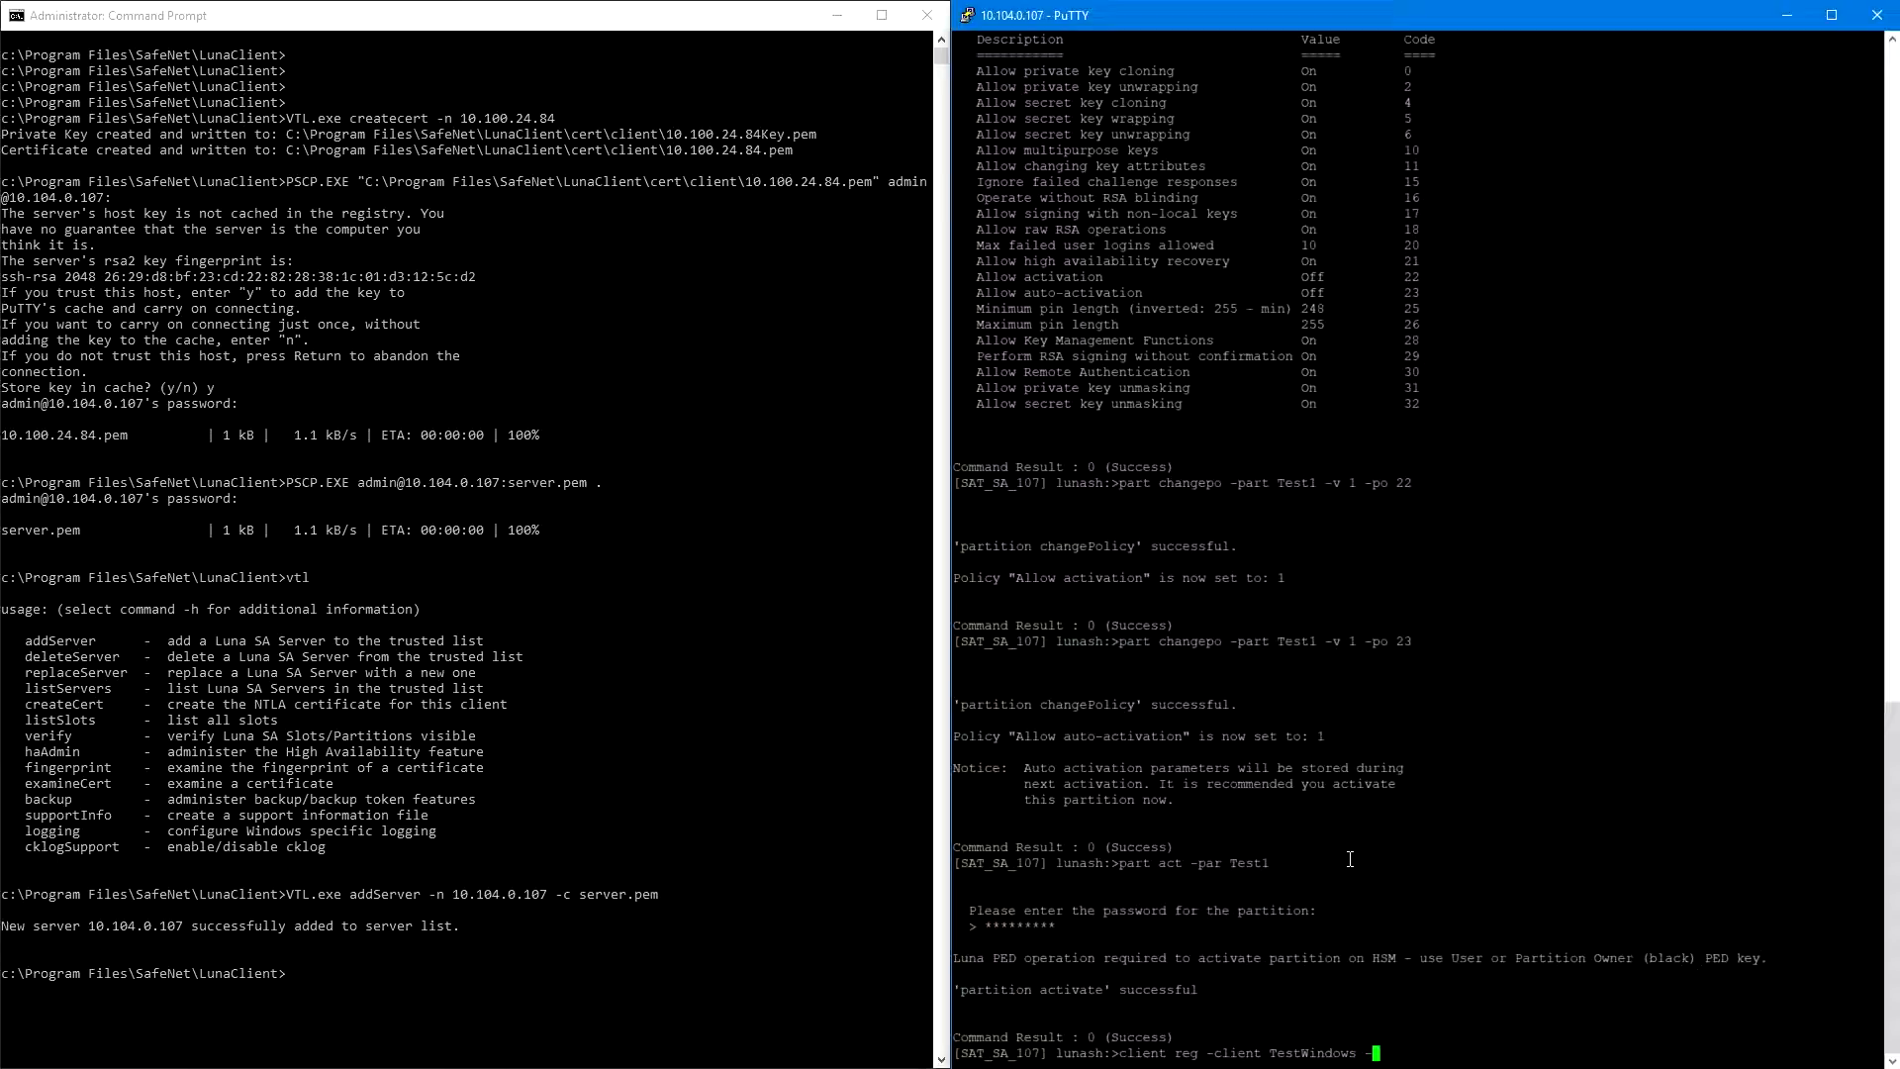
{"action": "type", "text": "-ip 10.100.24.84"}
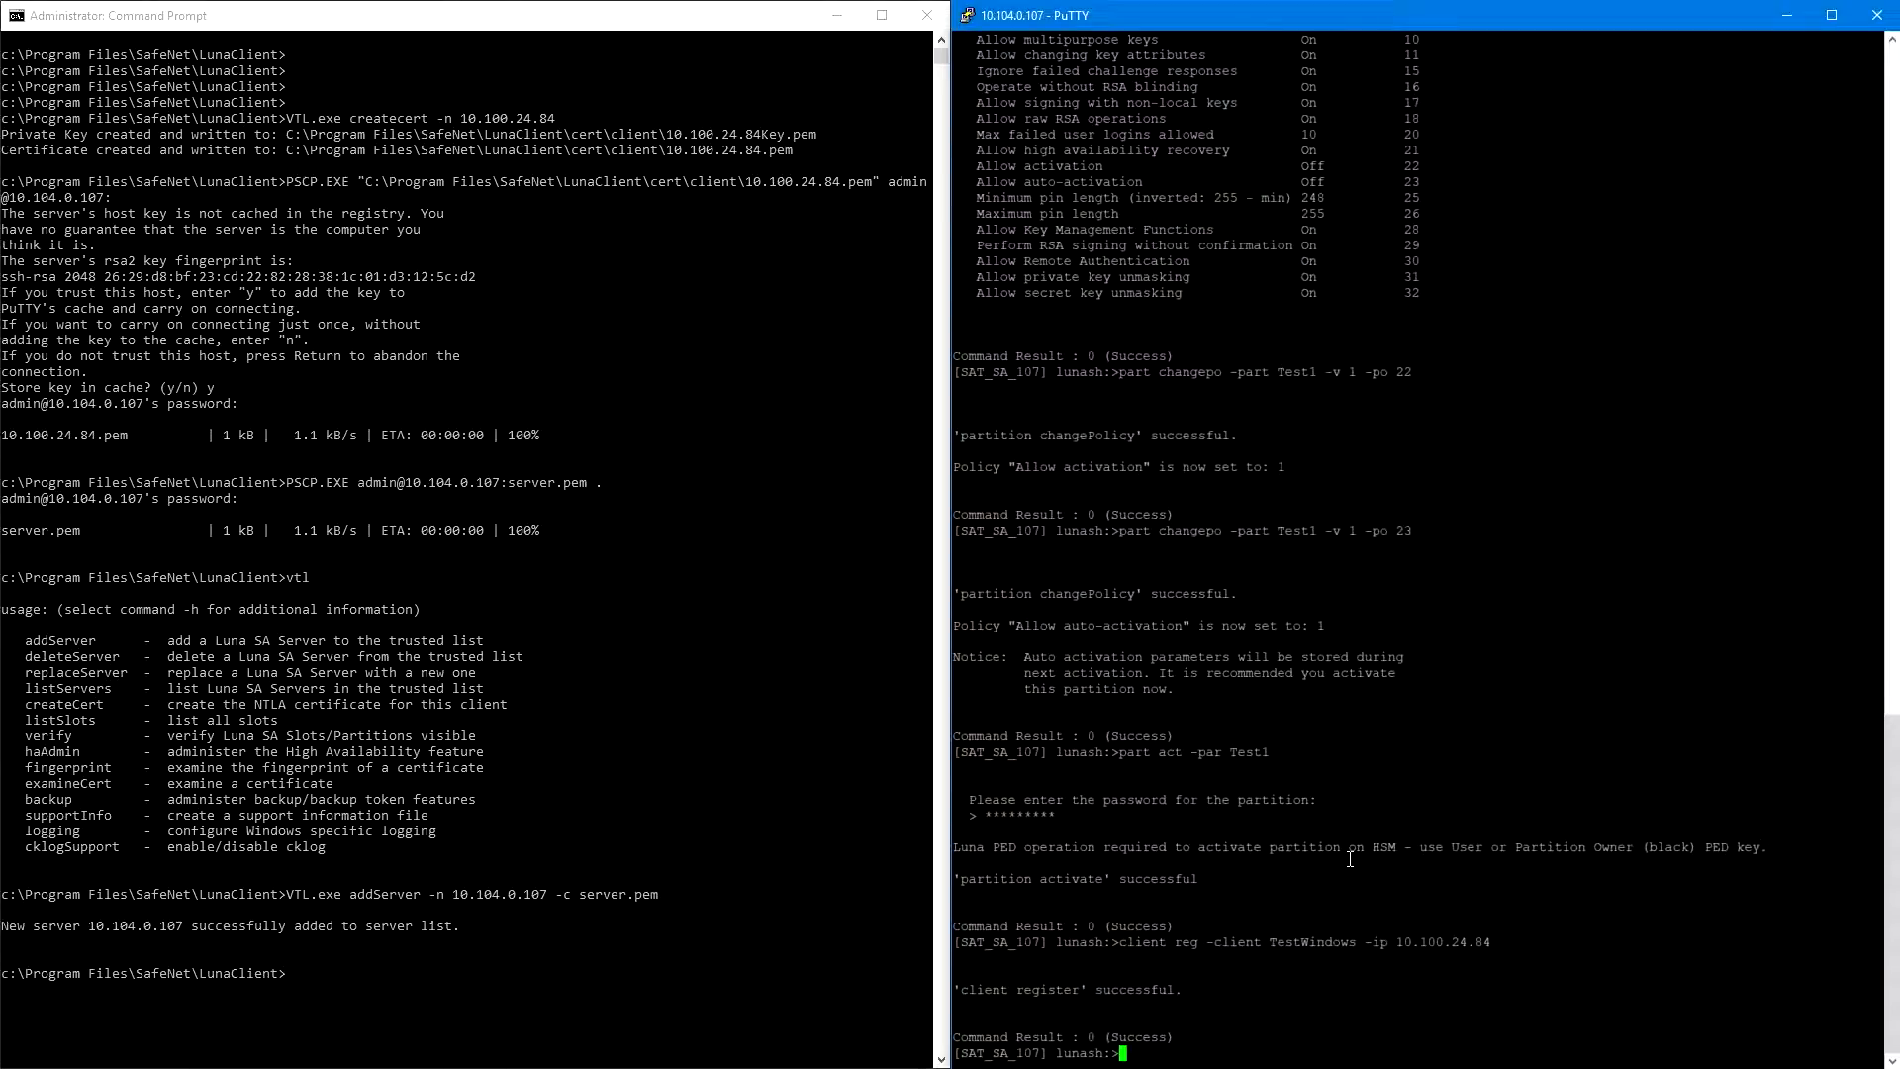
Assign partition Test1 to client TestWindows with client assignPartition.
{"action": "type", "text": "client a"}
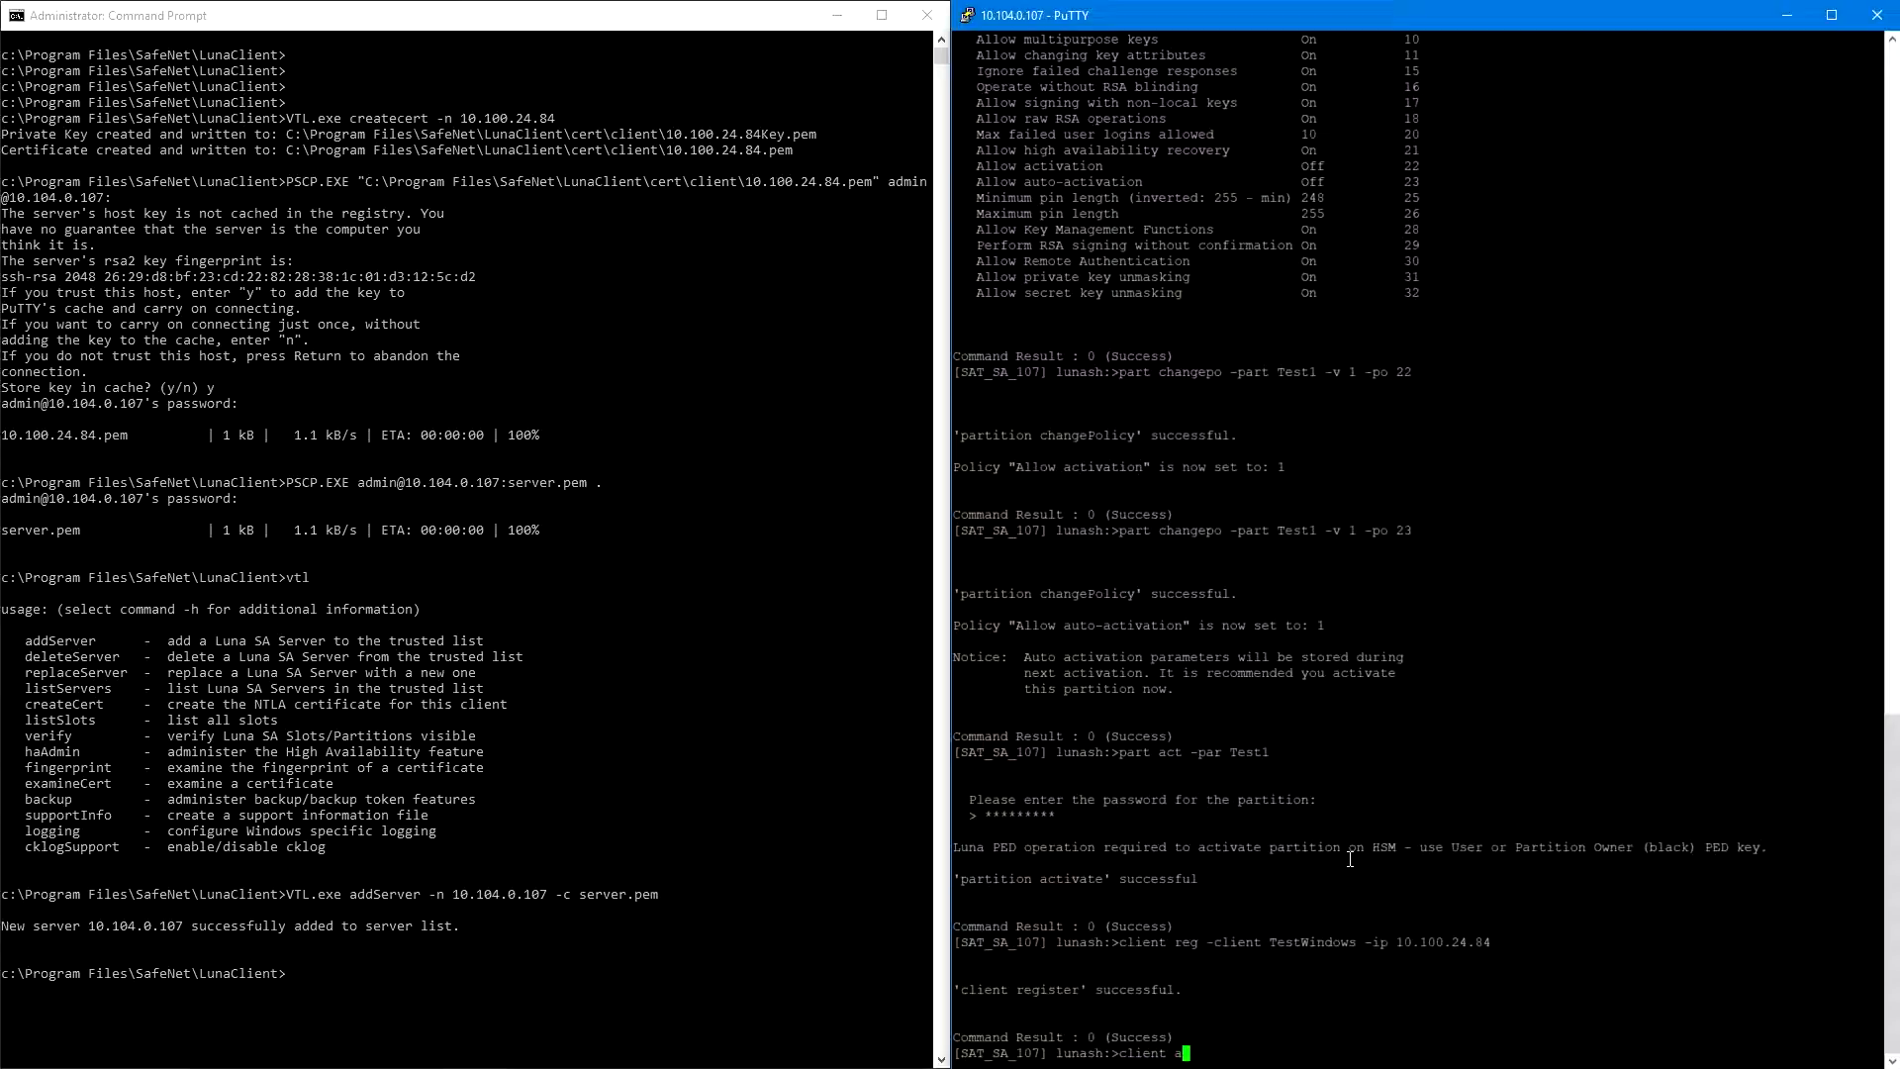
{"action": "type", "text": "ssignPartition"}
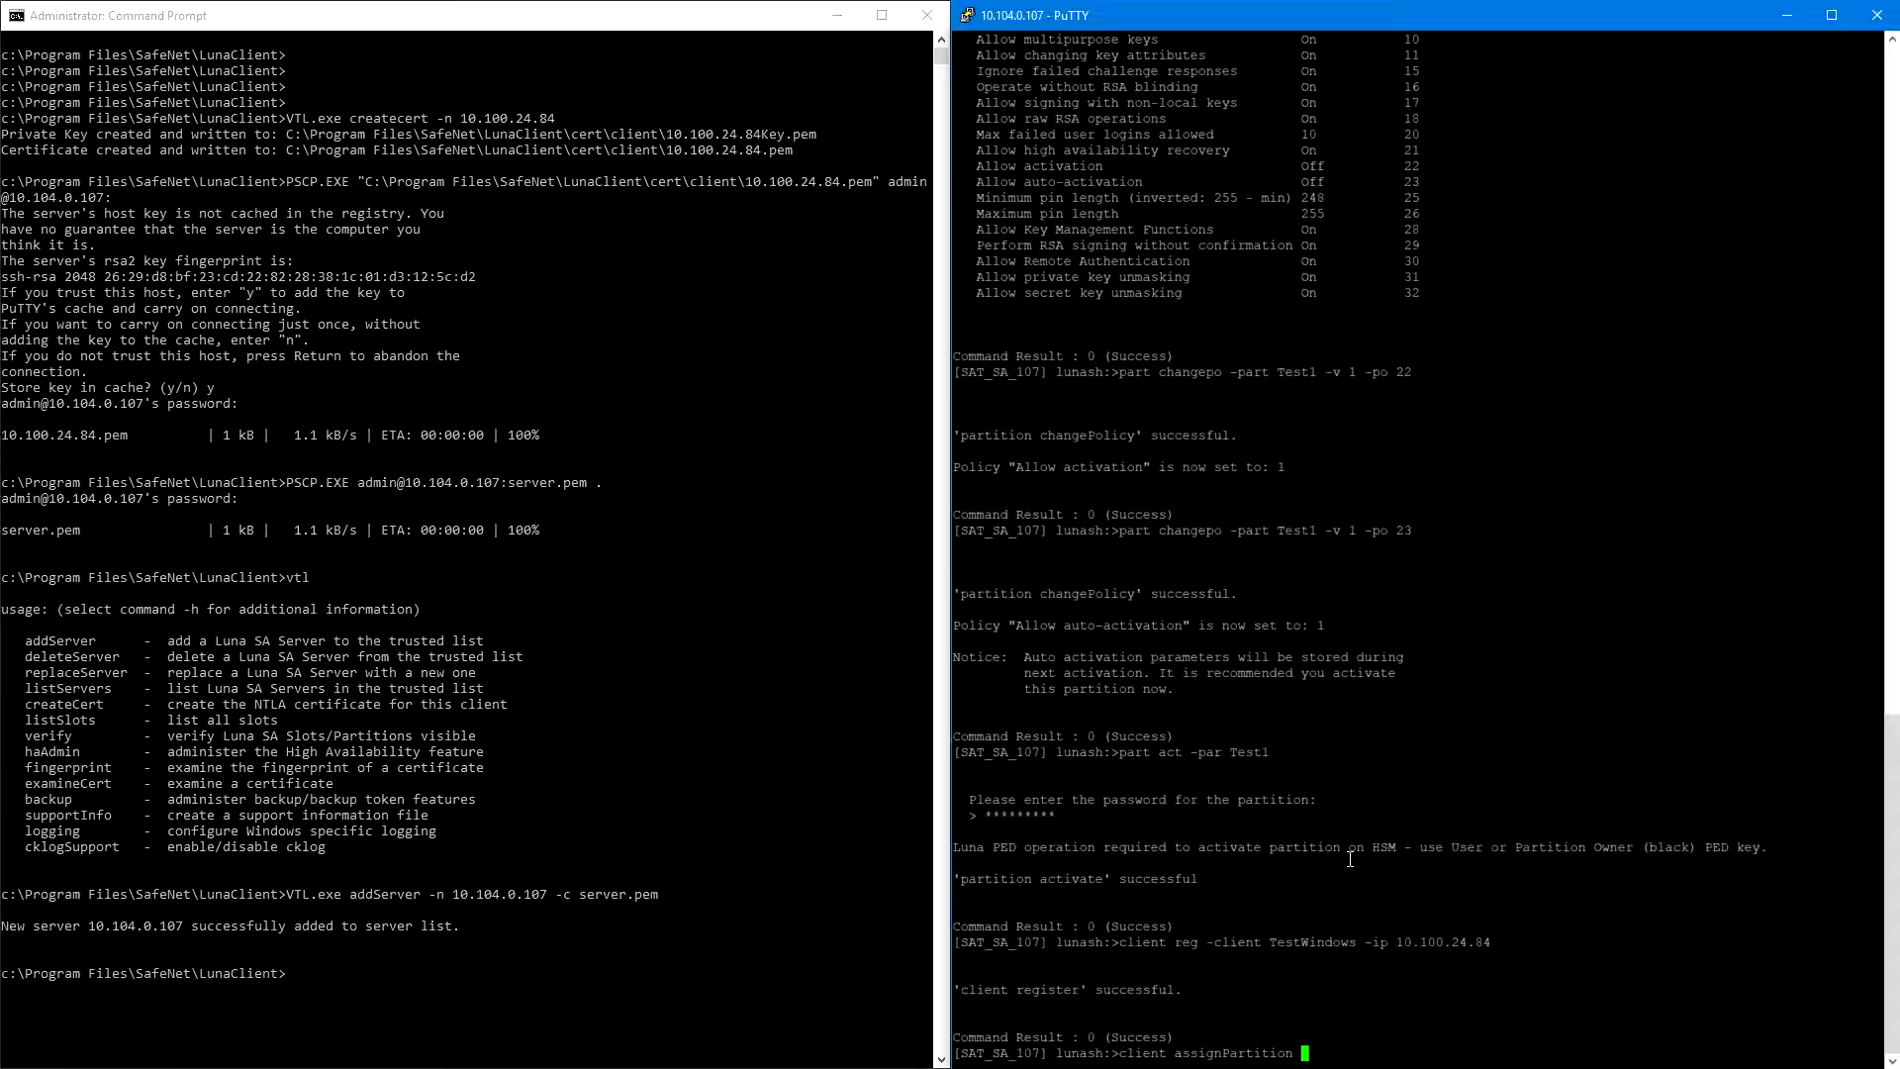
{"action": "type", "text": "-client"}
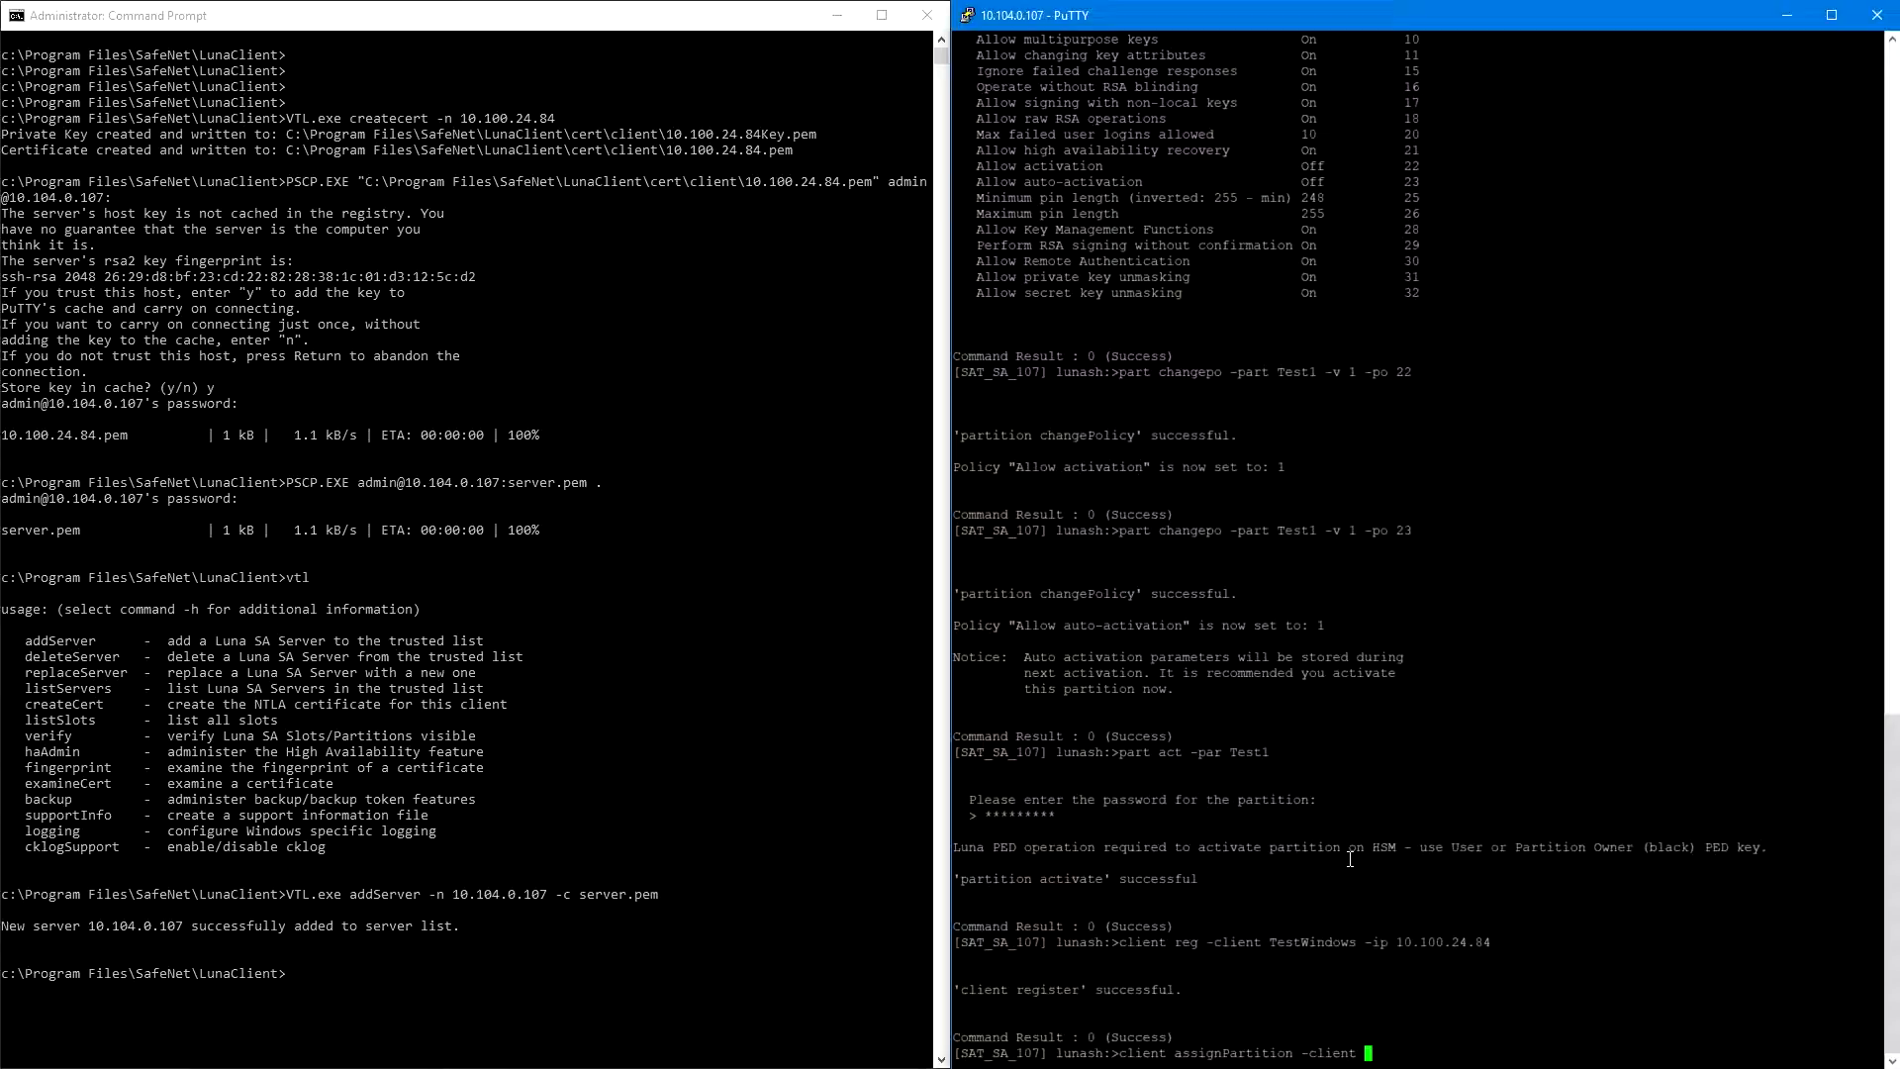
{"action": "type", "text": "TestWindows"}
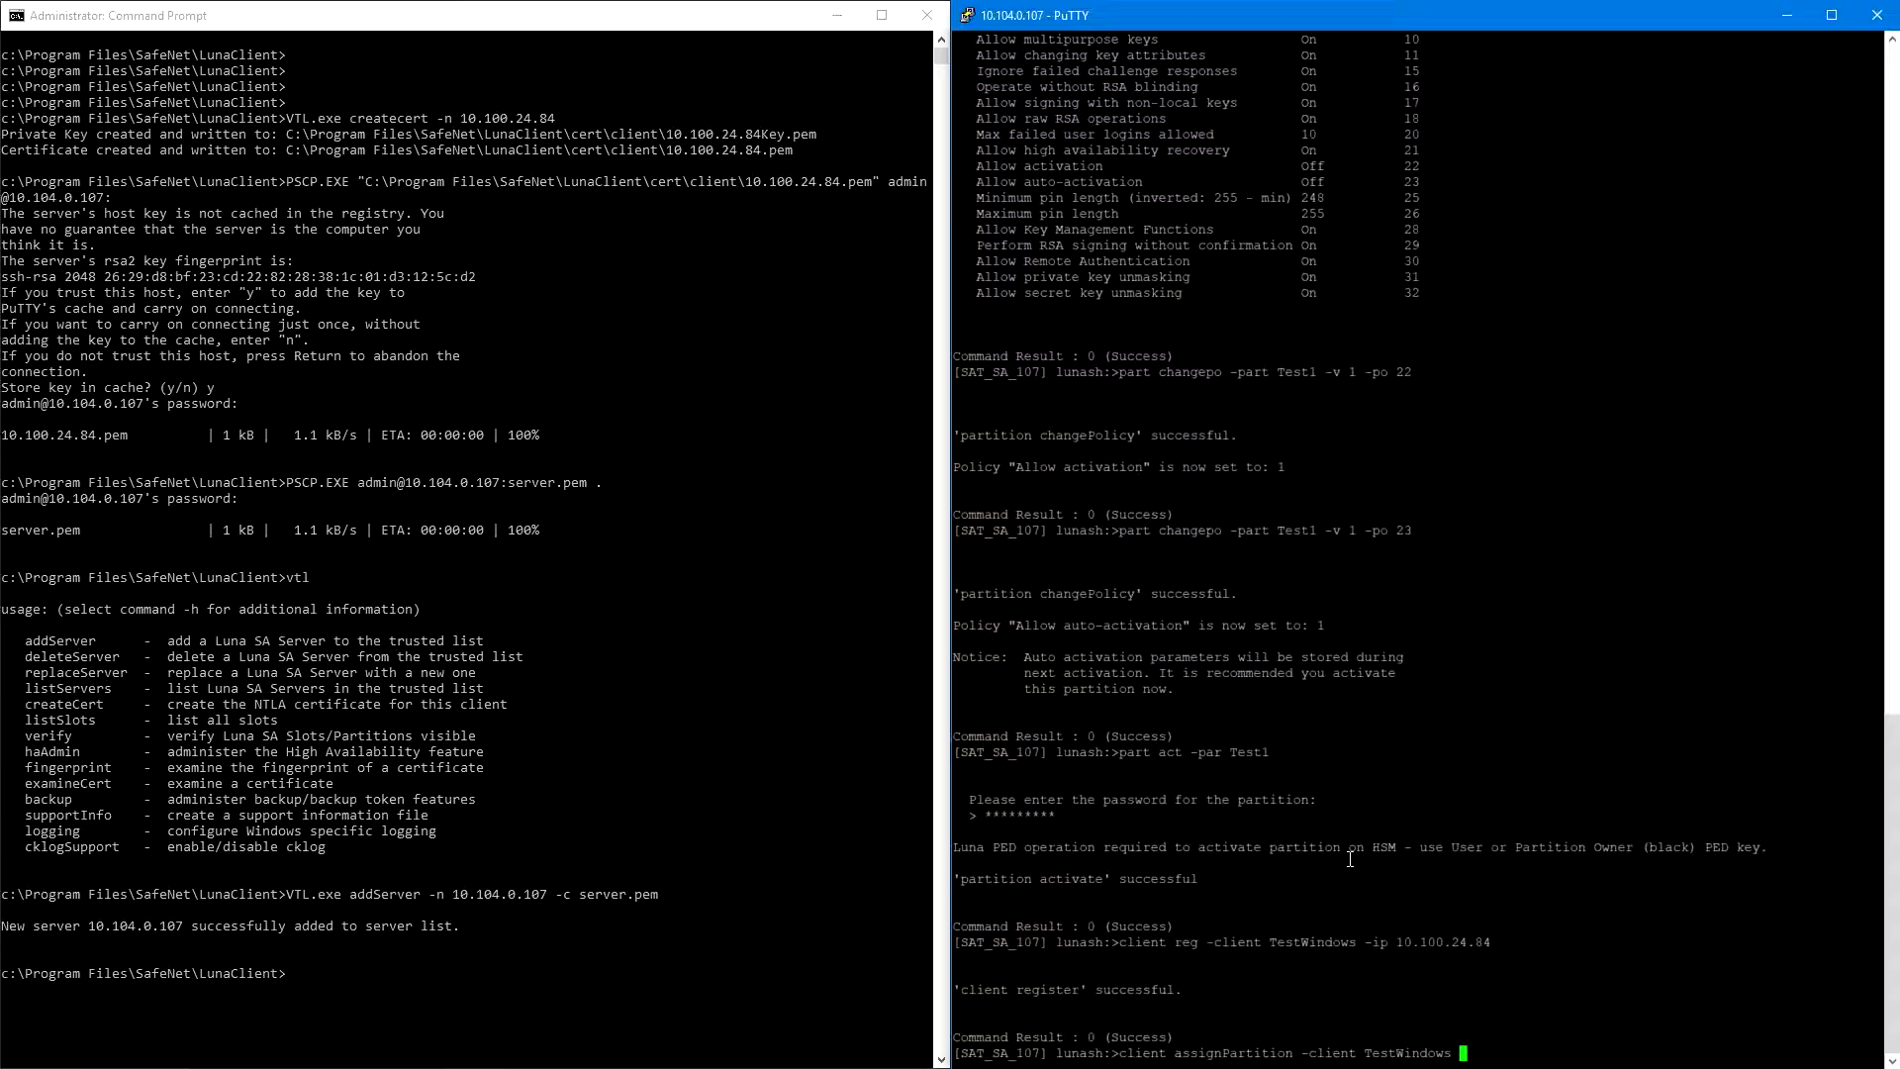
{"action": "type", "text": "-part"}
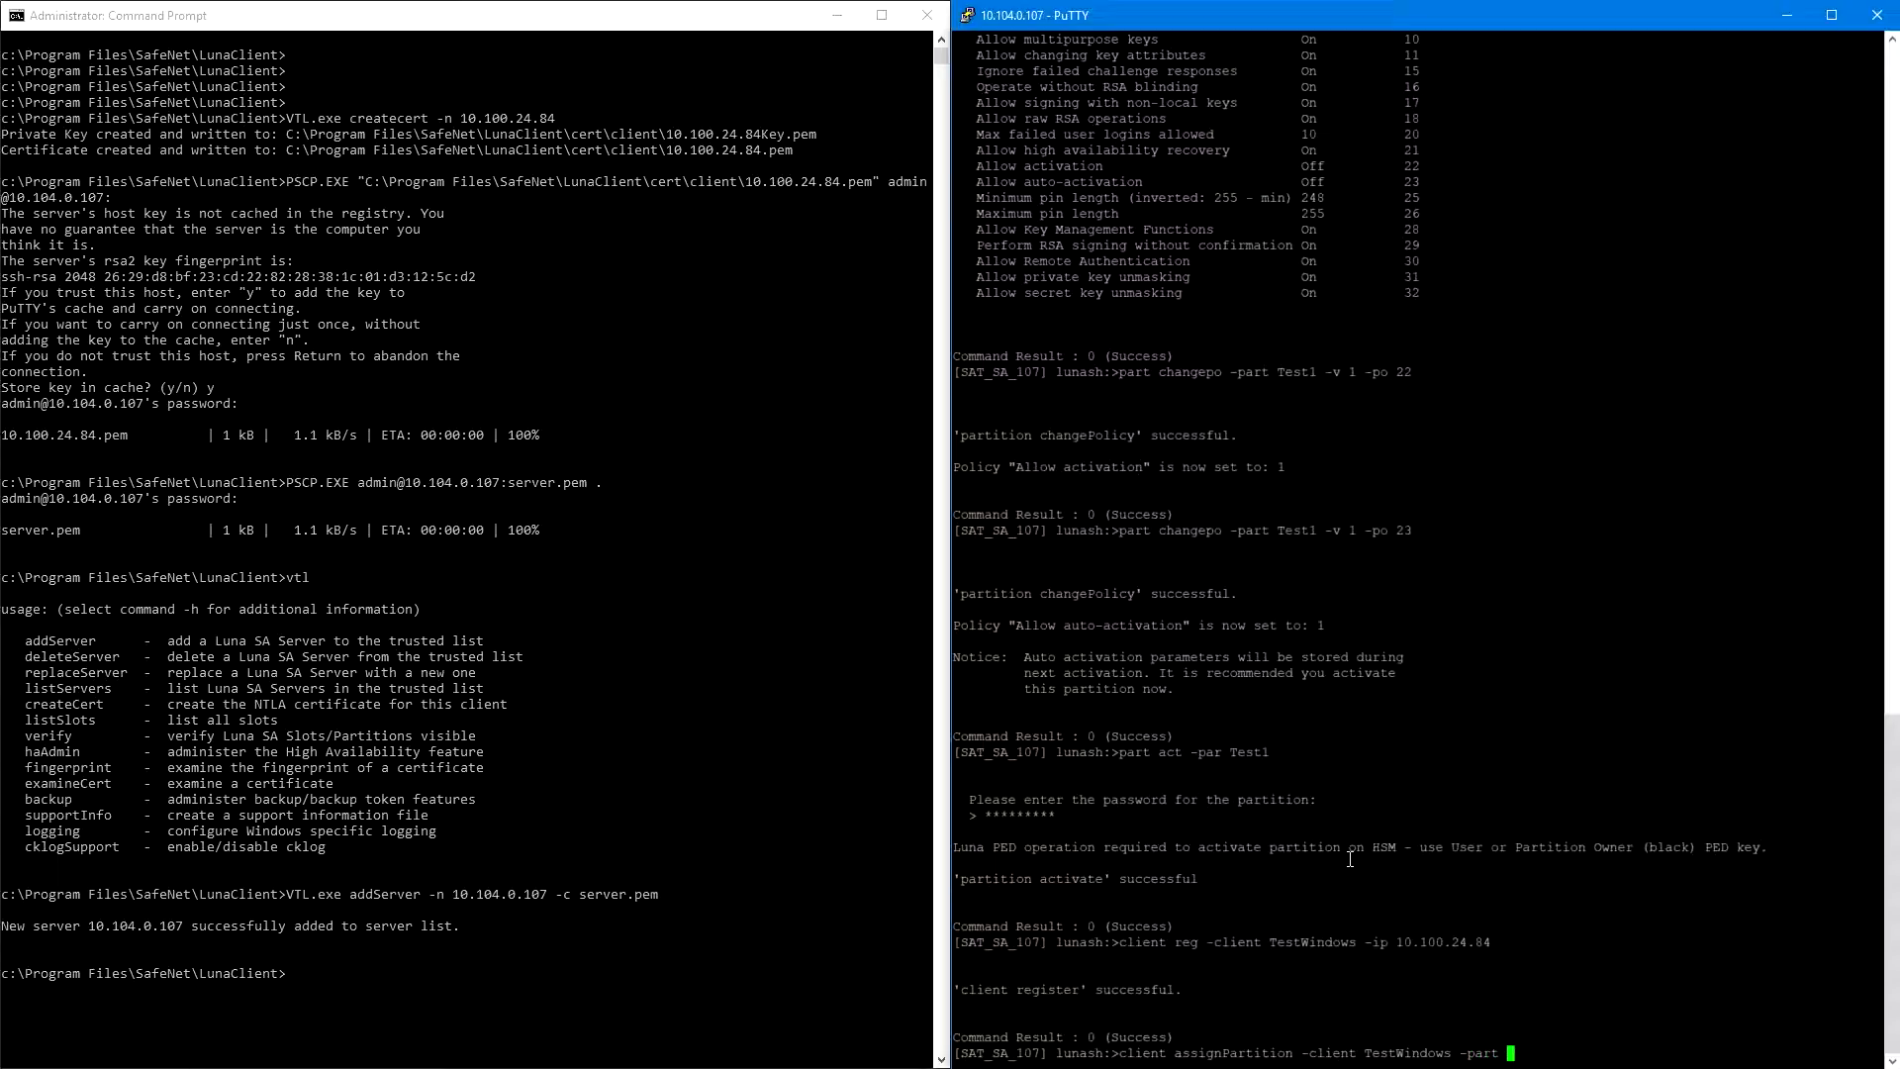
{"action": "type", "text": "Test1"}
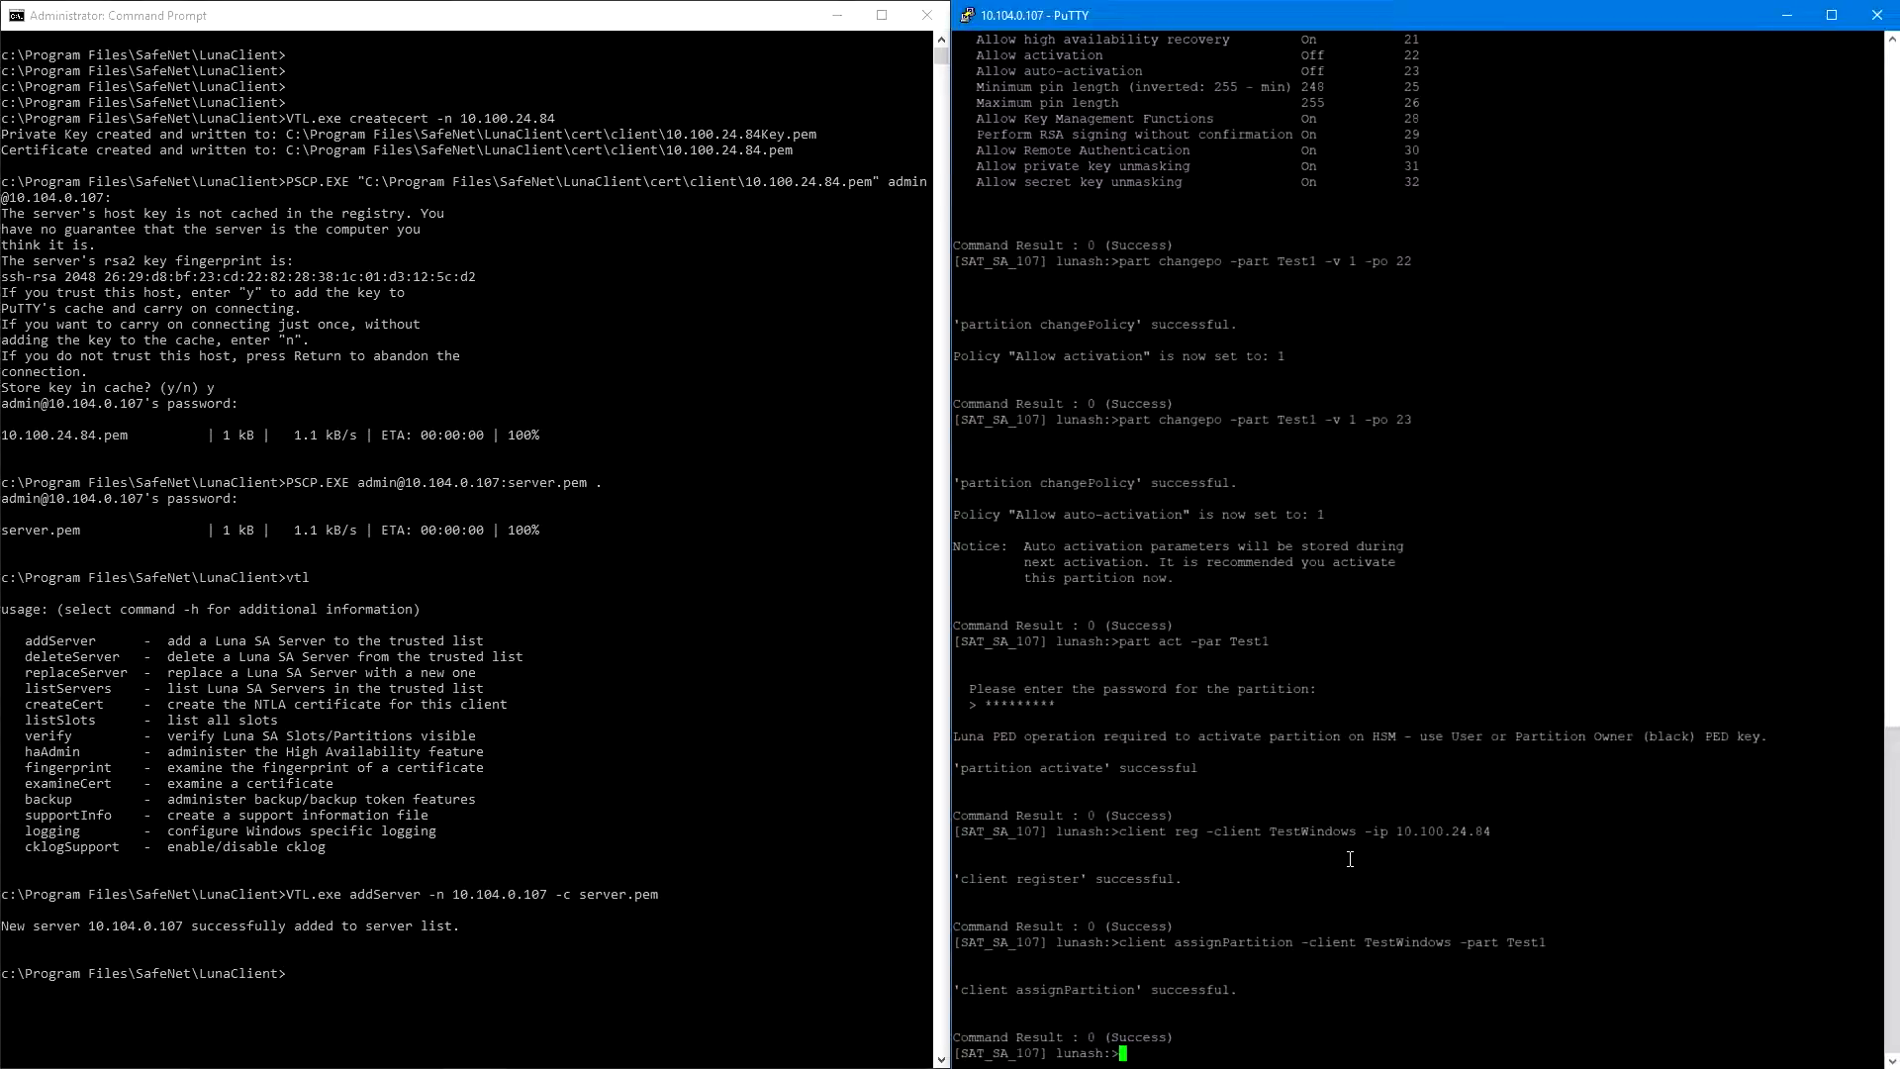
Display client TestWindows details and partition Test1 status, showing activated and auto-activation yes.
{"action": "type", "text": "client show -client"}
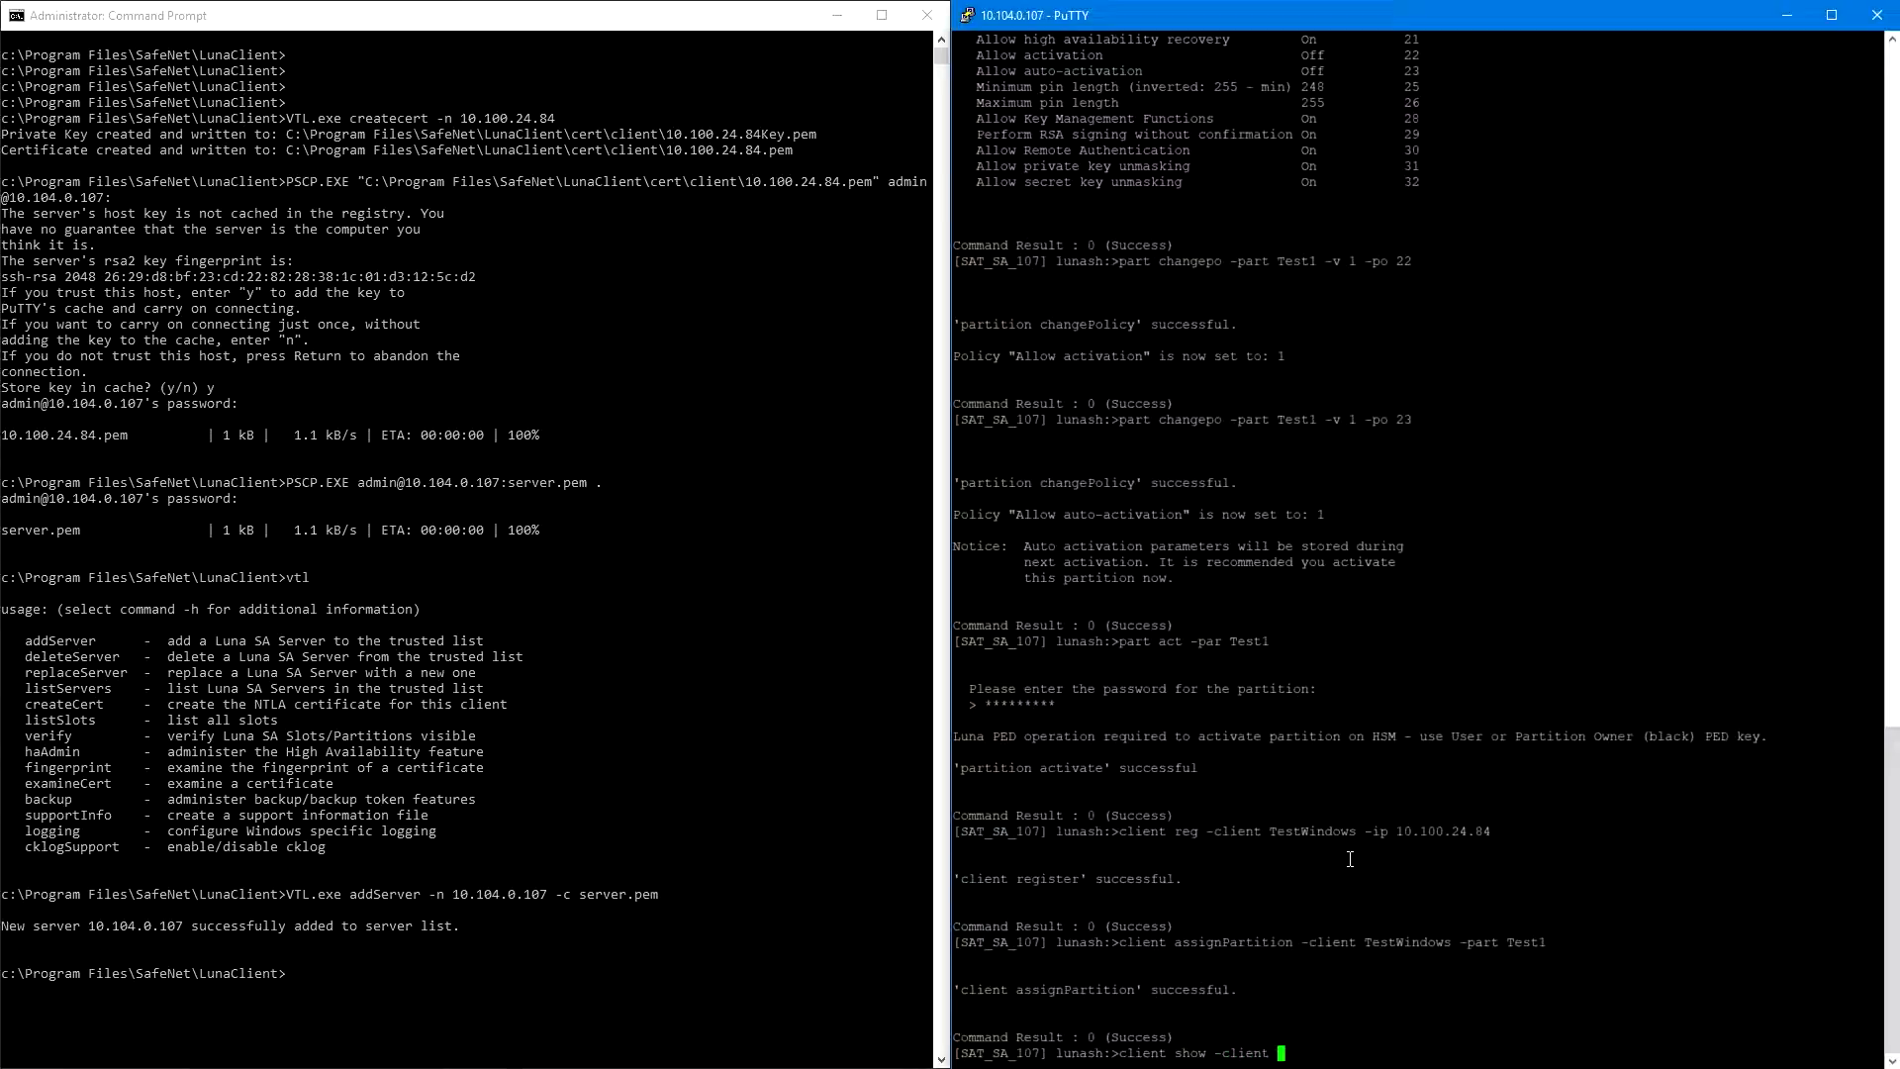
{"action": "type", "text": "TestWindows"}
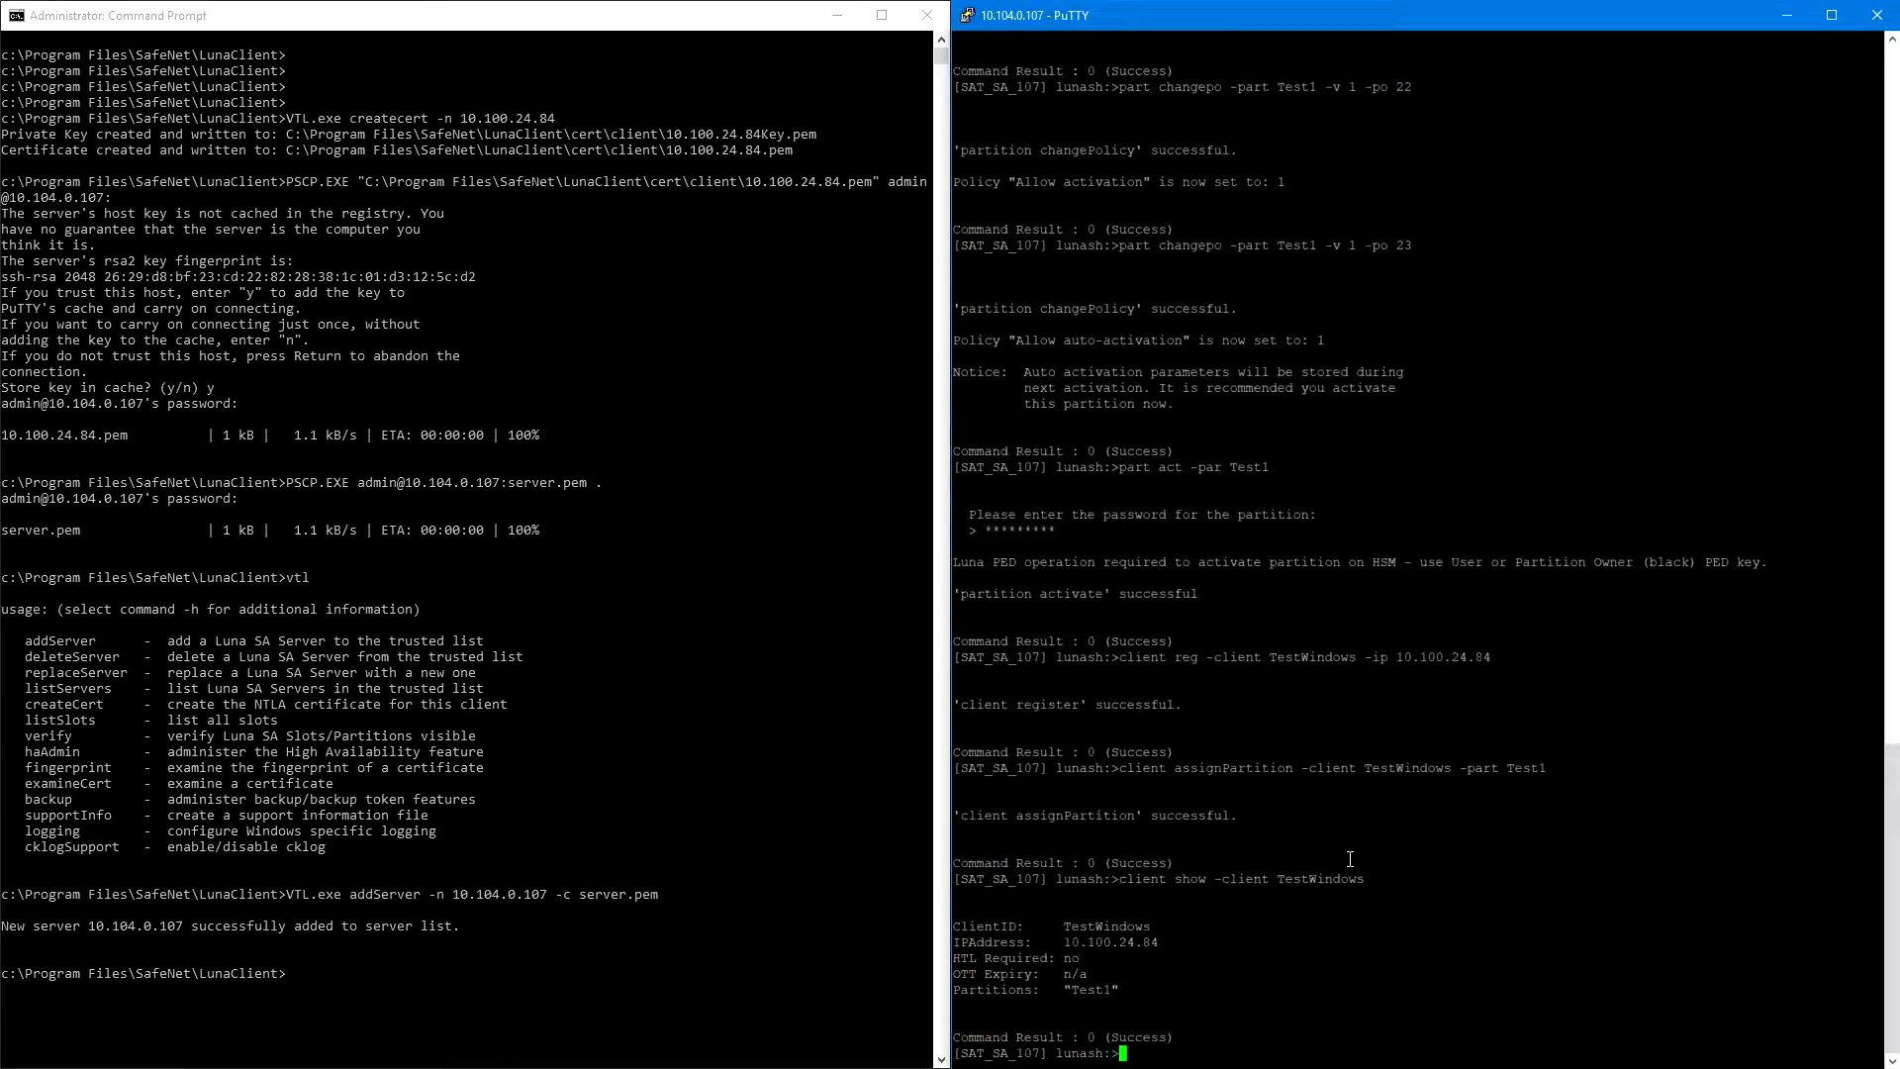
{"action": "type", "text": "par show"}
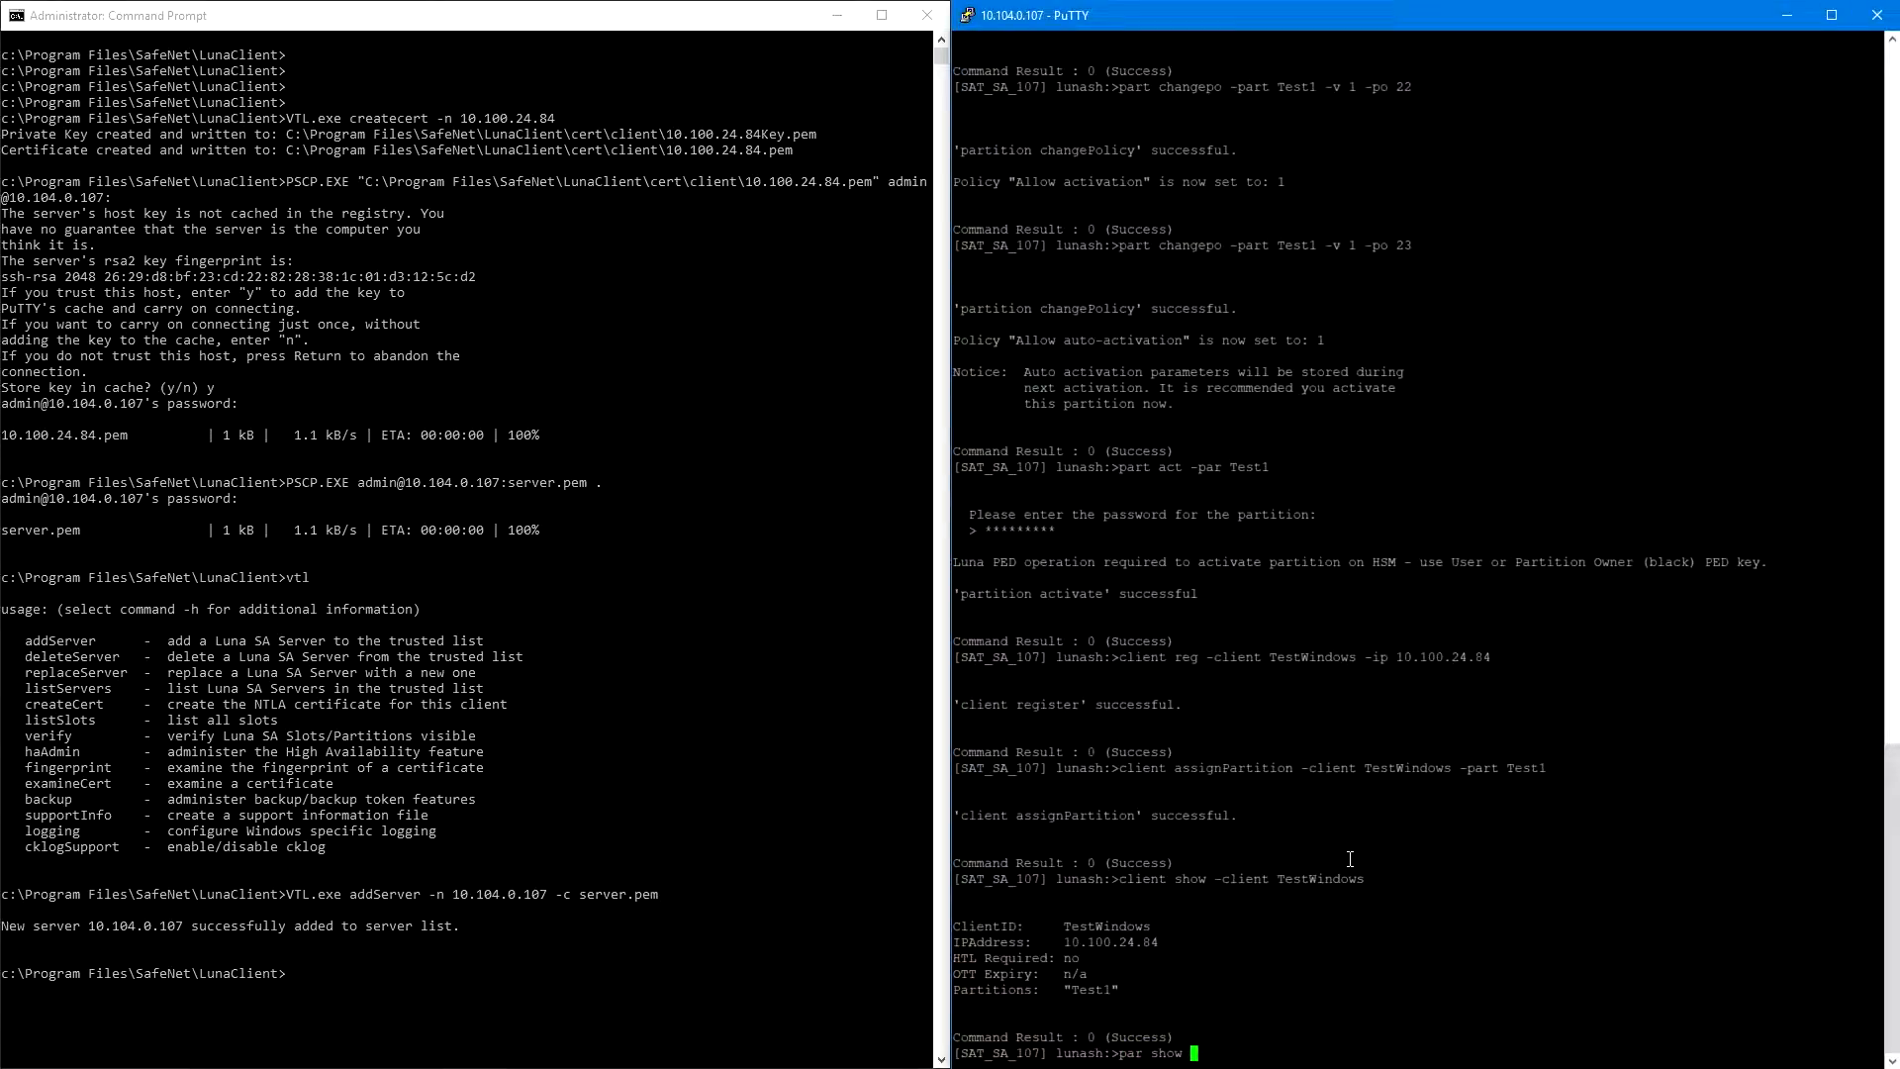
{"action": "type", "text": "-par Test1"}
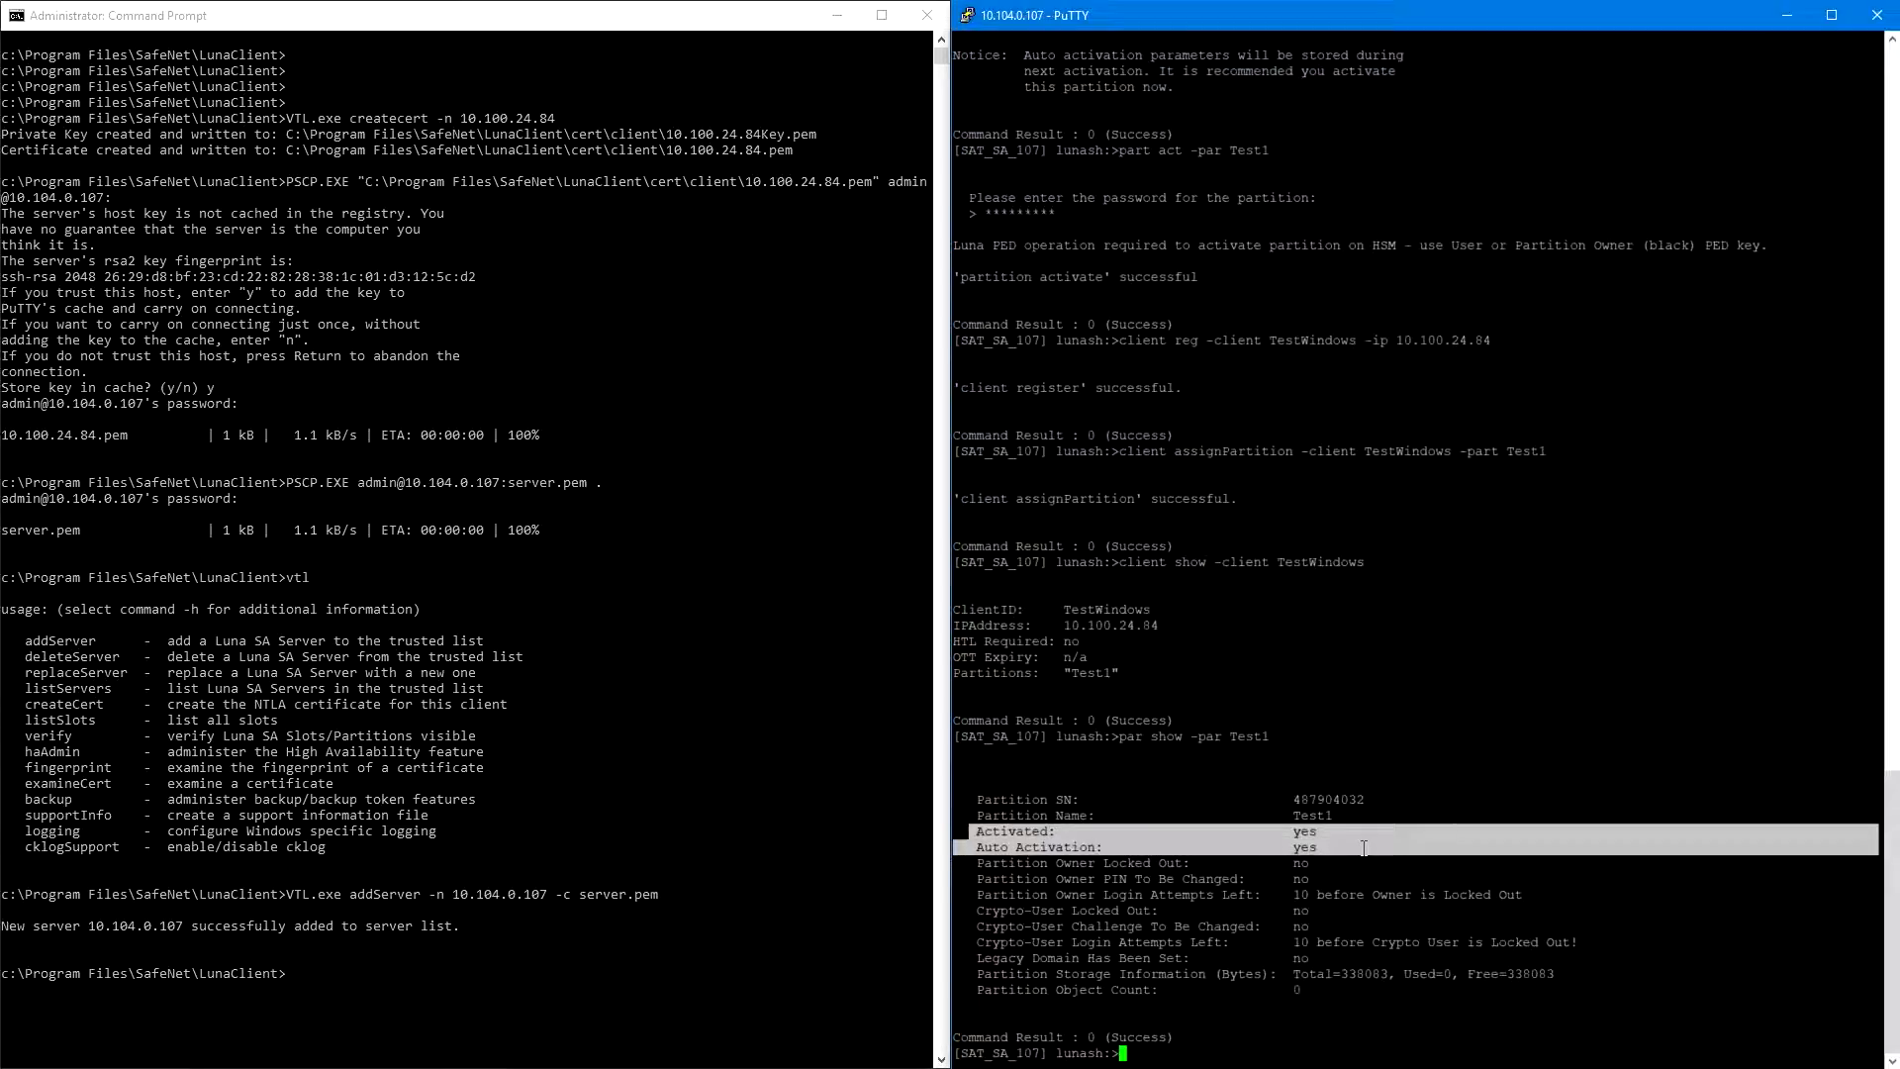
{"action": "mouse_move", "coordinate": [1323, 1030]}
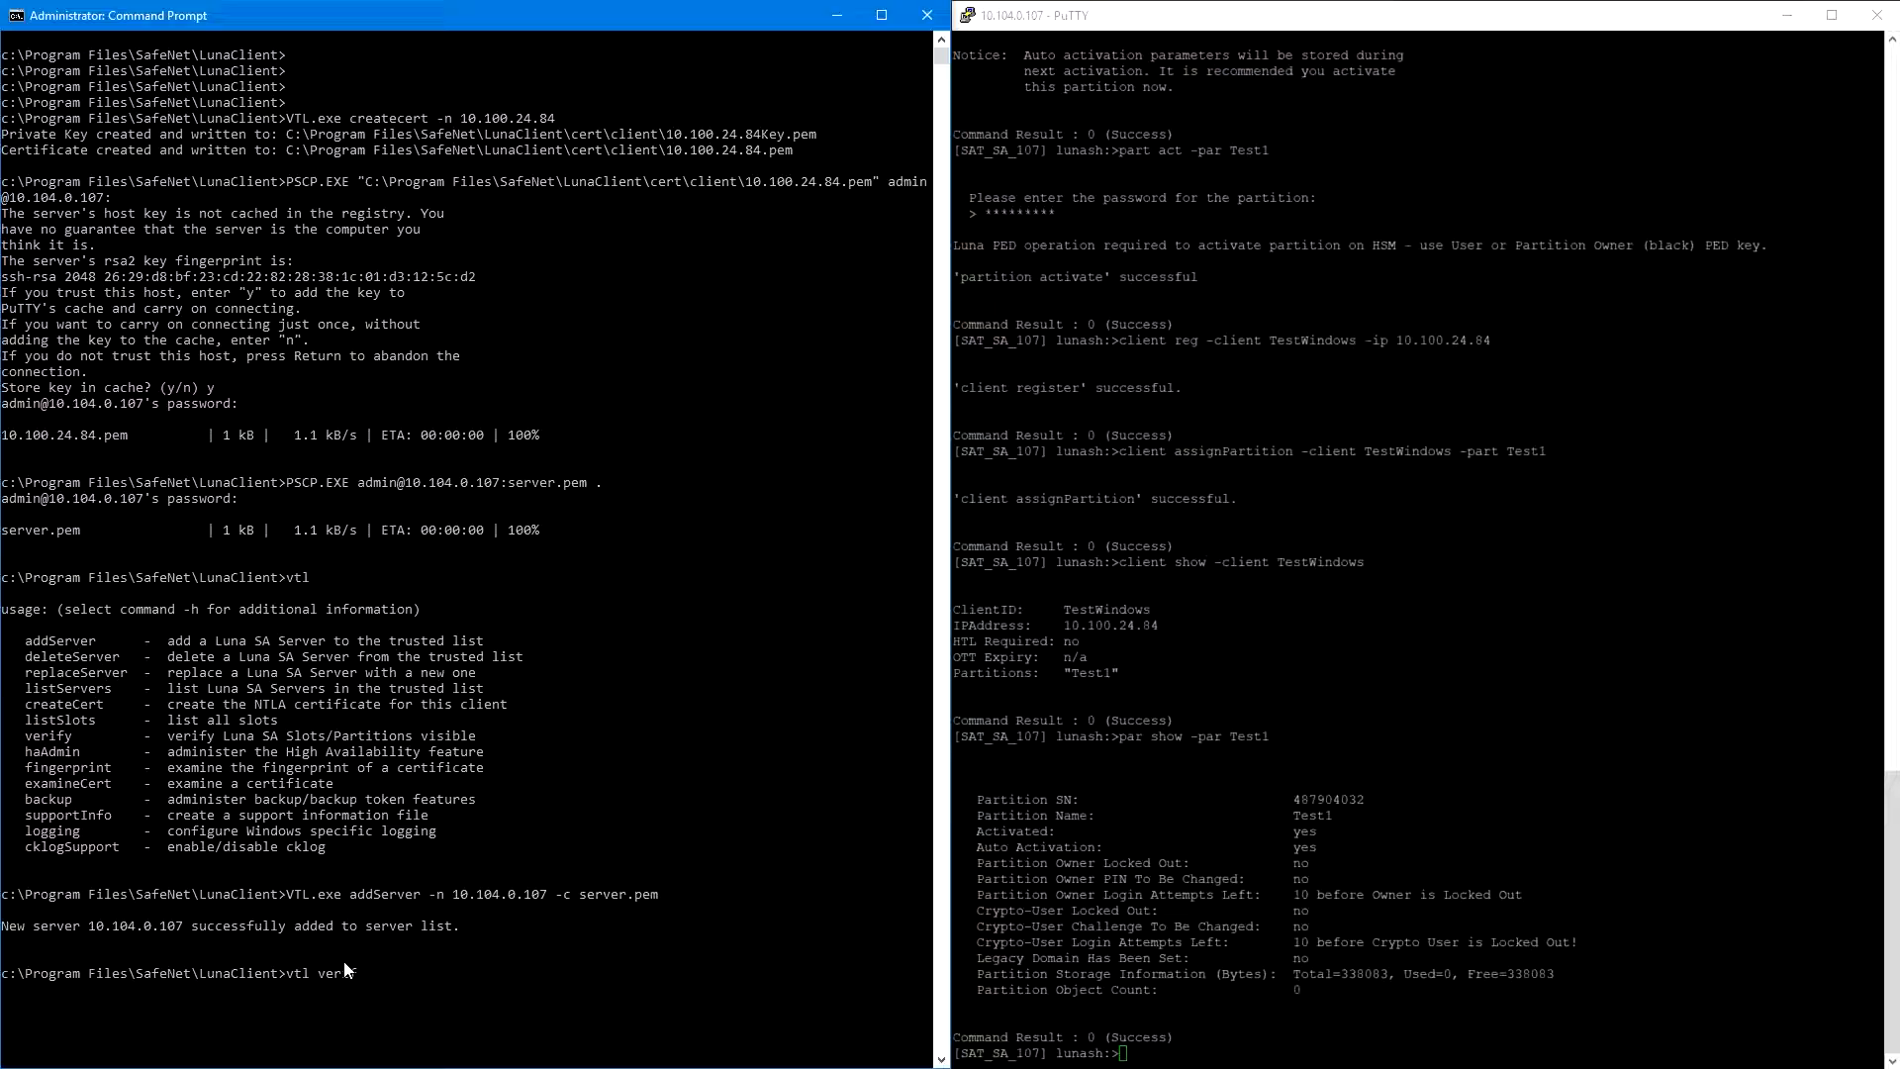
Run vtl verify listing Test1 in slot 1, then type 'Multitoken2.exe -mode rsasigver -key 1024 -s 1,1,1,1,1,1'.
{"action": "key", "text": "Return"}
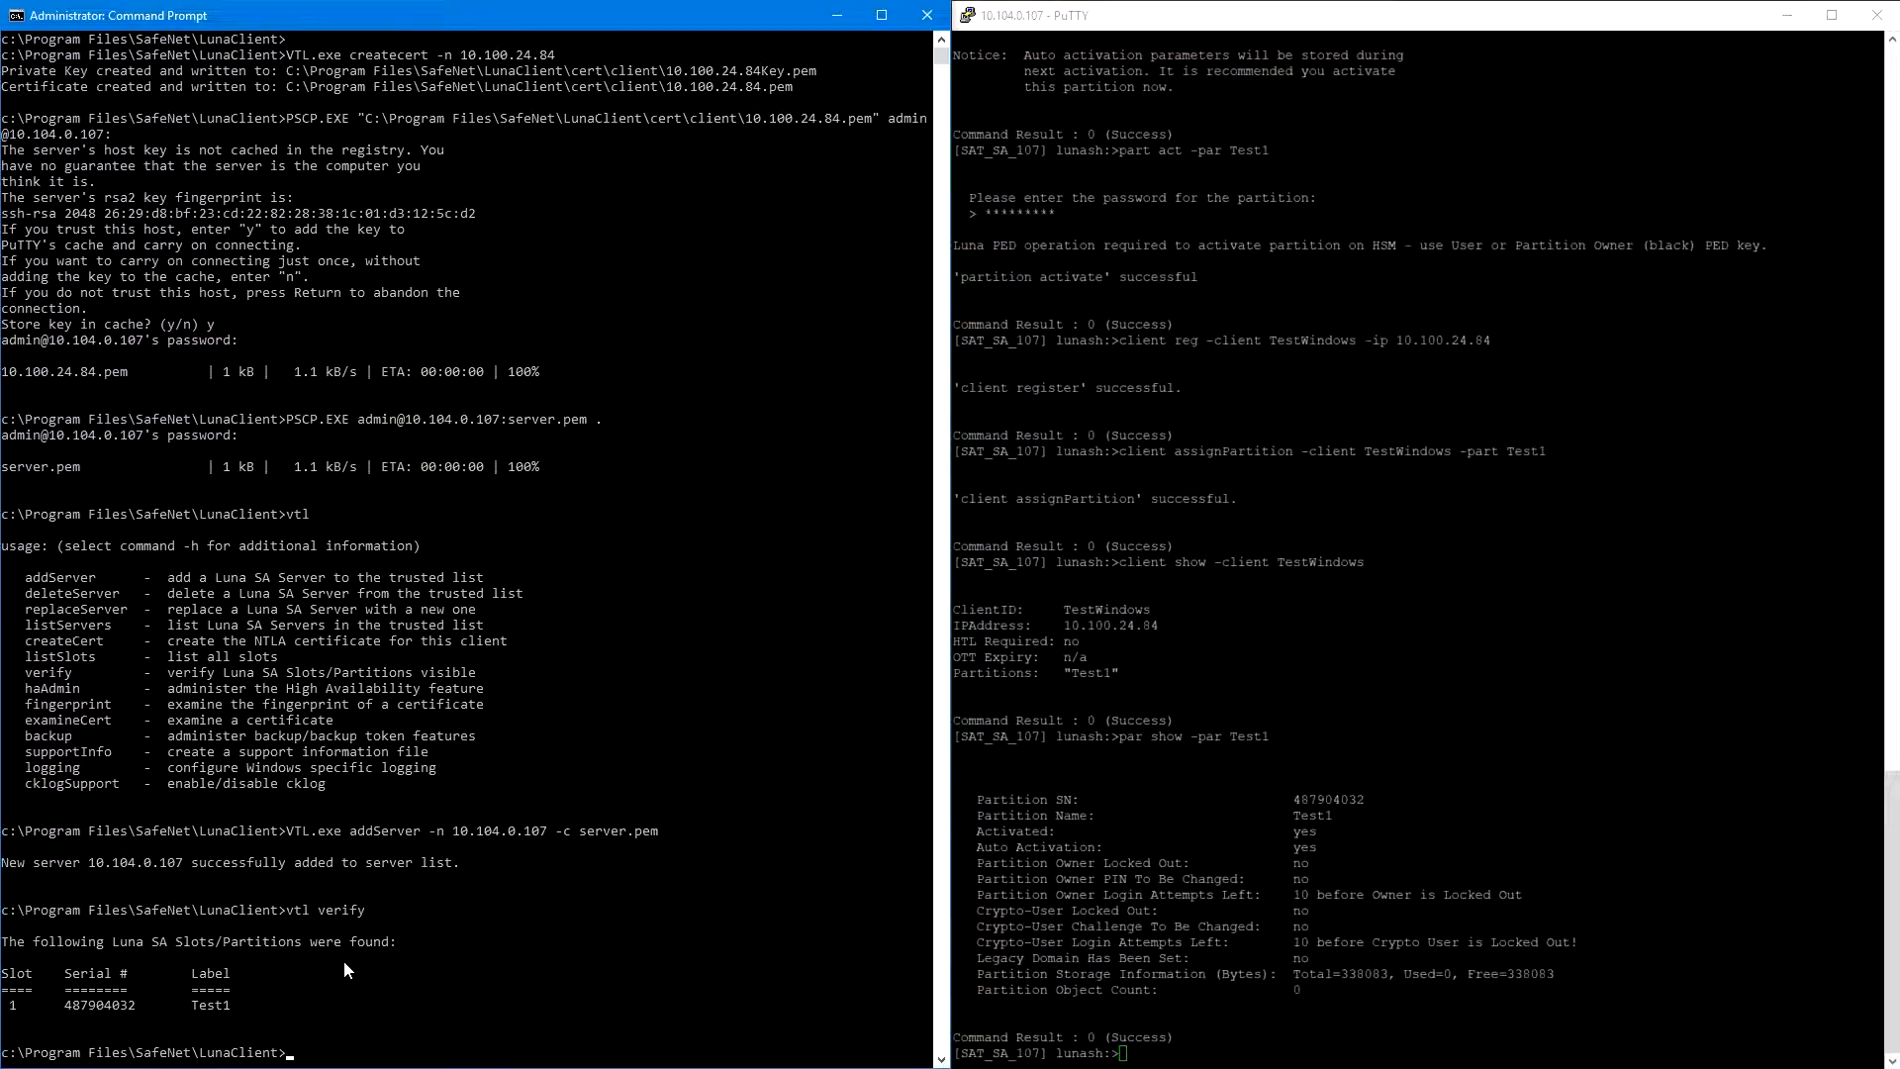
{"action": "mouse_move", "coordinate": [533, 940]}
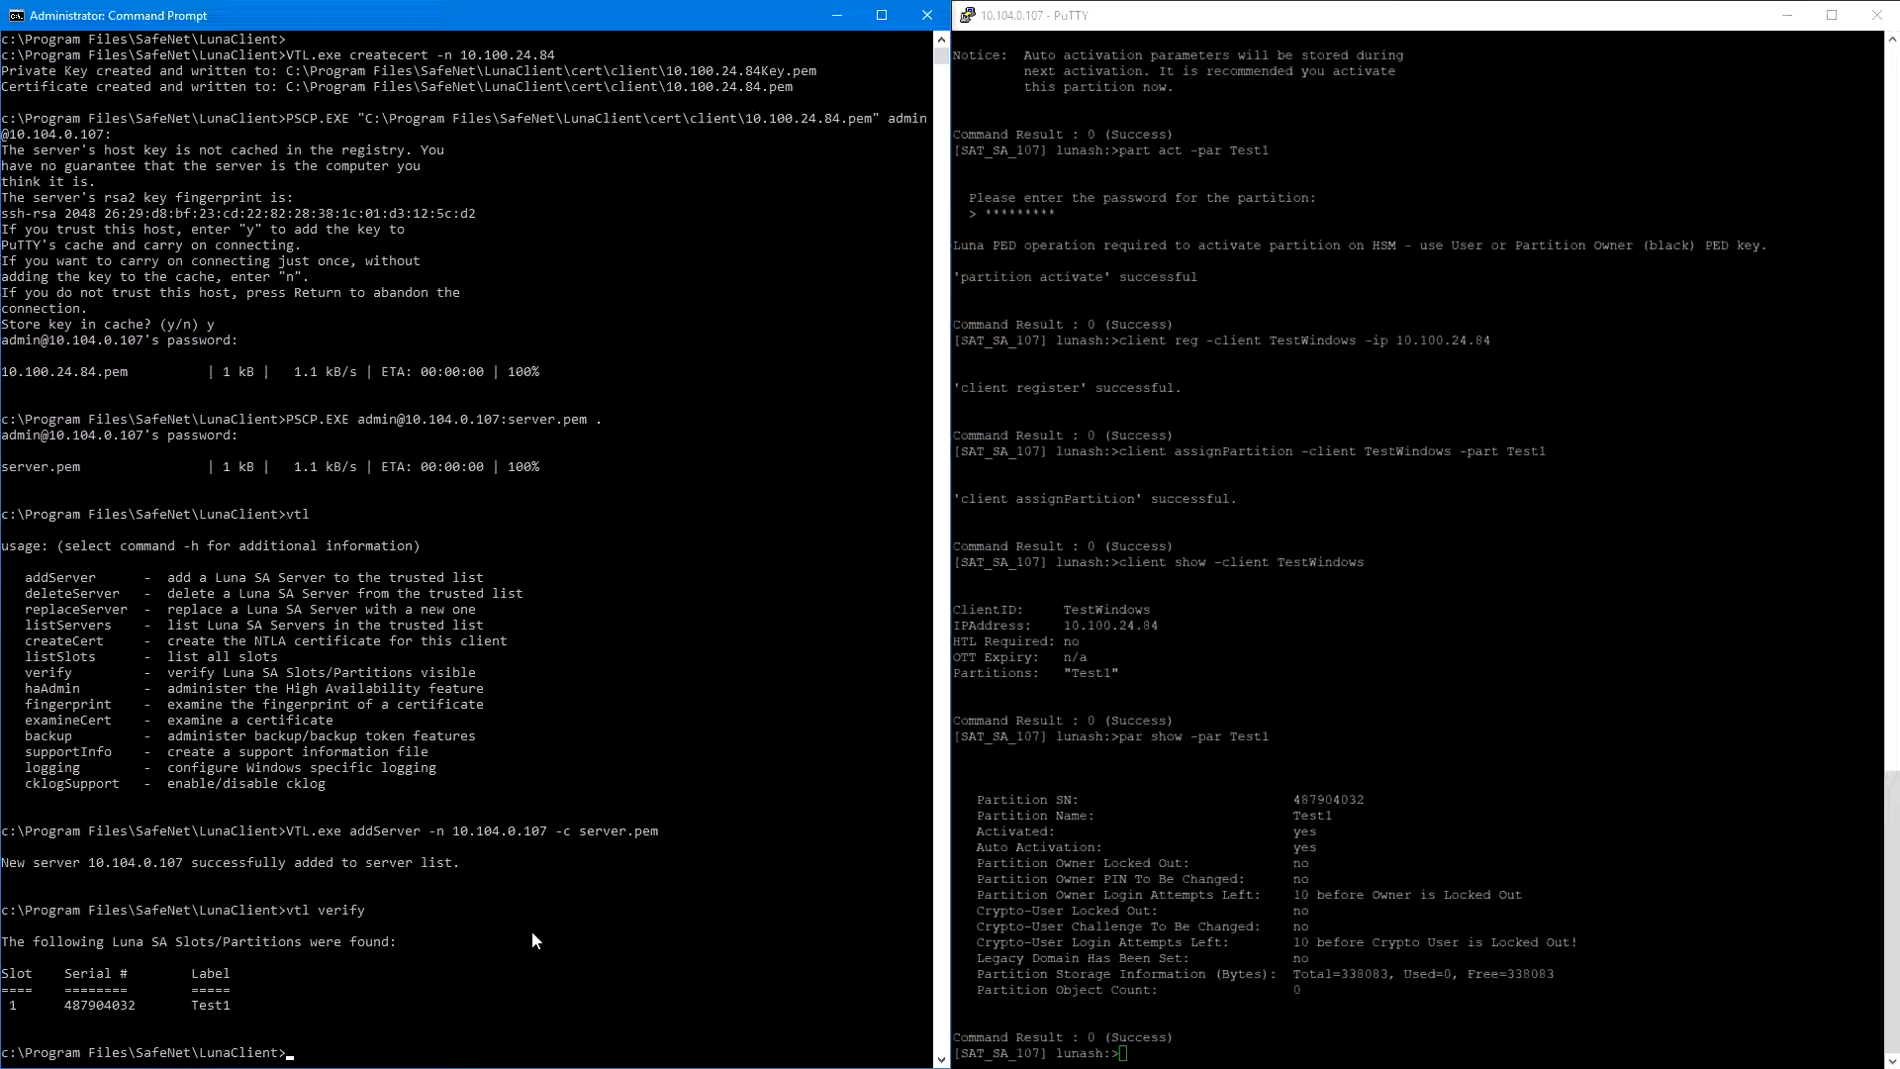
{"action": "type", "text": "Multitoken2.exe"}
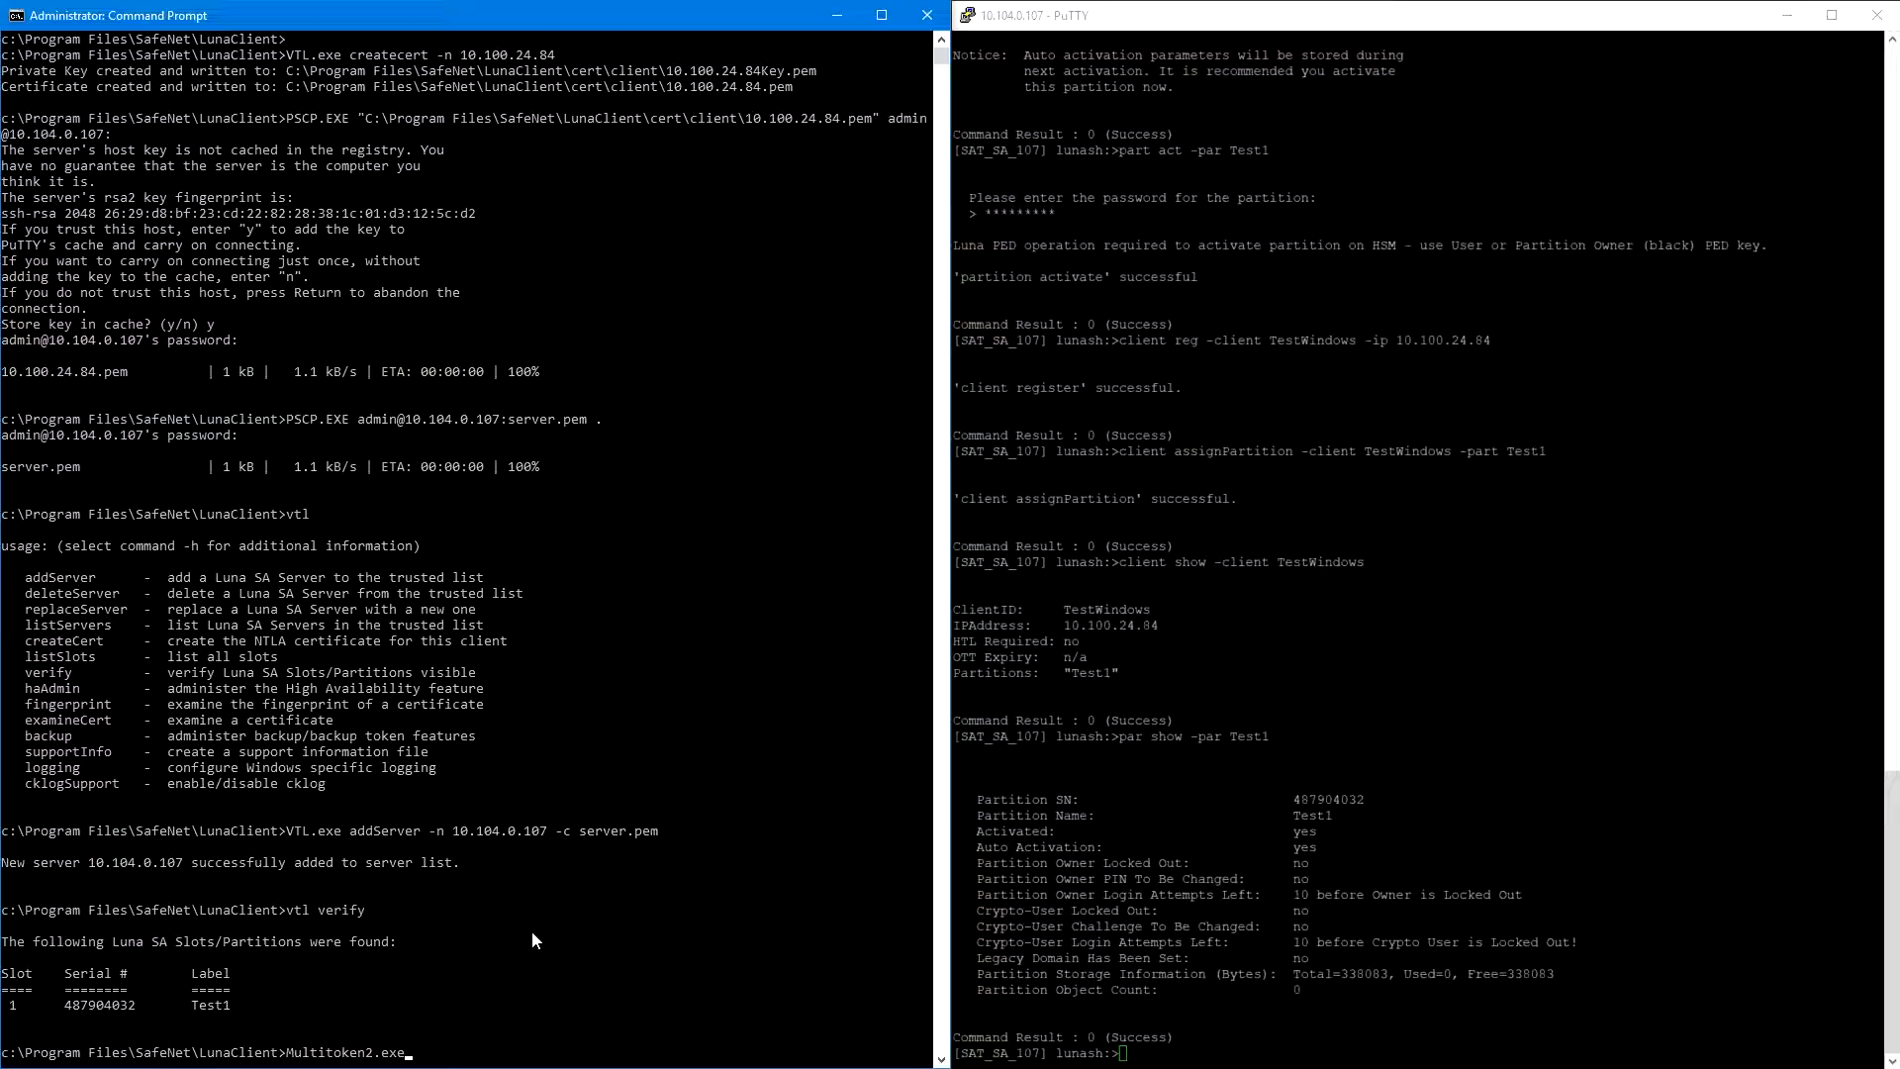
{"action": "type", "text": "-mode"}
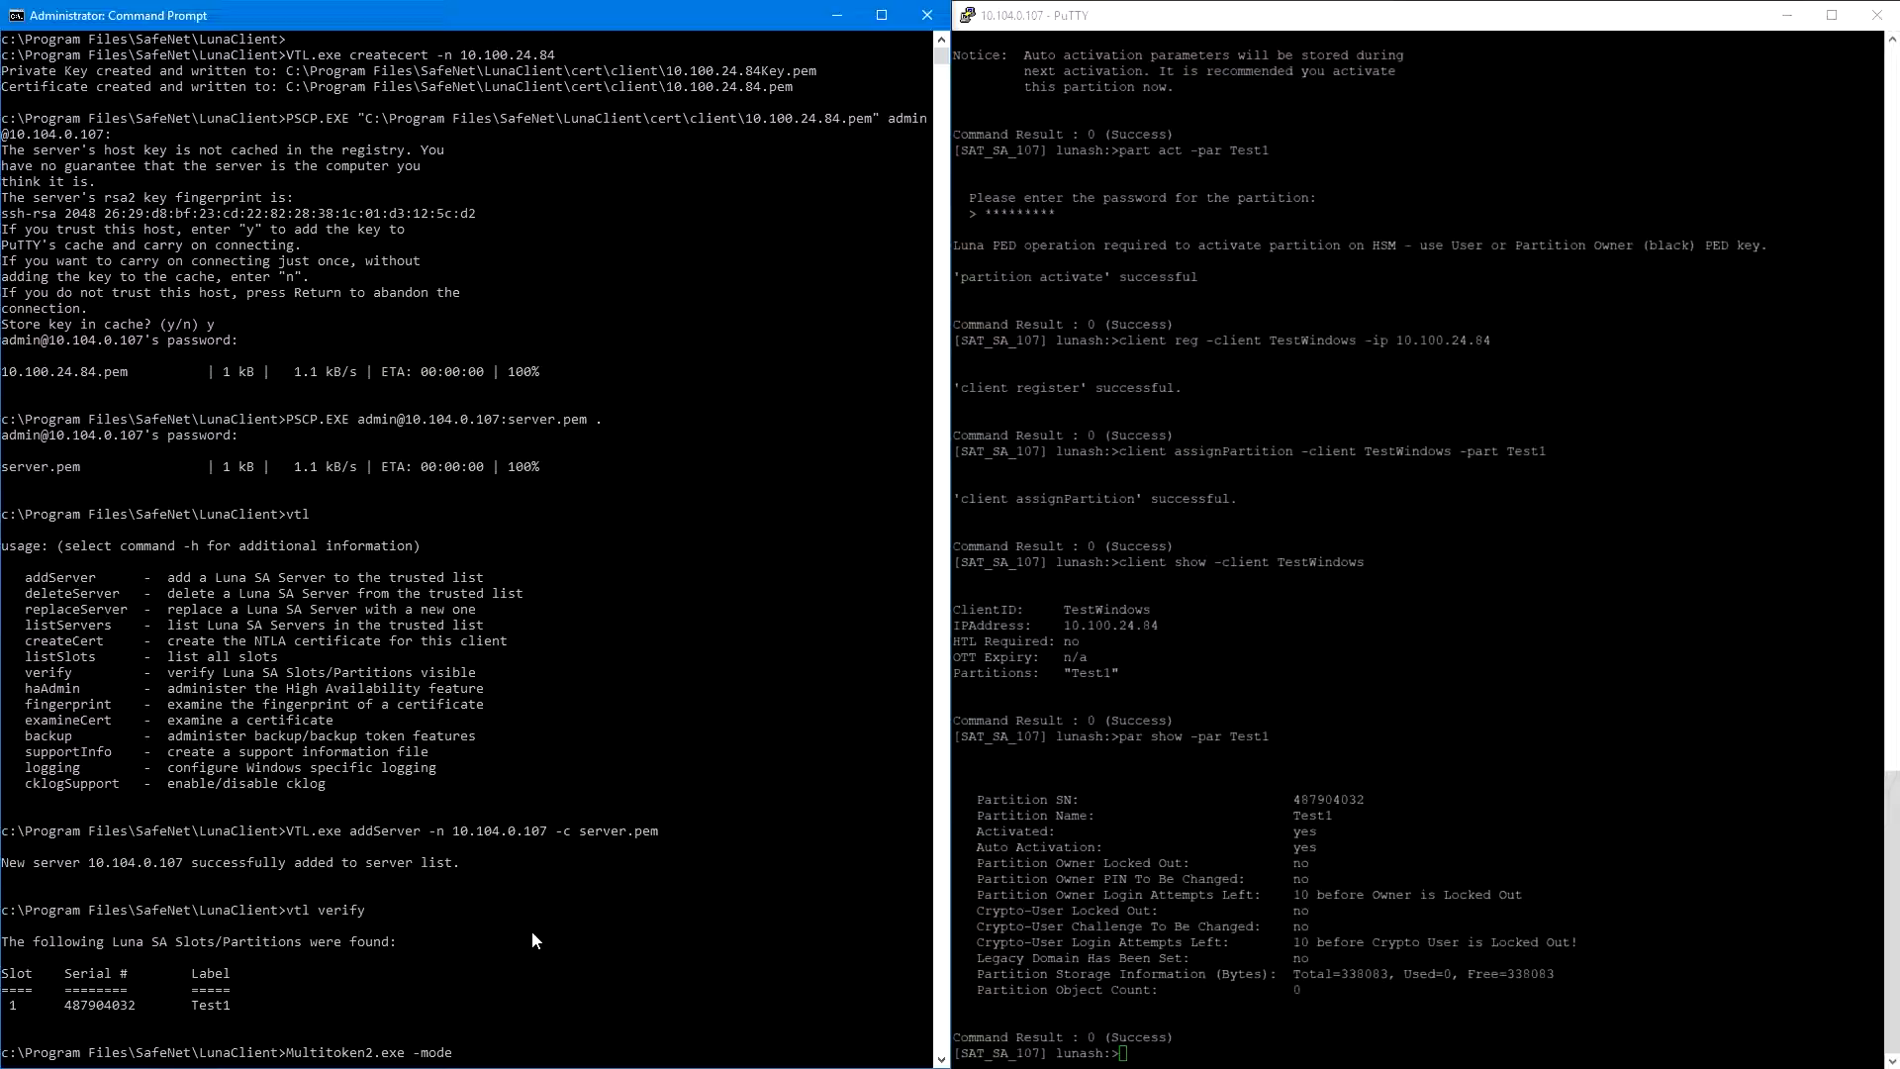
{"action": "type", "text": "rsasigver"}
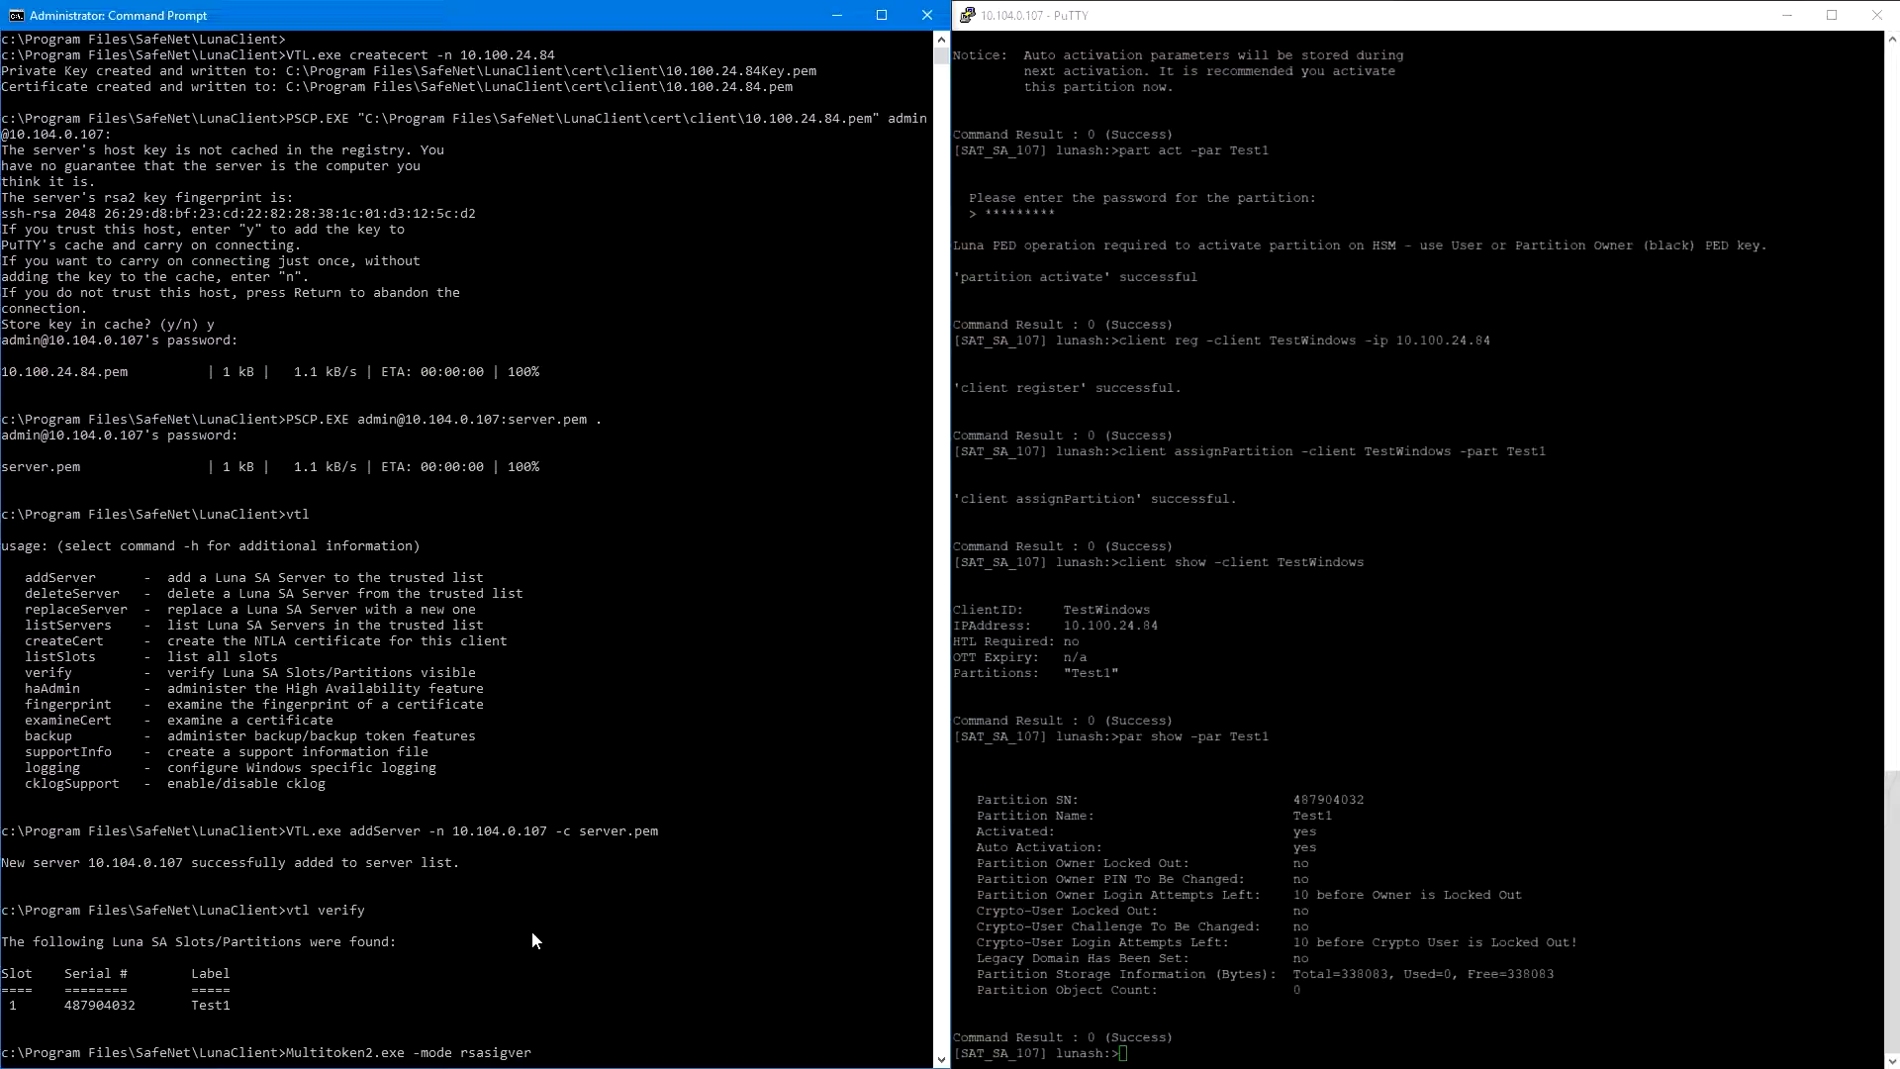
{"action": "type", "text": "-key 1024 -s"}
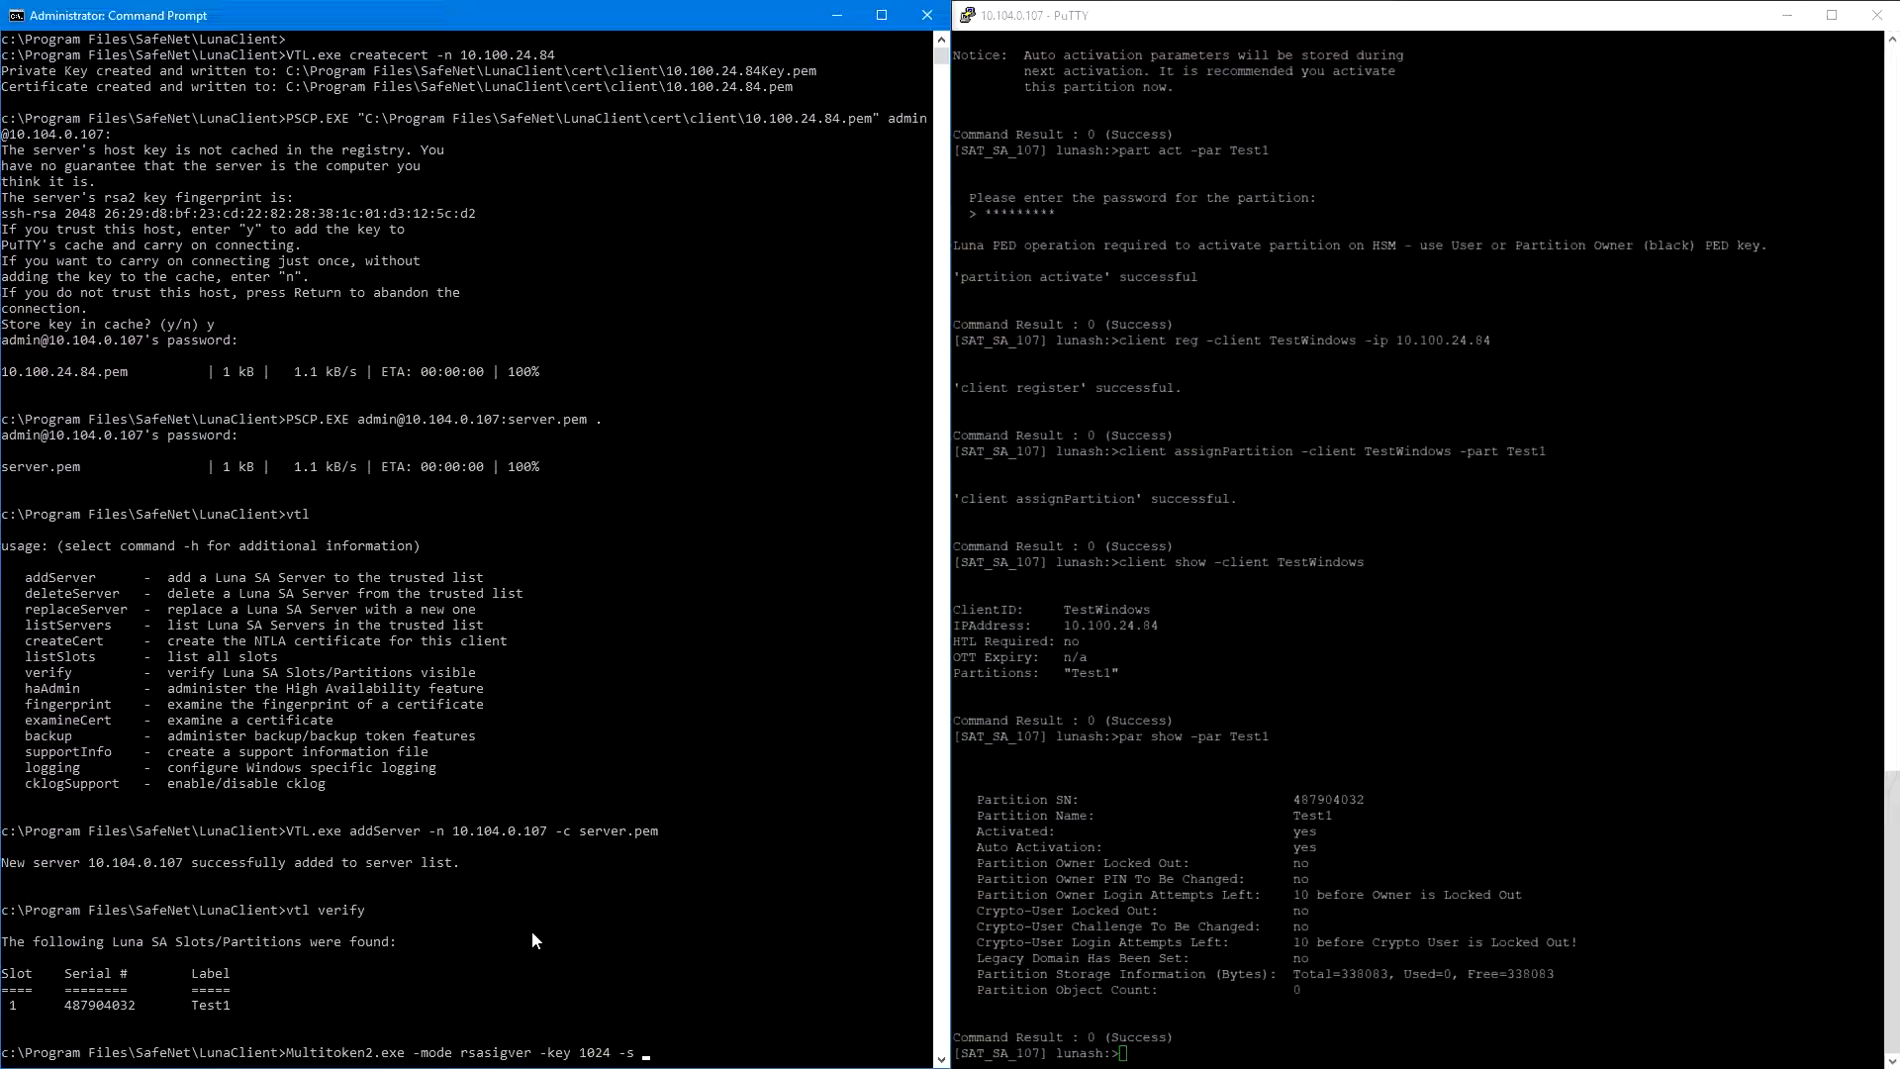
{"action": "type", "text": "1,1,1,1,1,1"}
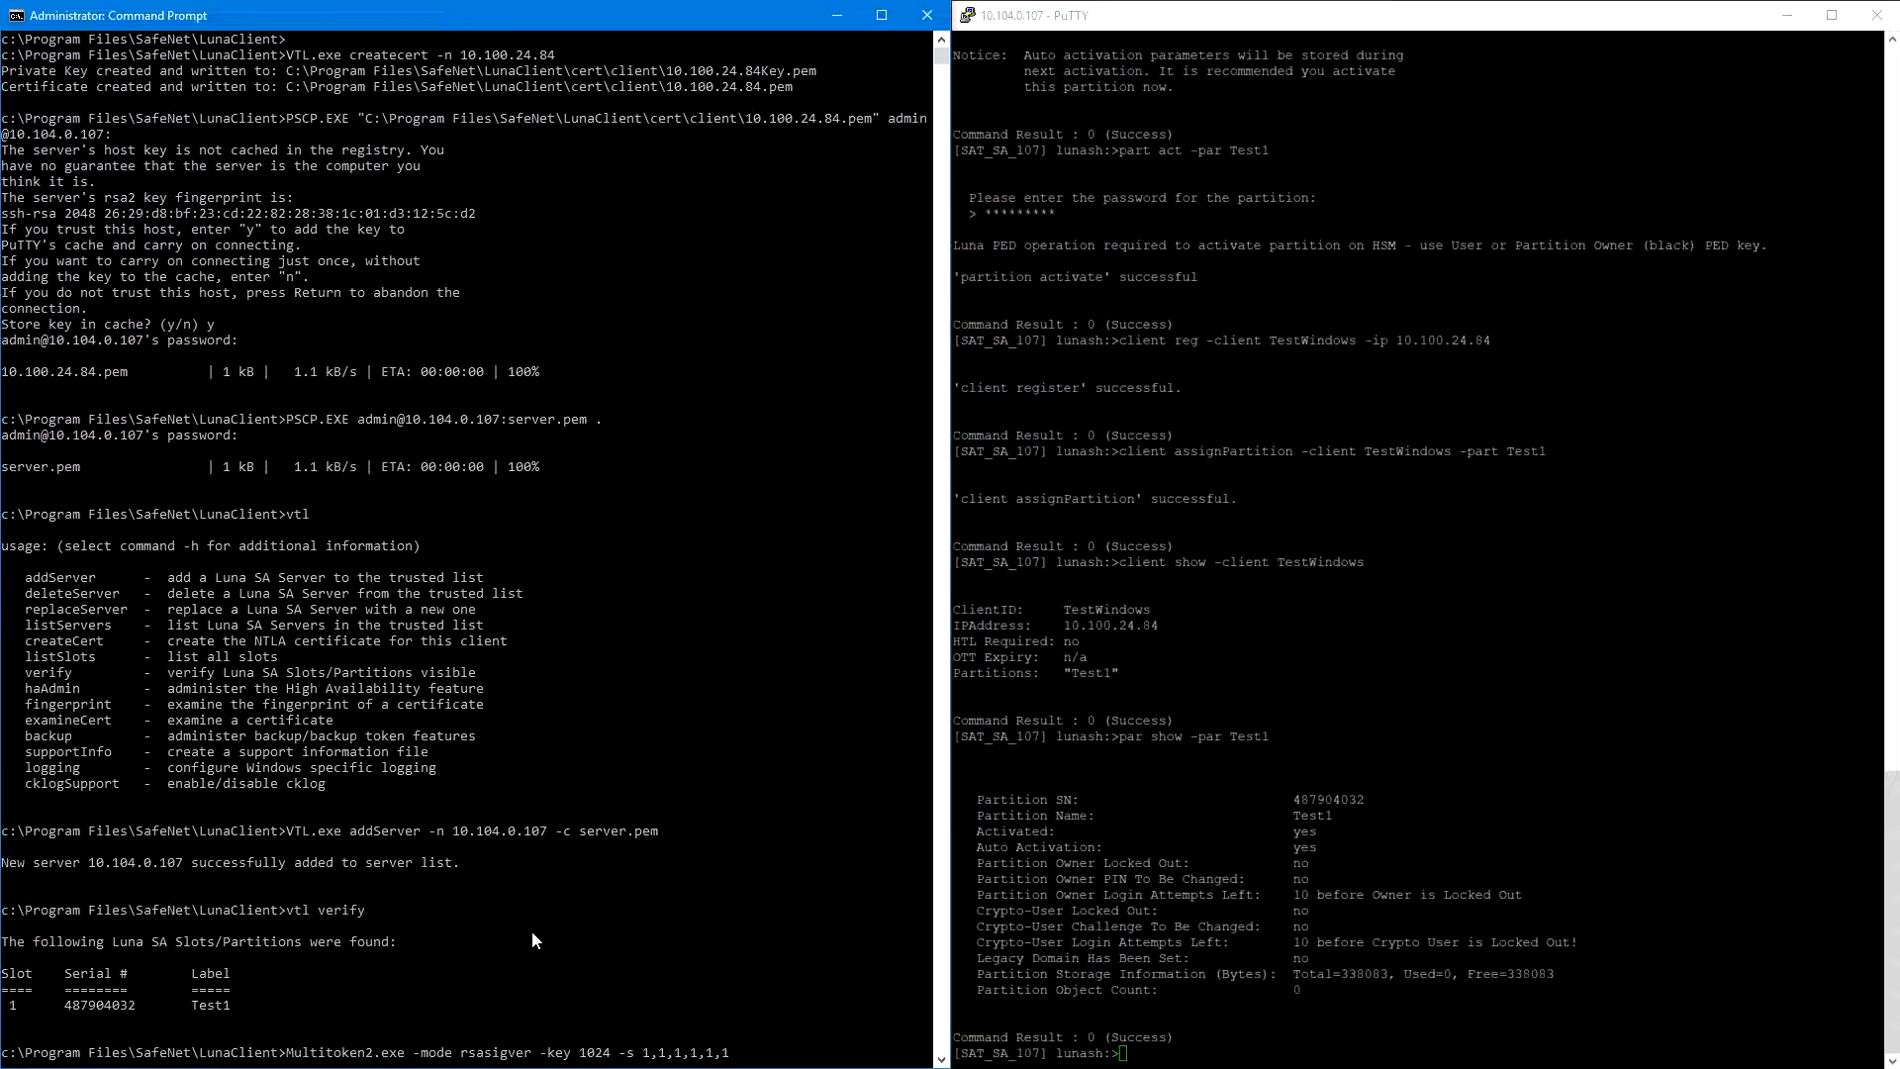